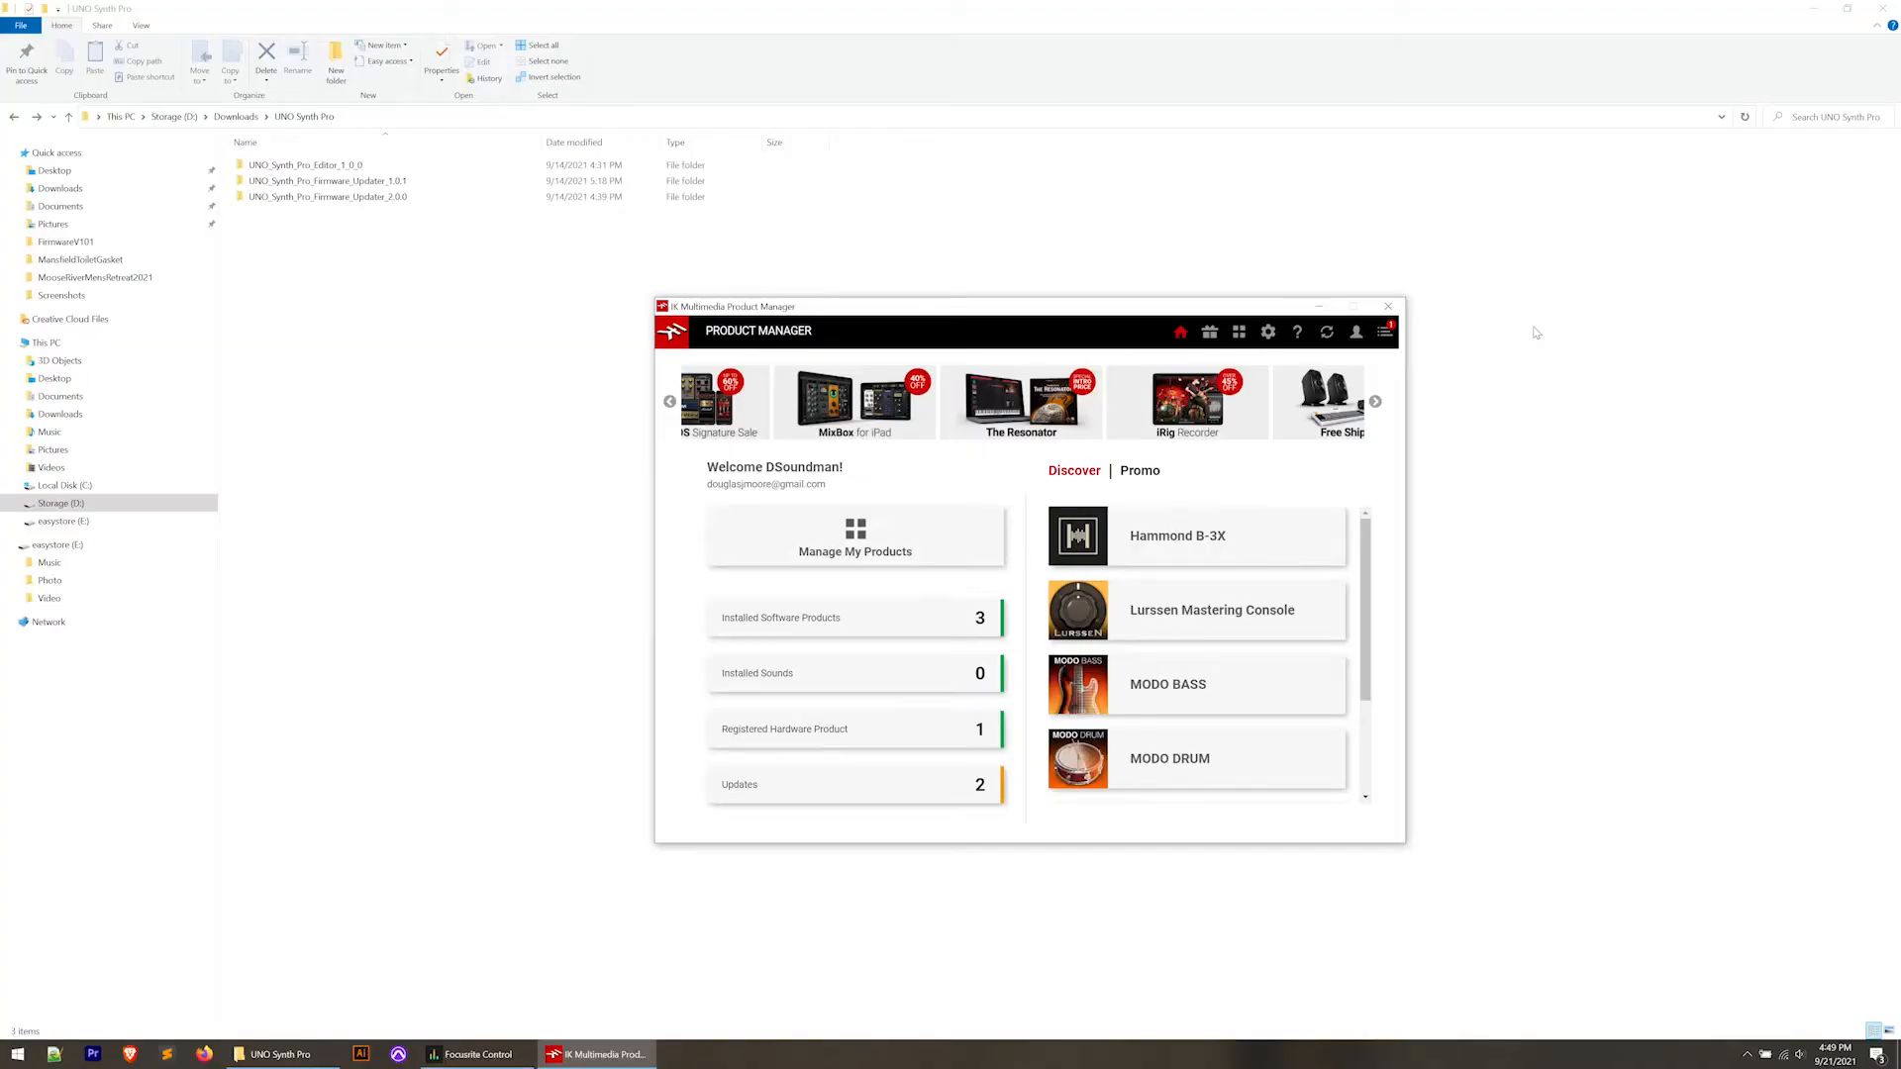
Show the registered UNO Synth Pro hardware page listing Firmware Updater 2.0.0 and 1.0.1.
left_click(1376, 401)
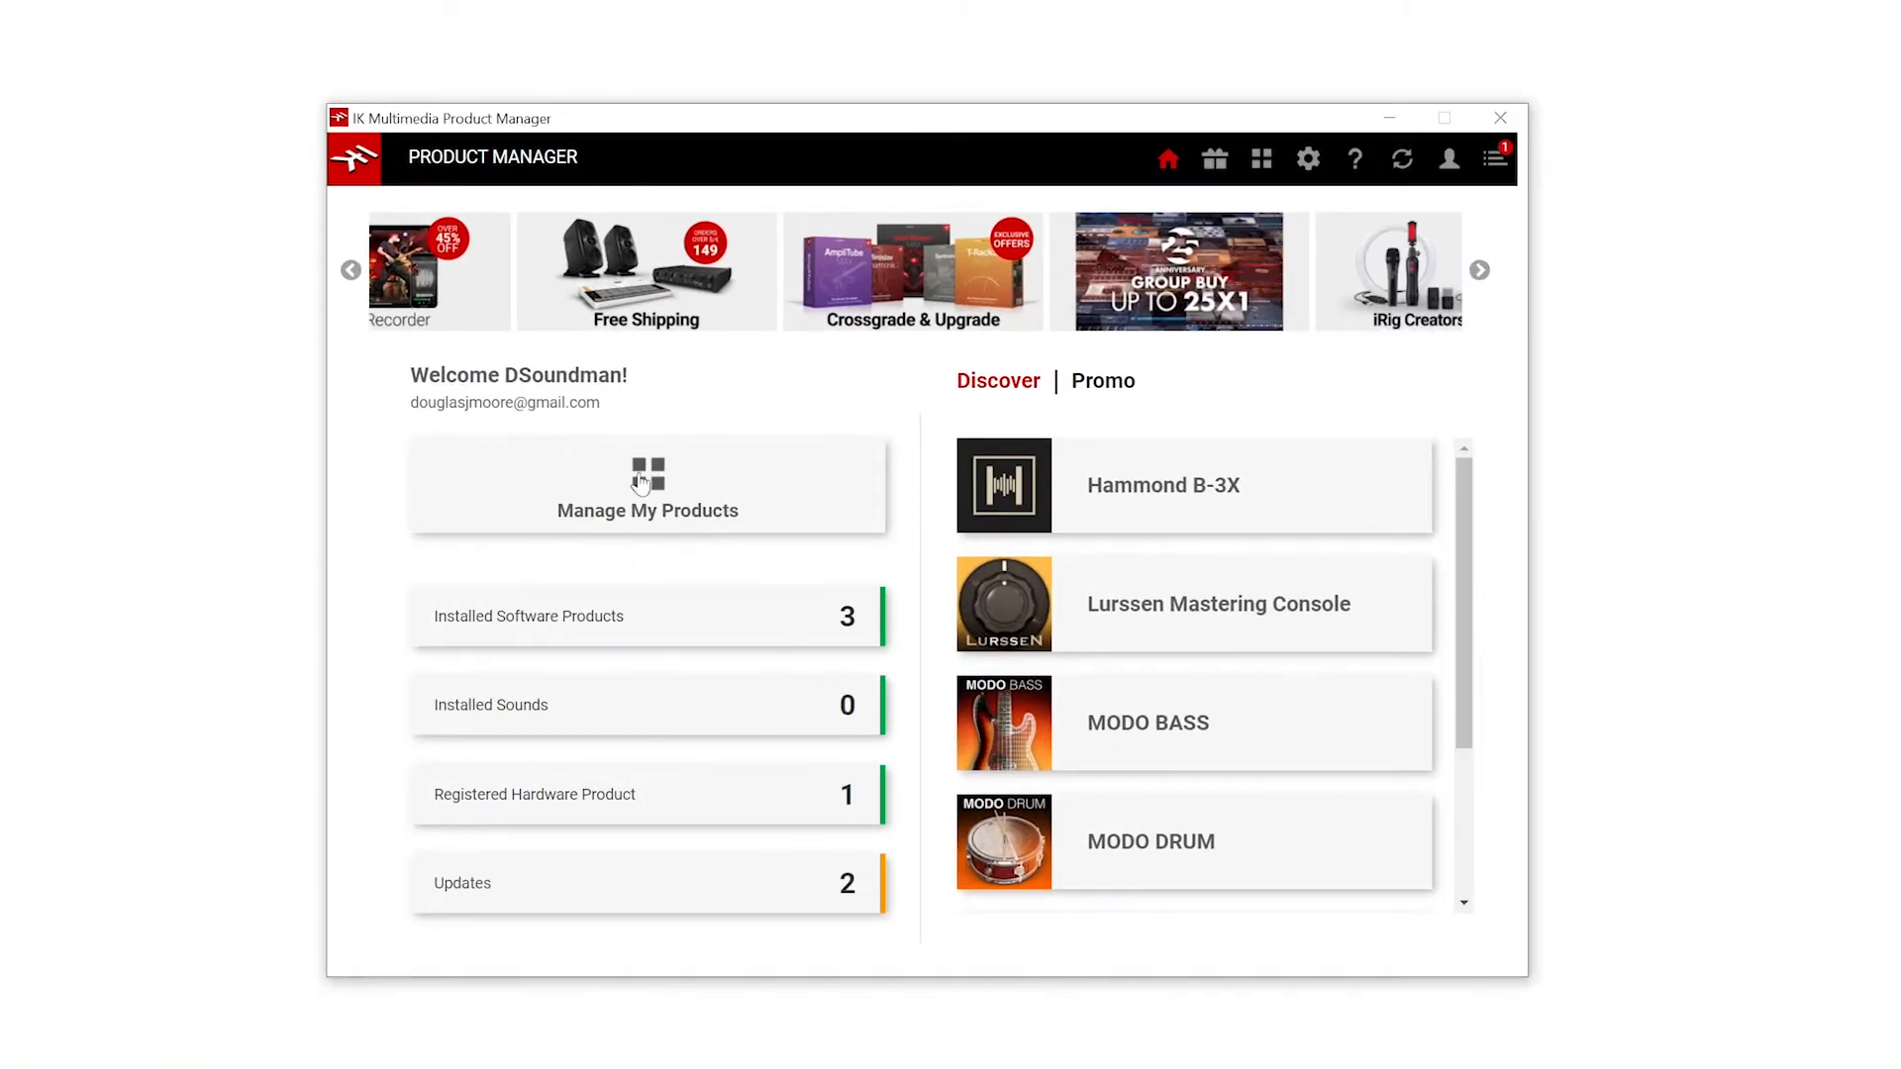
left_click(647, 485)
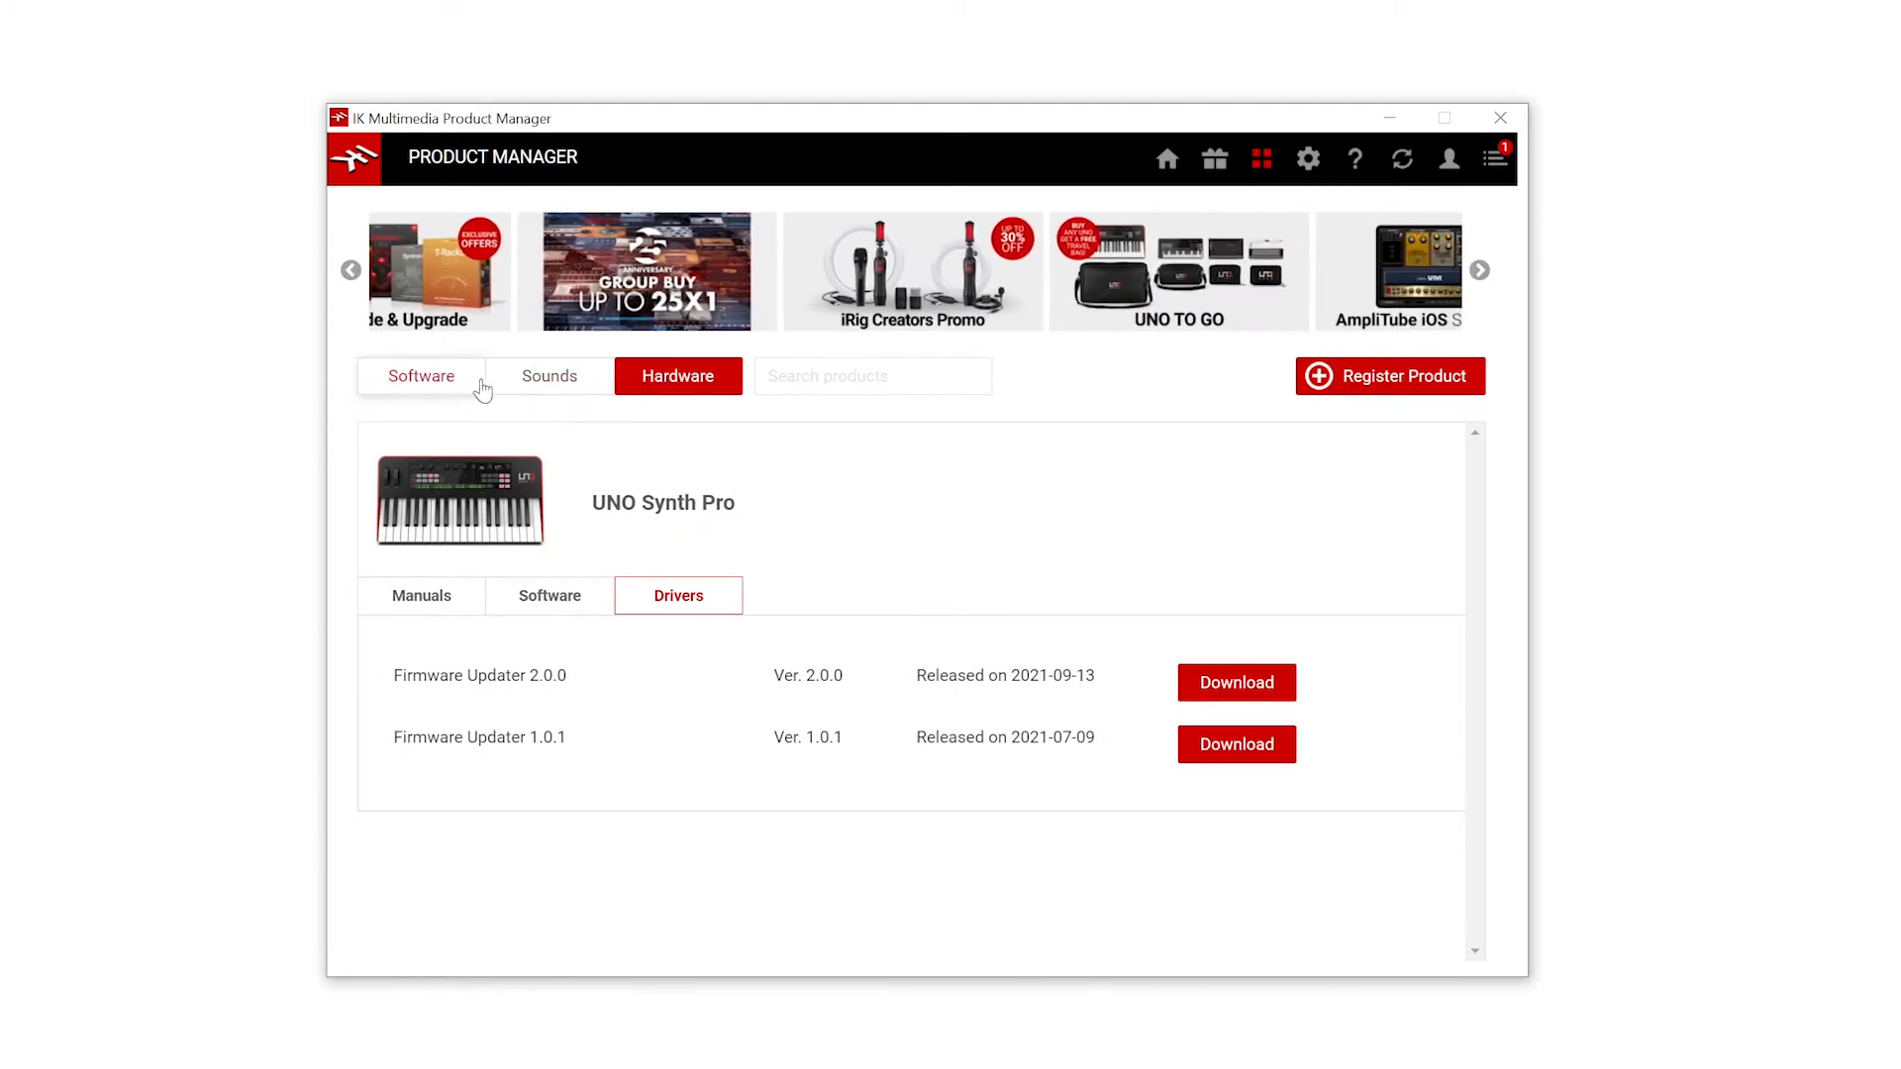
mouse_move(1225, 379)
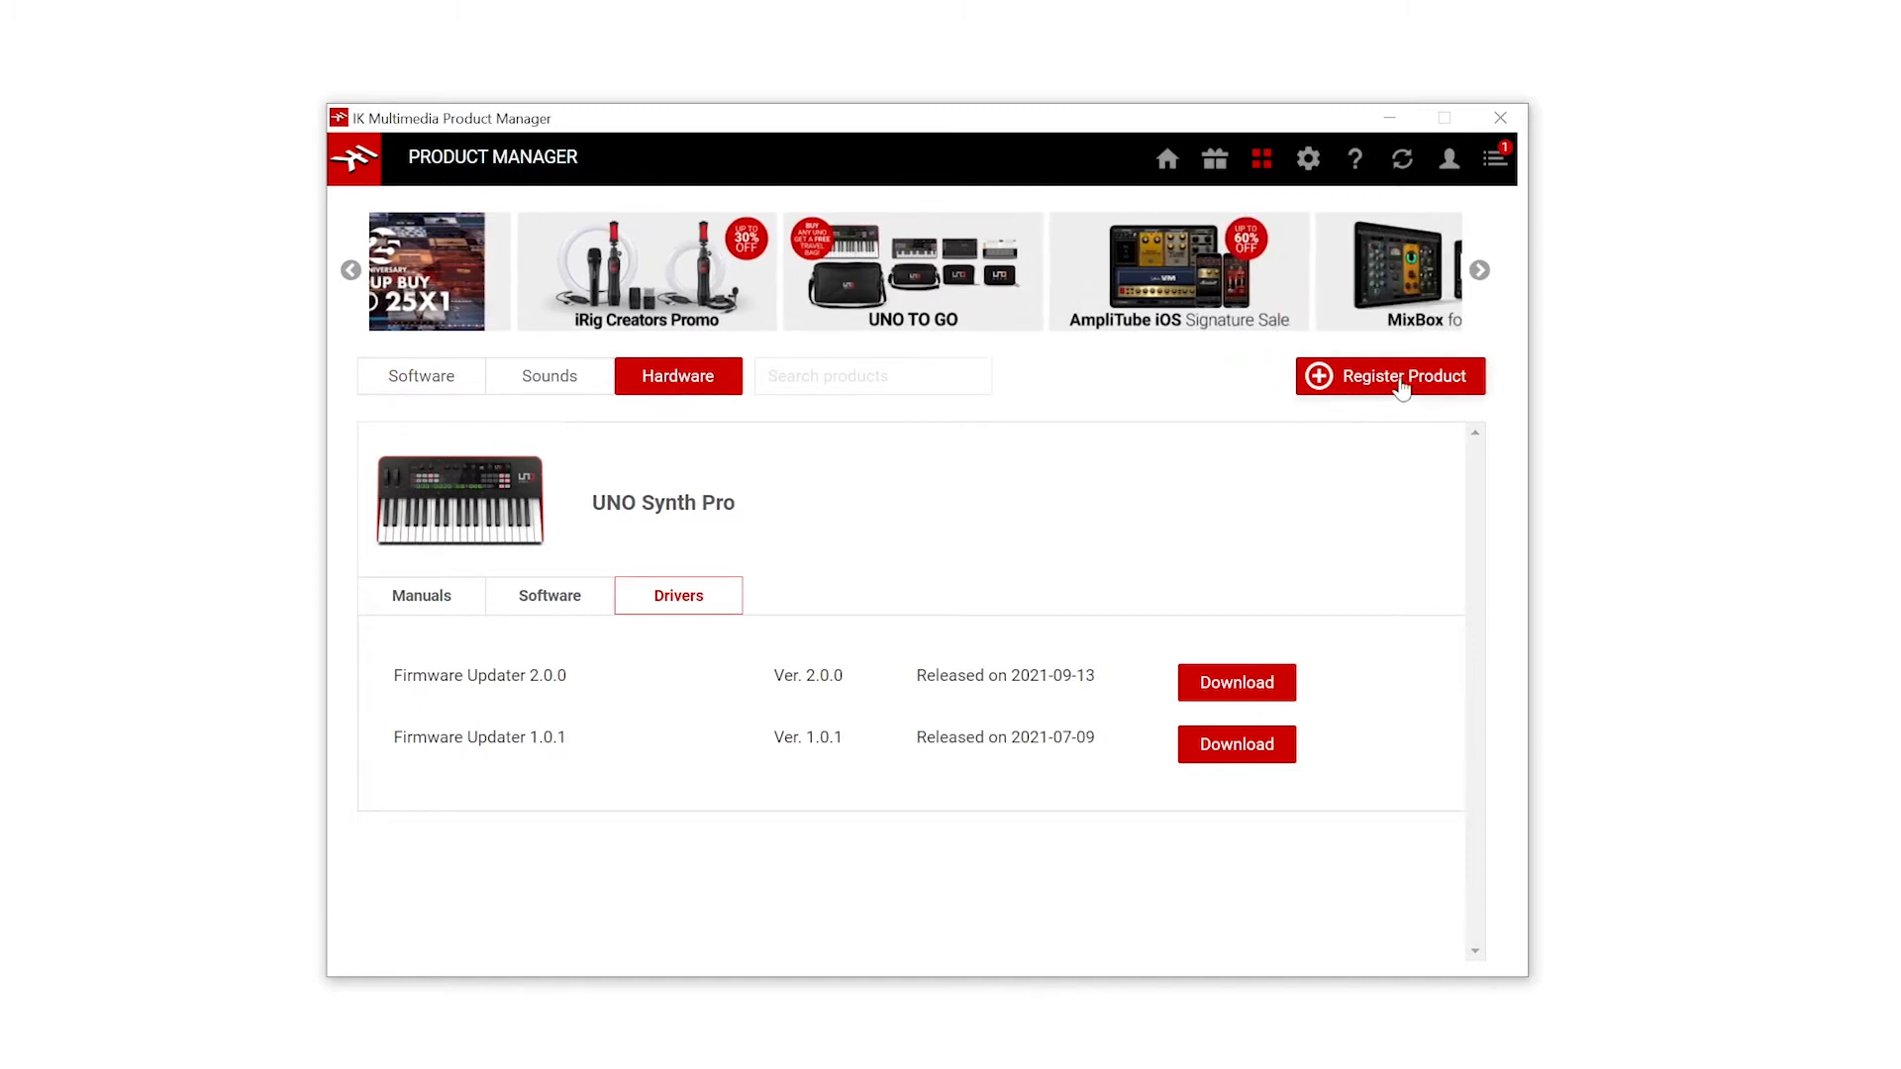
mouse_move(1049, 447)
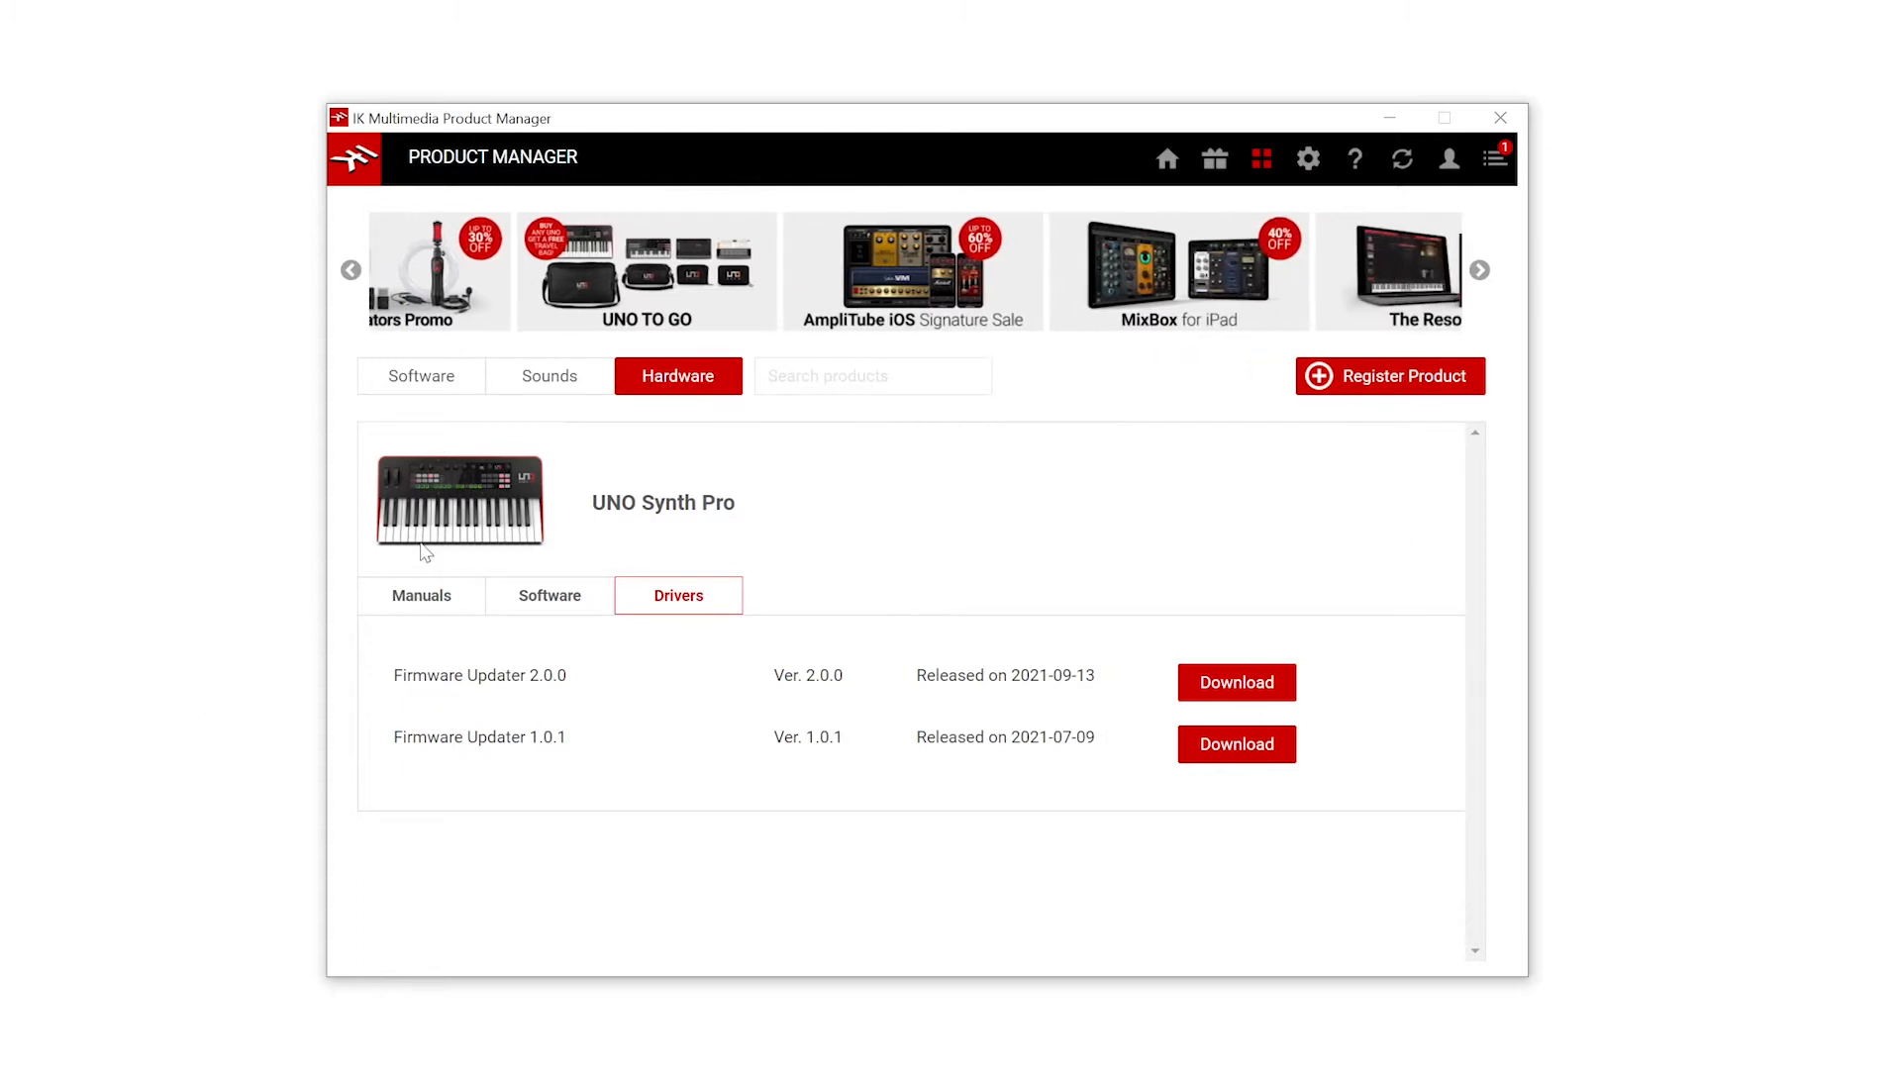
Browse the UNO Synth Pro Manuals, Drivers and Software tabs to reach the editor 1.0.0 zip.
left_click(421, 595)
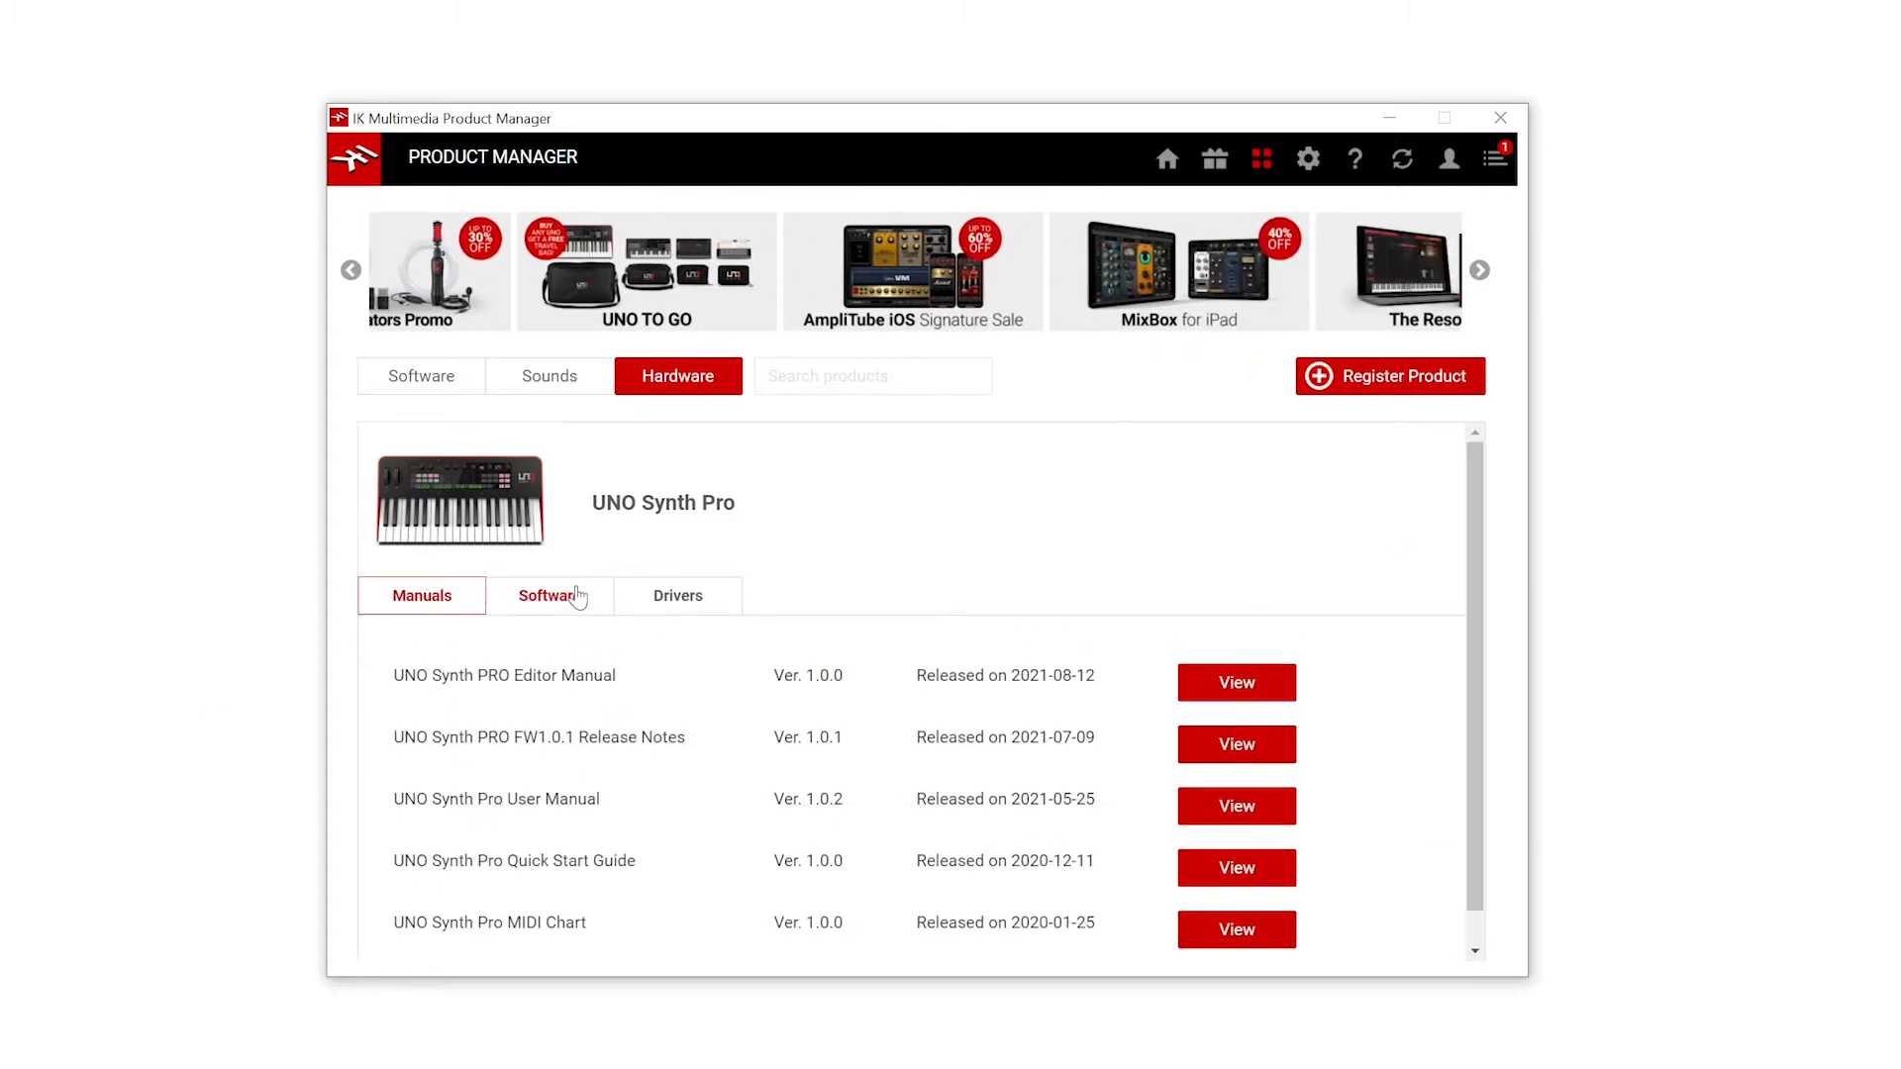
left_click(677, 595)
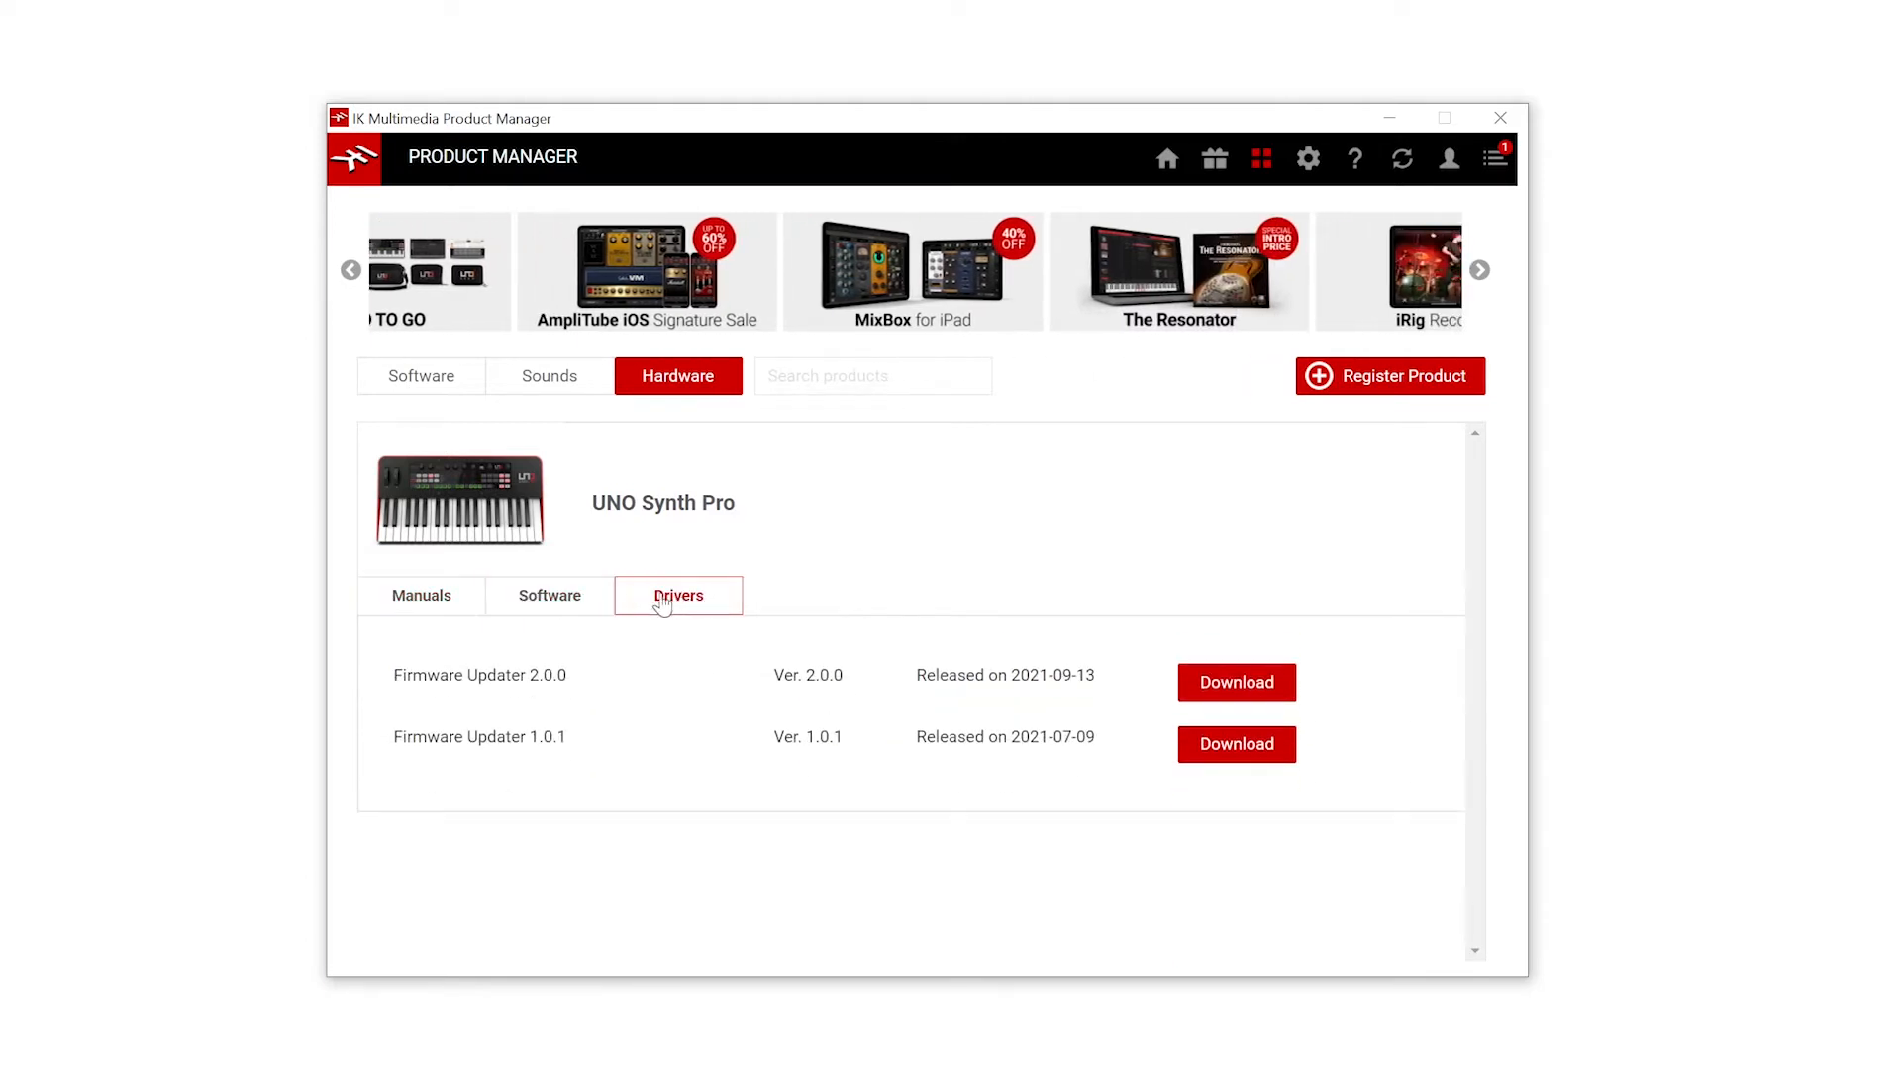
left_click(549, 595)
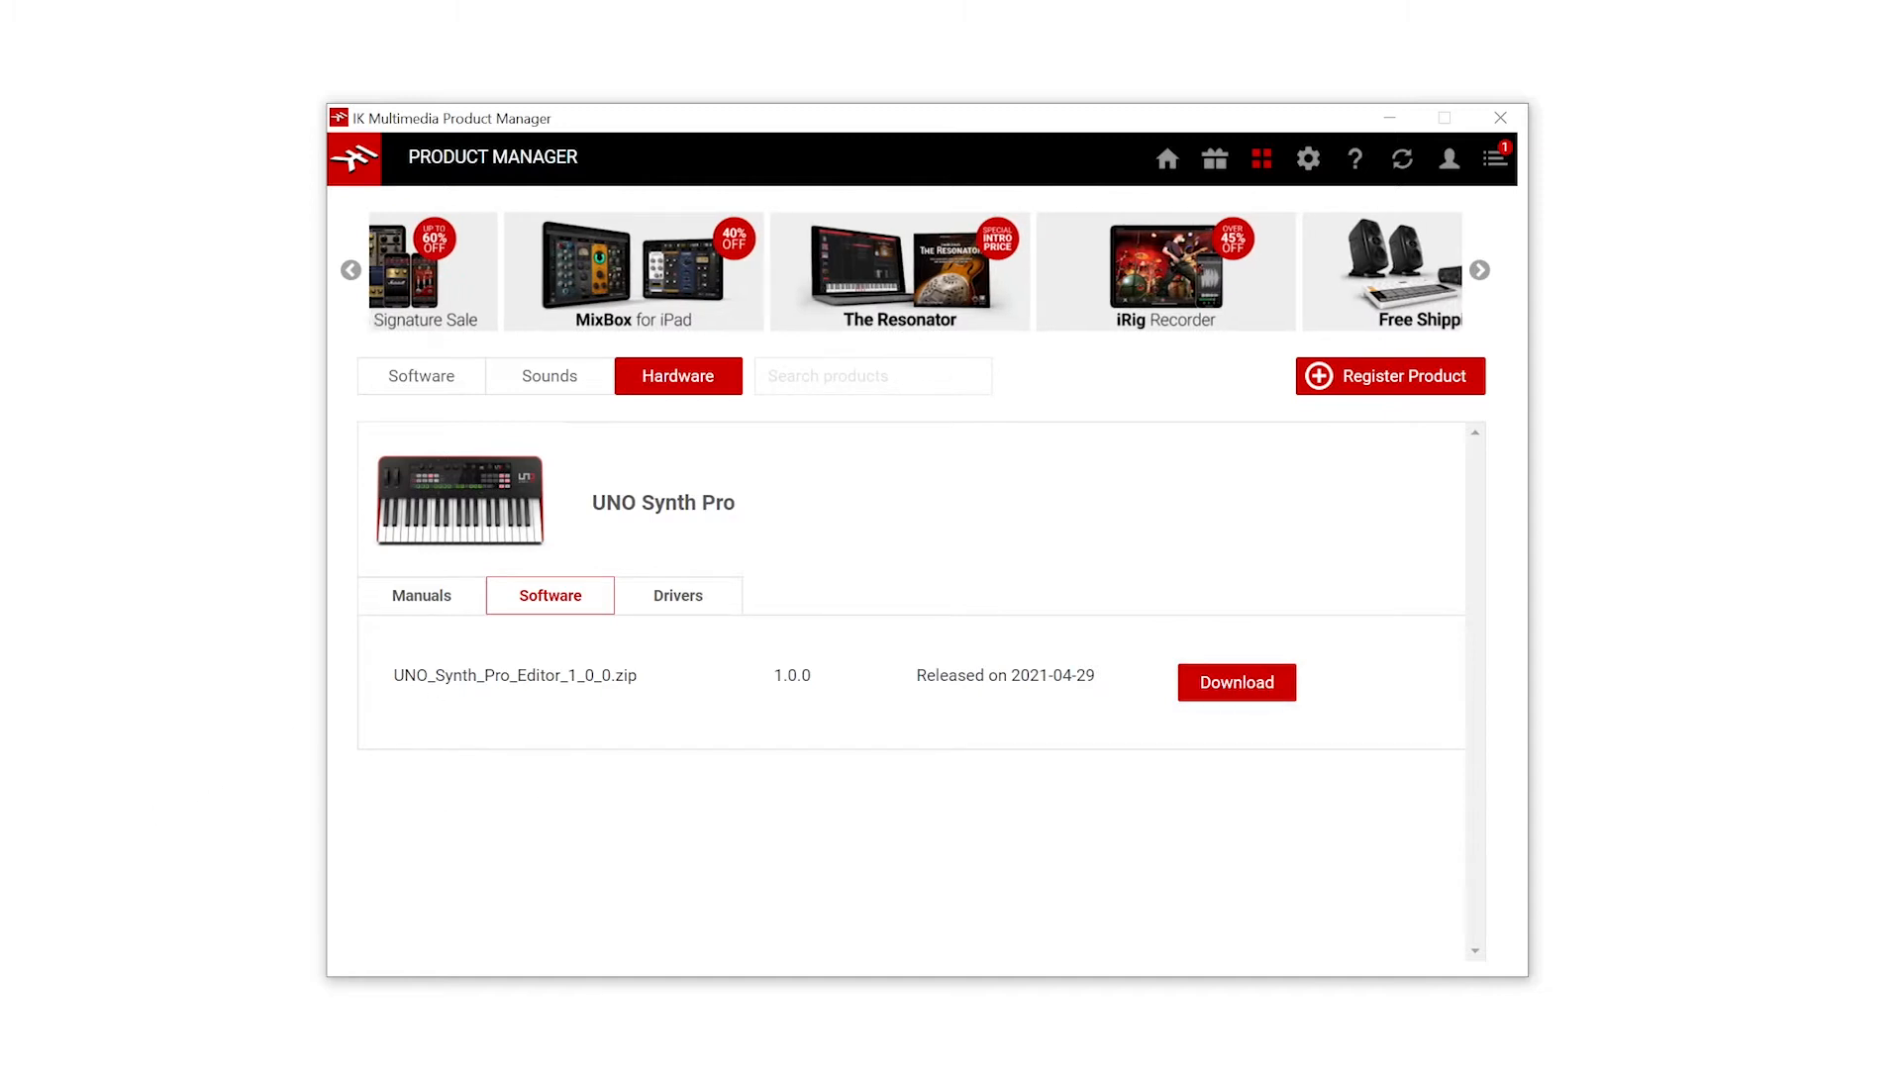
left_click(1479, 270)
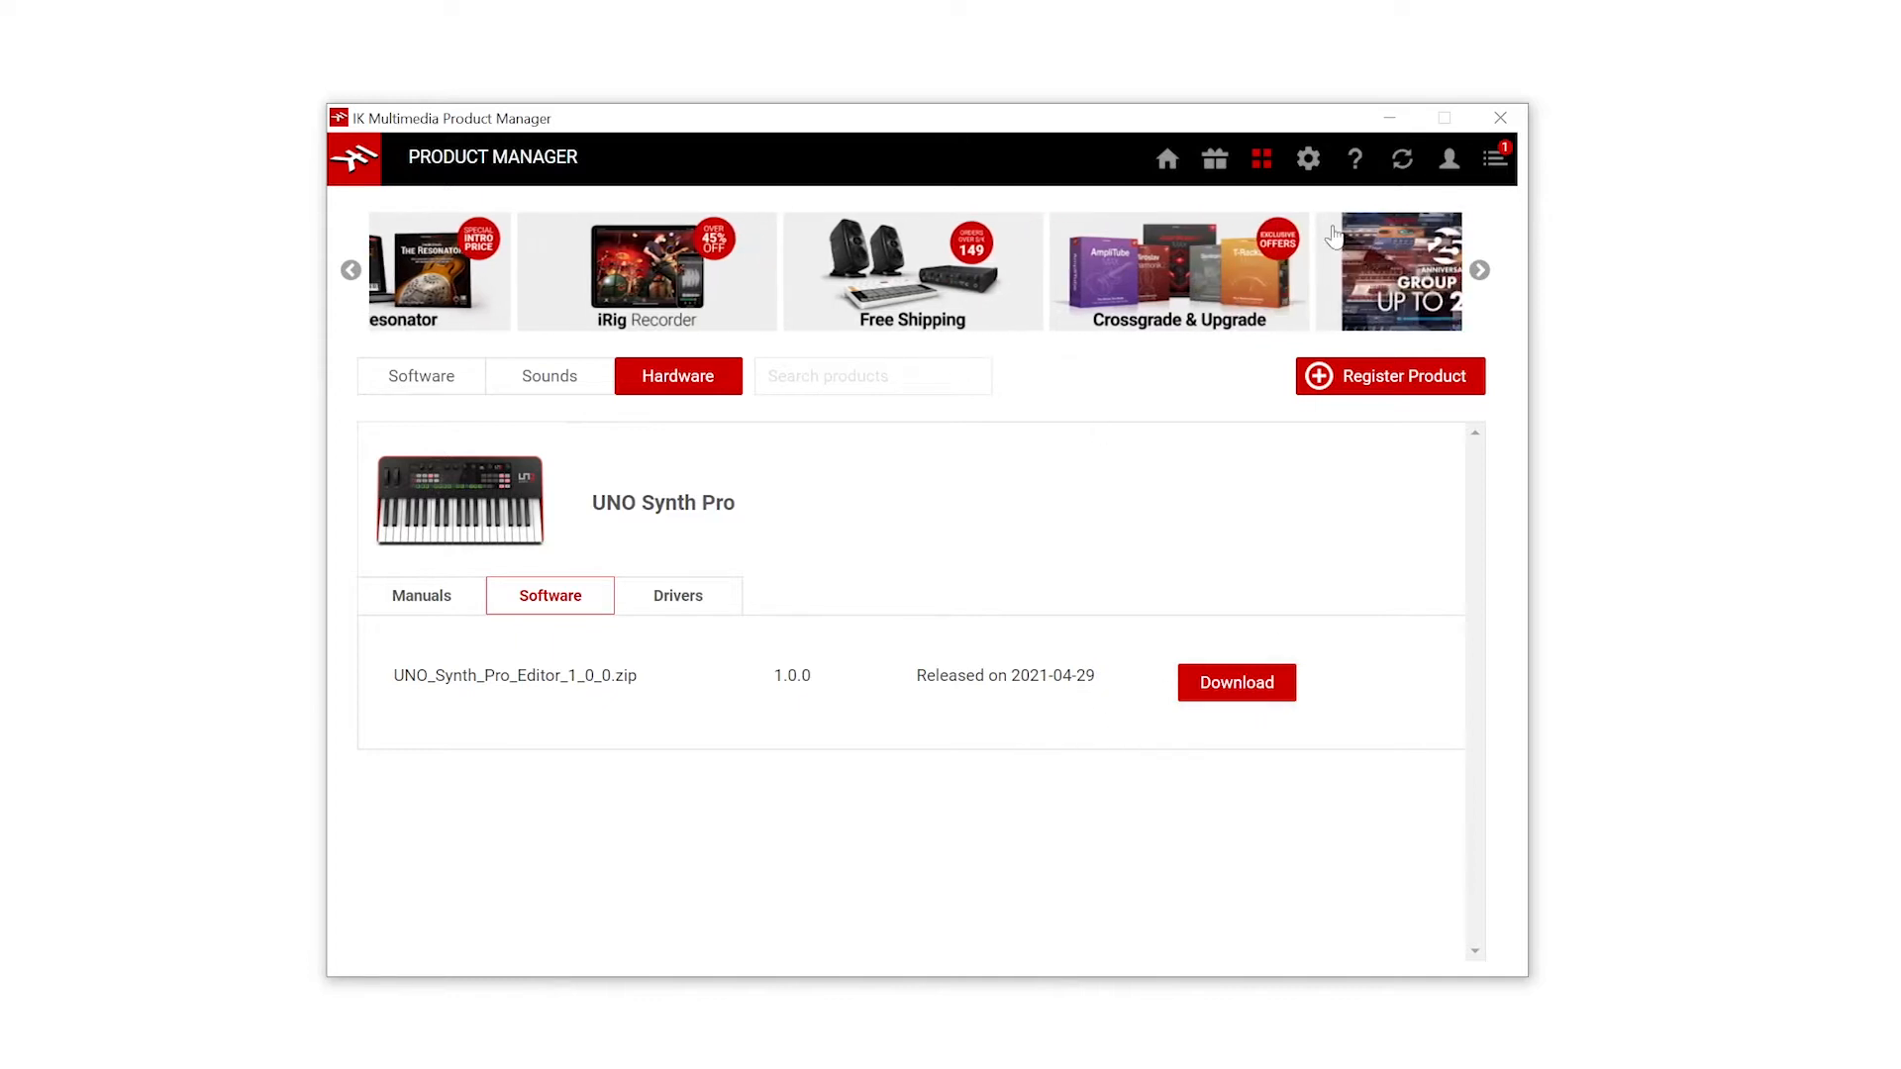
left_click(1307, 158)
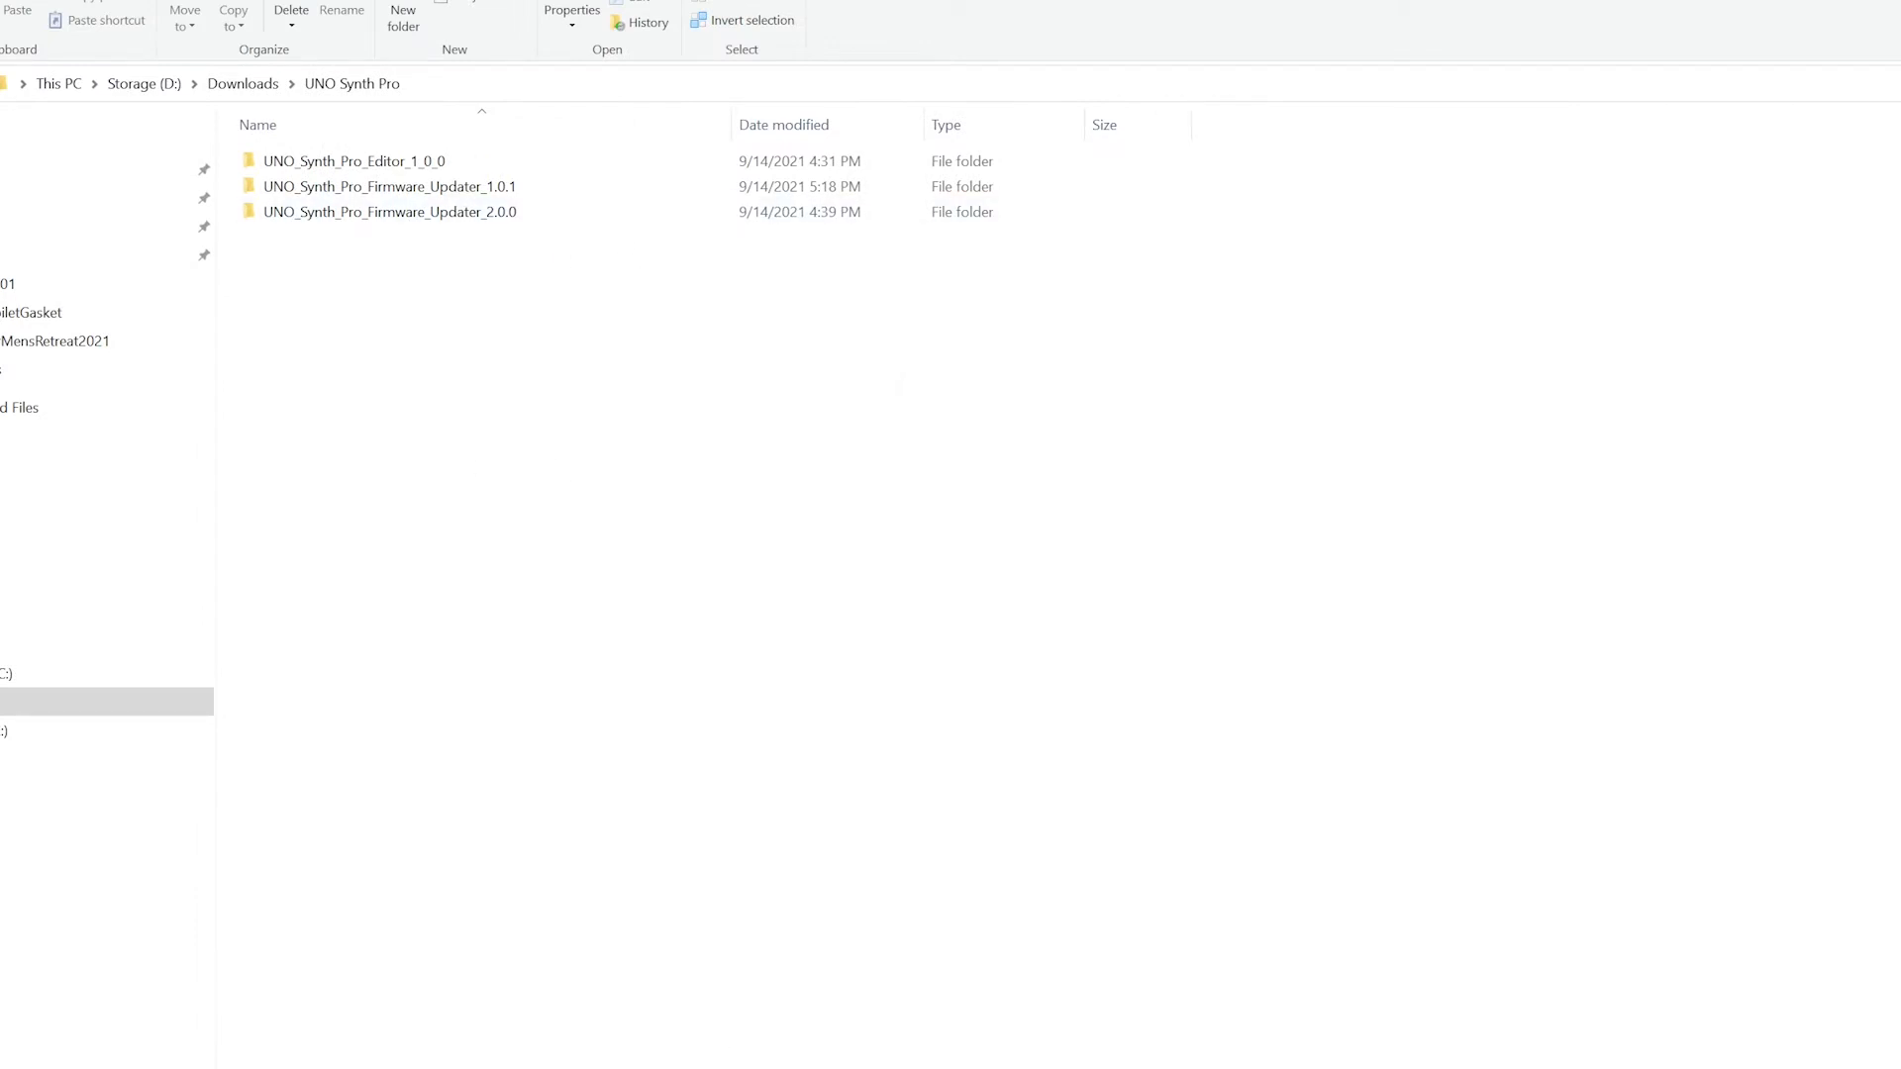
mouse_move(666, 581)
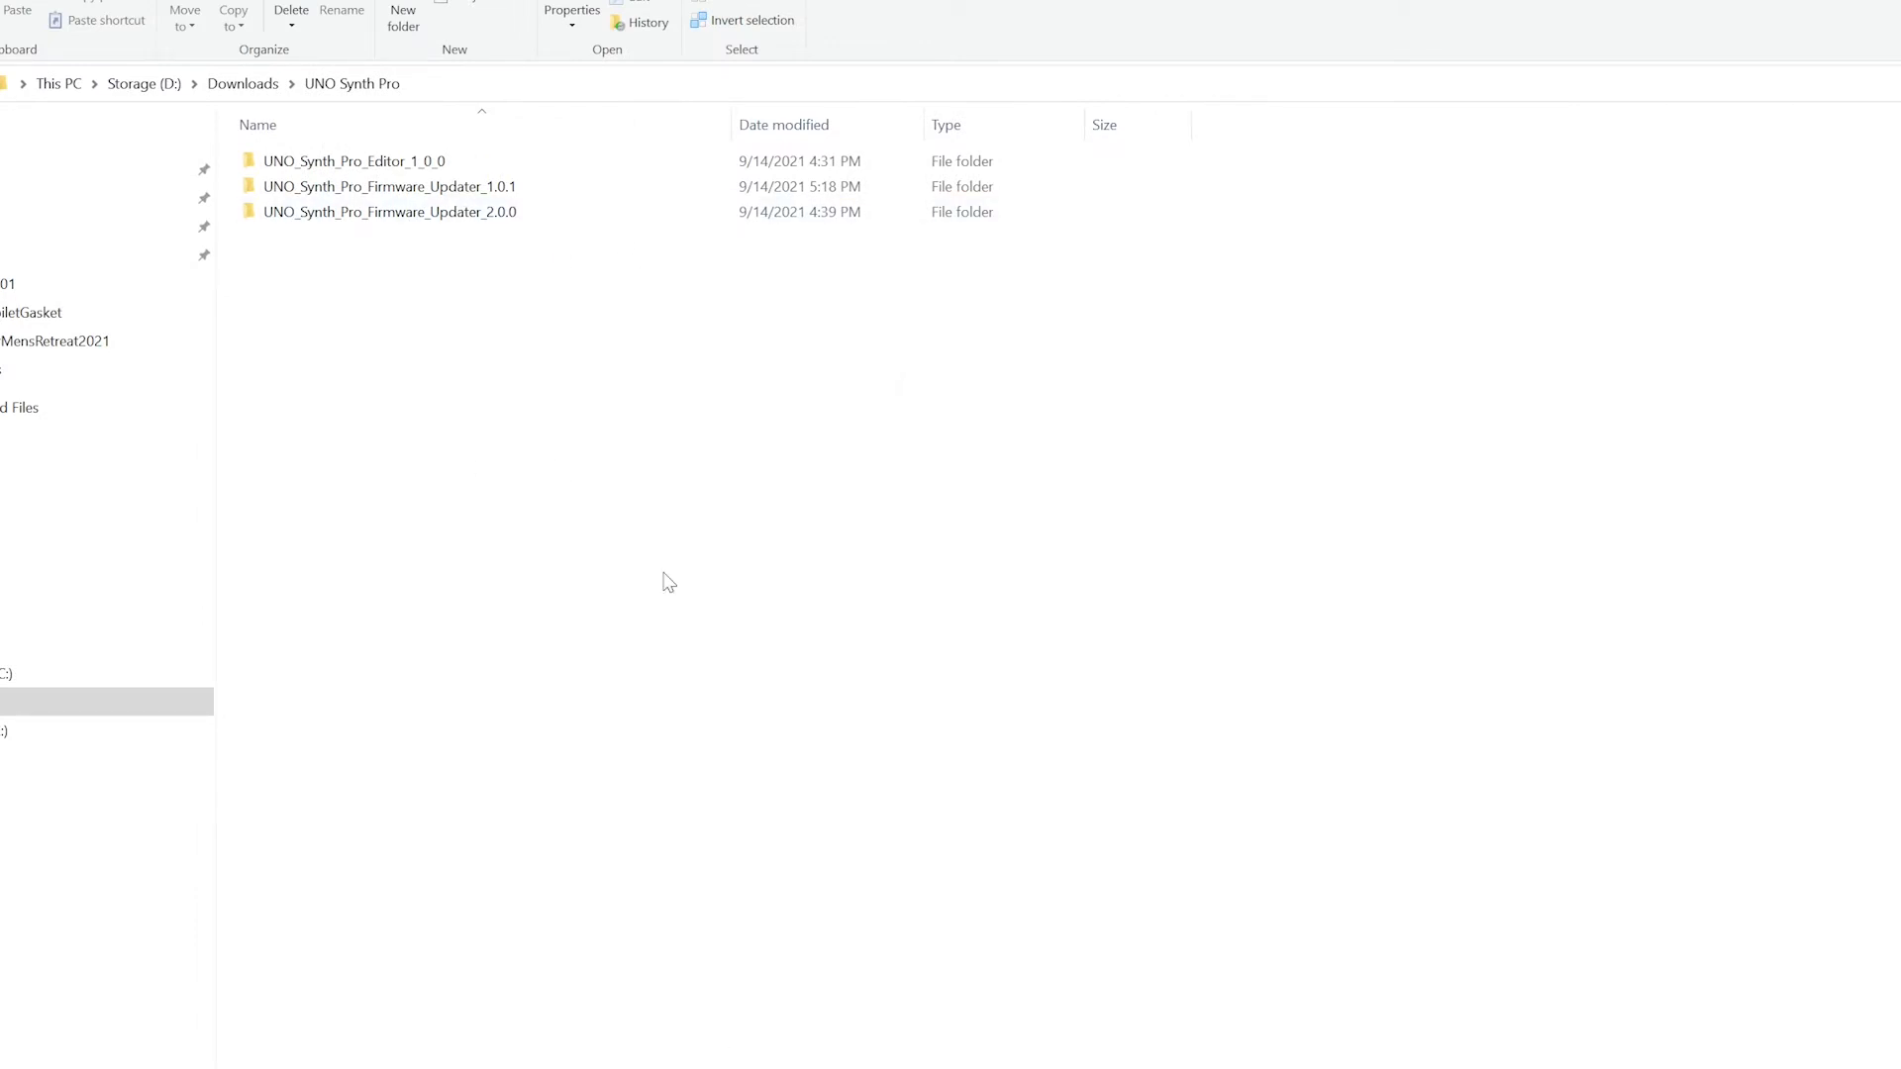
mouse_move(636, 385)
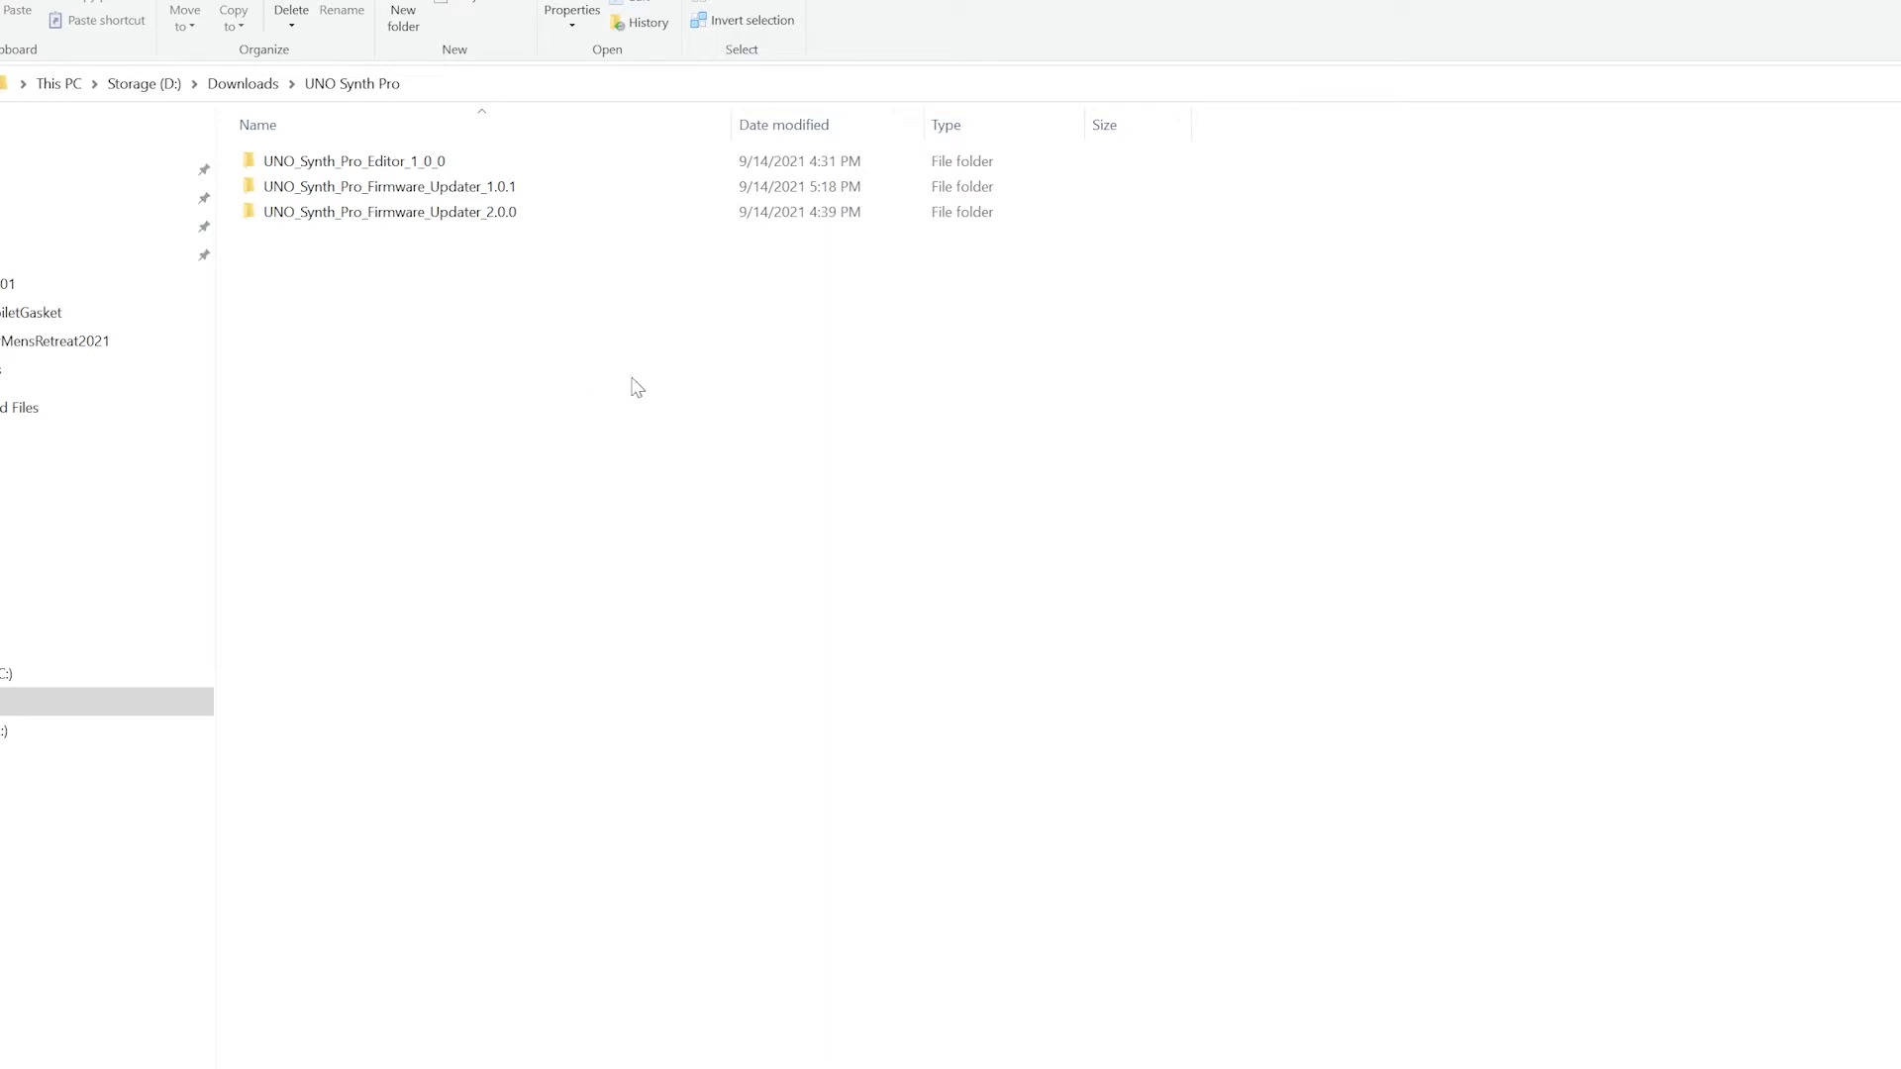
mouse_move(611, 530)
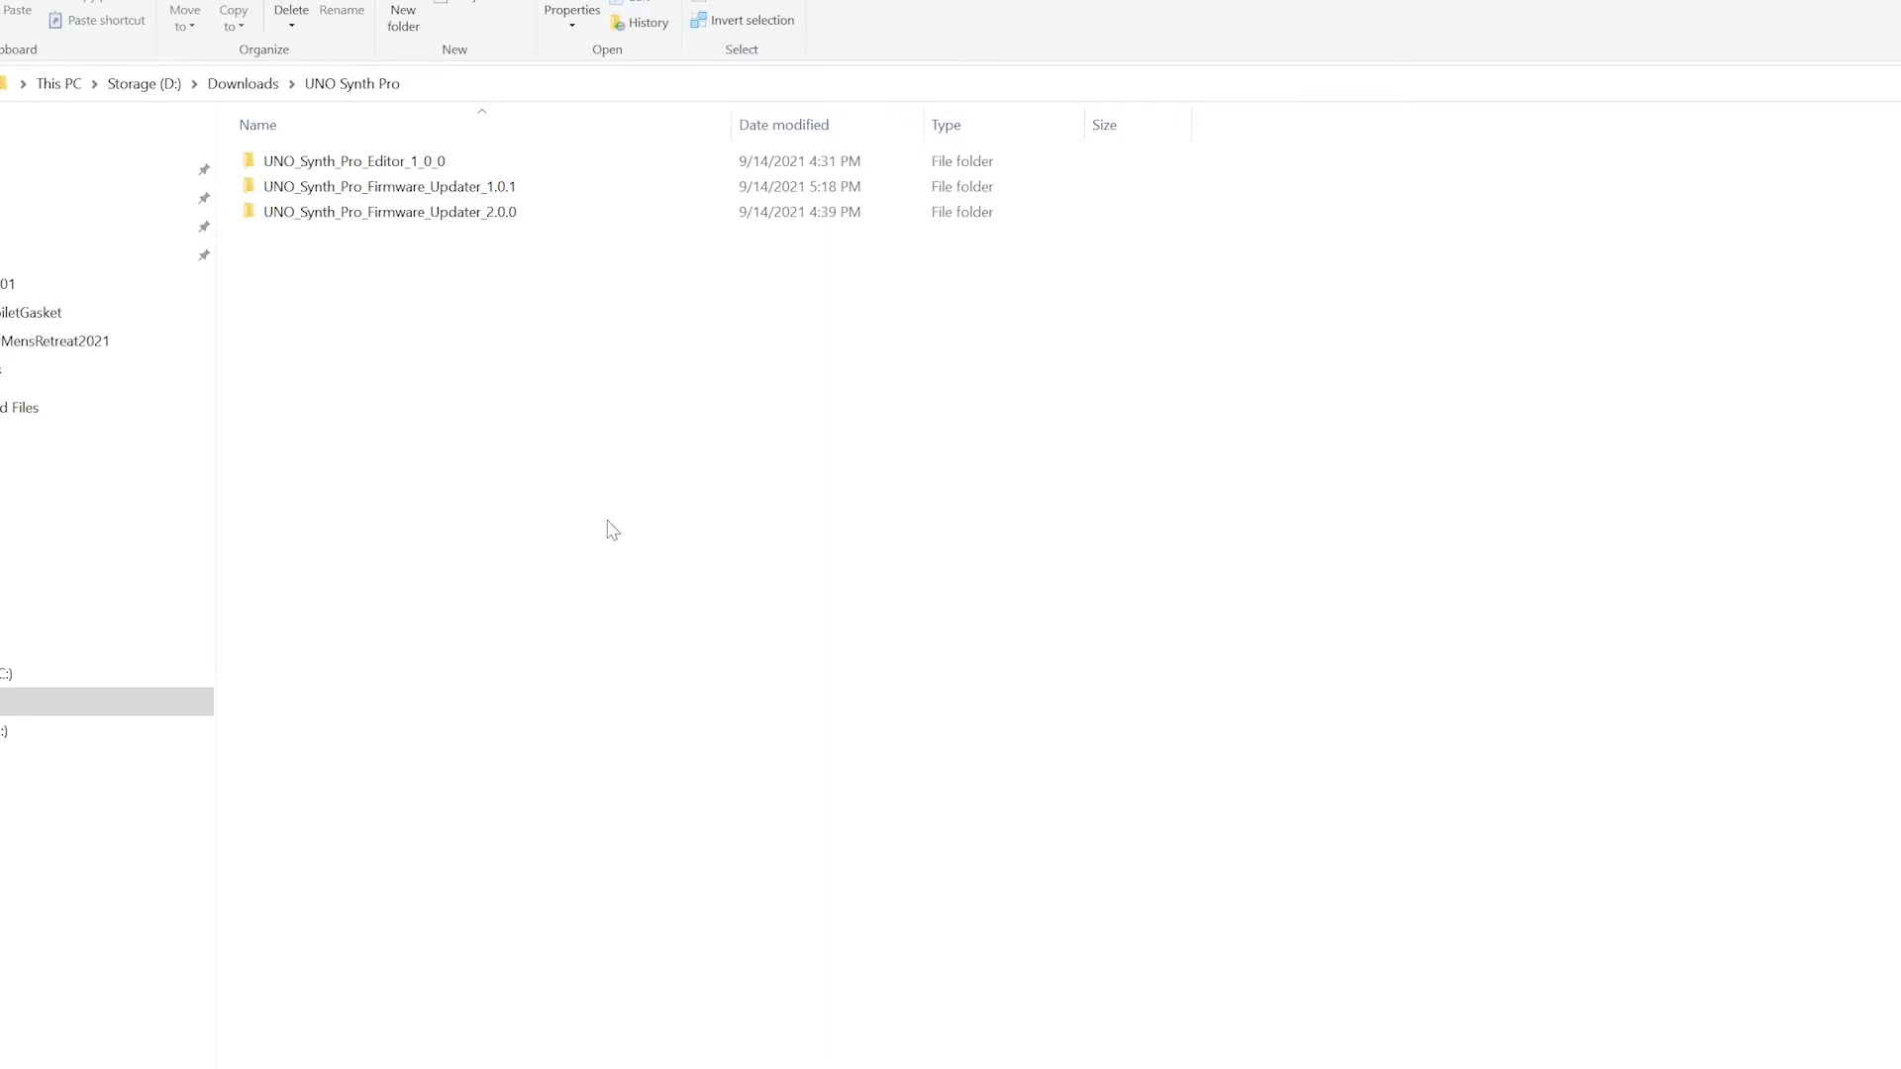
mouse_move(579, 395)
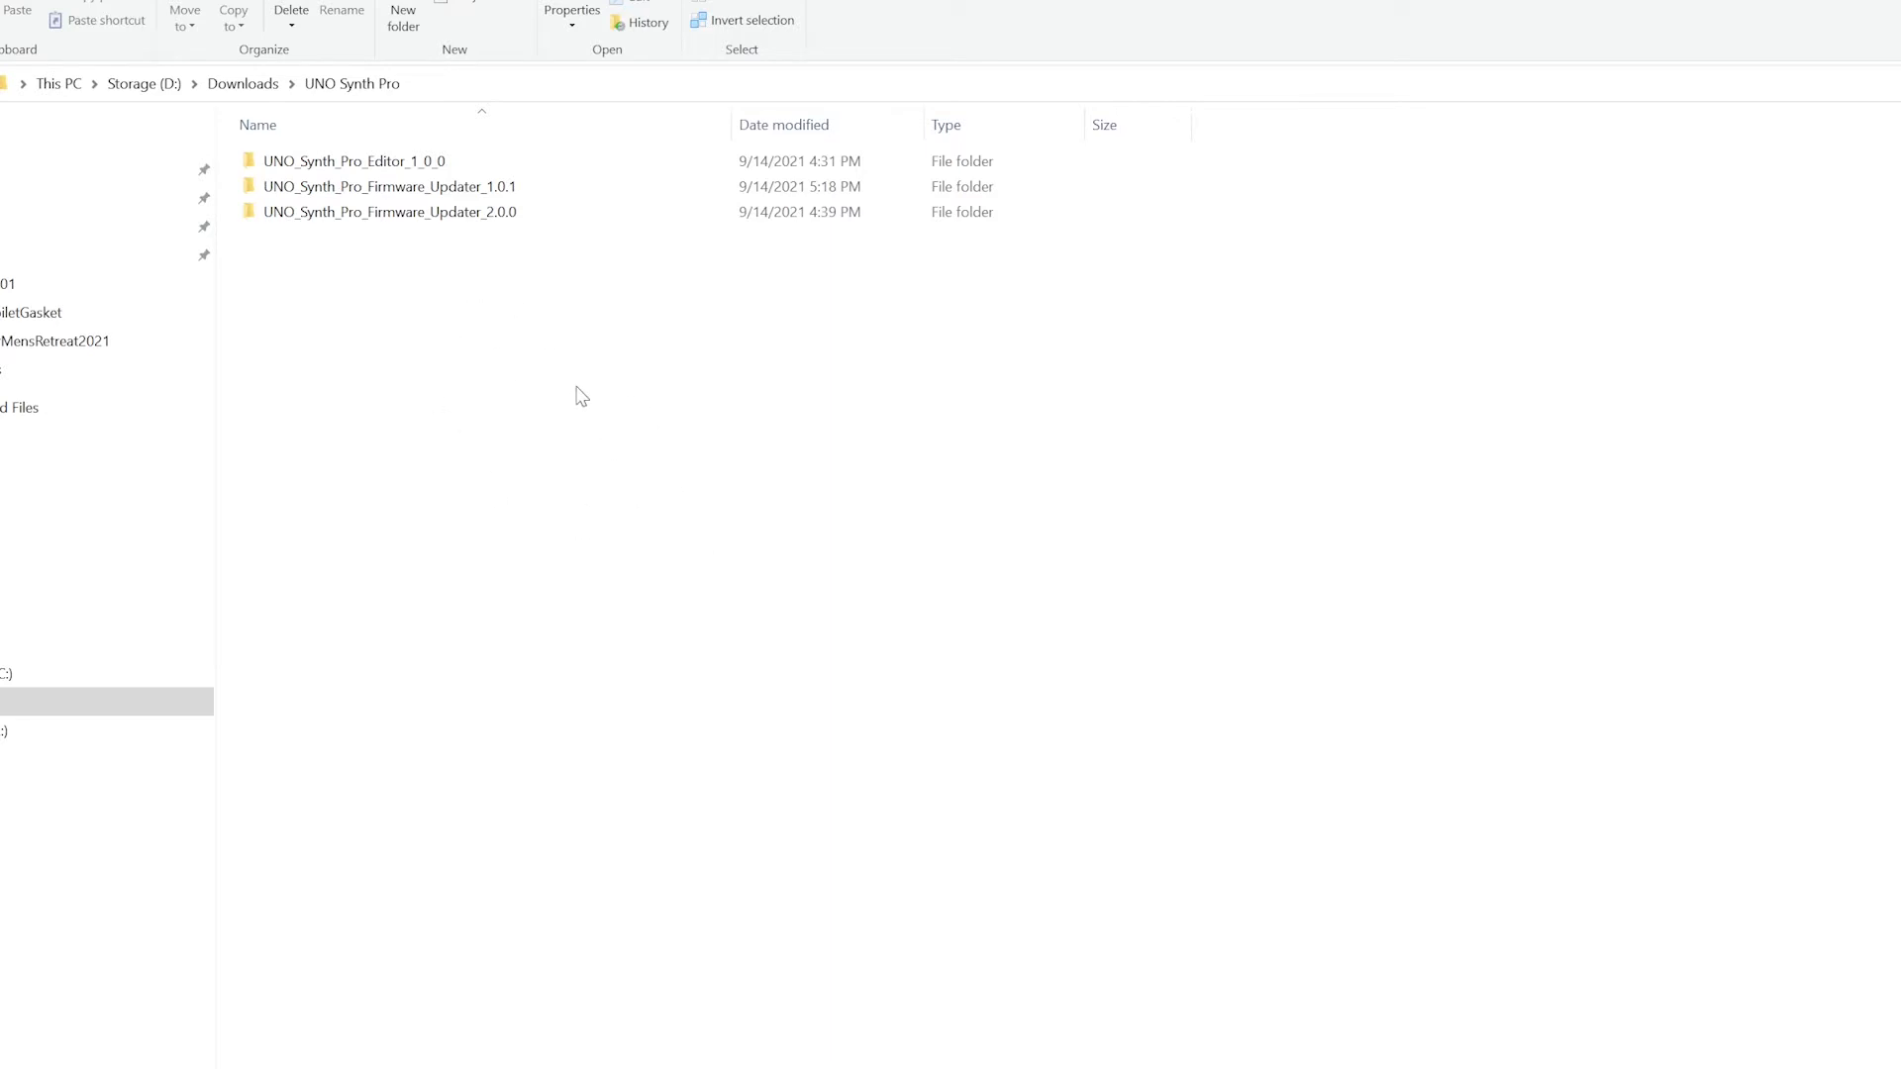
left_click(388, 211)
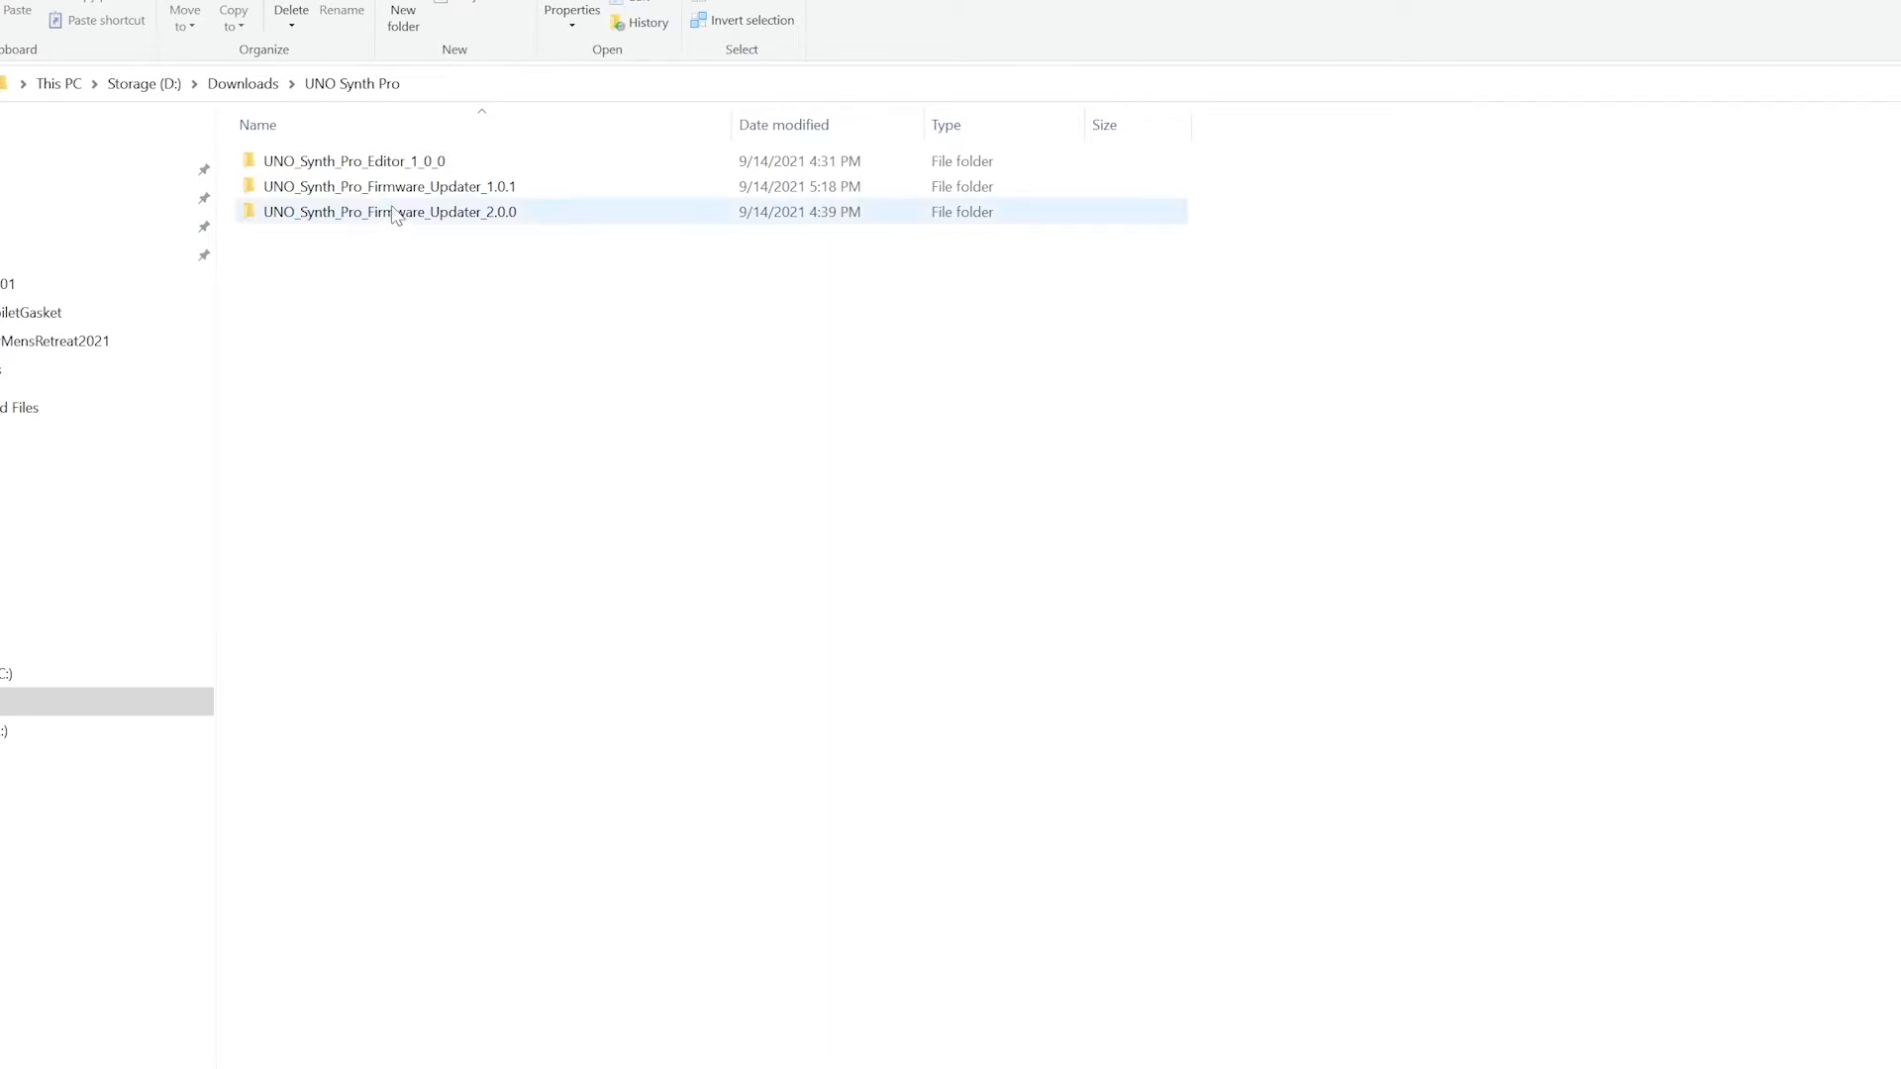
left_click(353, 160)
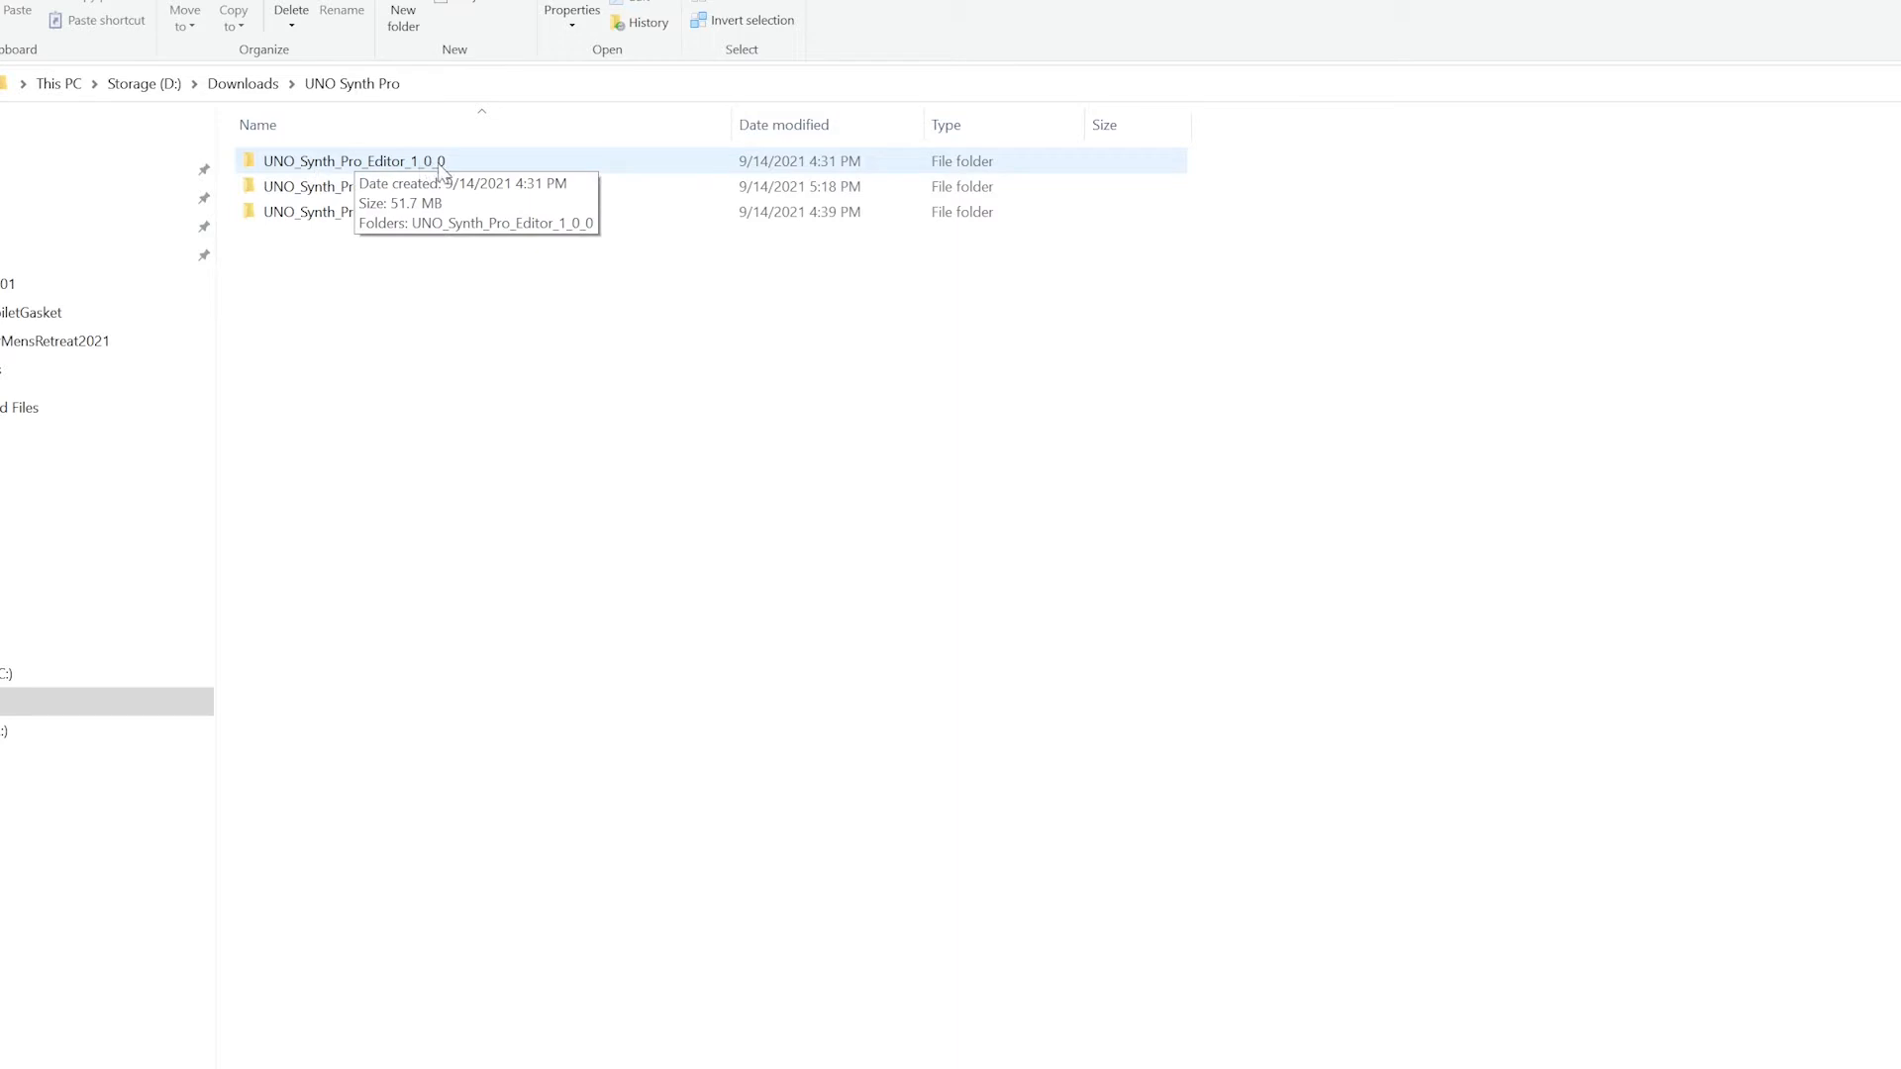
mouse_move(417, 178)
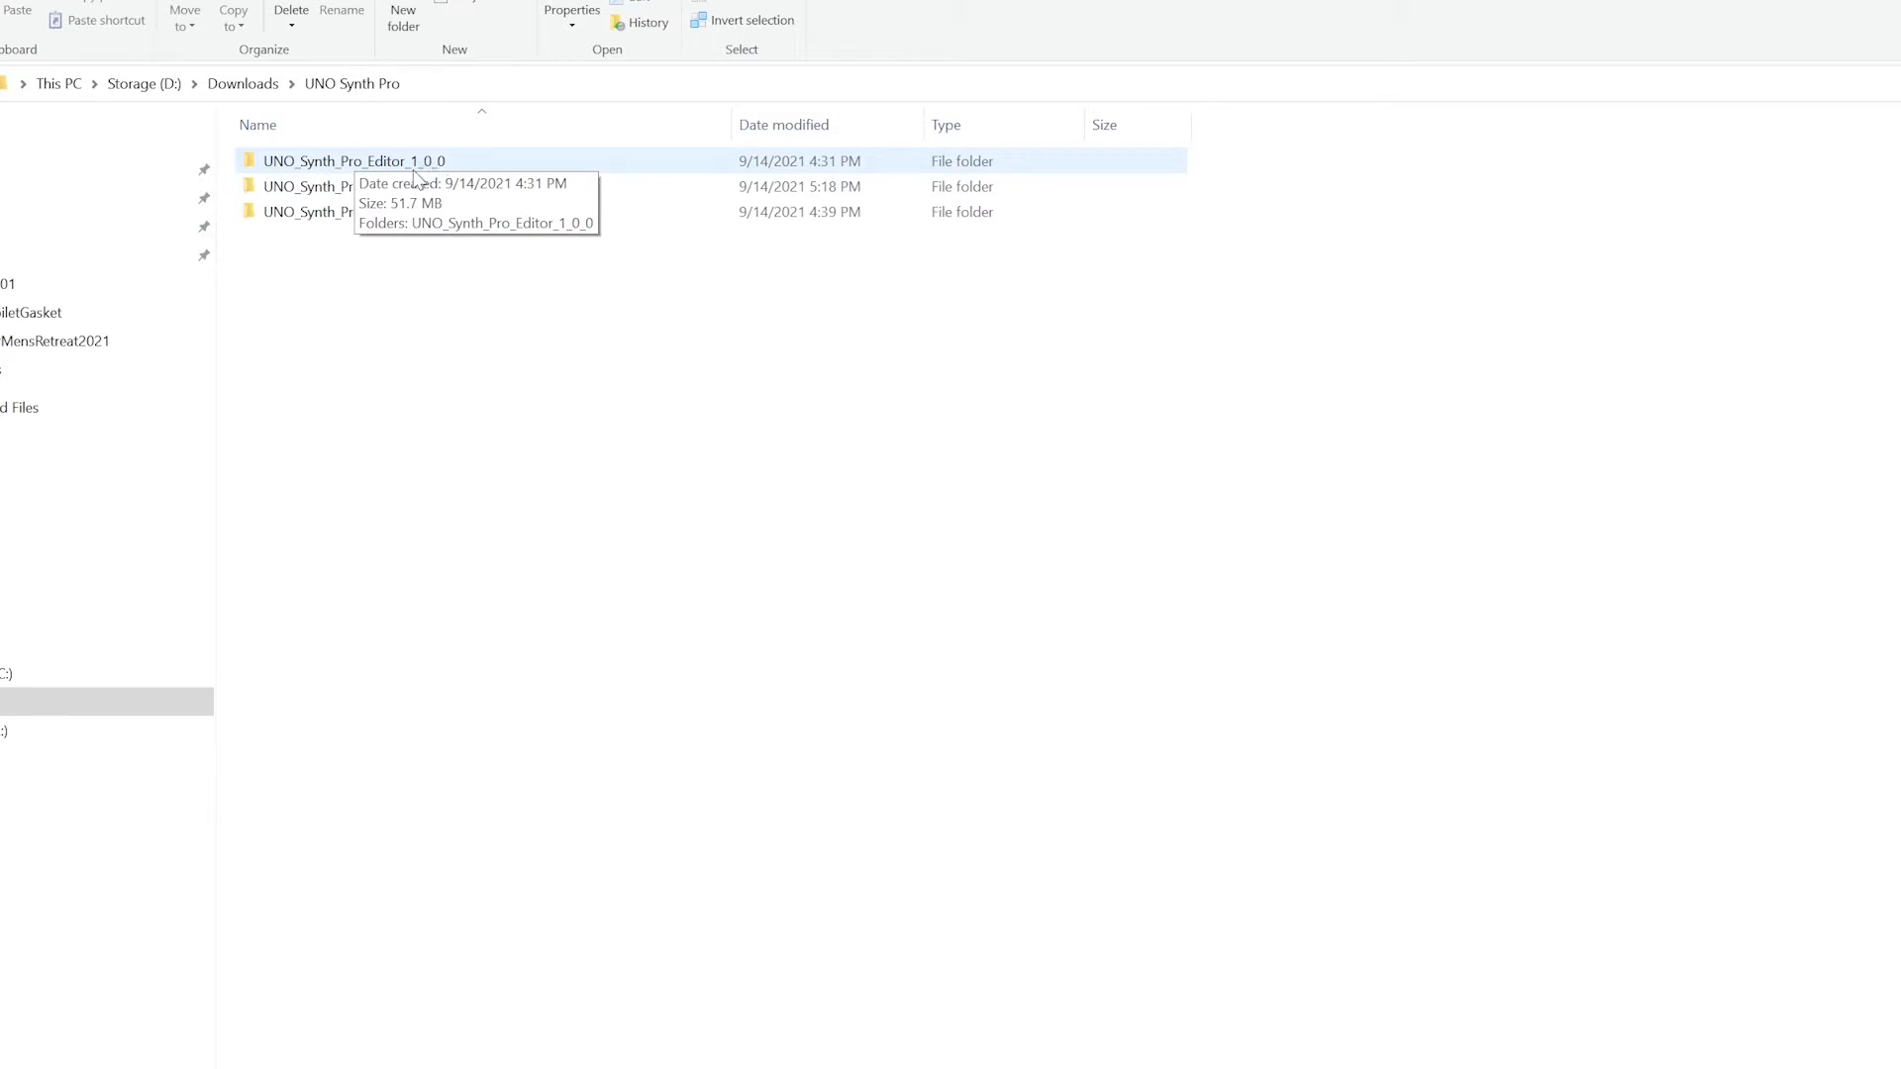
Open UNO_Synth_Pro_Editor_1_0_0 and its inner folder, selecting the Editor User Manual PDF.
double_click(354, 160)
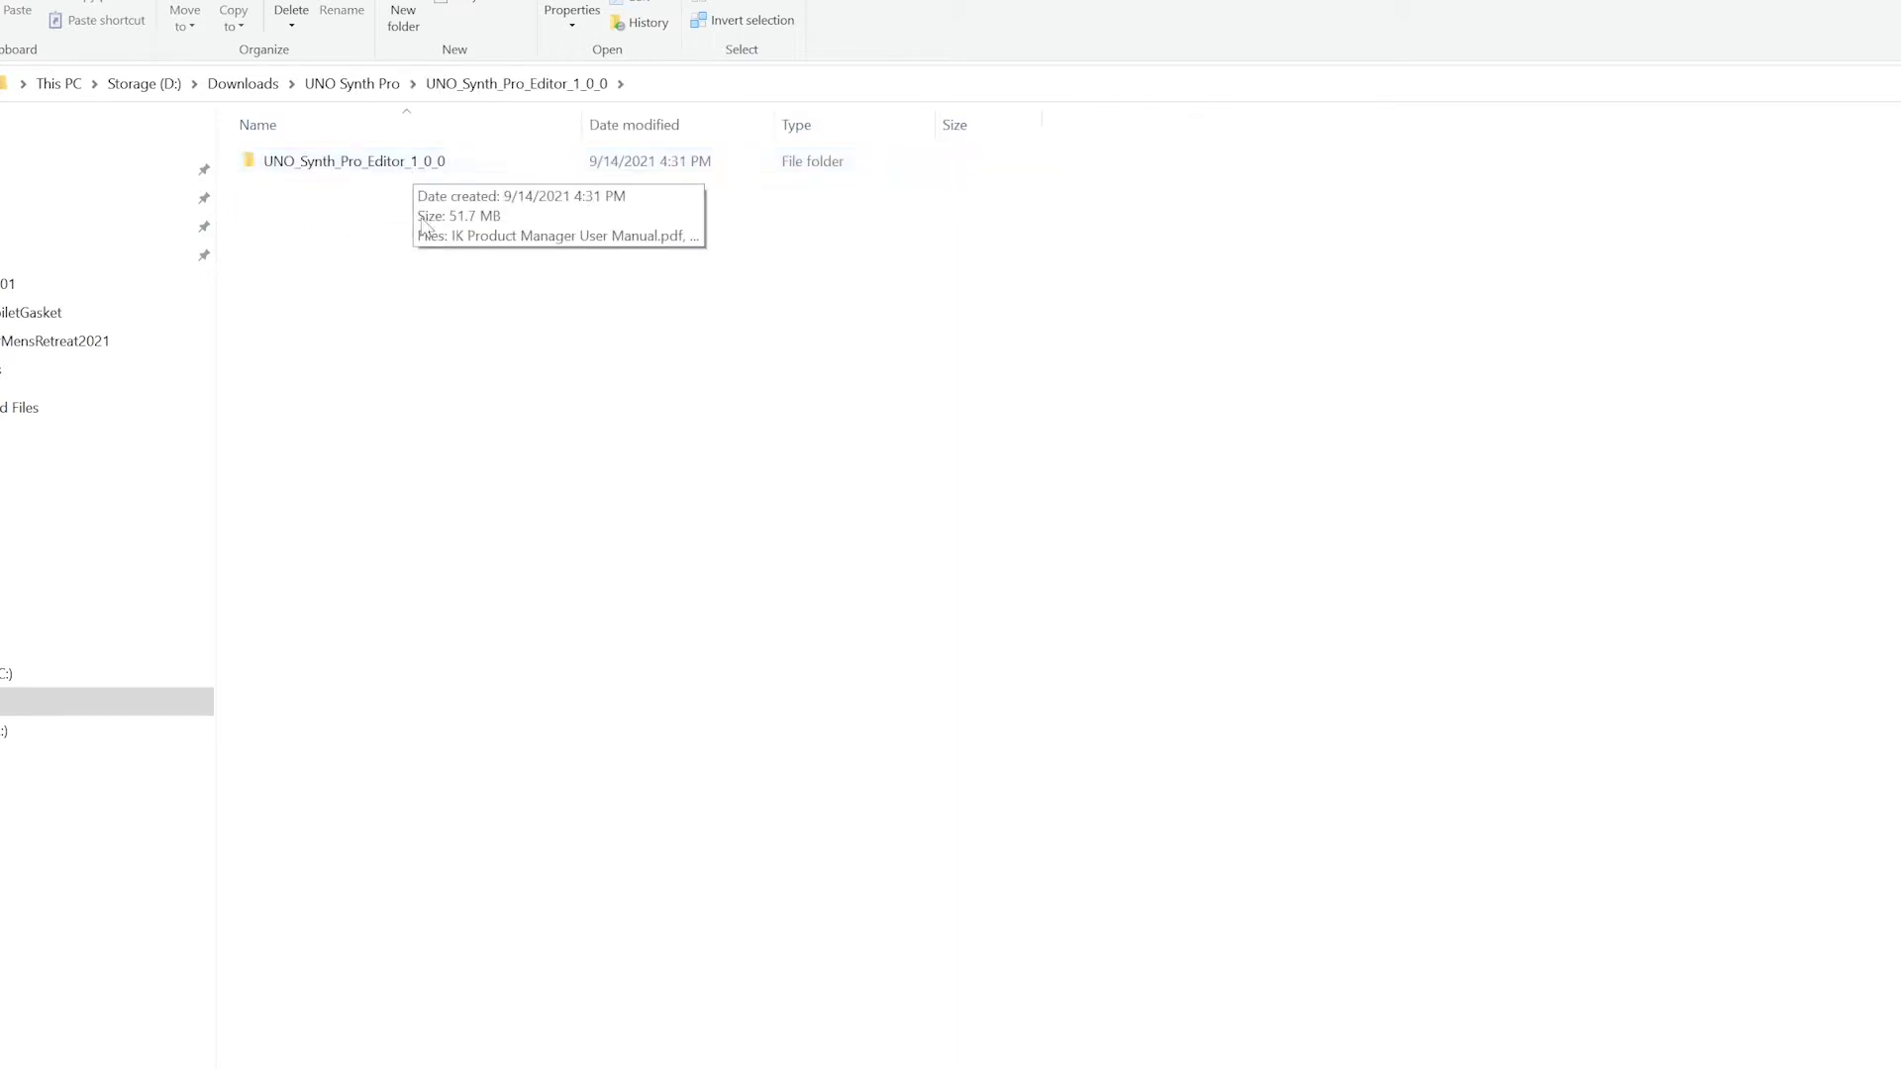
double_click(355, 160)
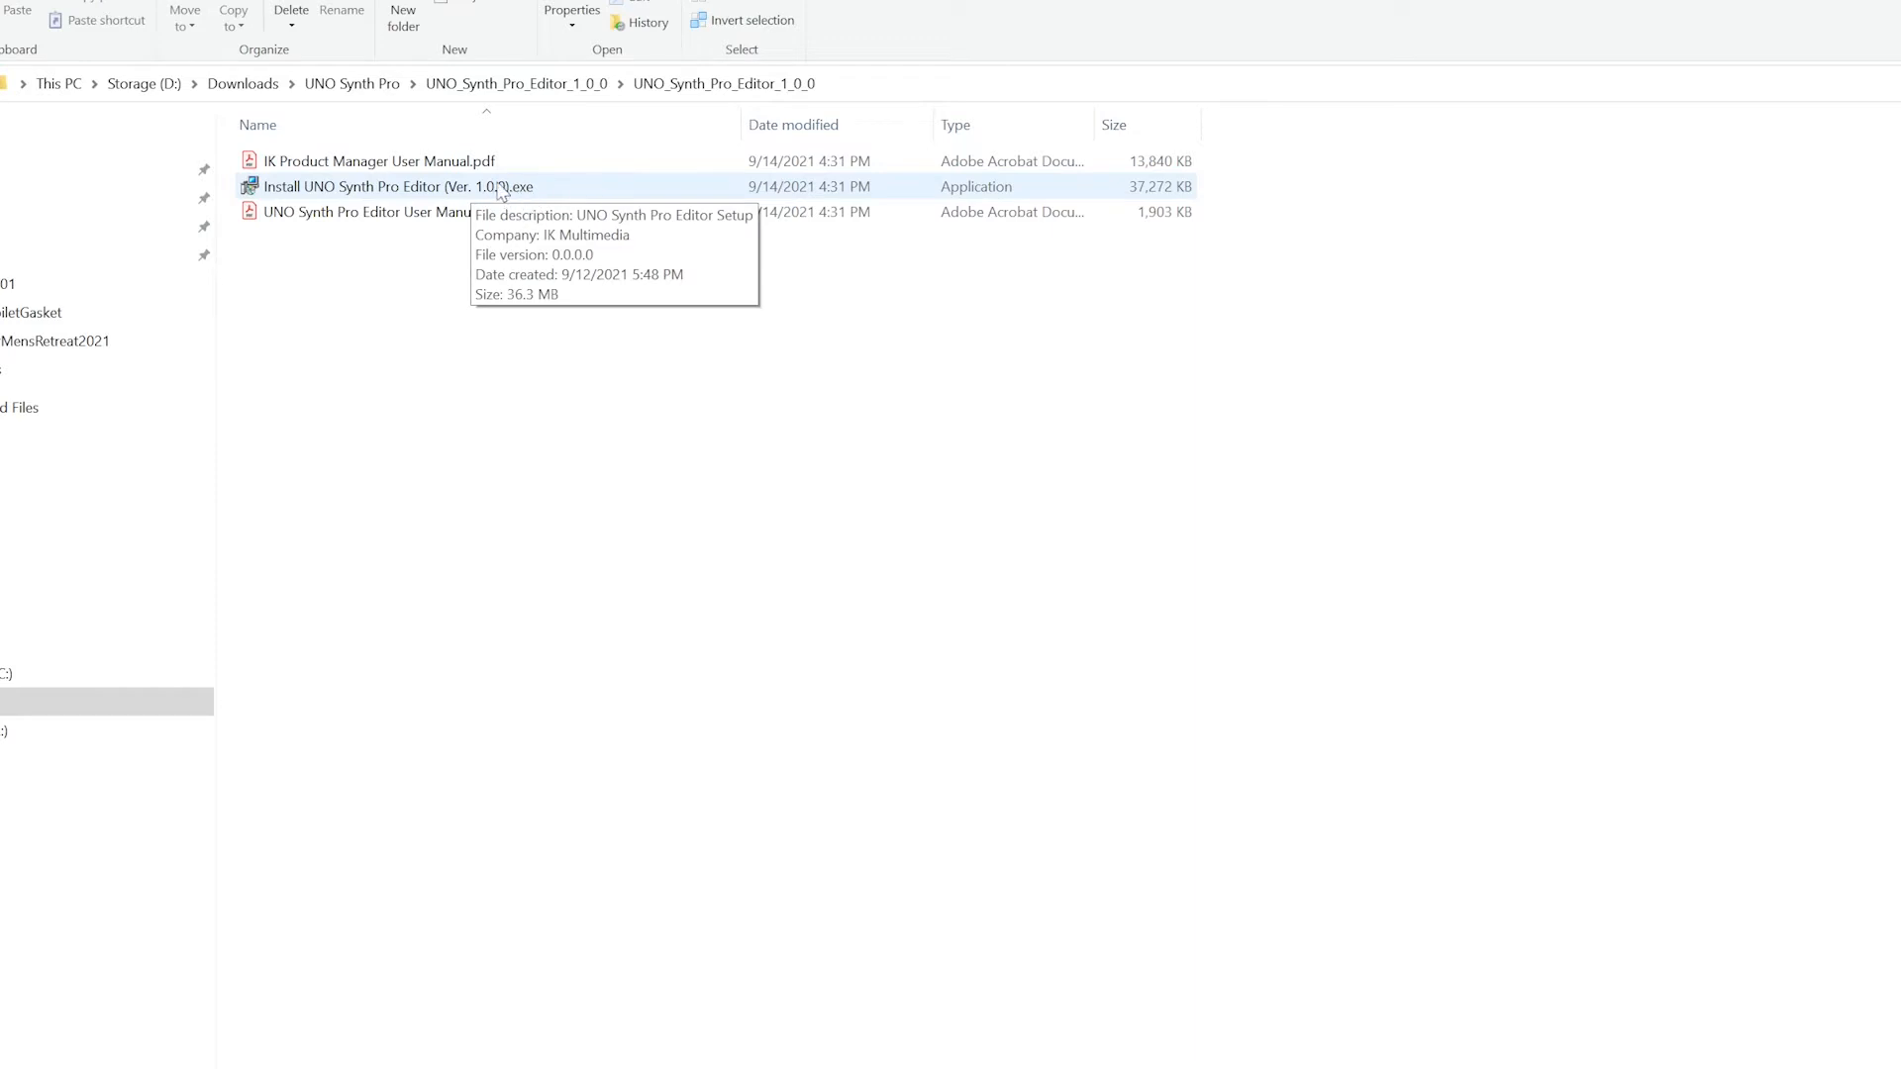
mouse_move(431, 196)
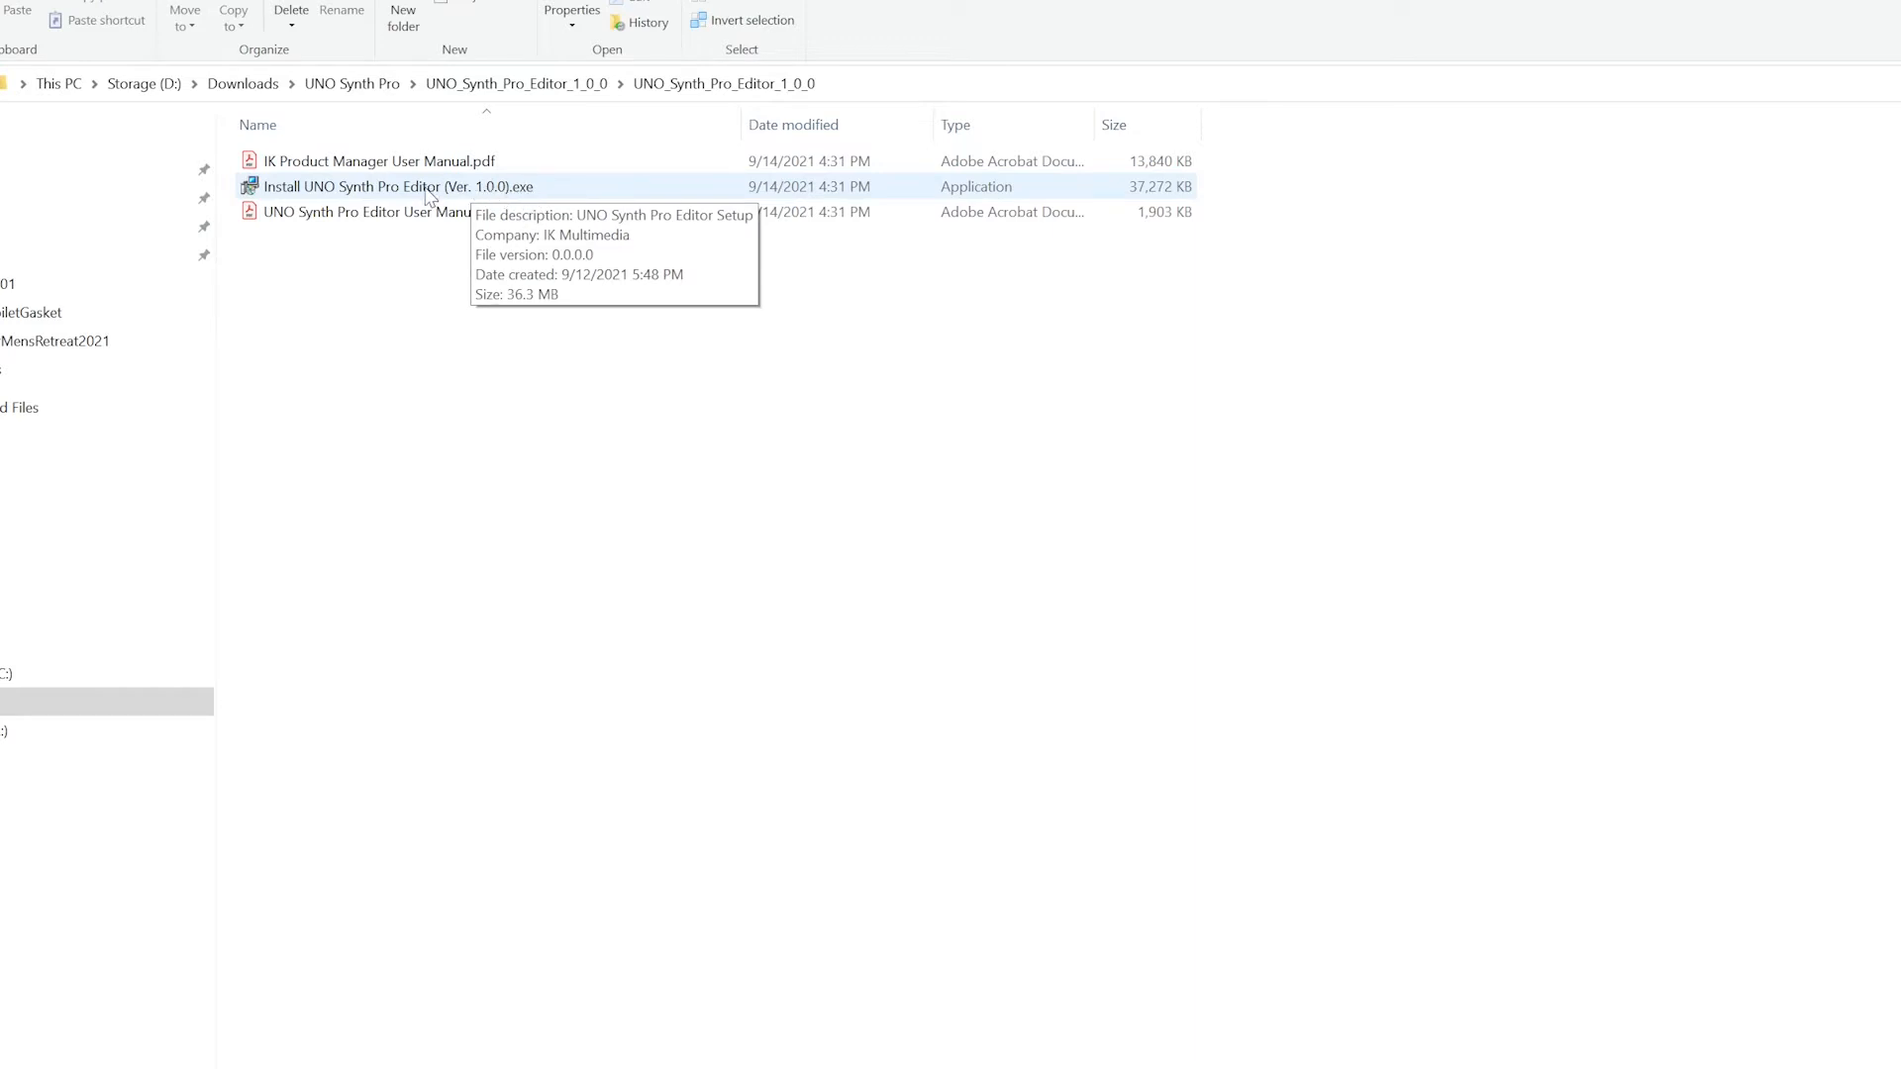
left_click(385, 211)
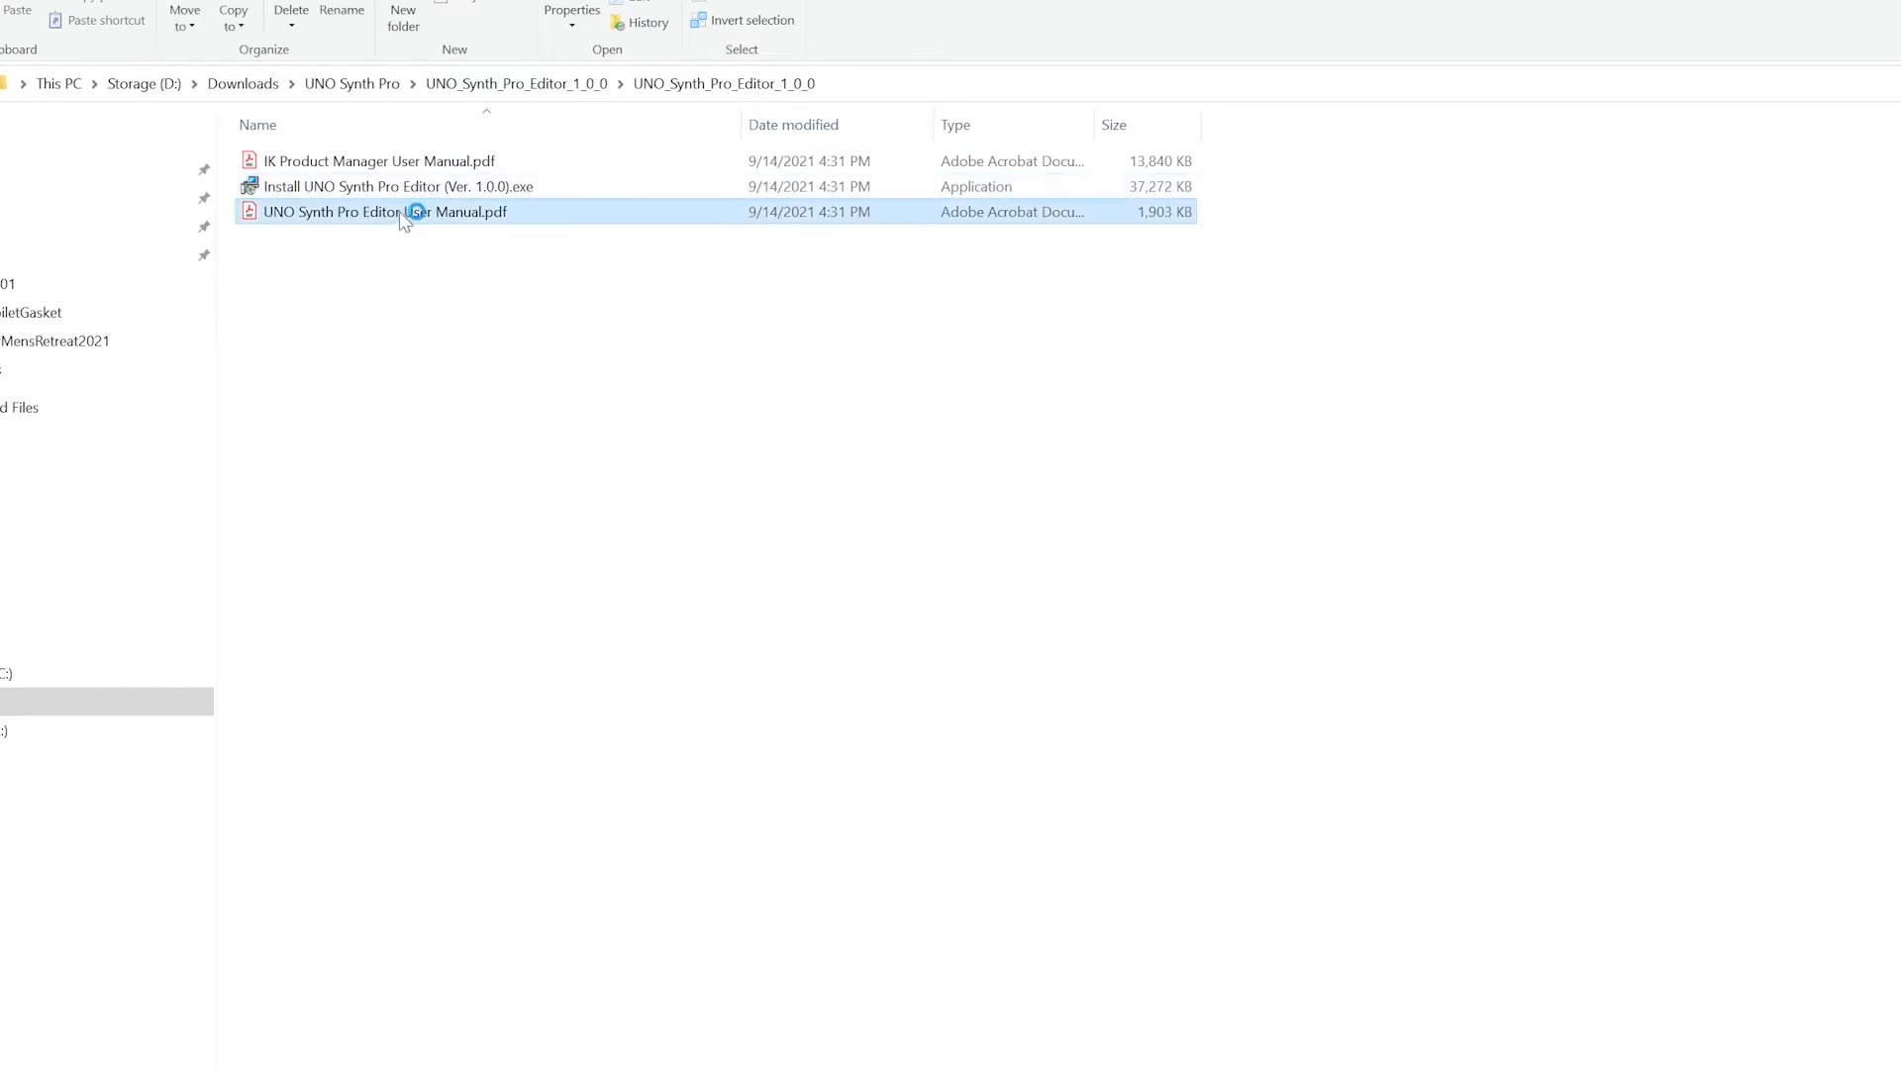
Open the UNO Synth Pro Editor User Manual and scroll to Chapter 1 on page 9.
double_click(383, 211)
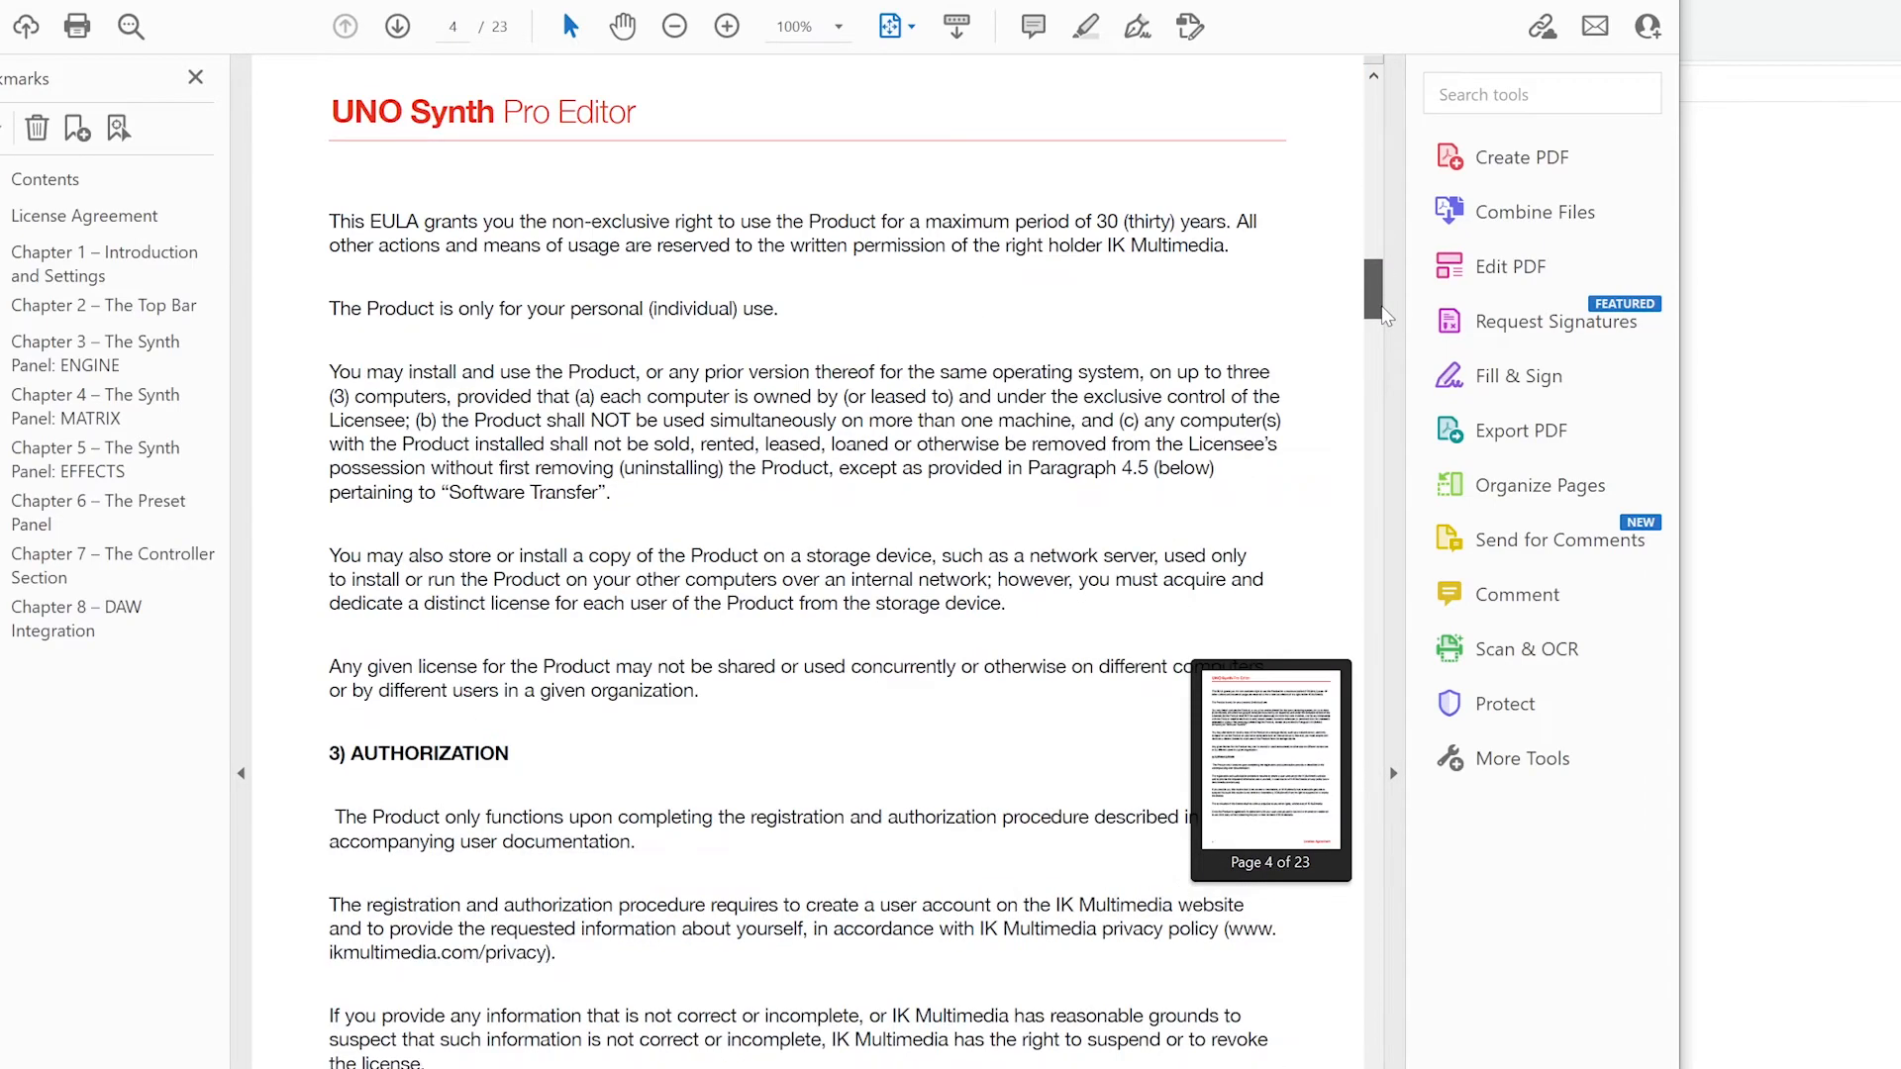
left_click_drag(1372, 303, 1371, 545)
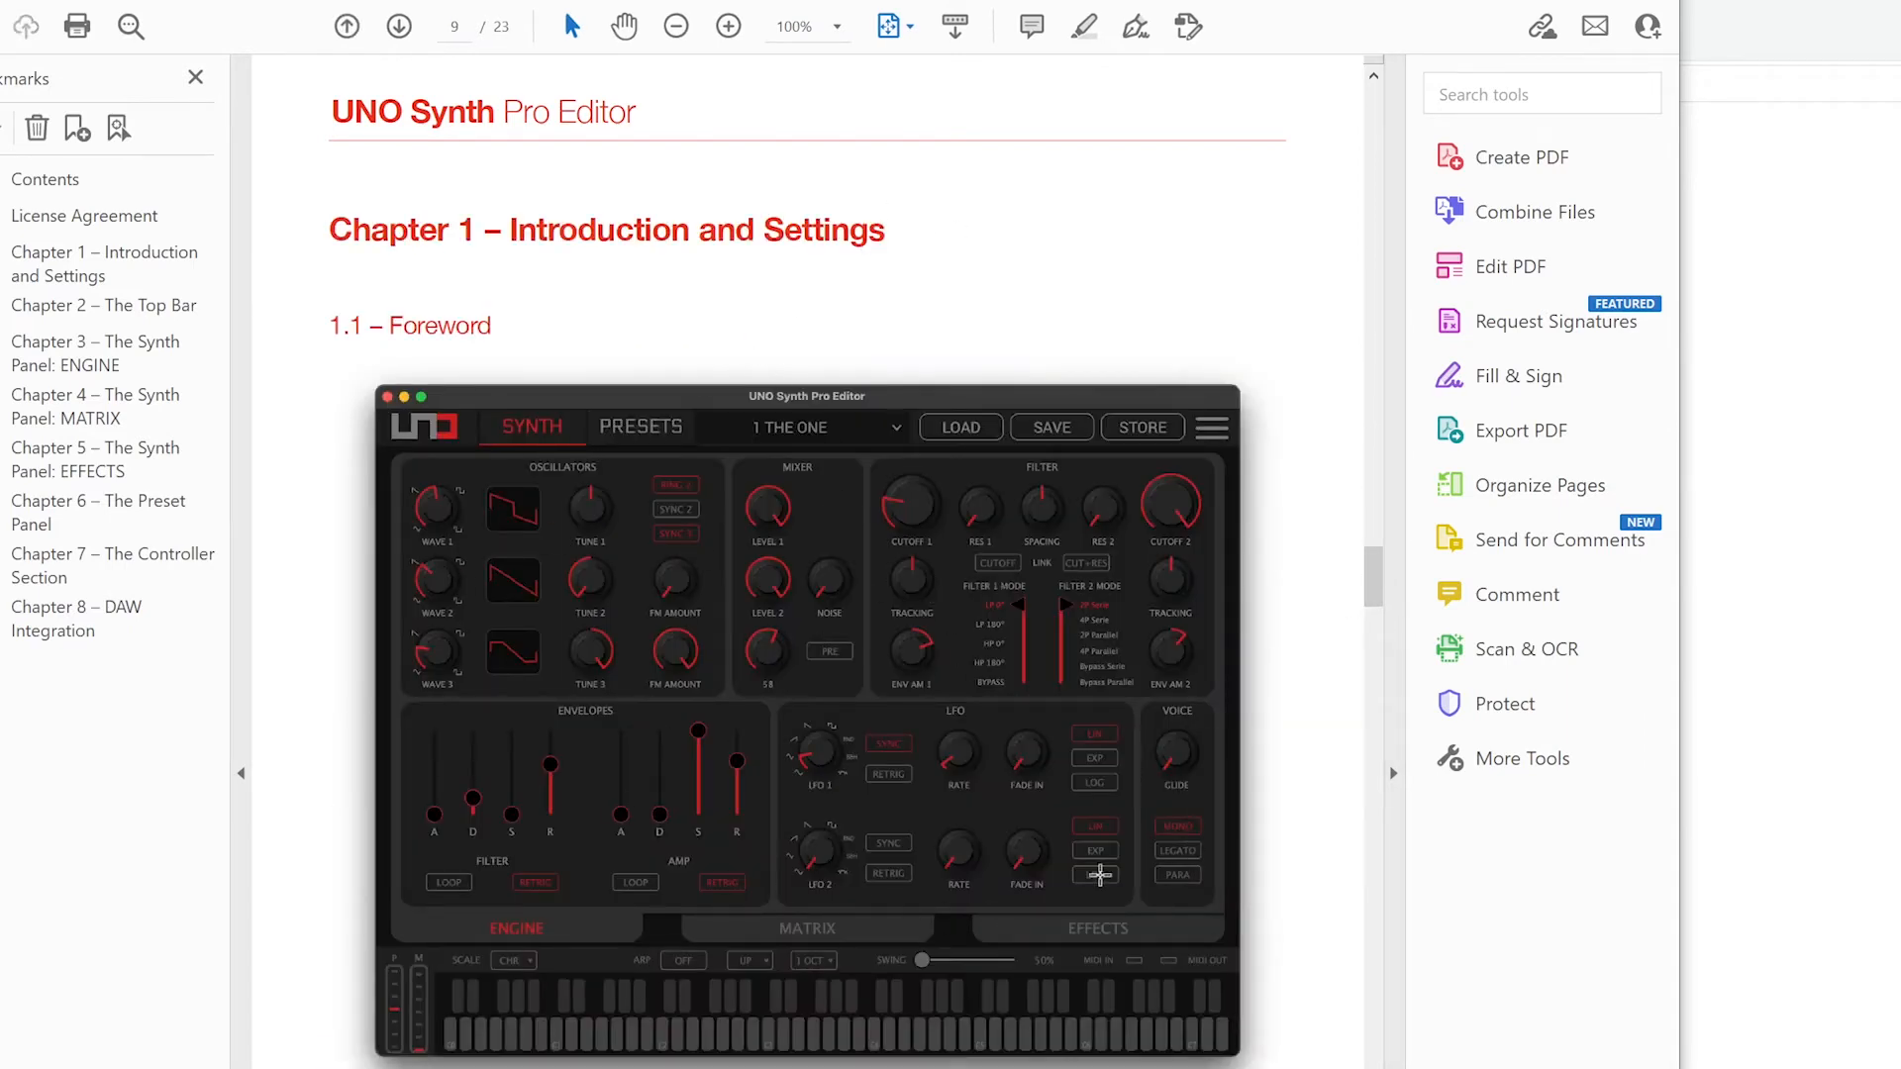
mouse_move(940, 854)
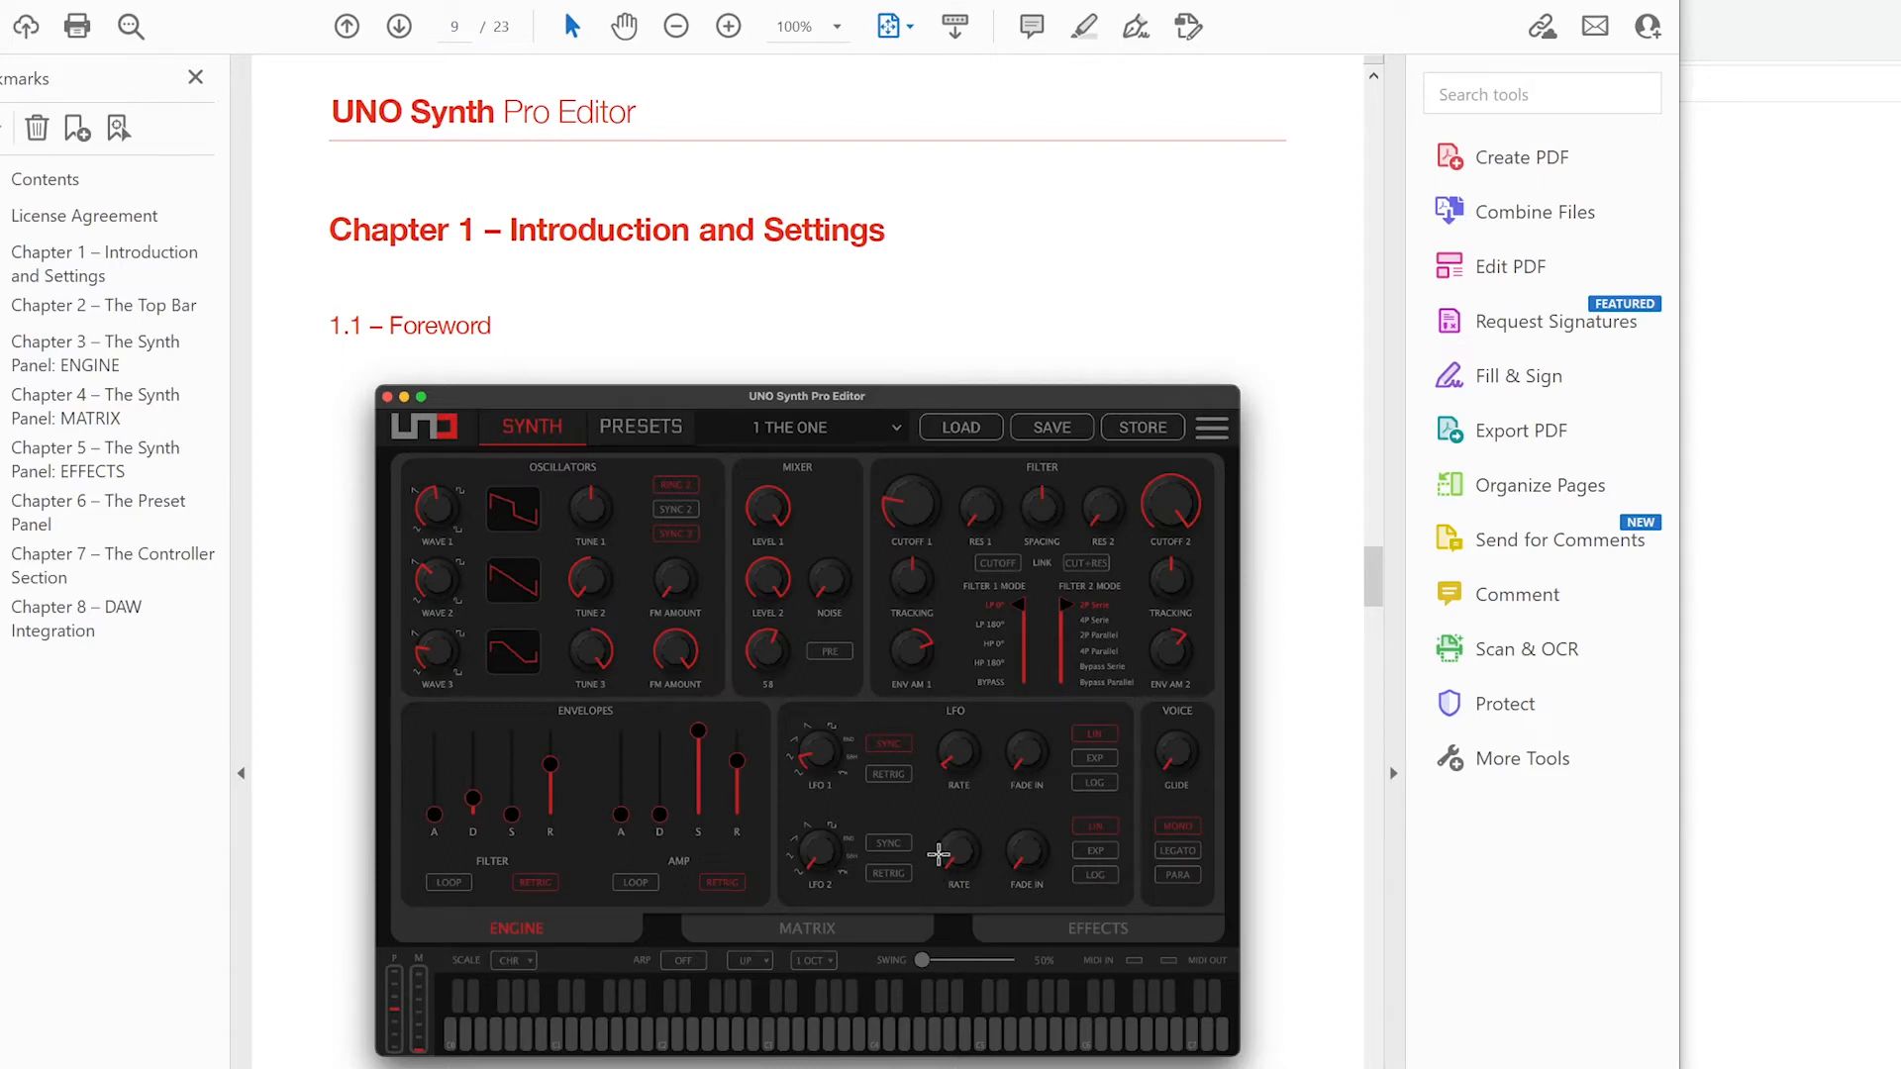
mouse_move(866, 700)
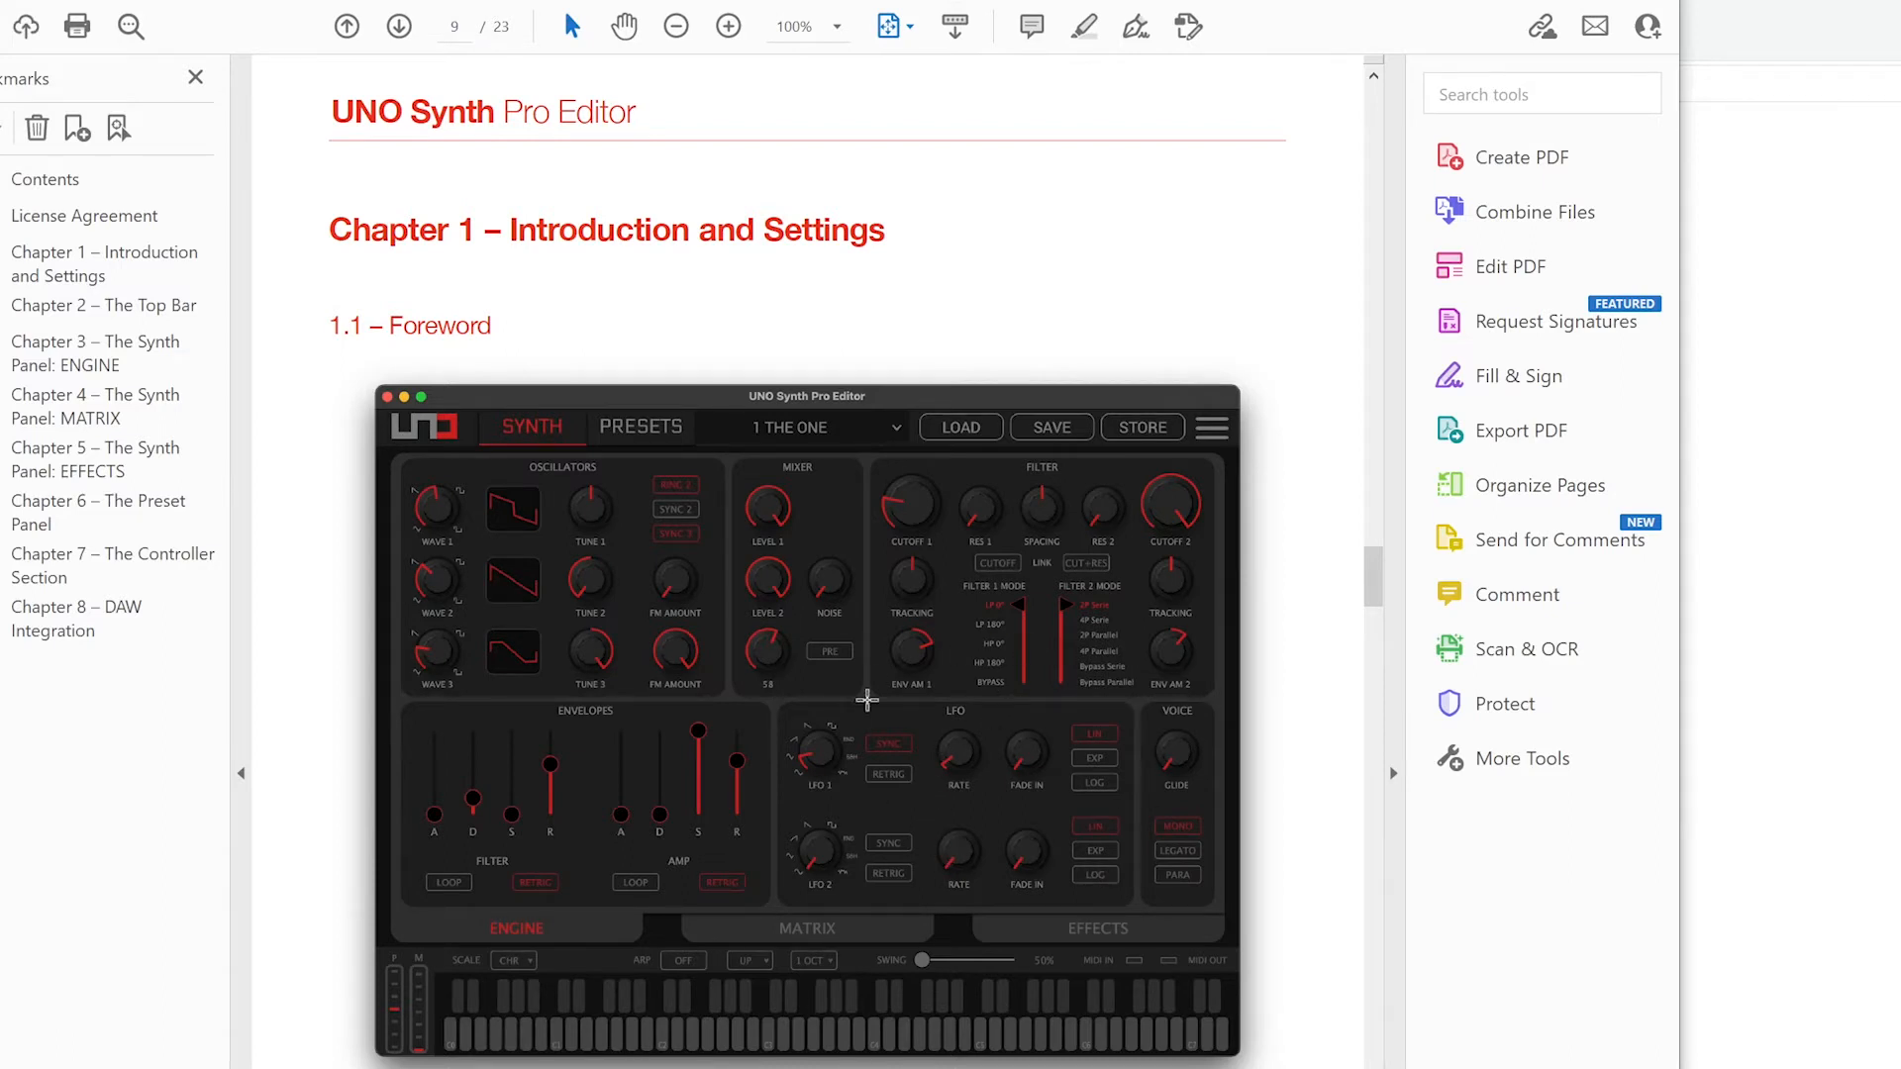
mouse_move(827, 664)
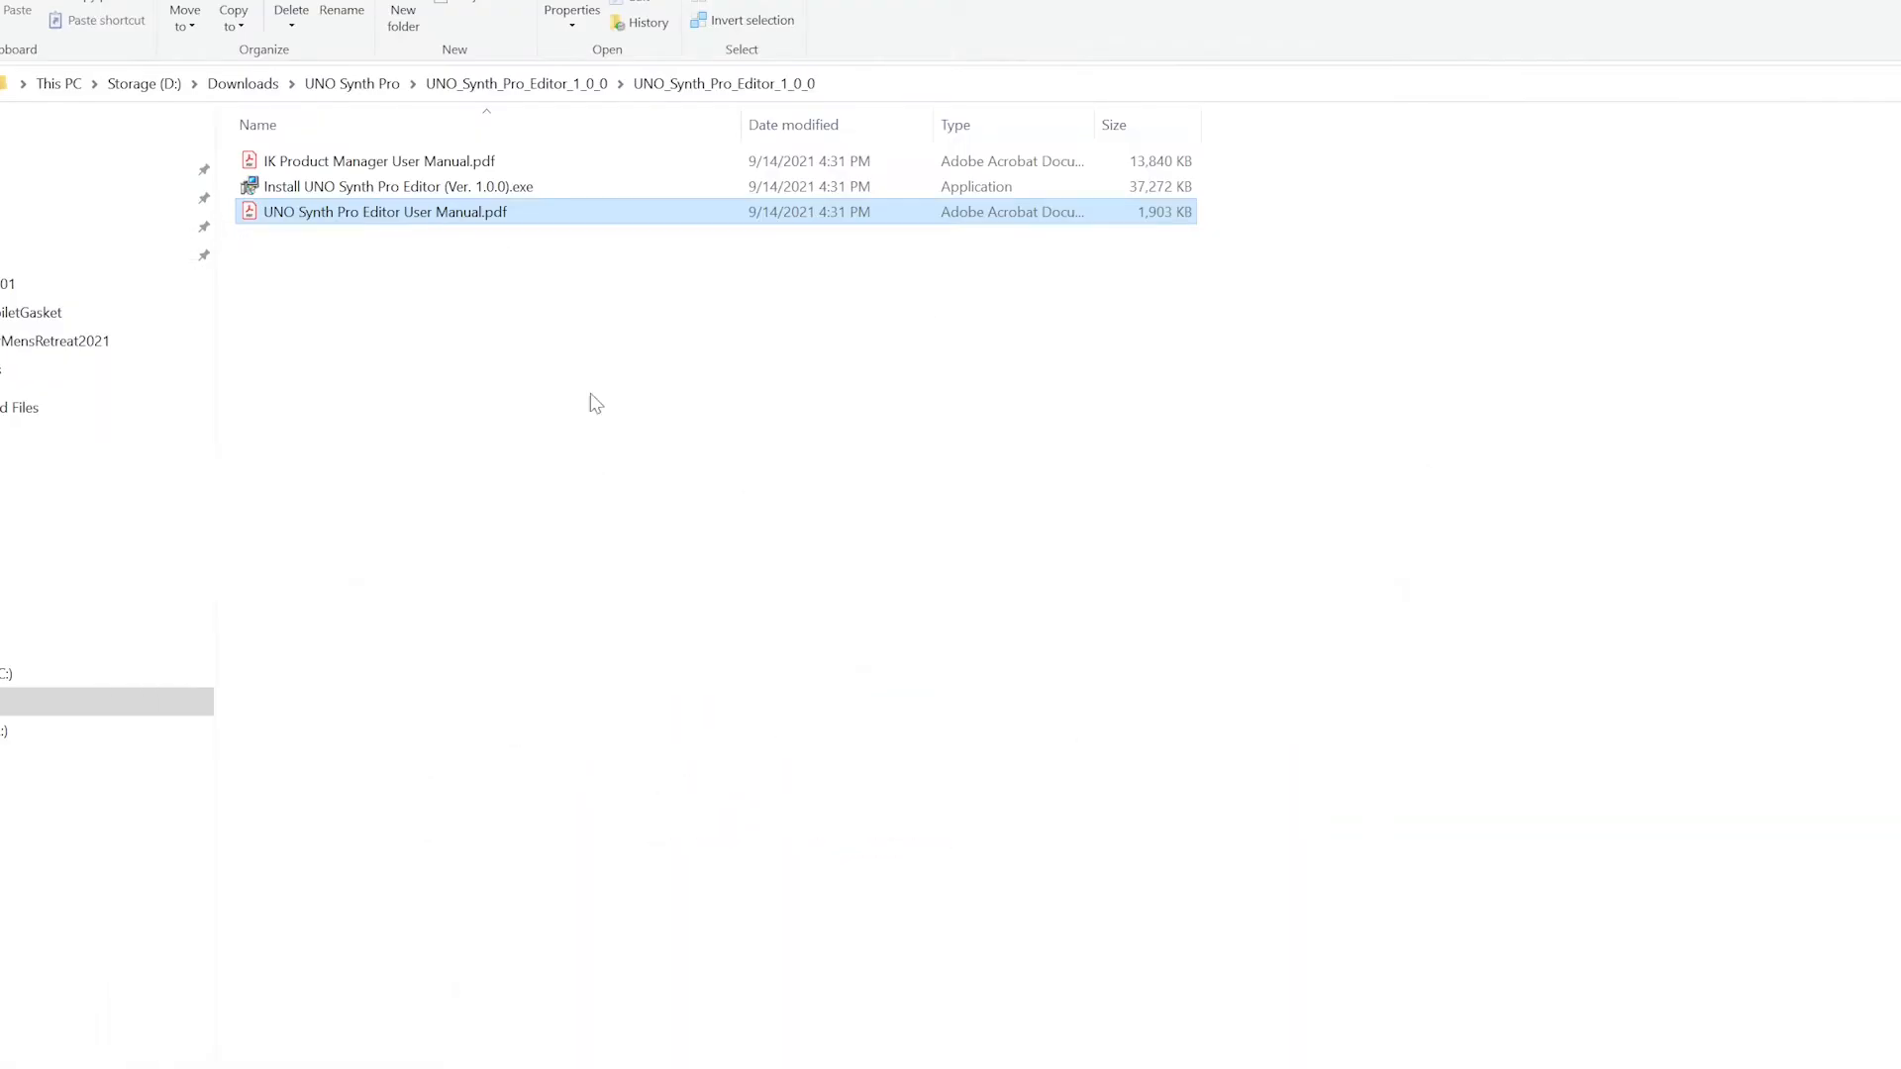
mouse_move(328, 200)
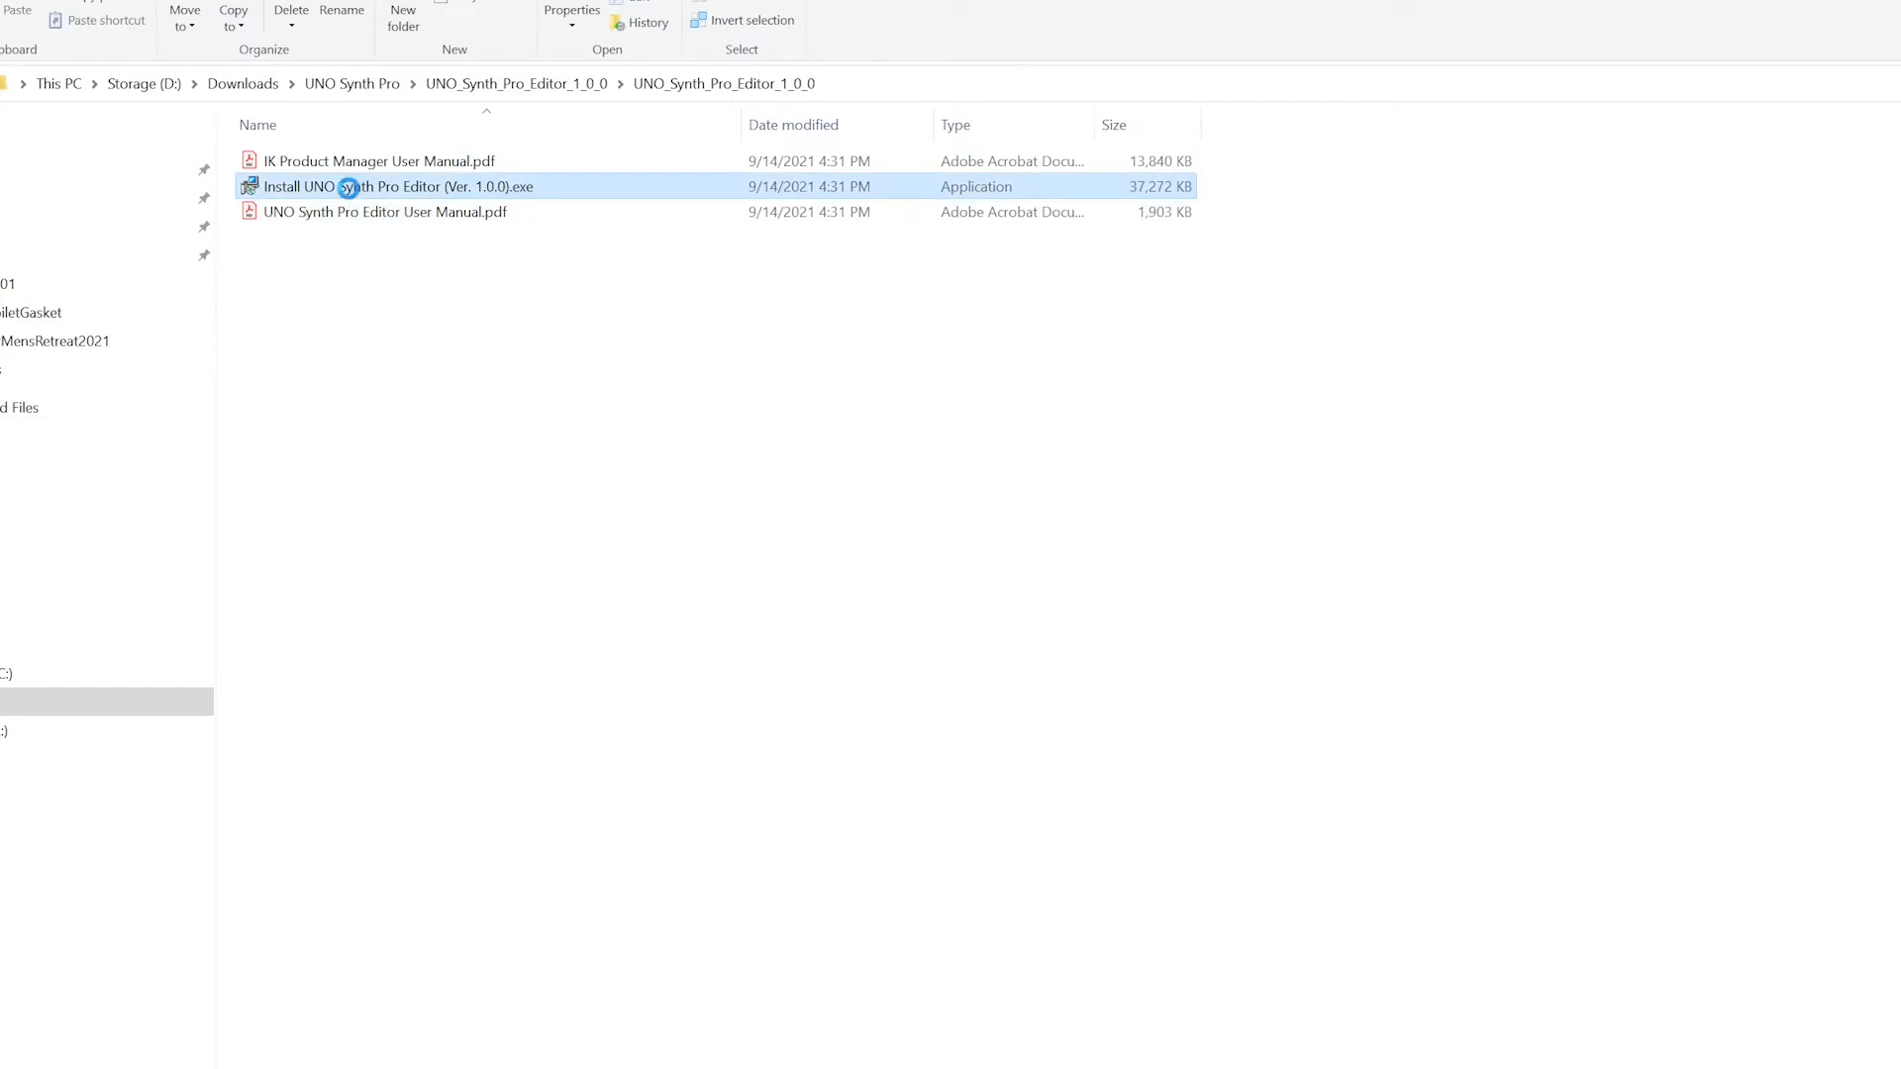
Launch the Install UNO Synth Pro Editor program and allow it through SmartScreen with Run anyway.
double_click(394, 185)
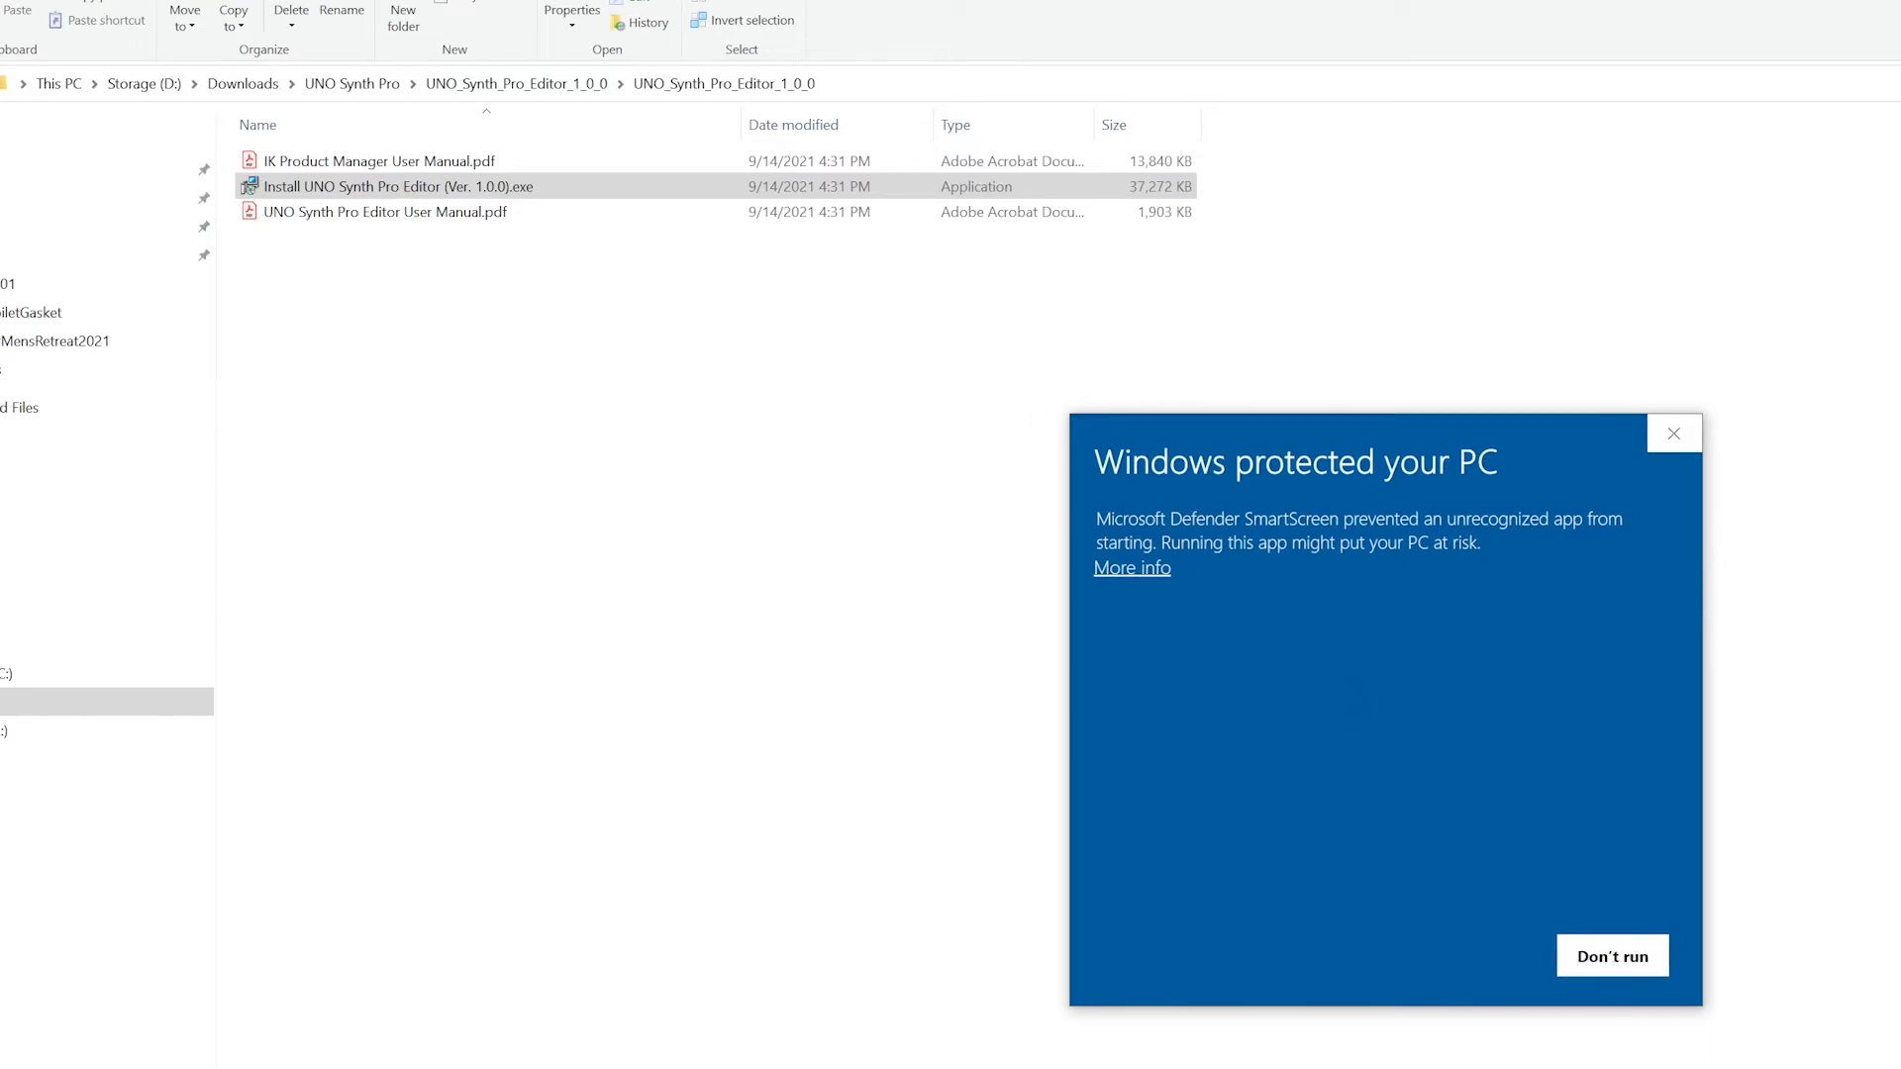
mouse_move(1145, 594)
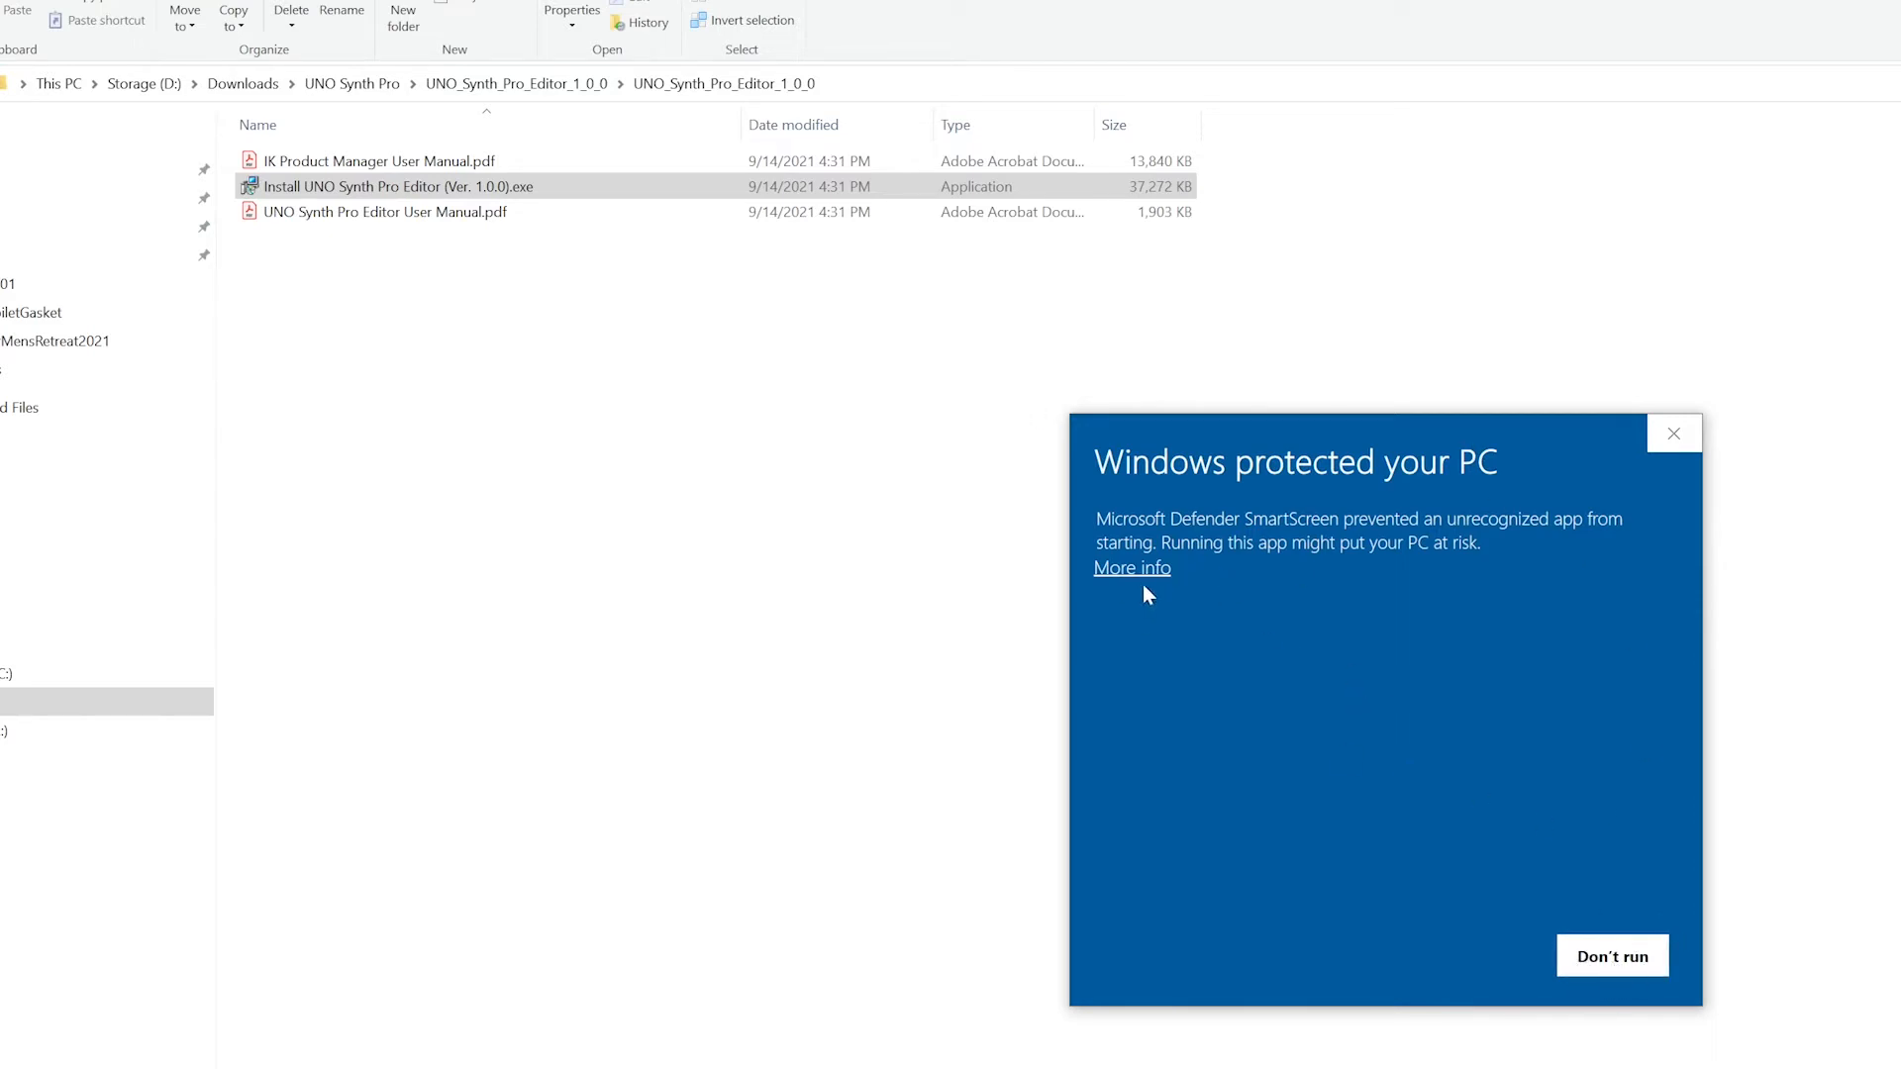
left_click(1131, 567)
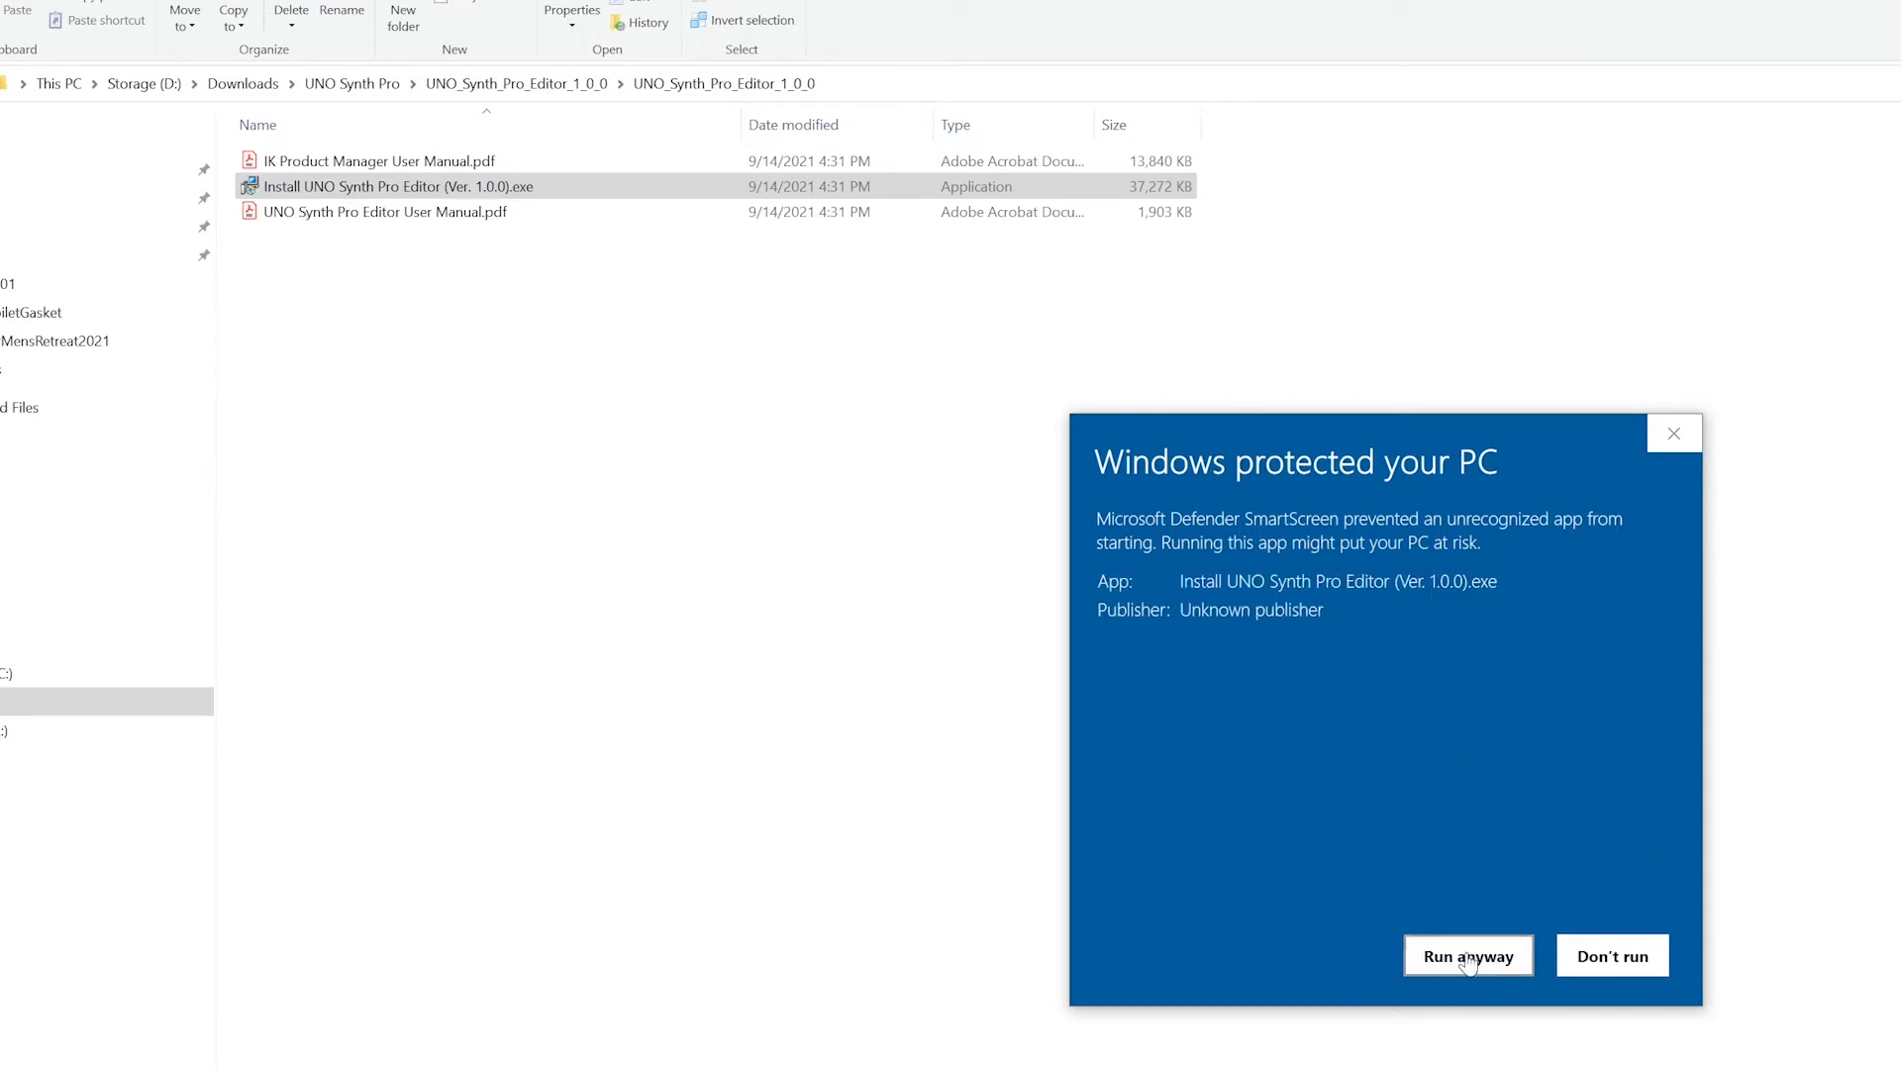
left_click(1467, 955)
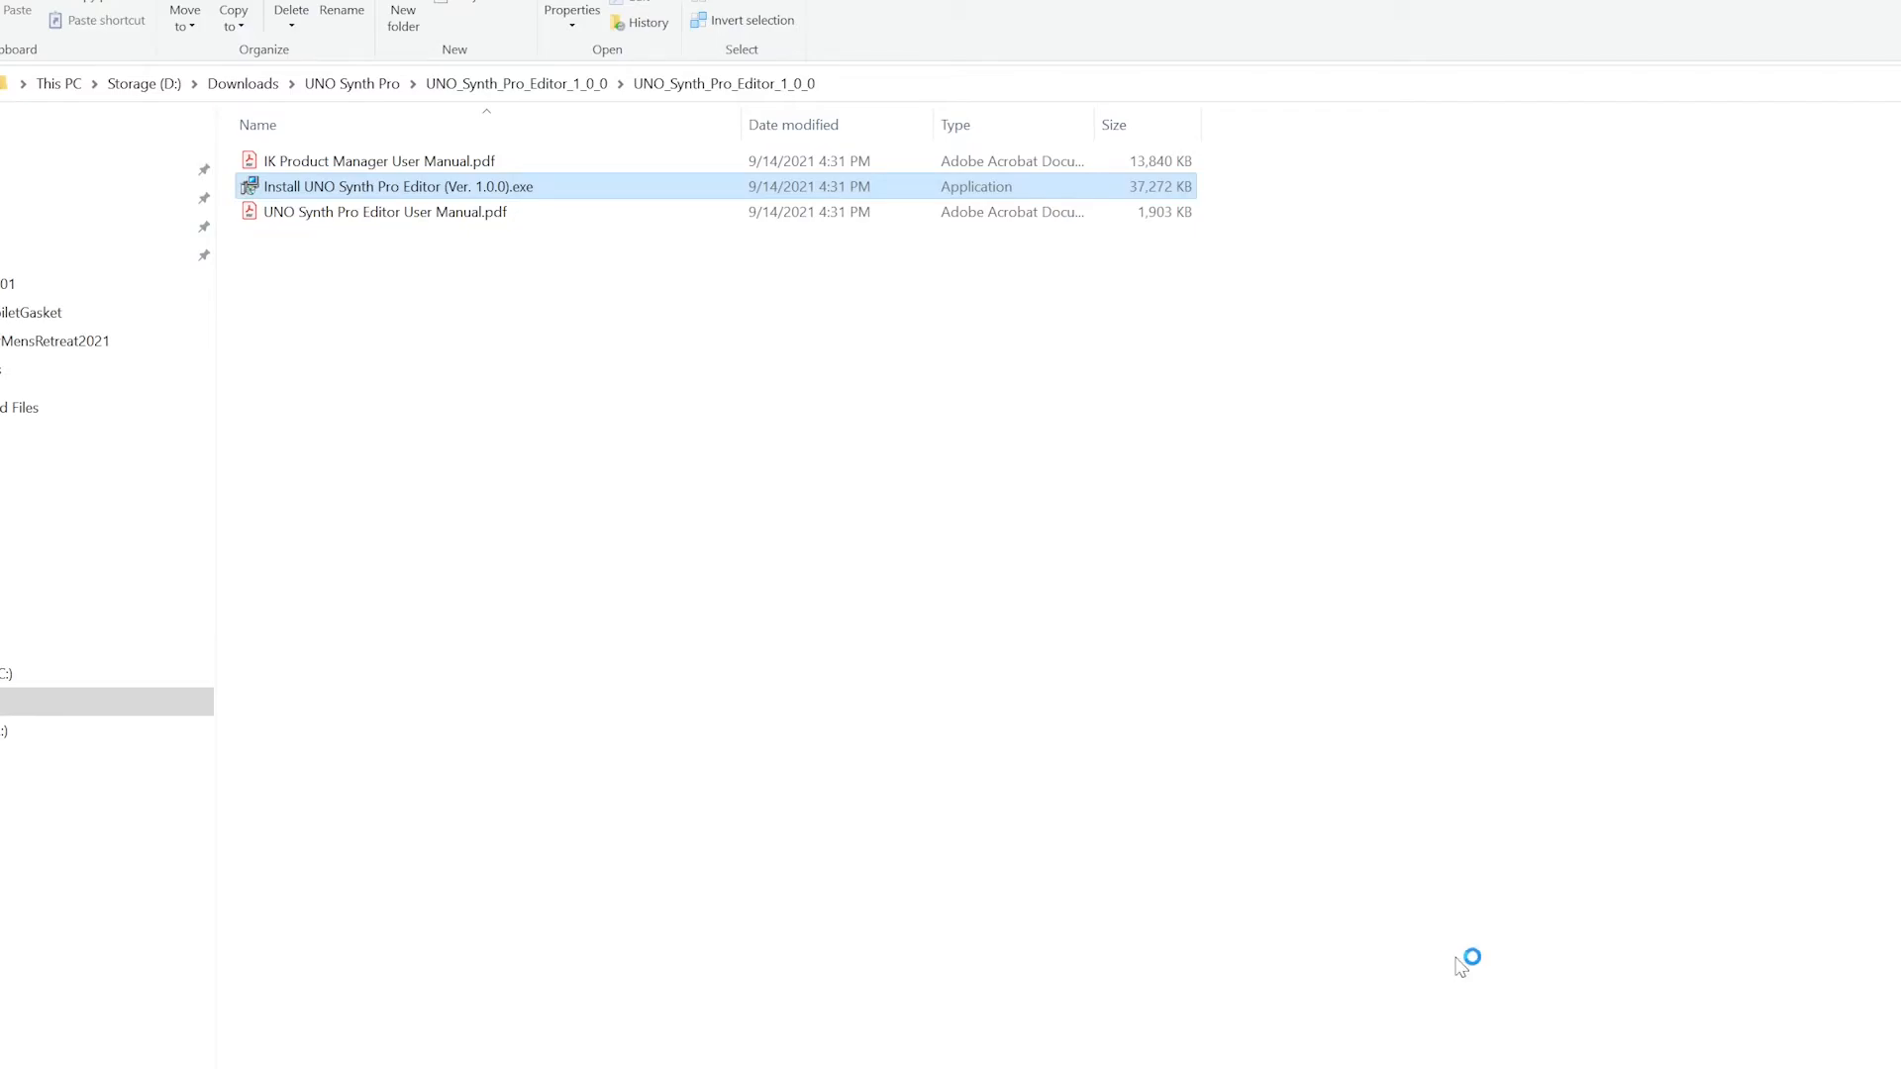
Accept the license, keep the default install folder and select all four components.
double_click(396, 185)
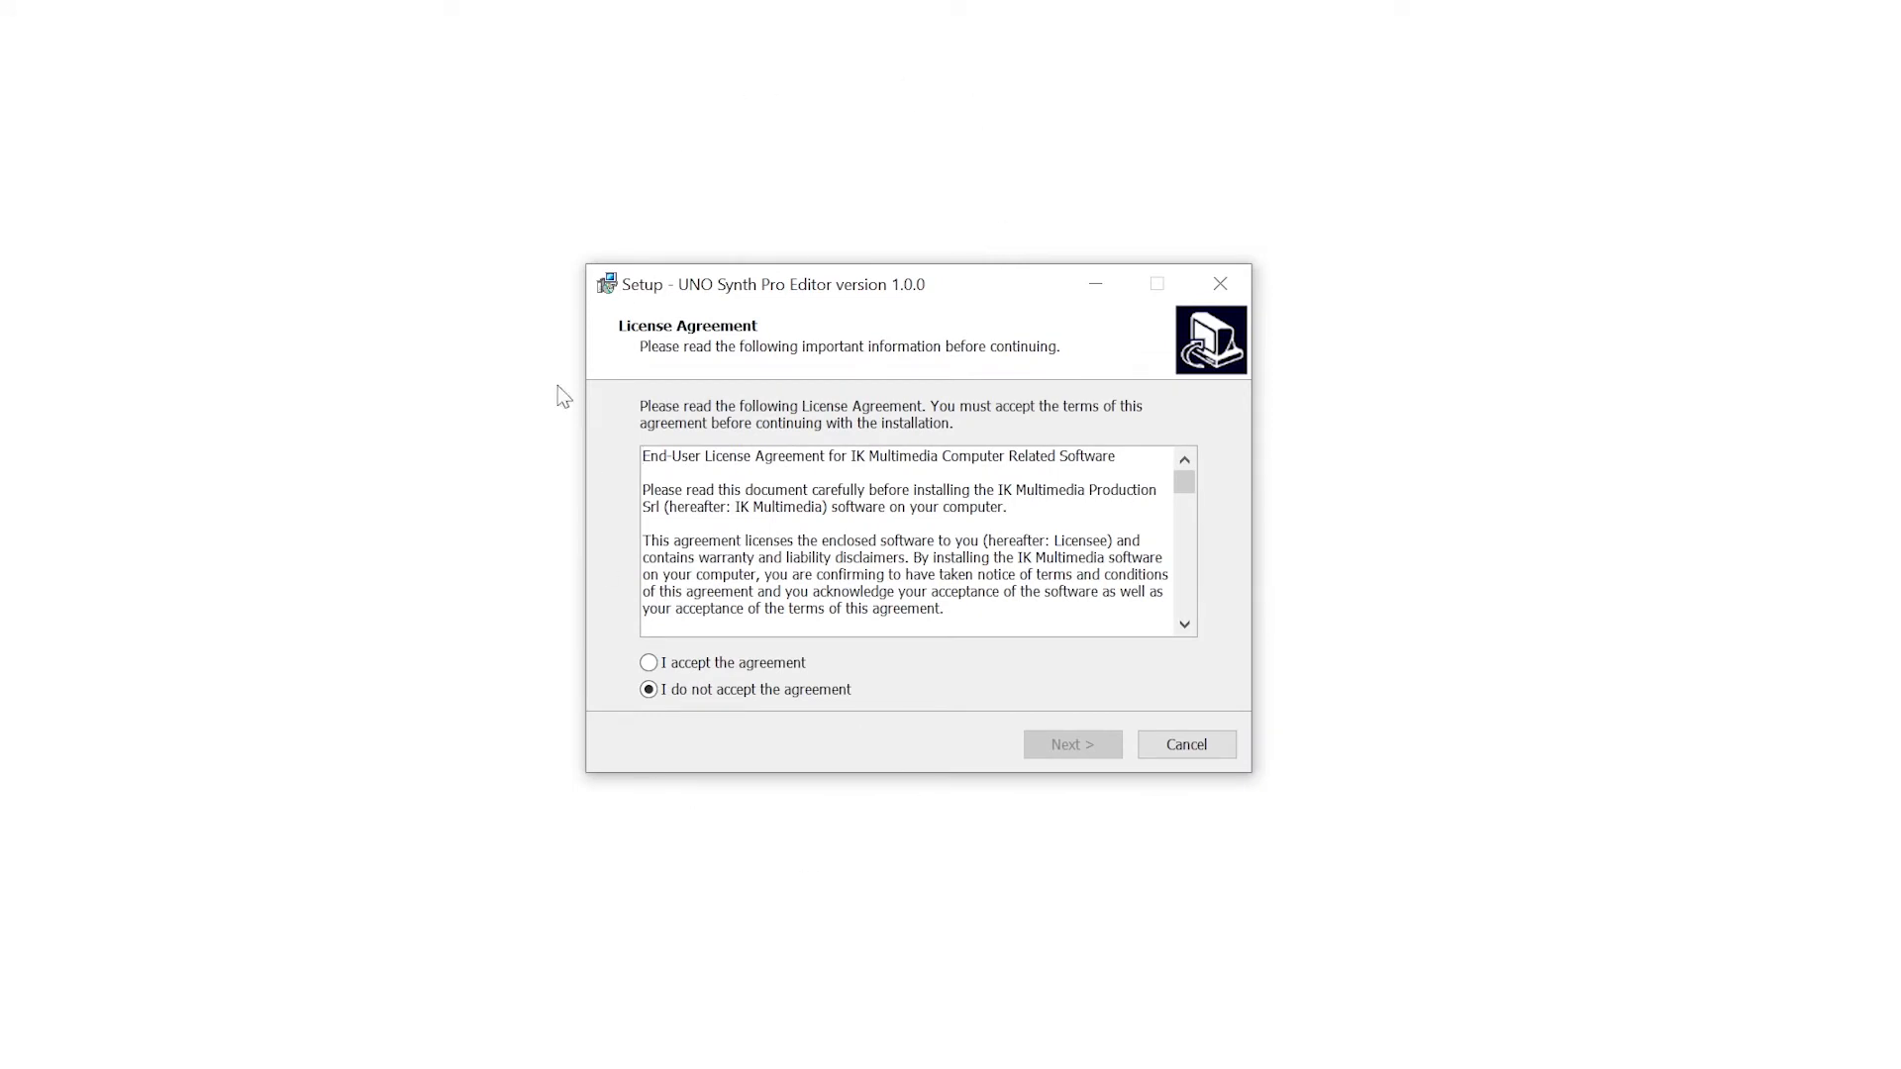
mouse_move(649, 690)
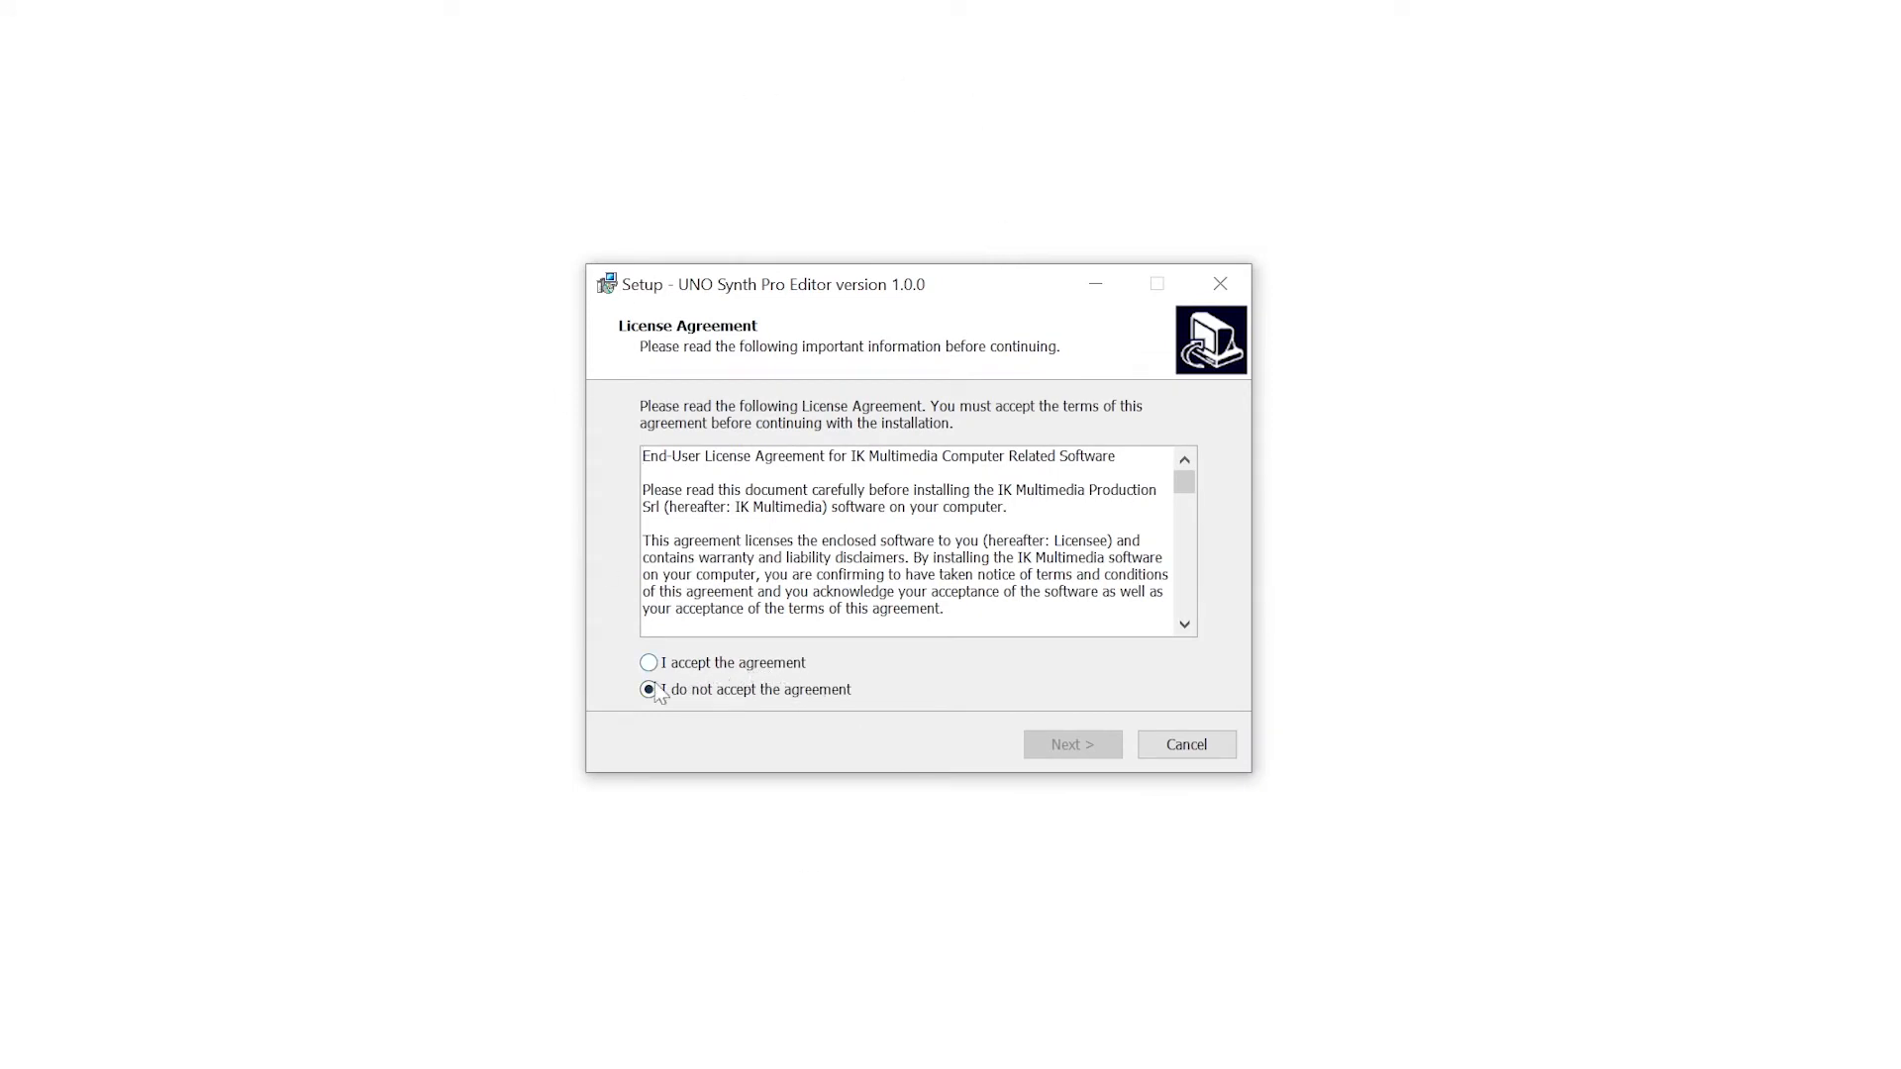
left_click(647, 663)
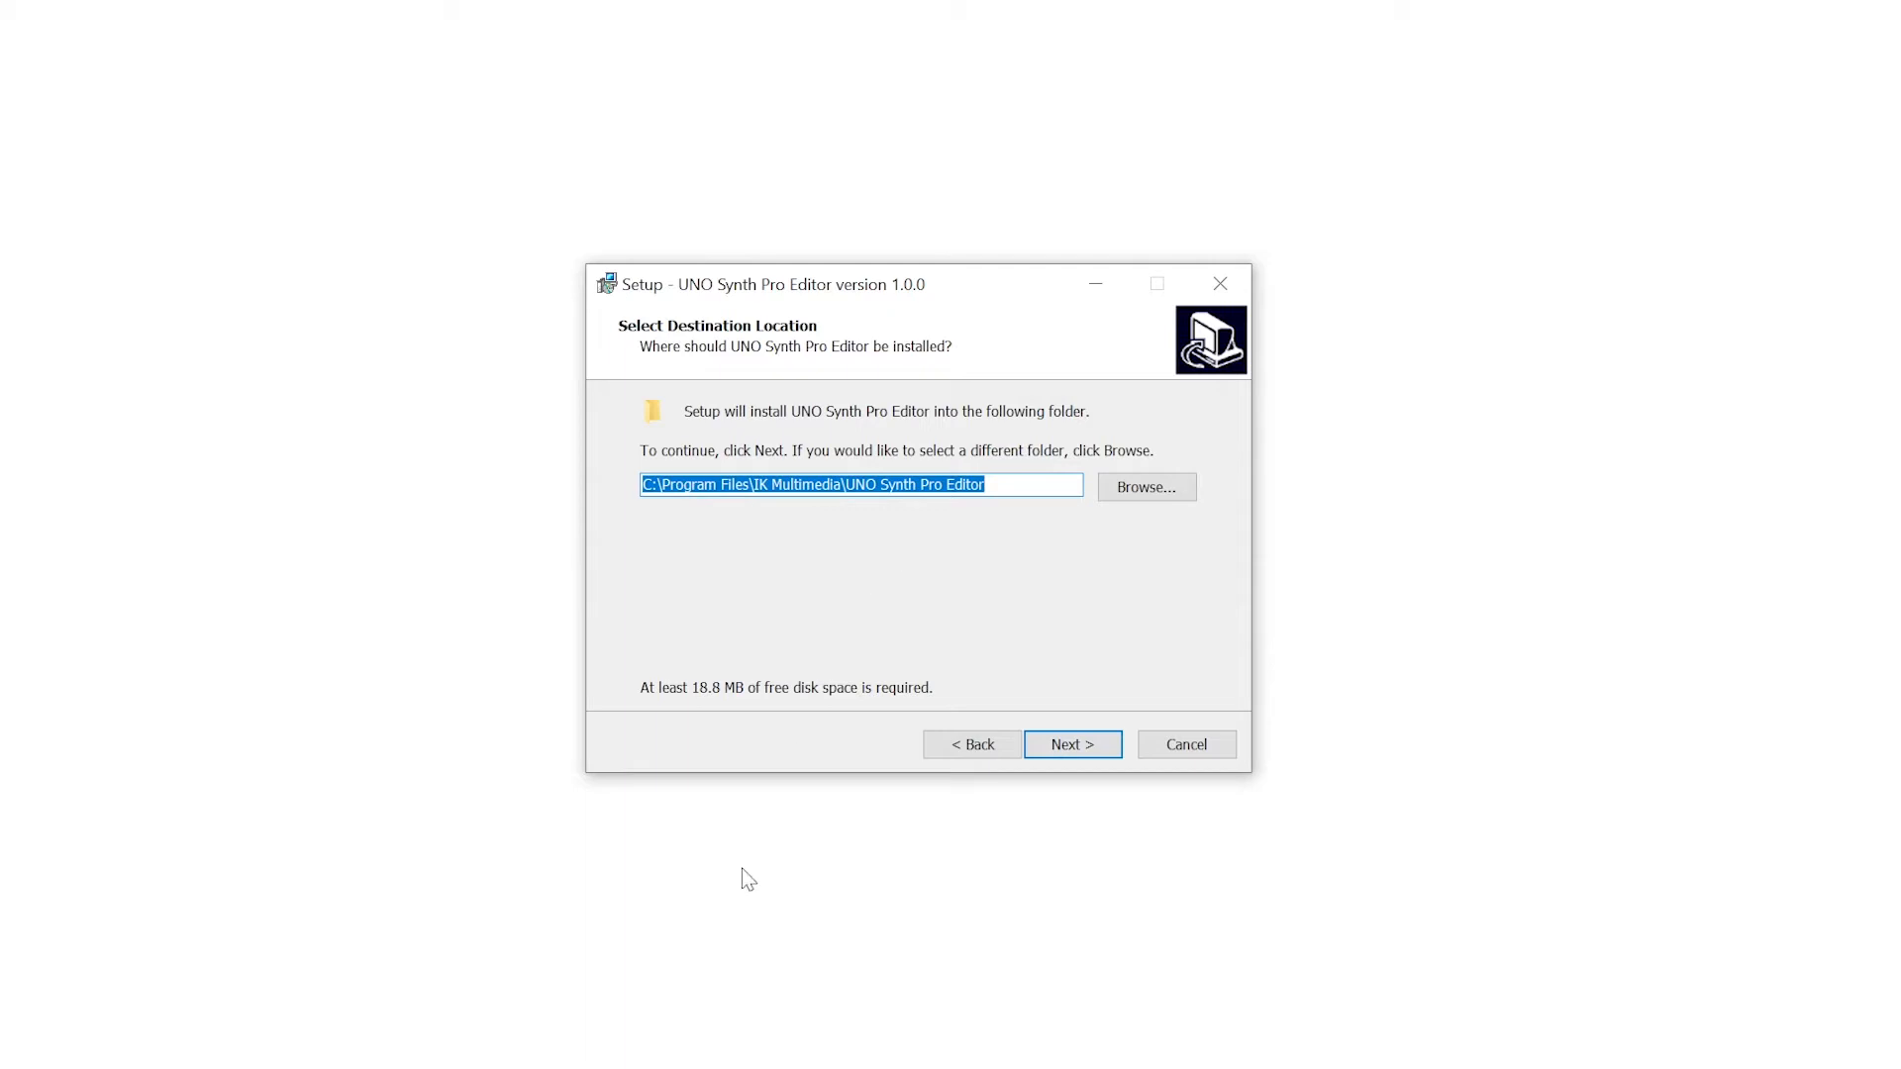
mouse_move(1071, 745)
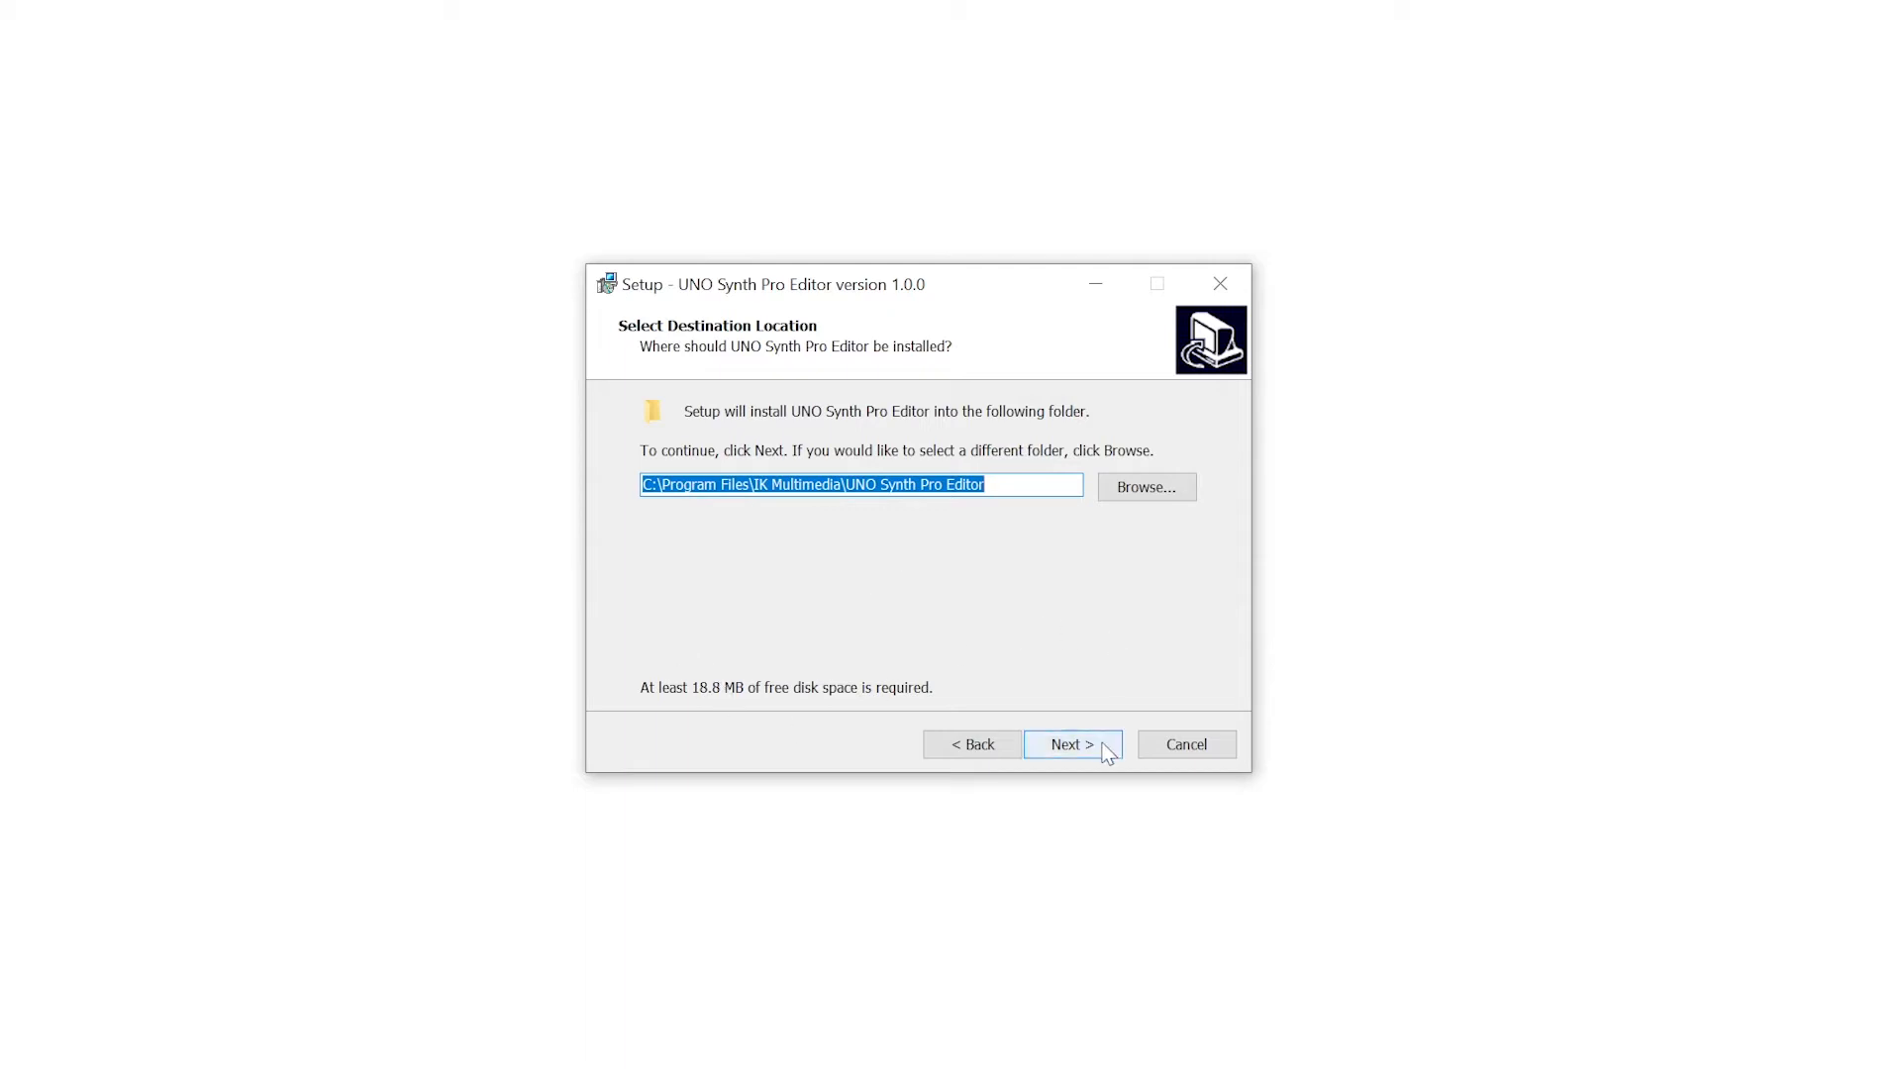
left_click(1070, 745)
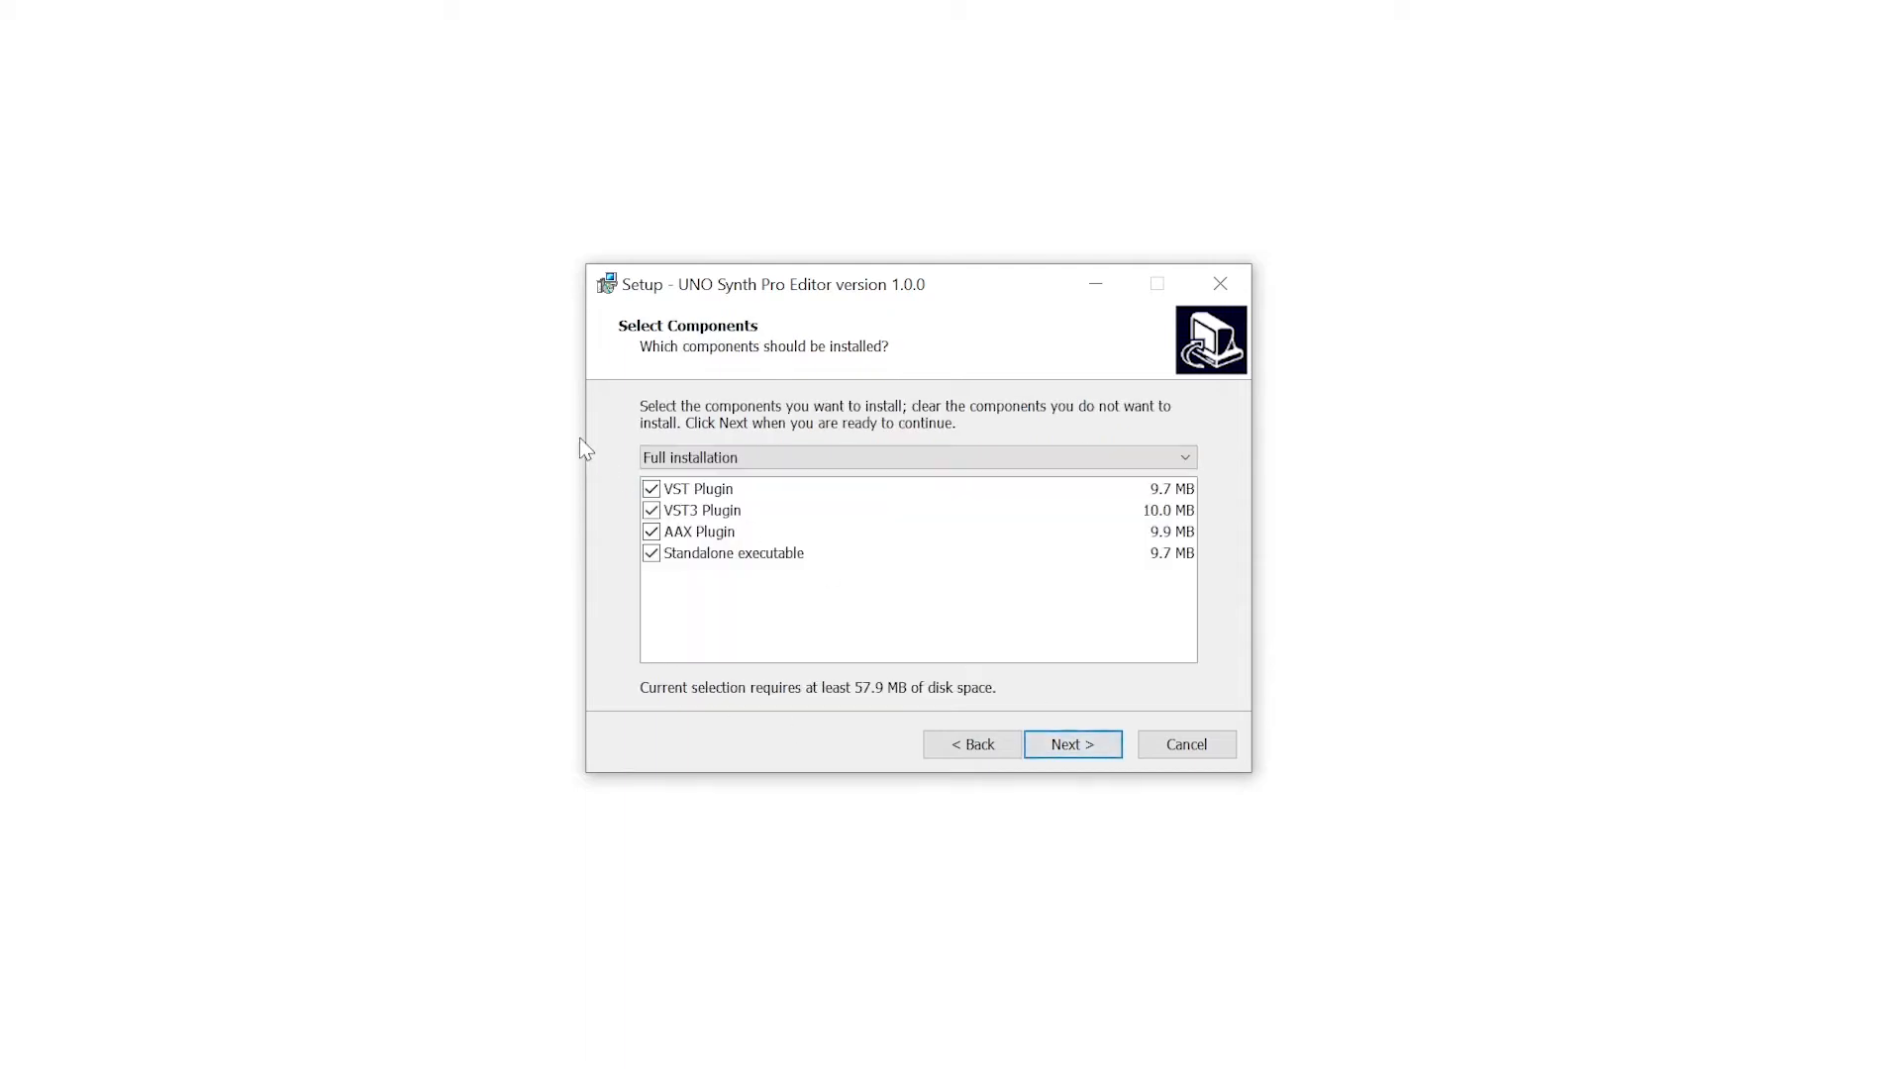
mouse_move(1105, 704)
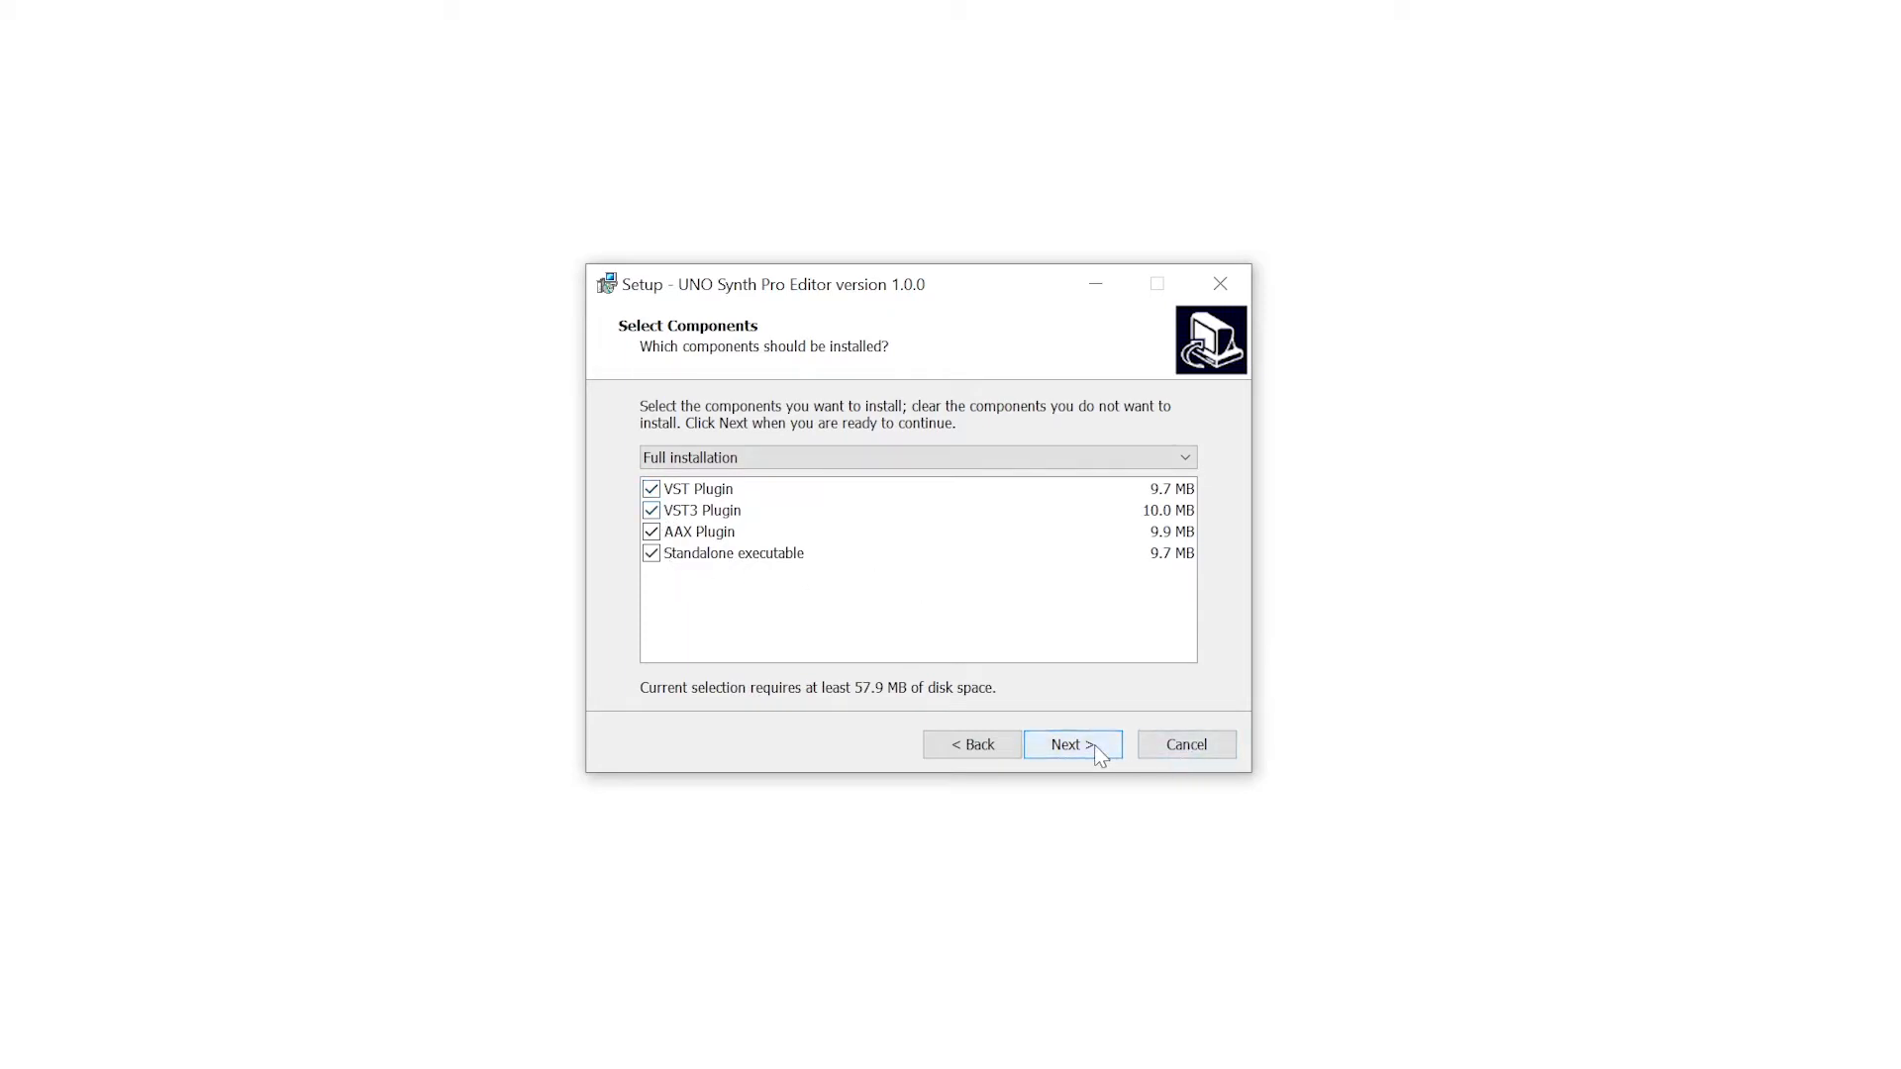
mouse_move(1101, 754)
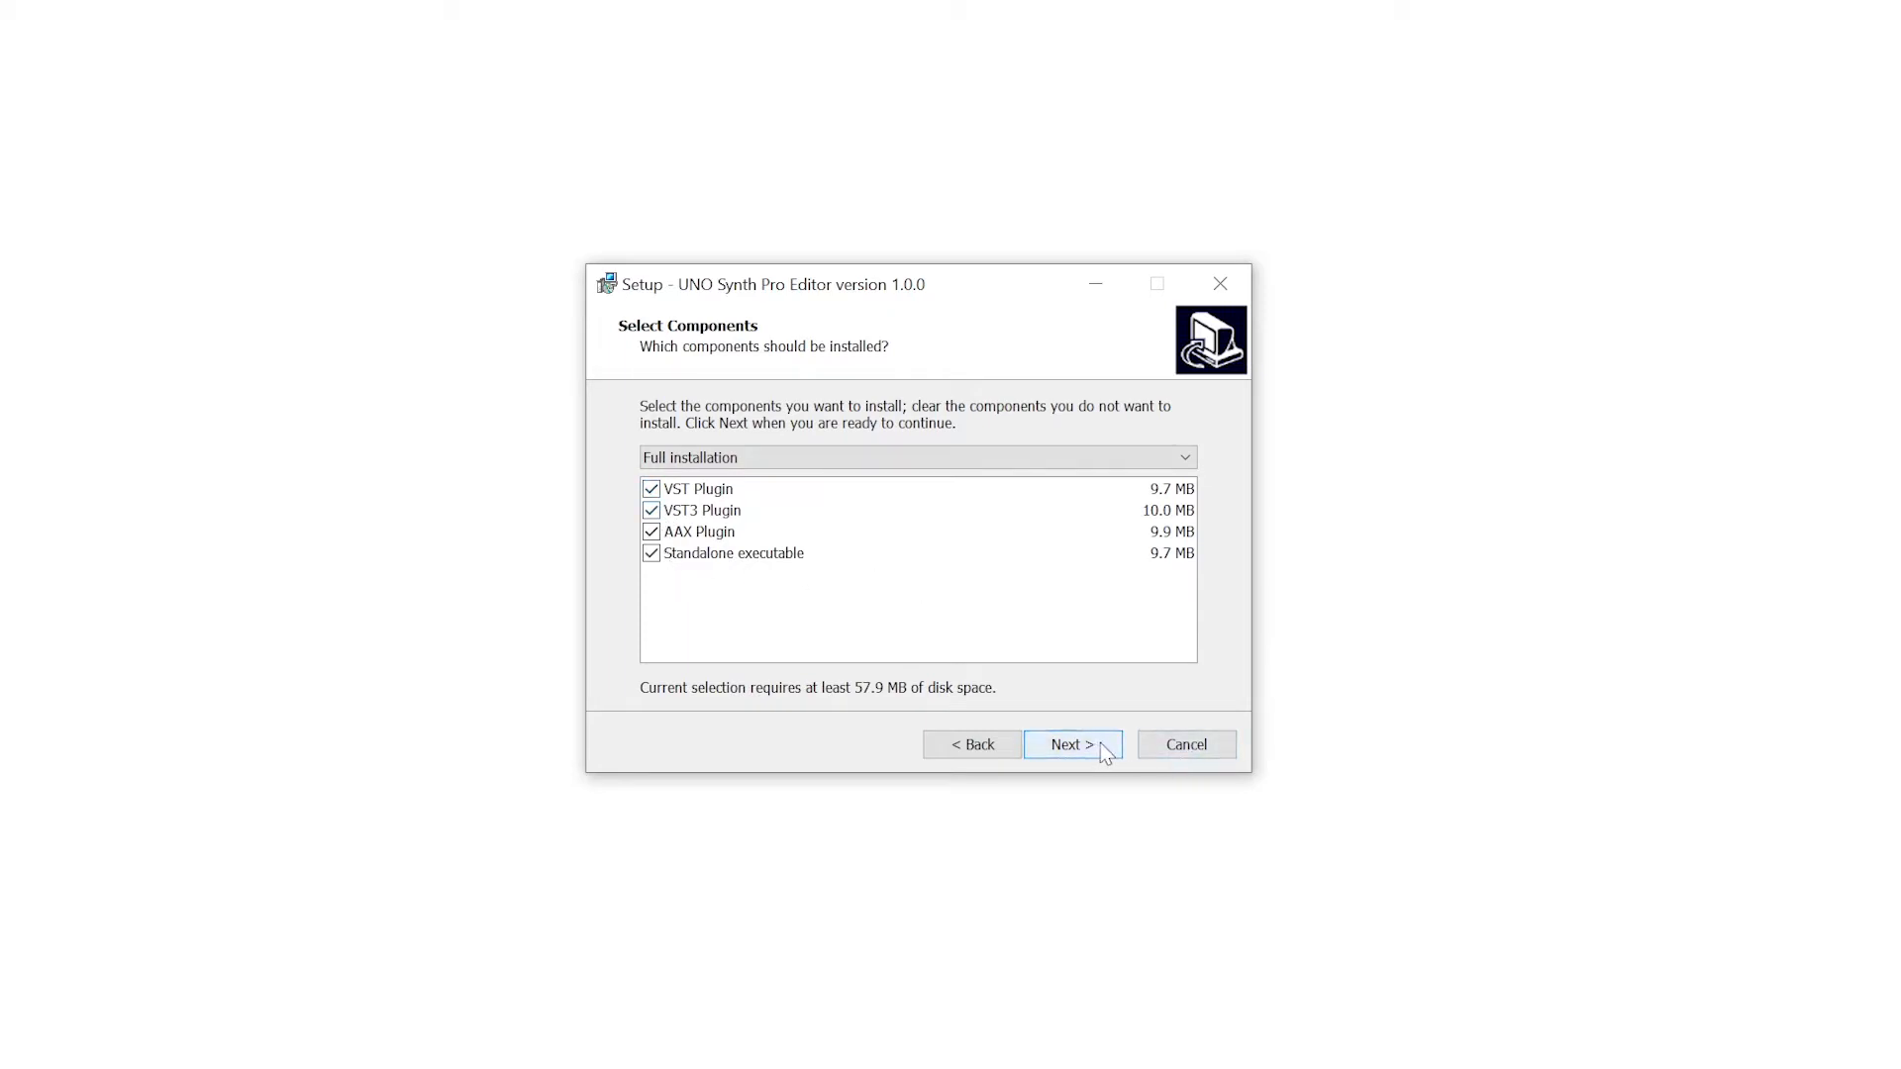
left_click(1071, 744)
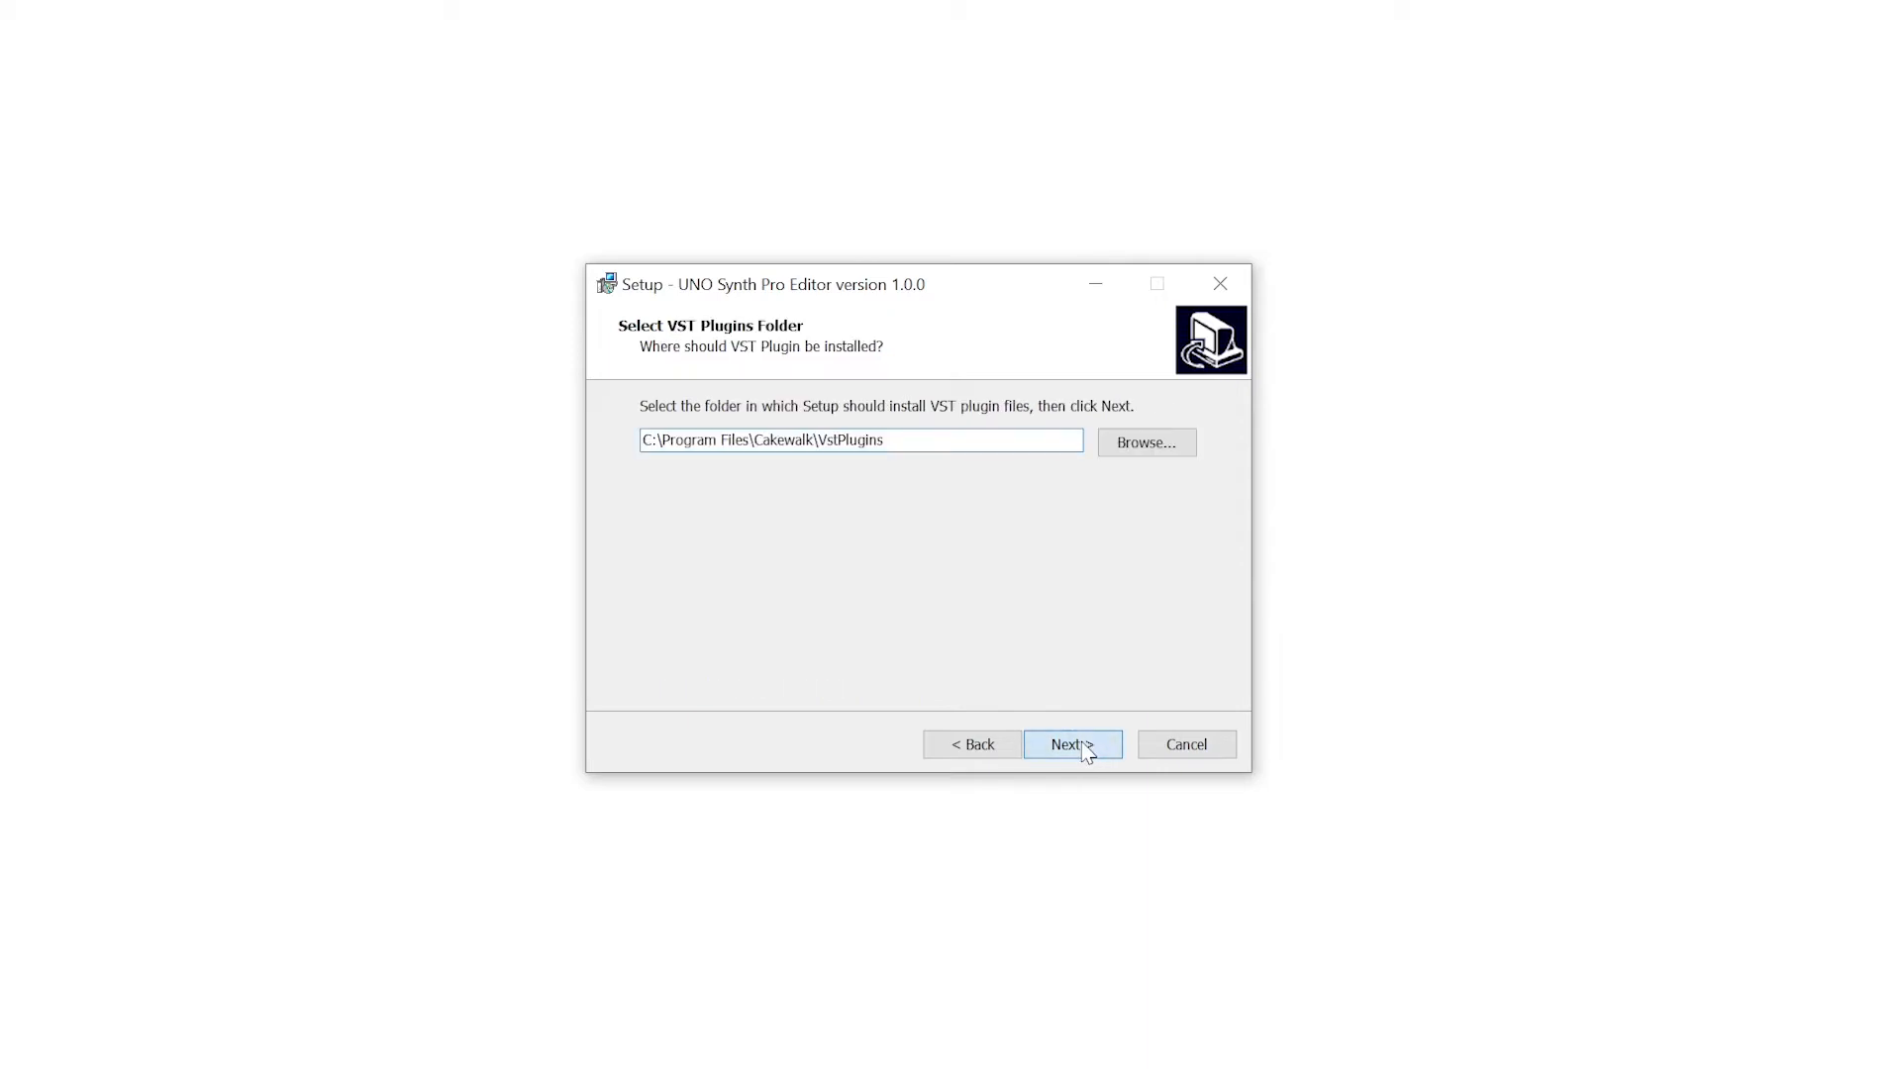
Keep the default VST and AAX plugin folders, install, and finish the wizard.
left_click(1070, 744)
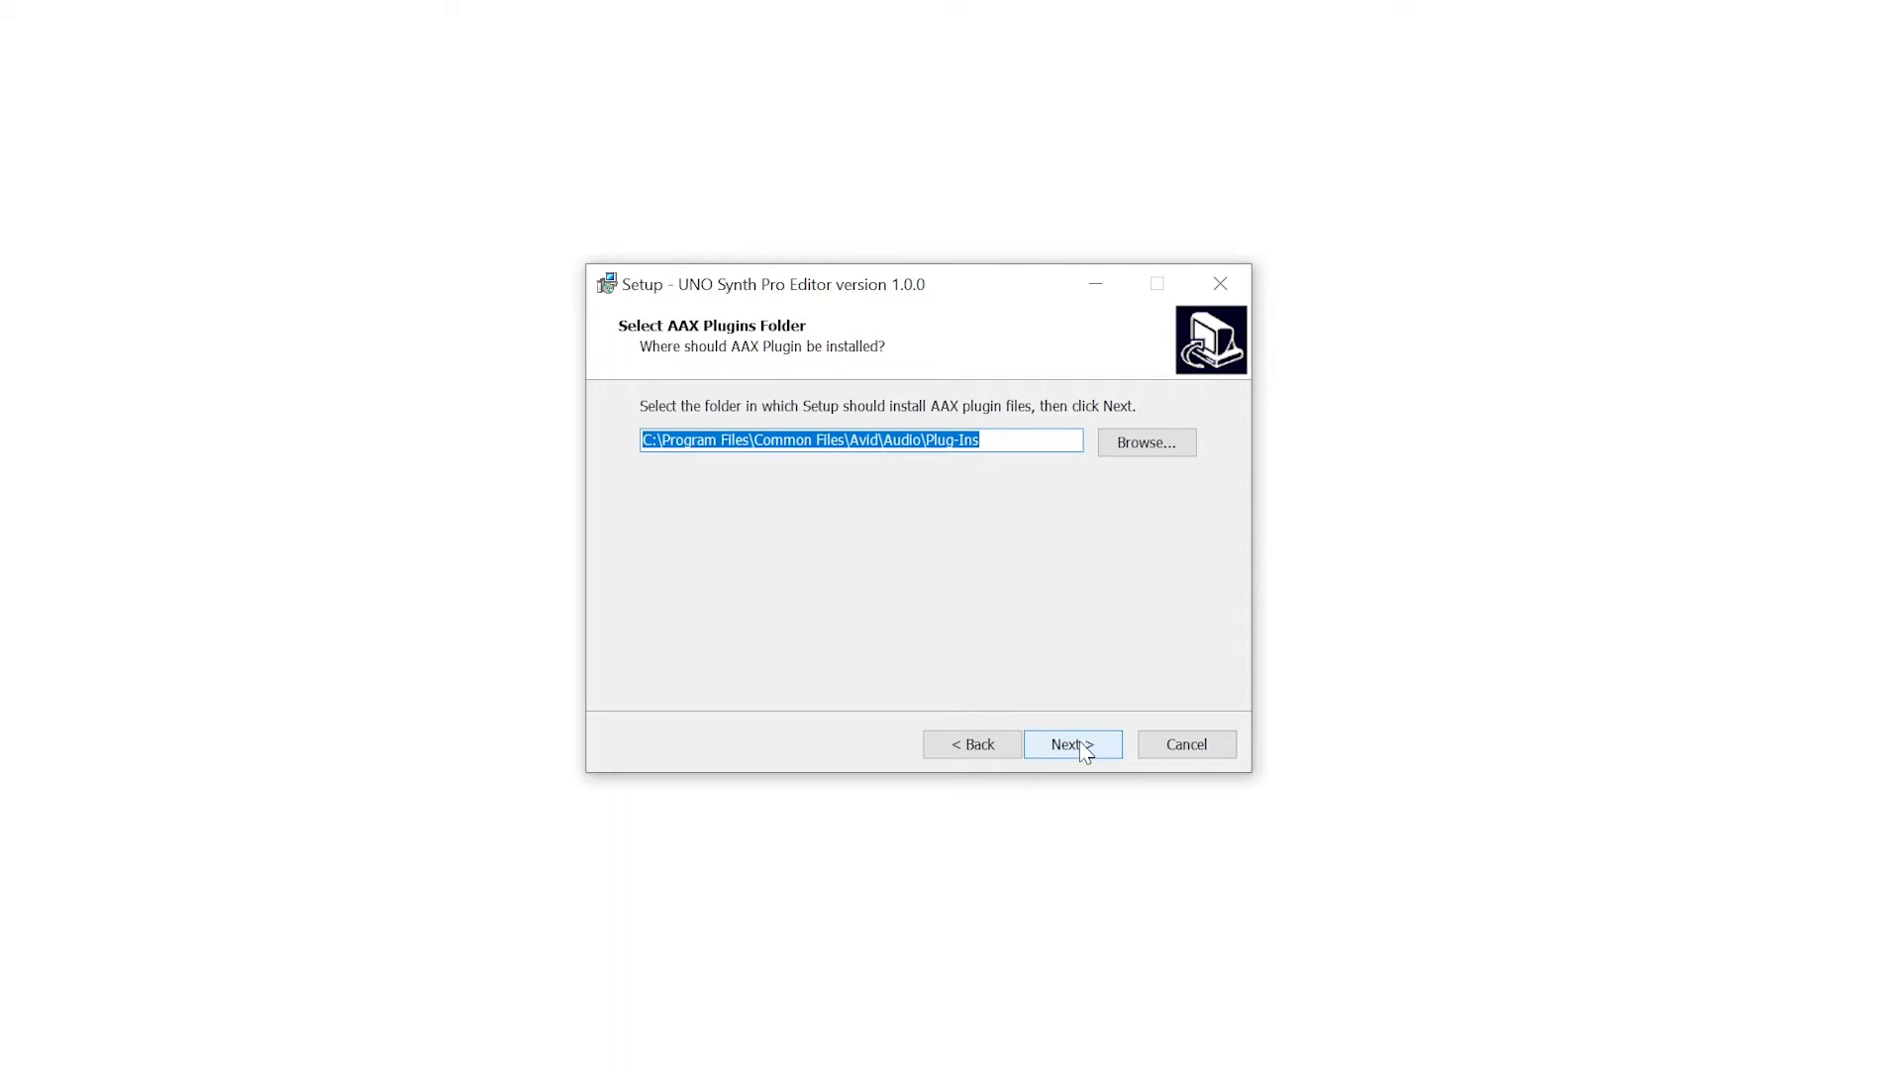
left_click(1071, 744)
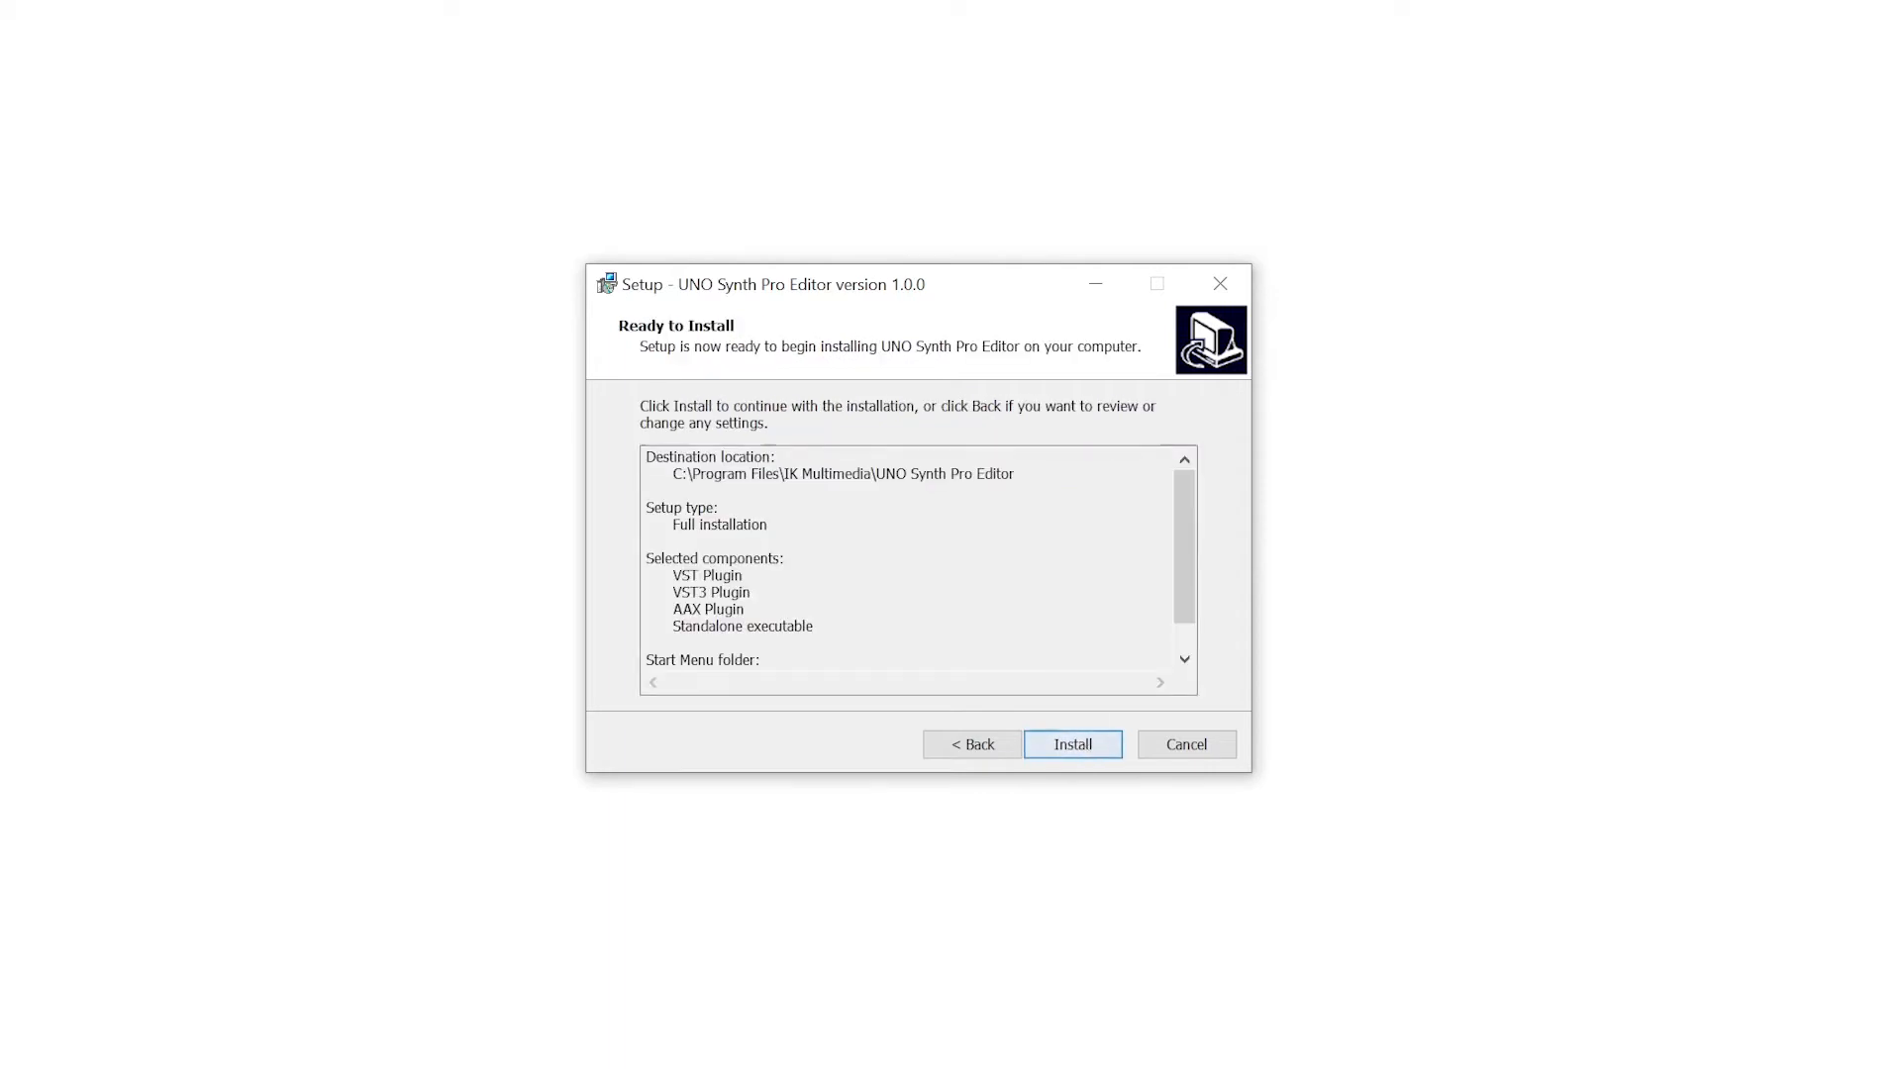
scroll("down", 3)
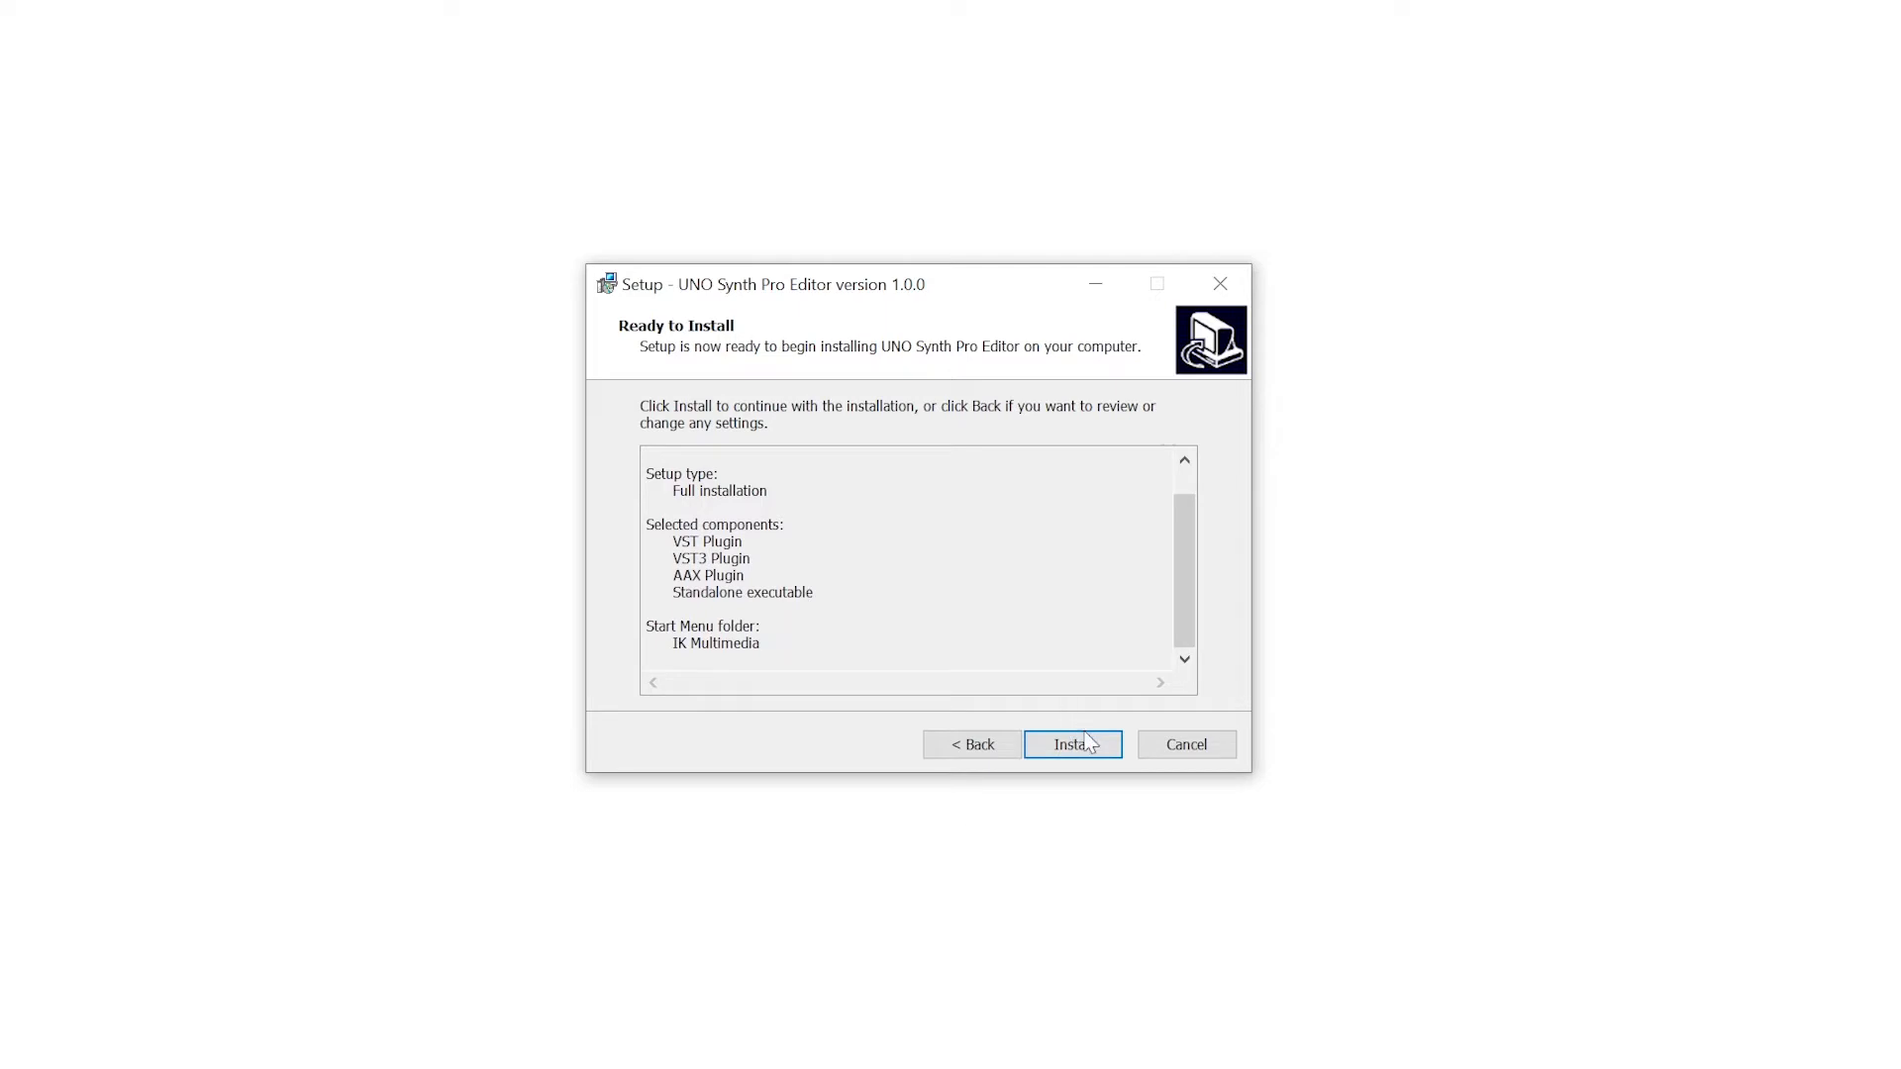
left_click(1071, 745)
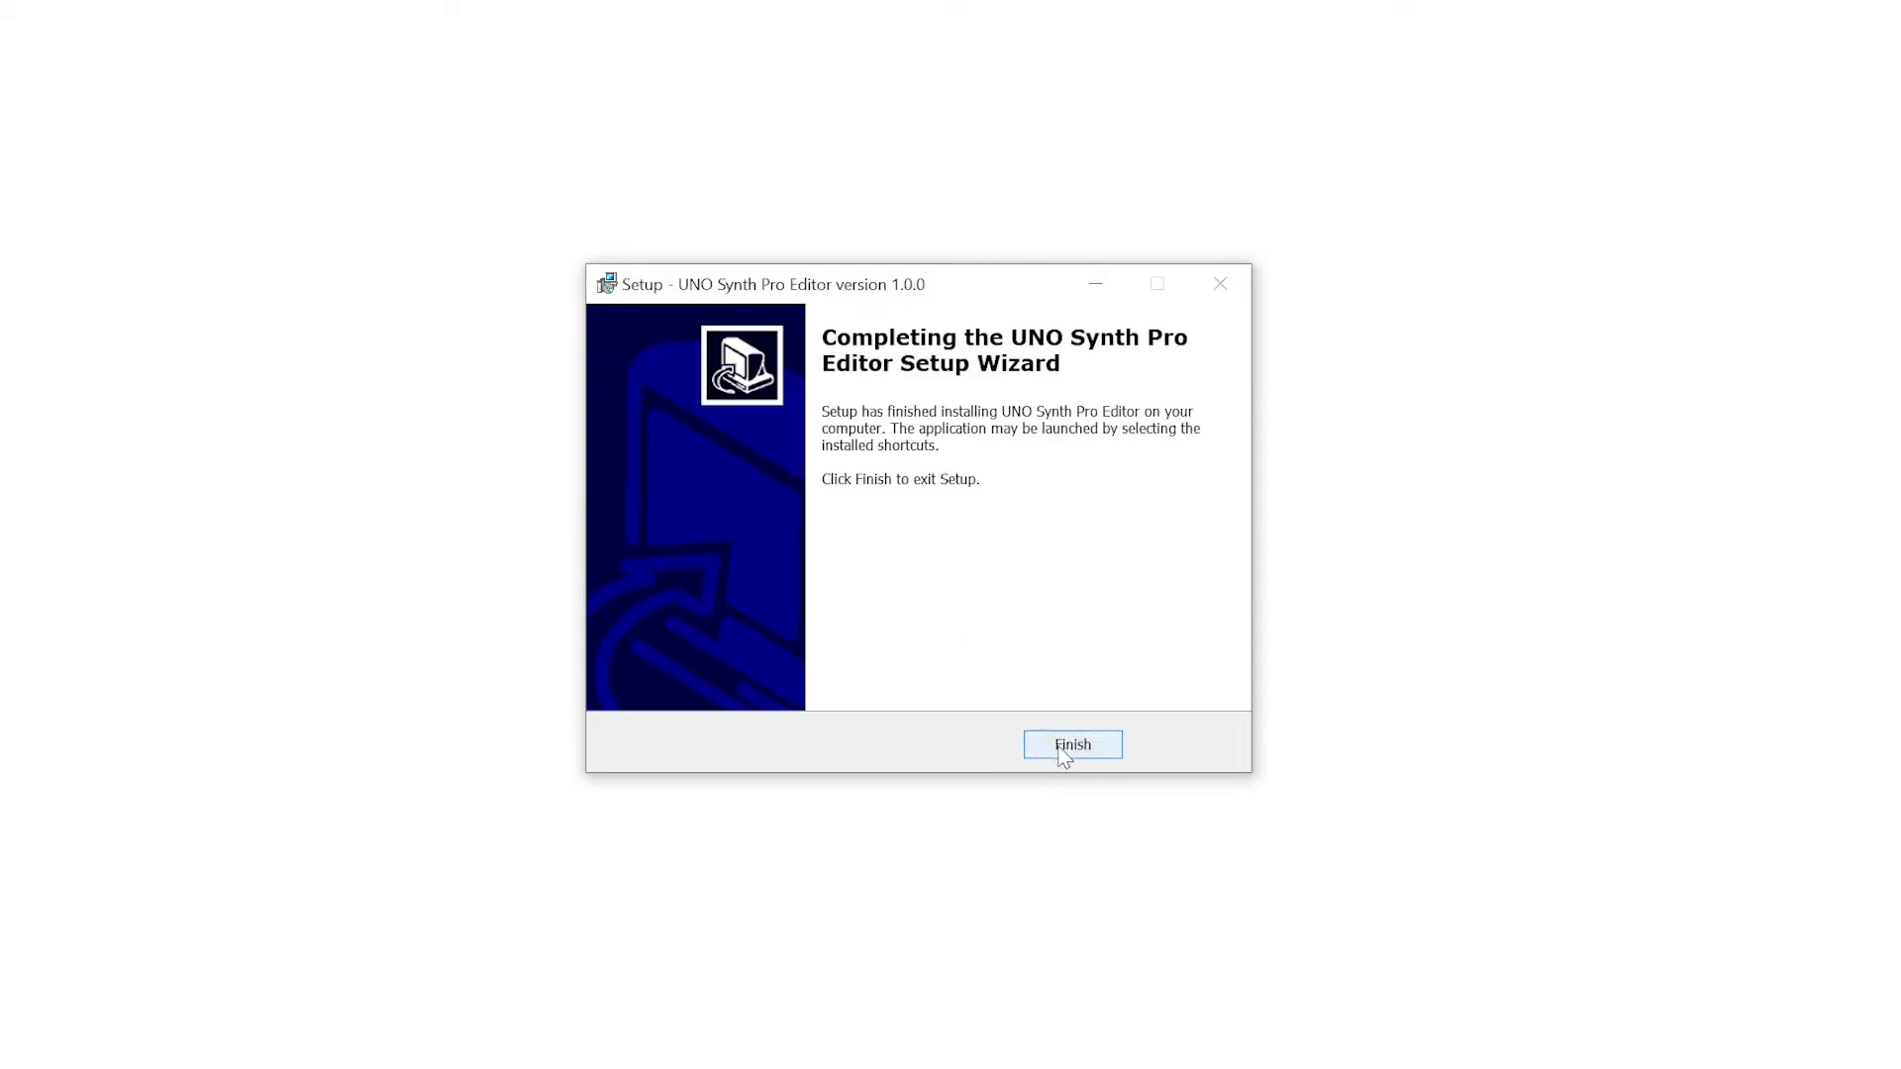
left_click(1072, 745)
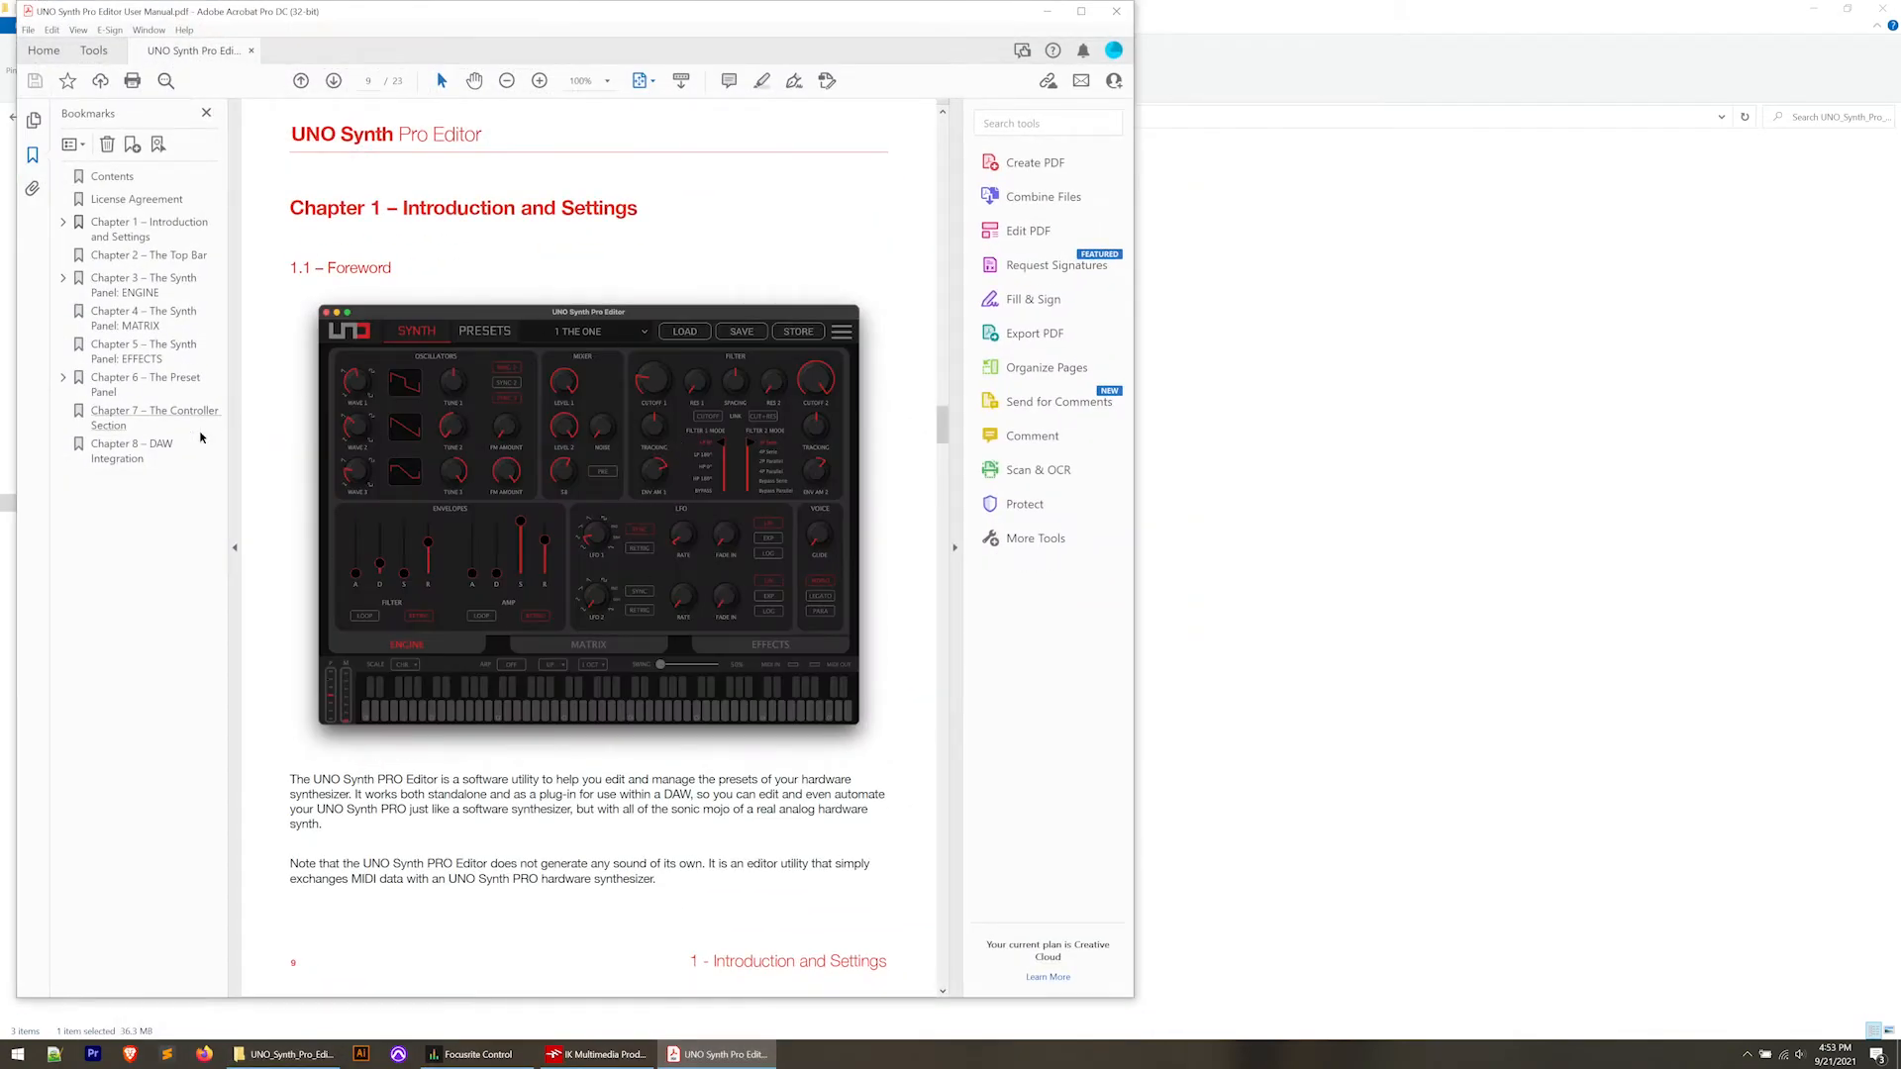
Browse the user manual's Bookmarks chapters, then return to the File Explorer installer folder.
left_click(130, 449)
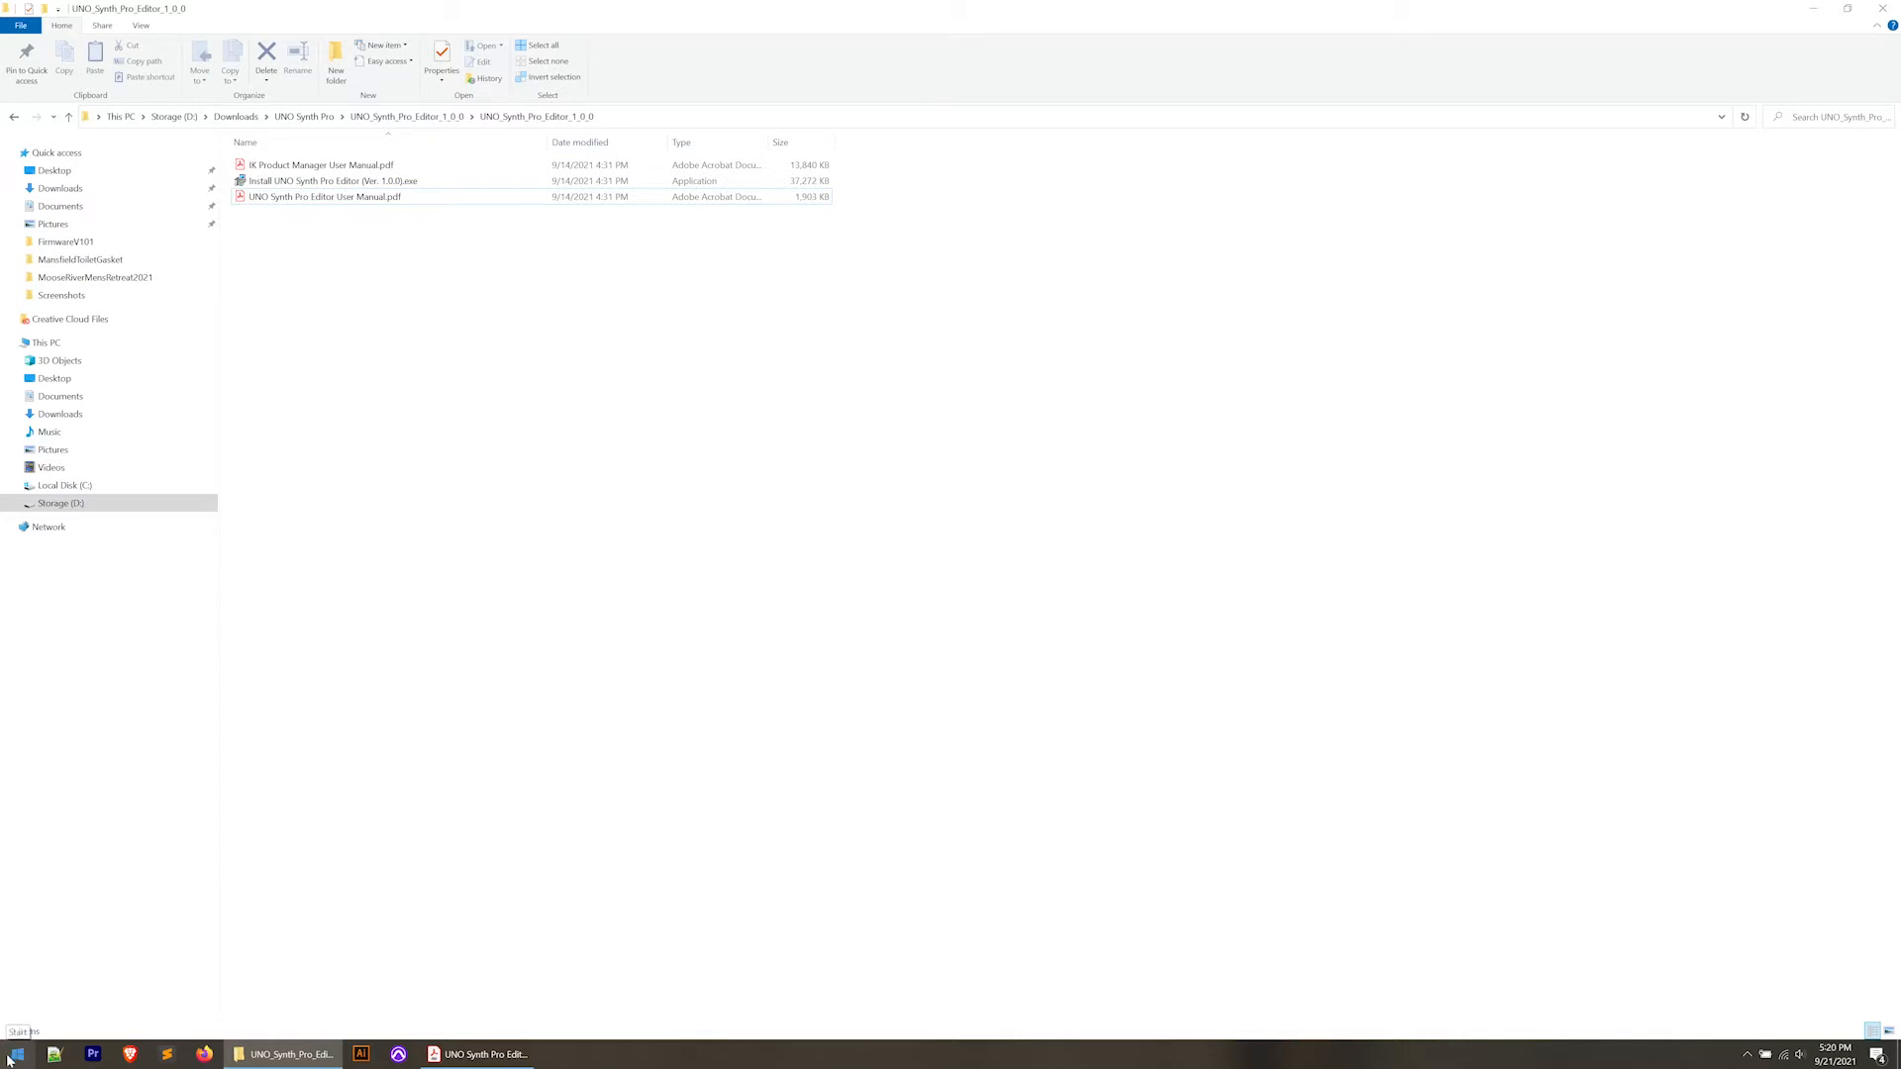
Start UNO Synth Pro Editor from the IK Multimedia group in the Start menu.
left_click(10, 1052)
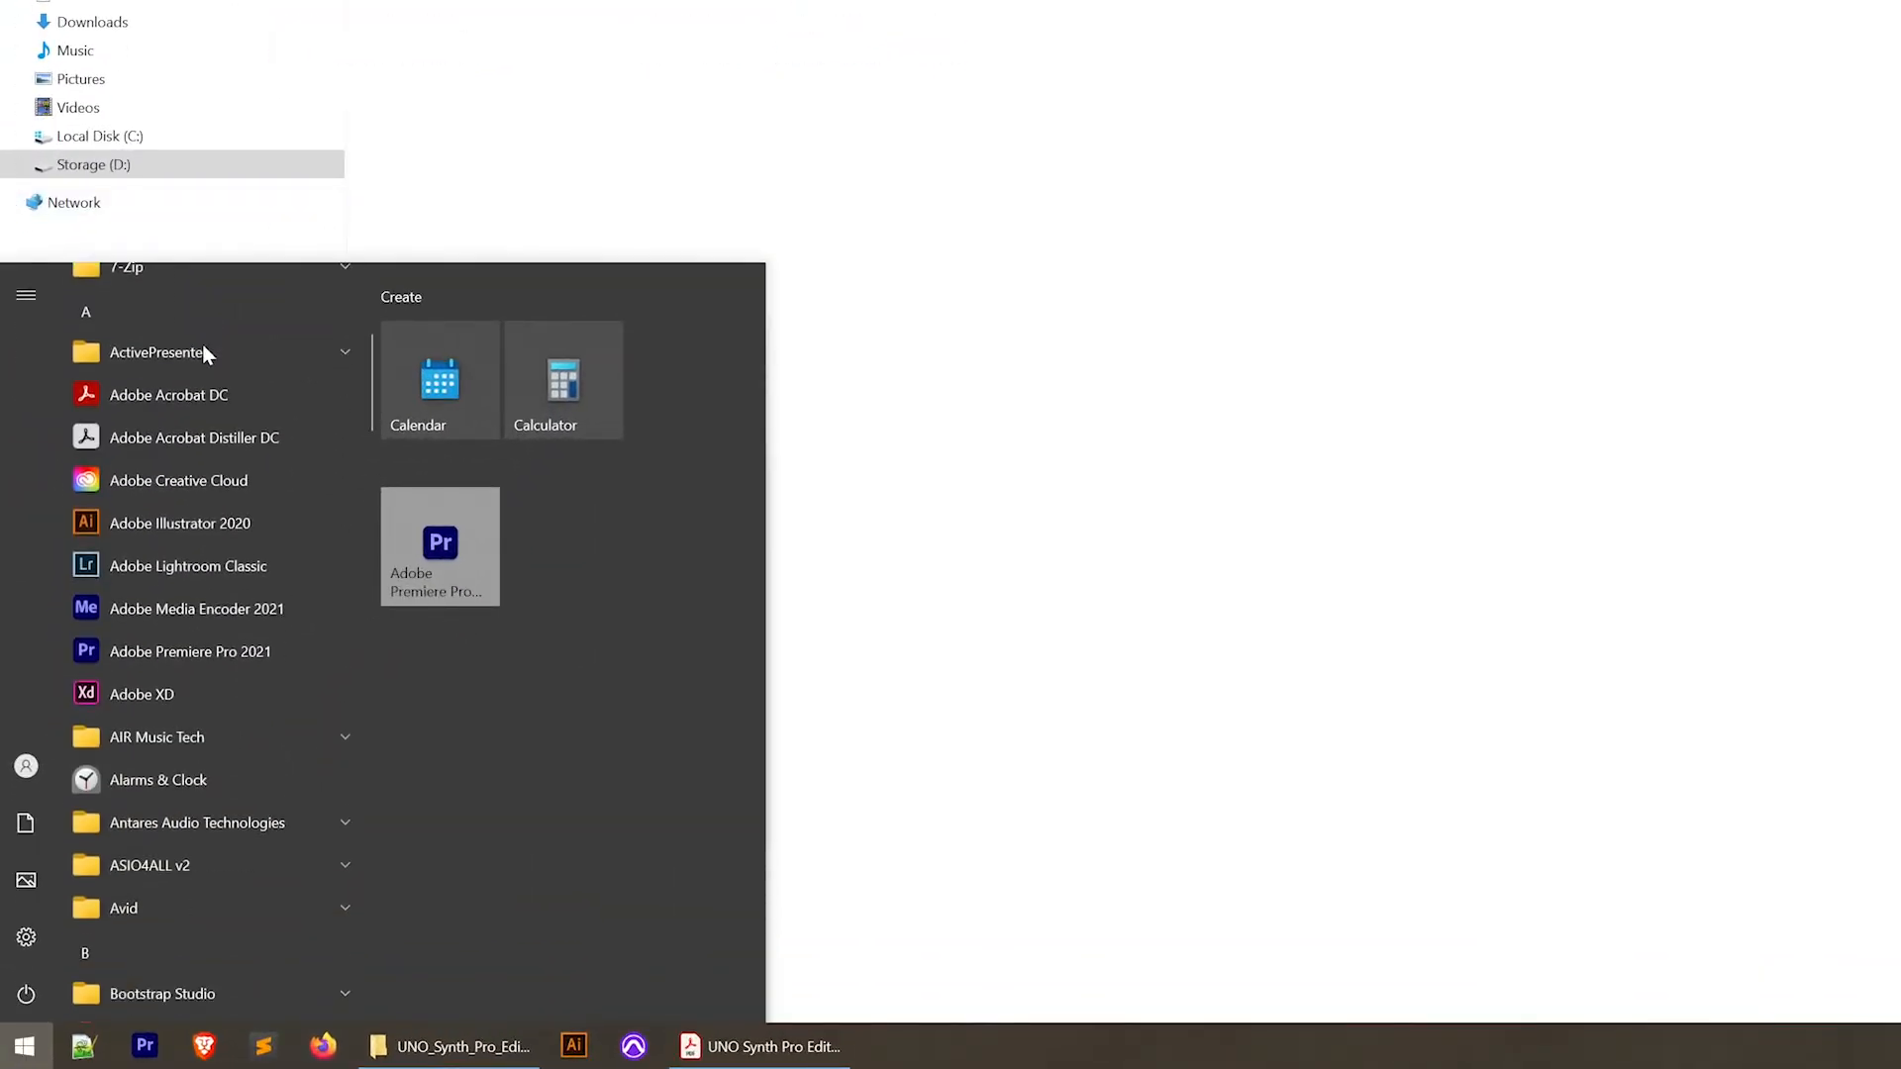
scroll("down", 3)
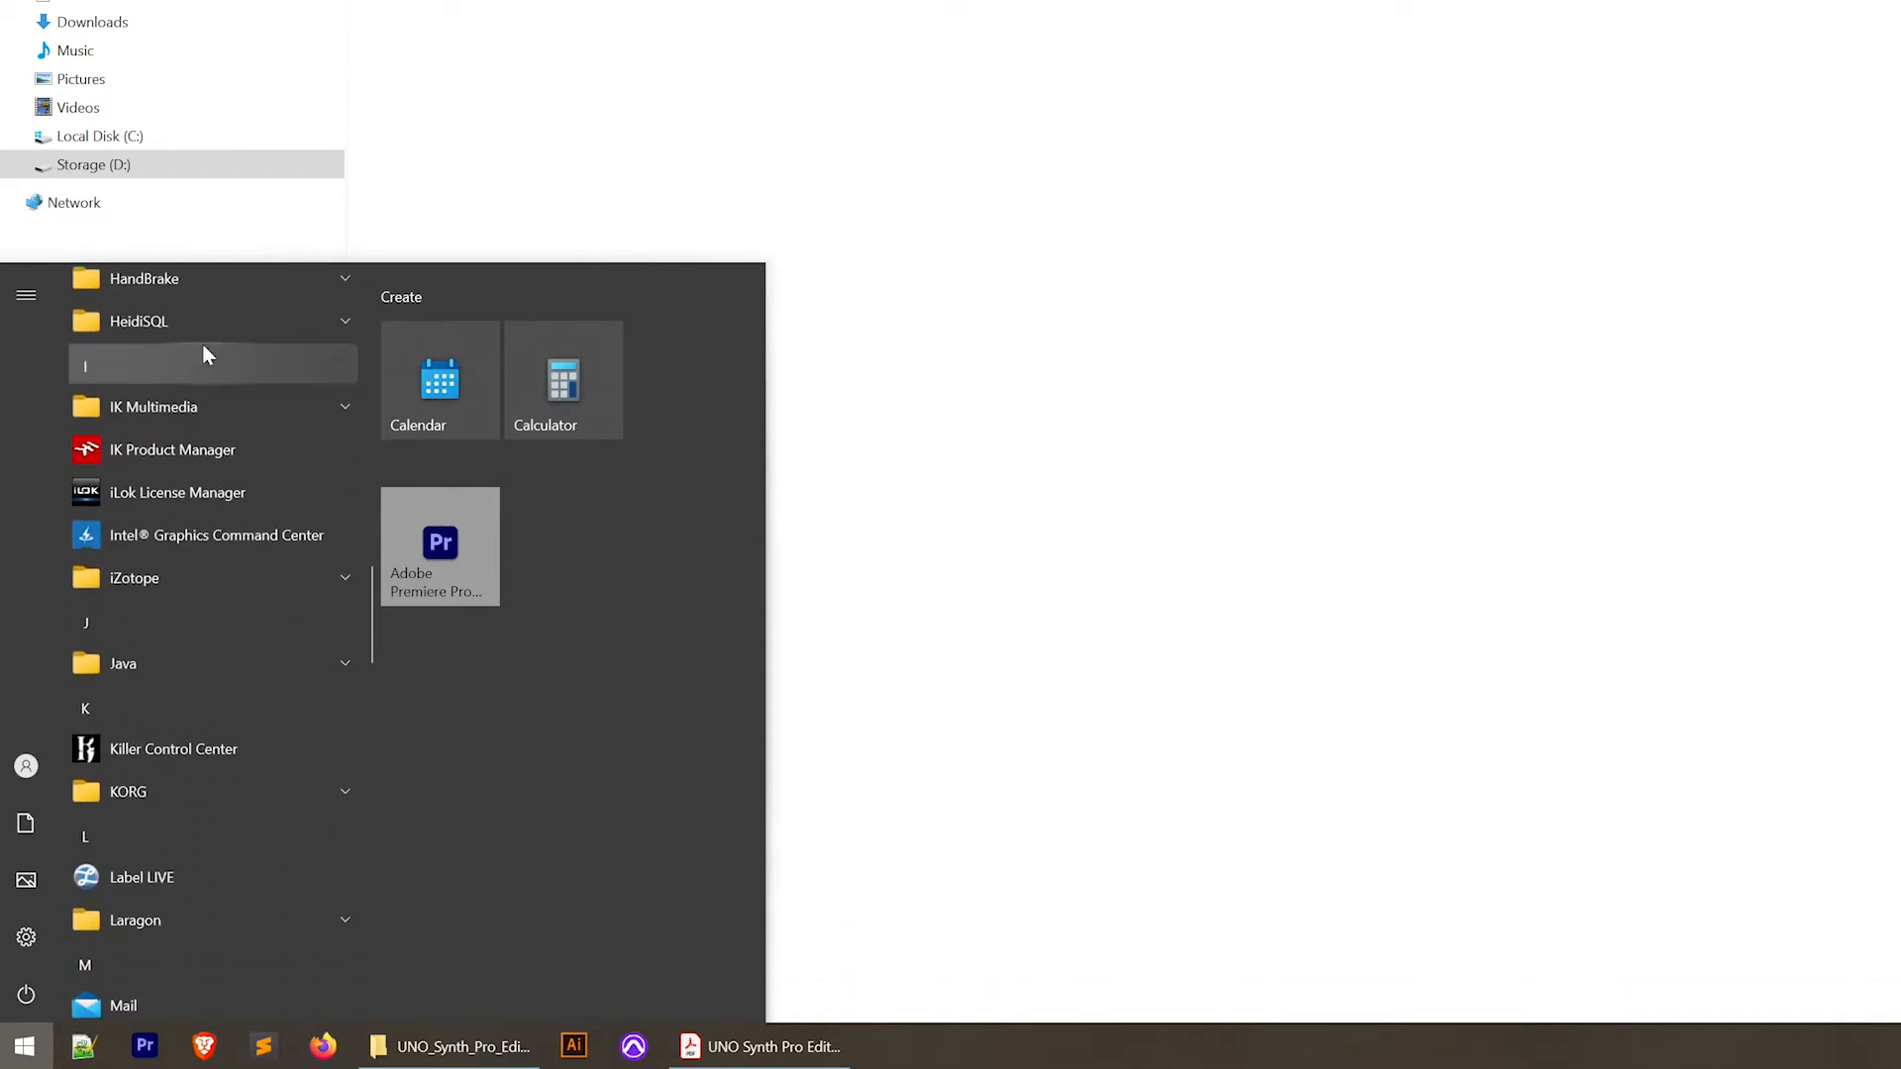
left_click(154, 406)
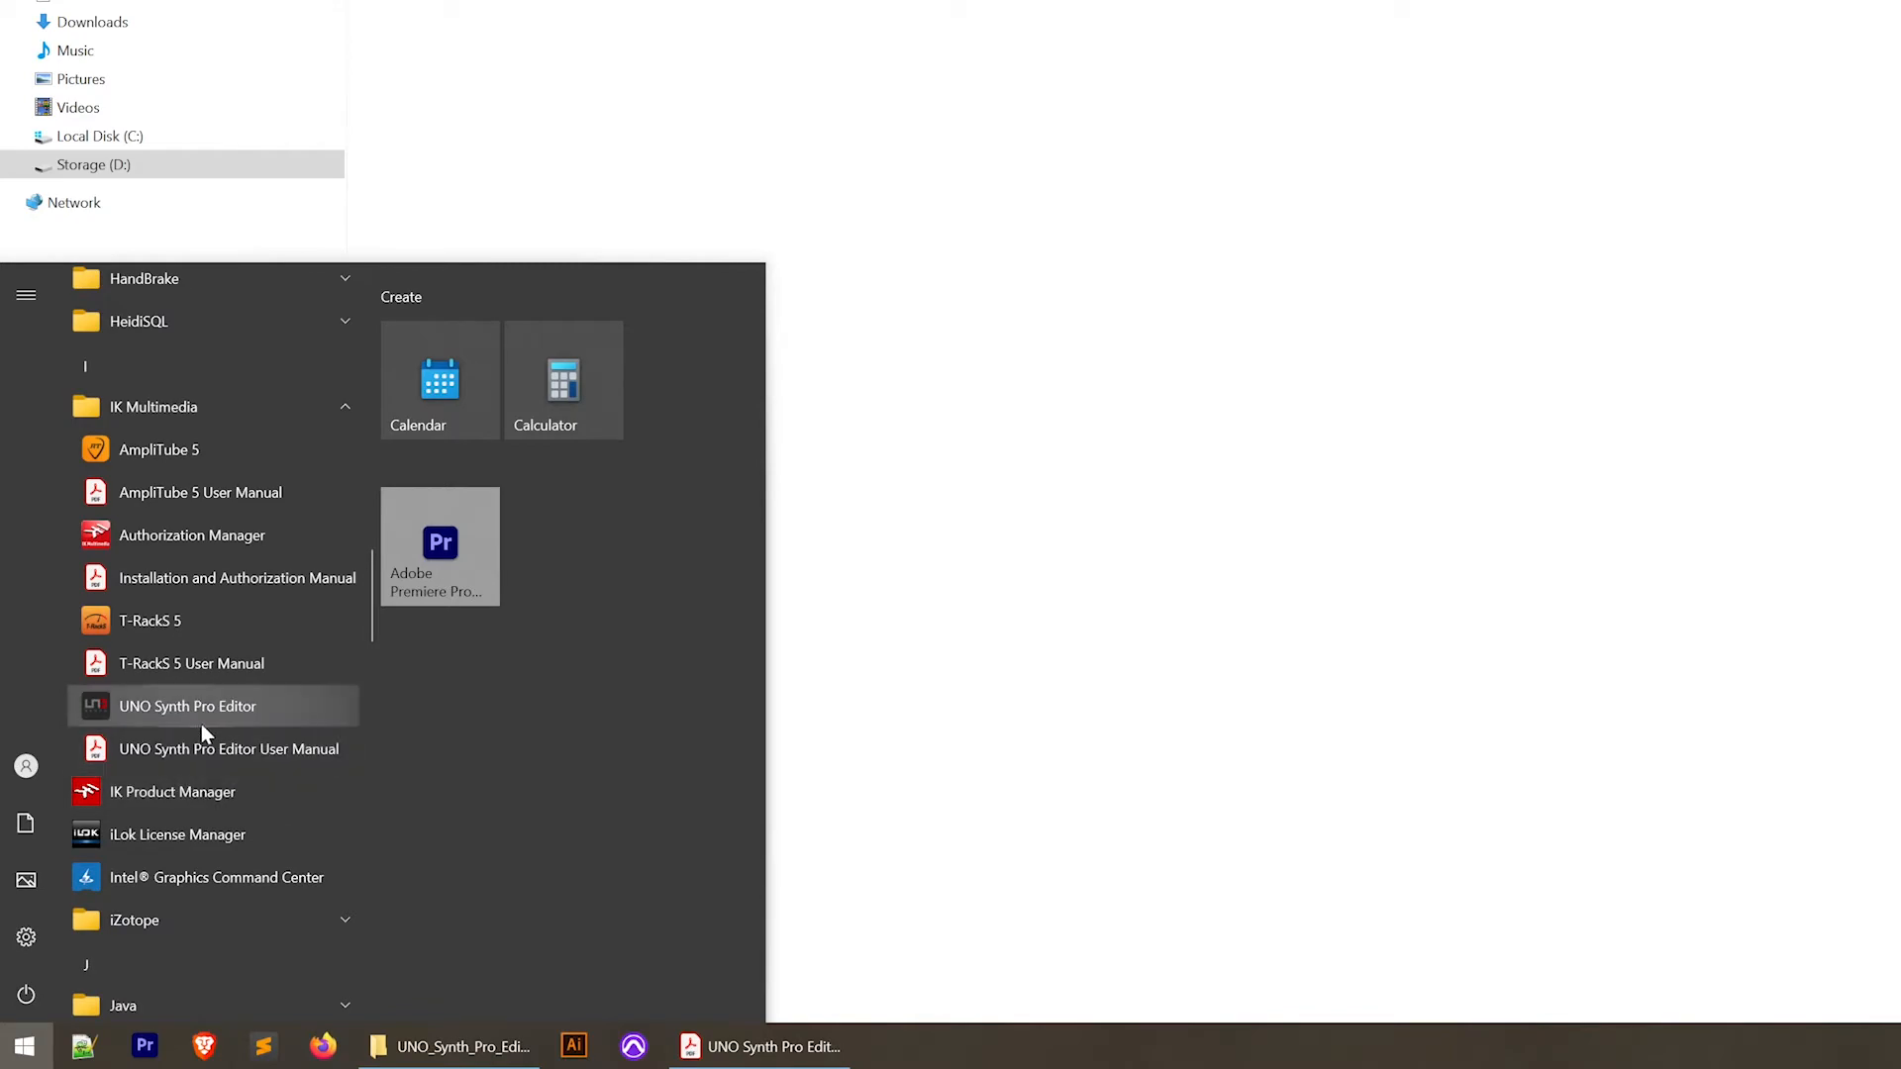
left_click(187, 706)
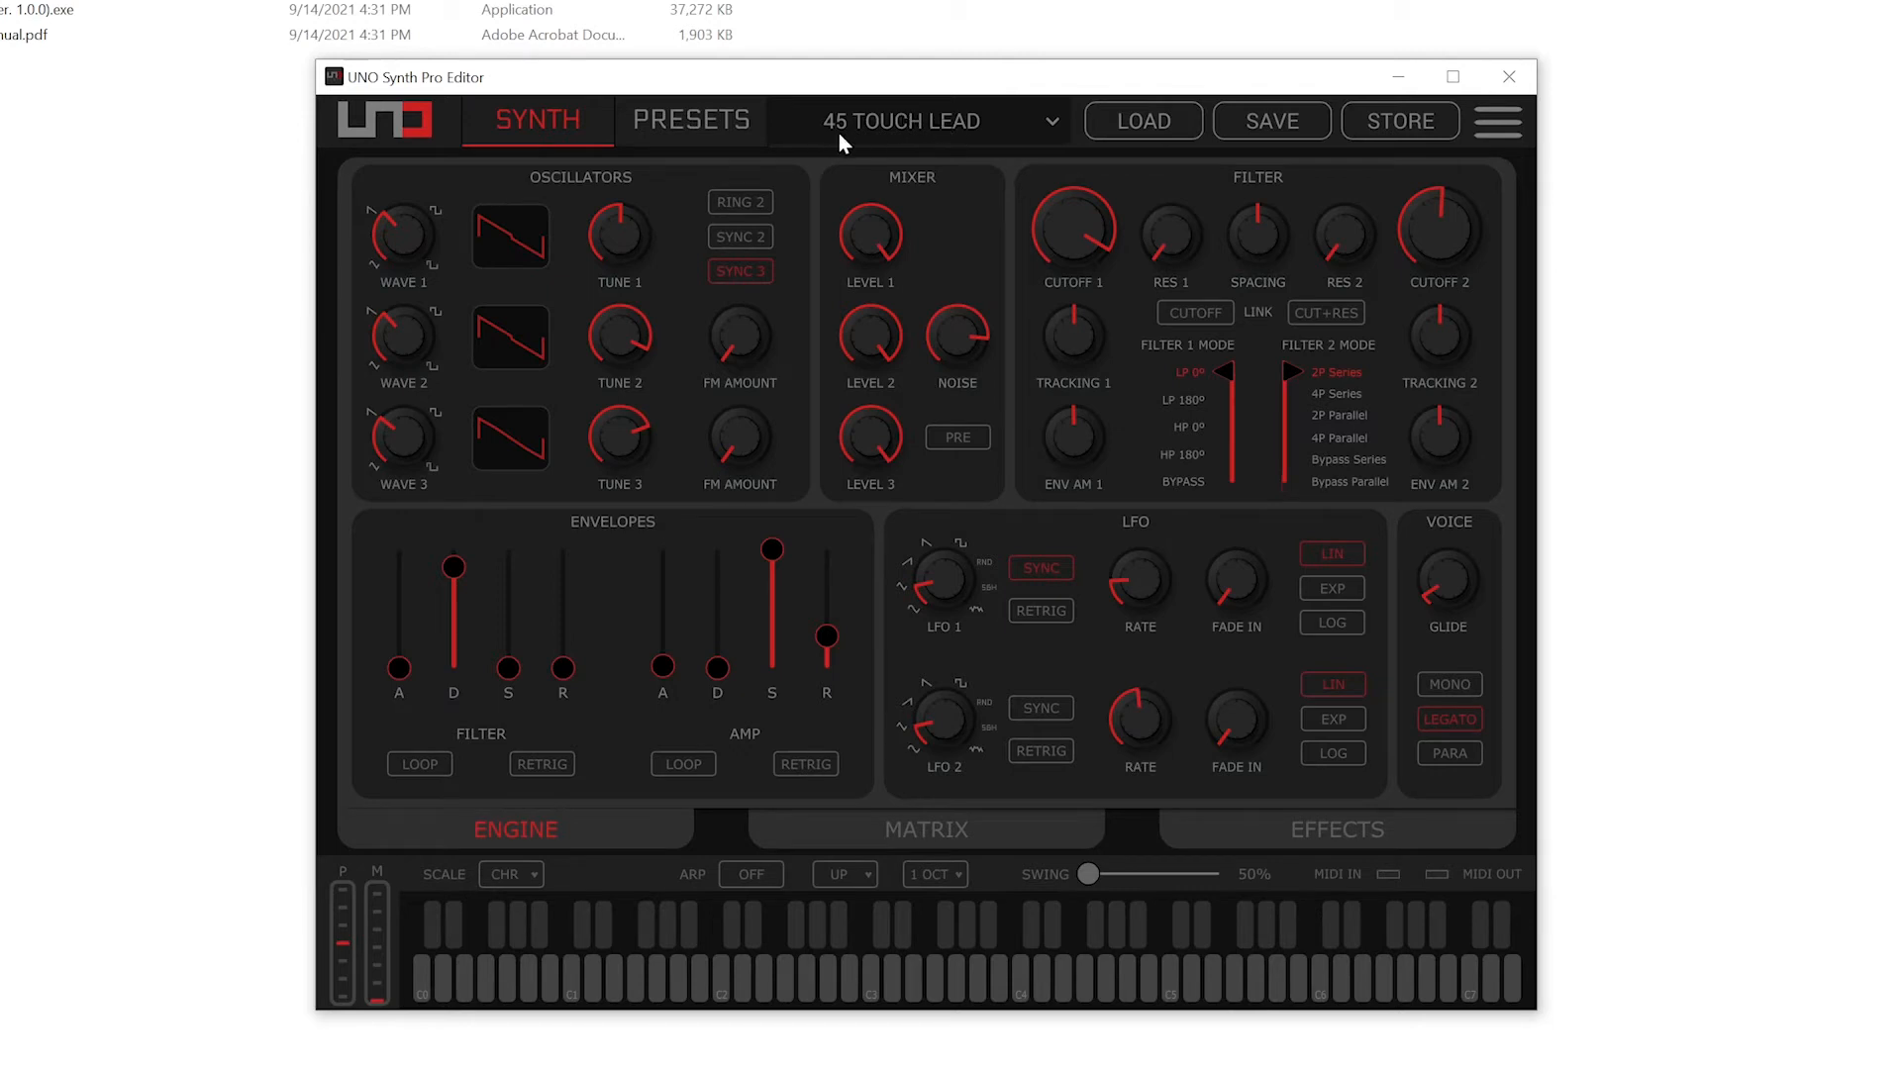
mouse_move(963, 145)
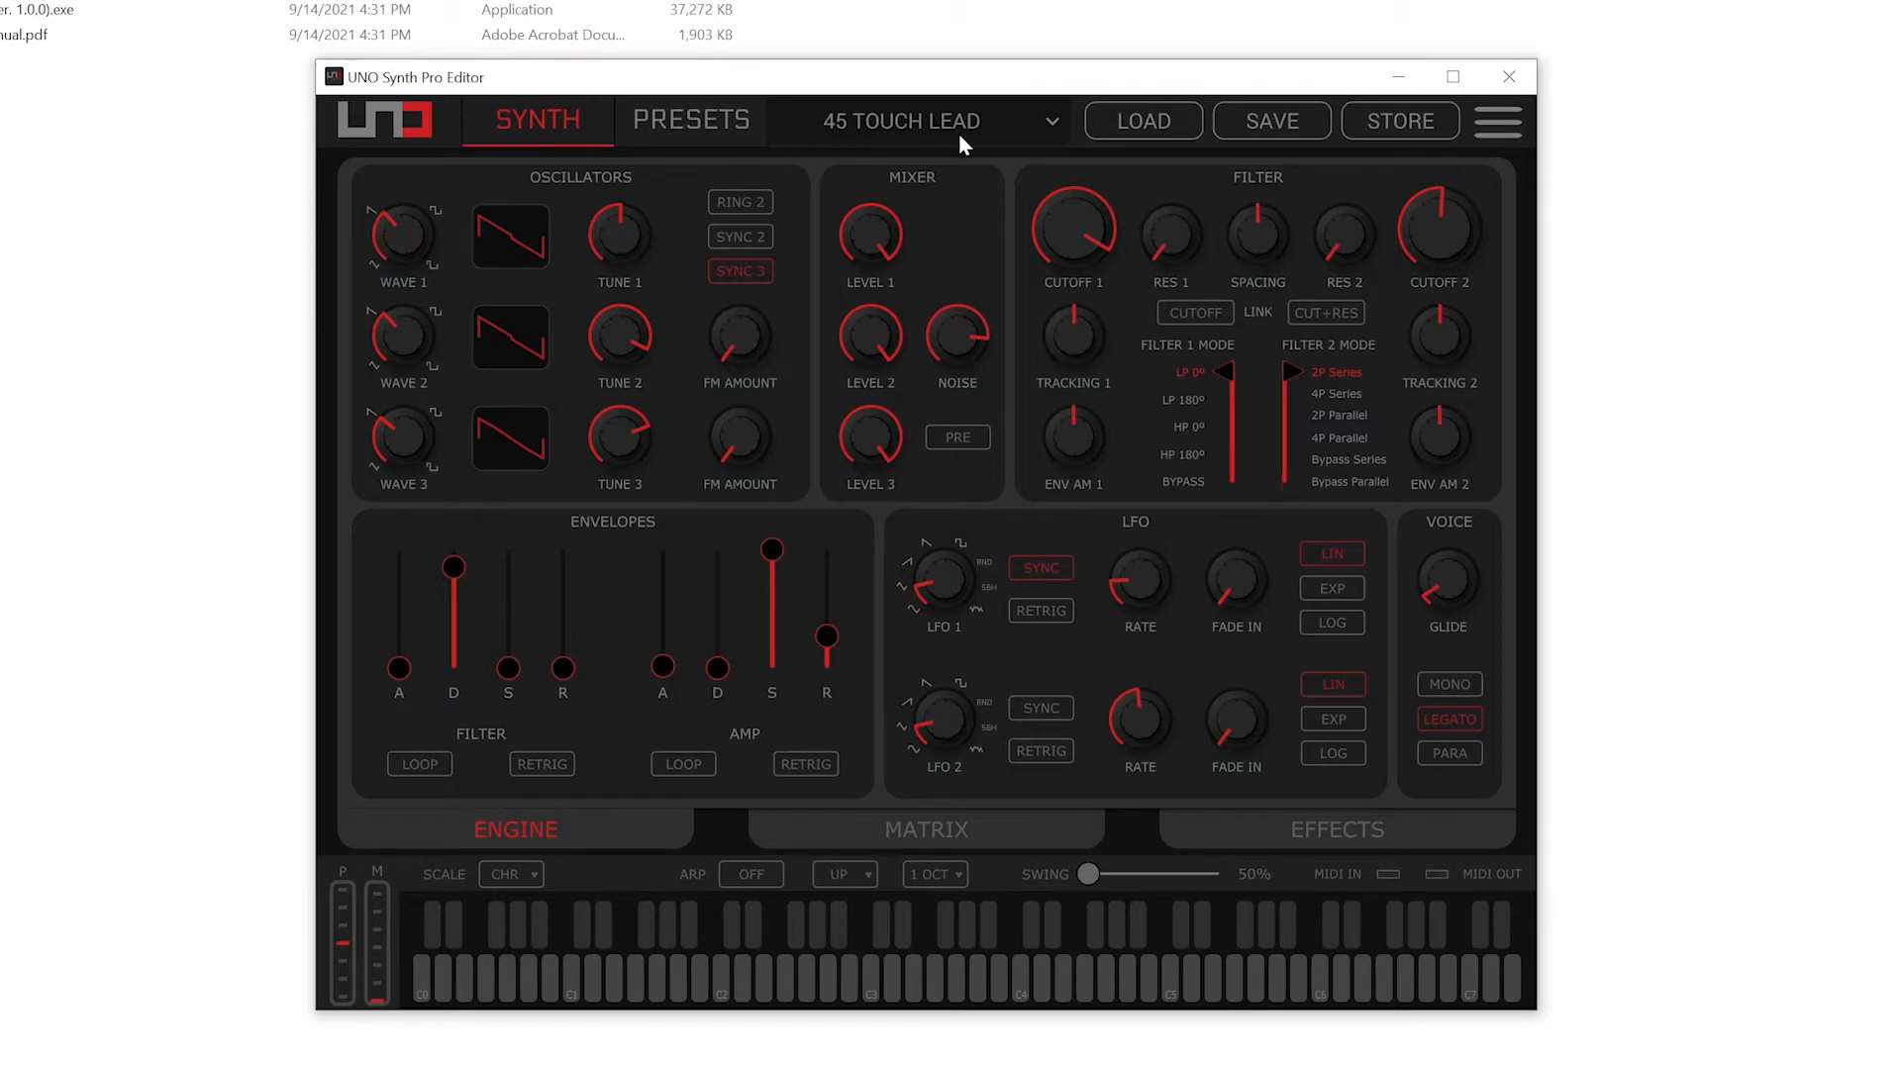
mouse_move(988, 156)
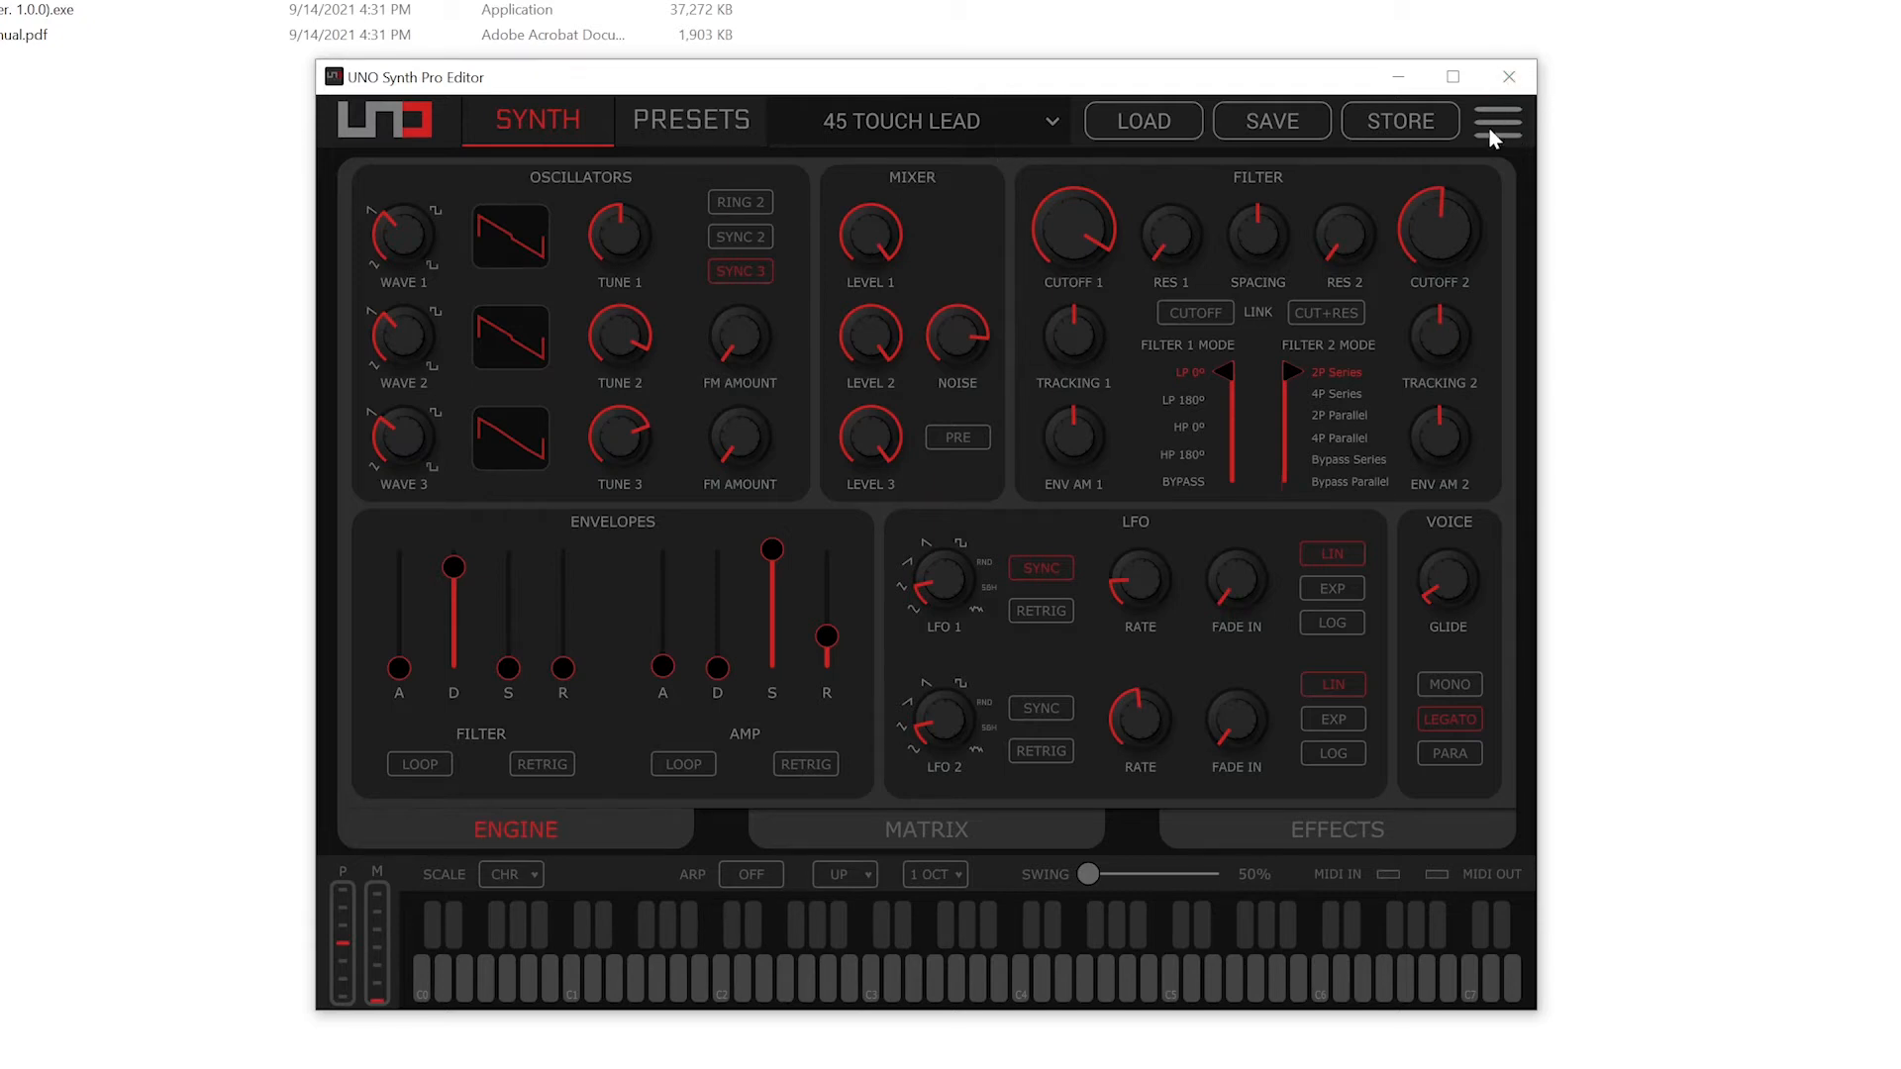
mouse_move(1500, 130)
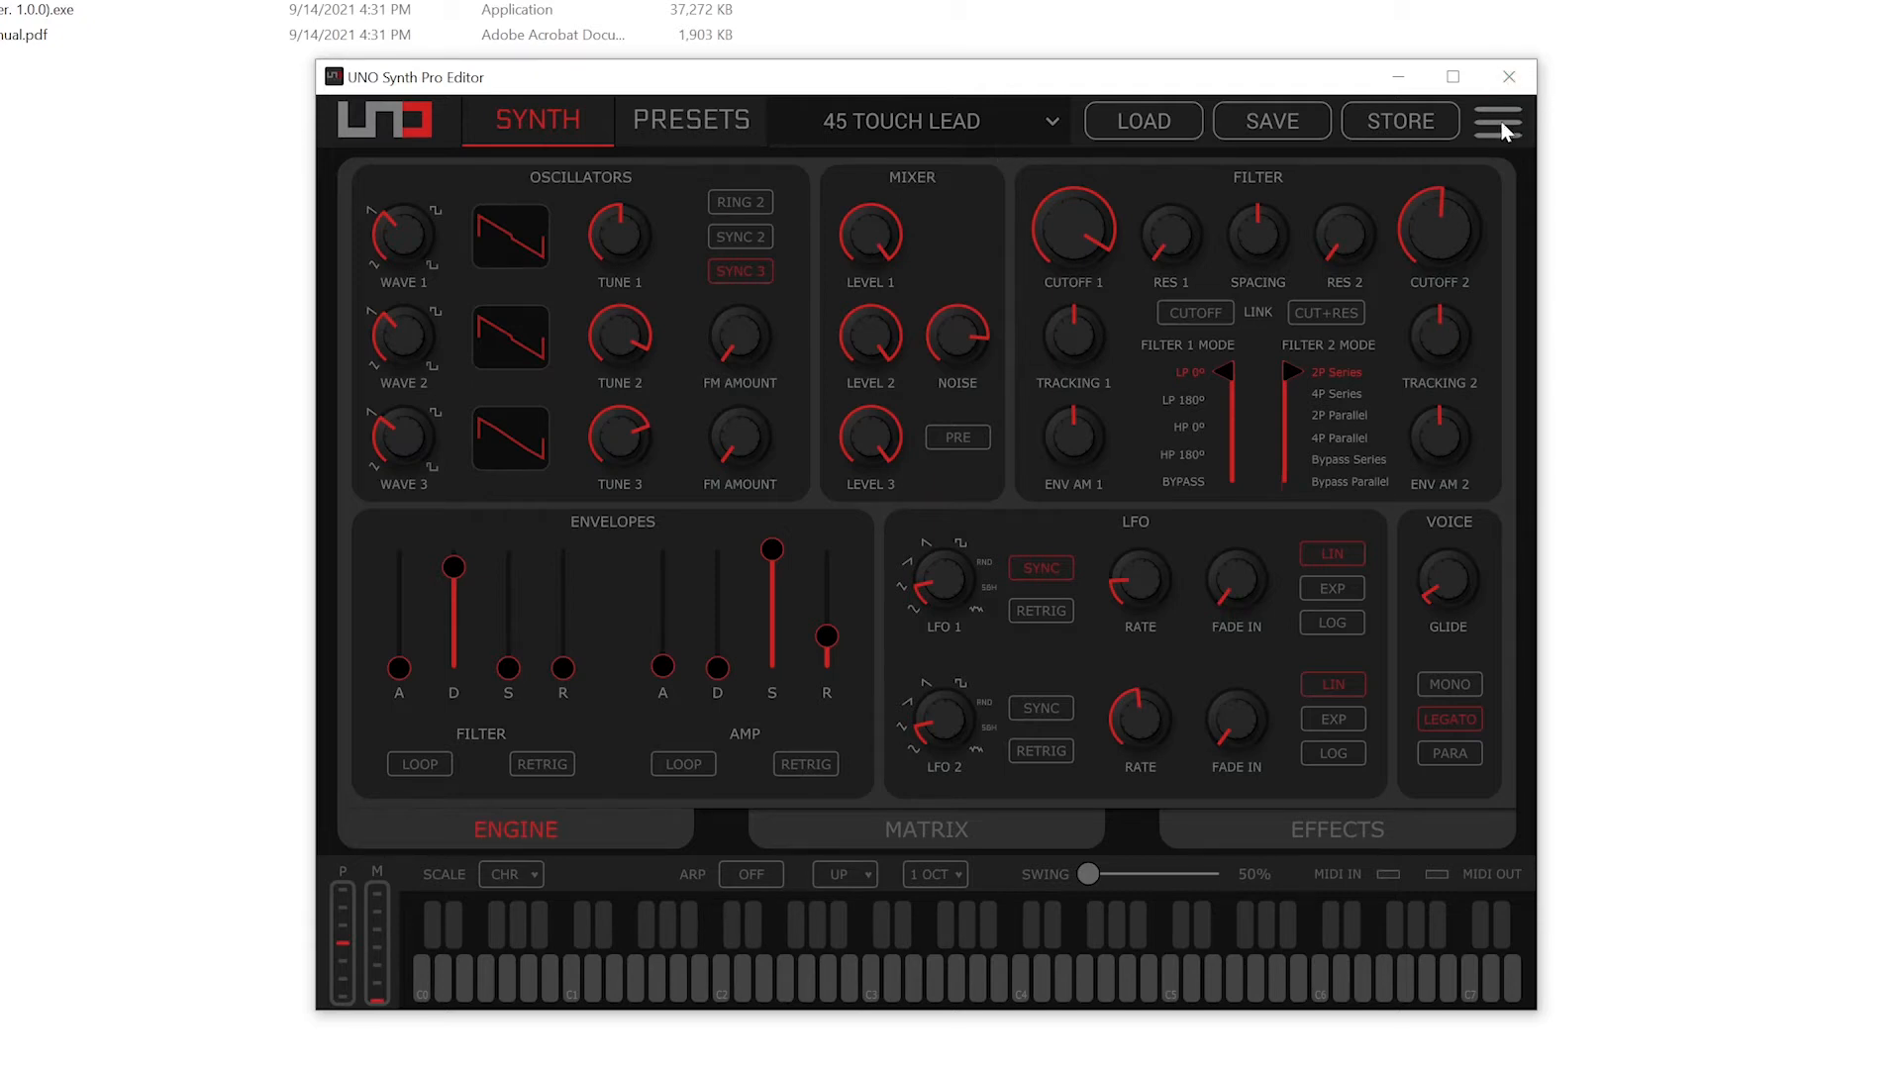
Keep UNO Synth Pro [1] as the MIDI input and output in Global settings, then close.
left_click(1495, 121)
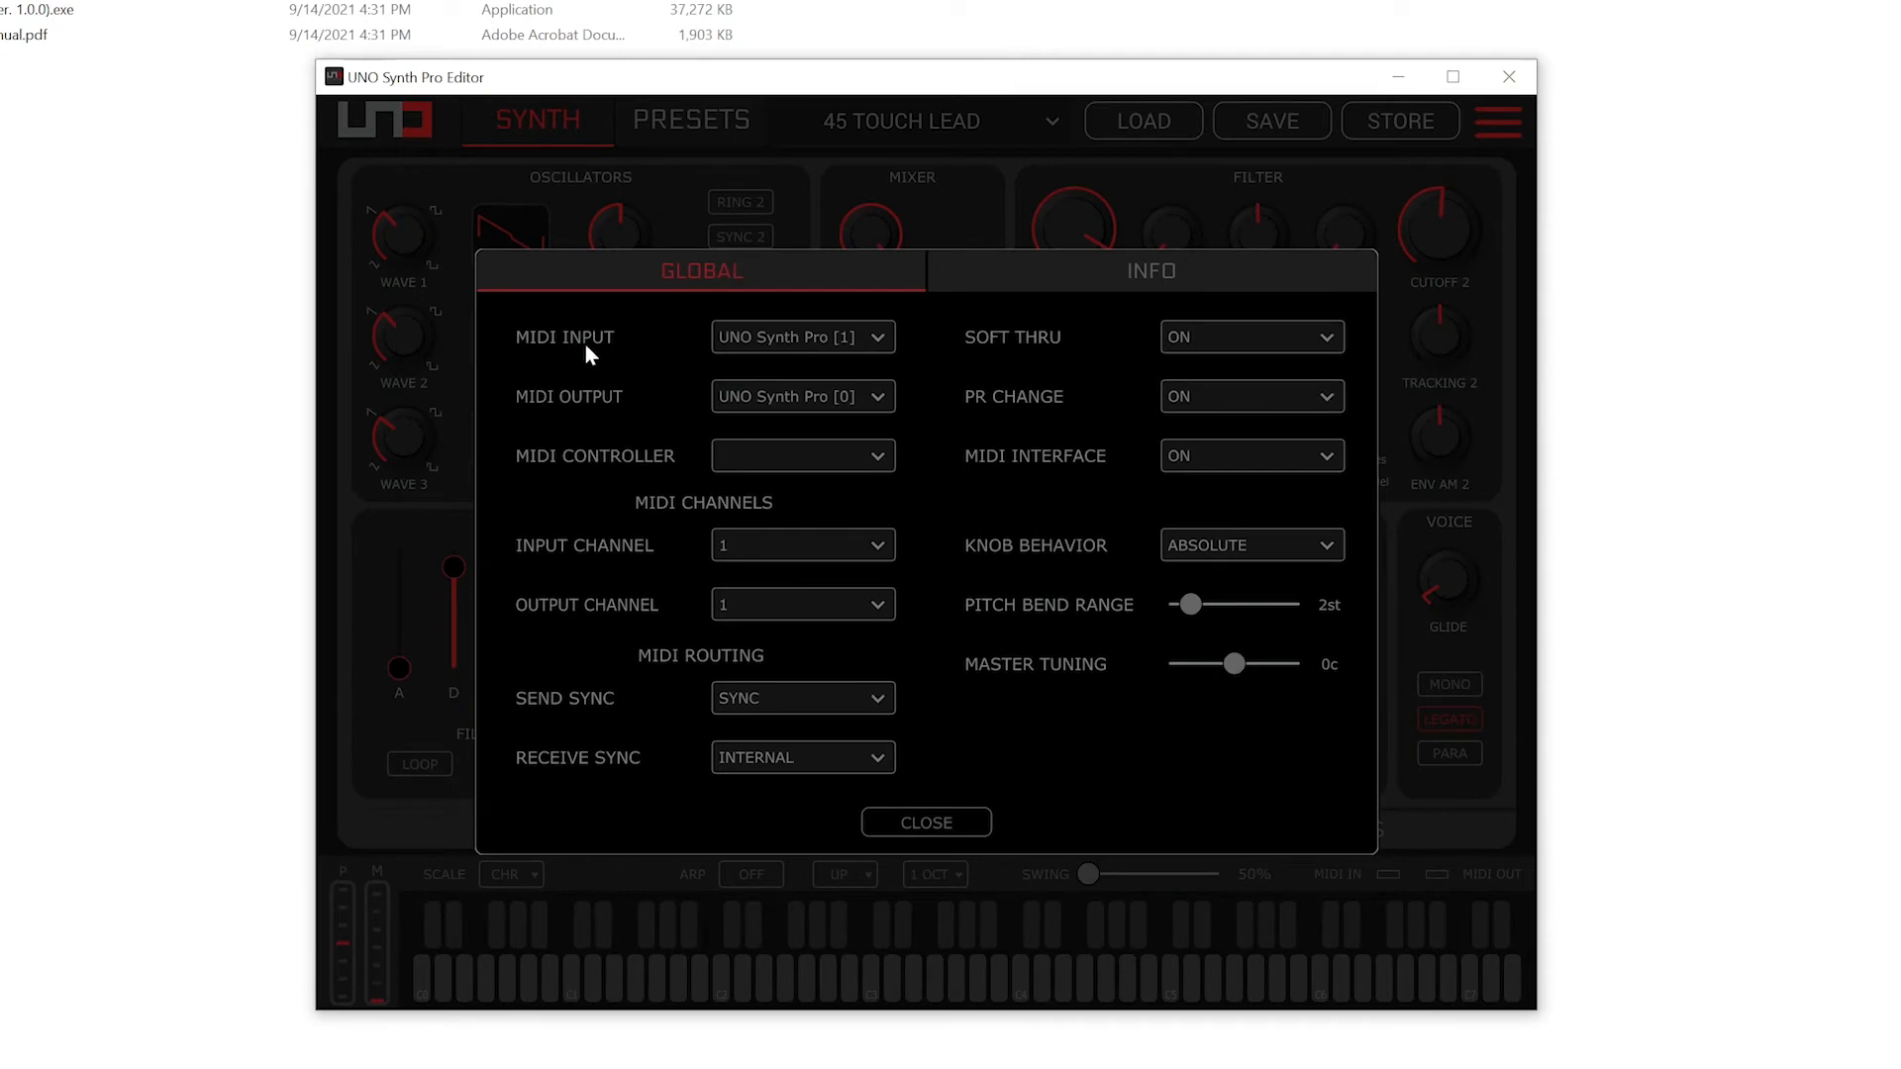
left_click(801, 336)
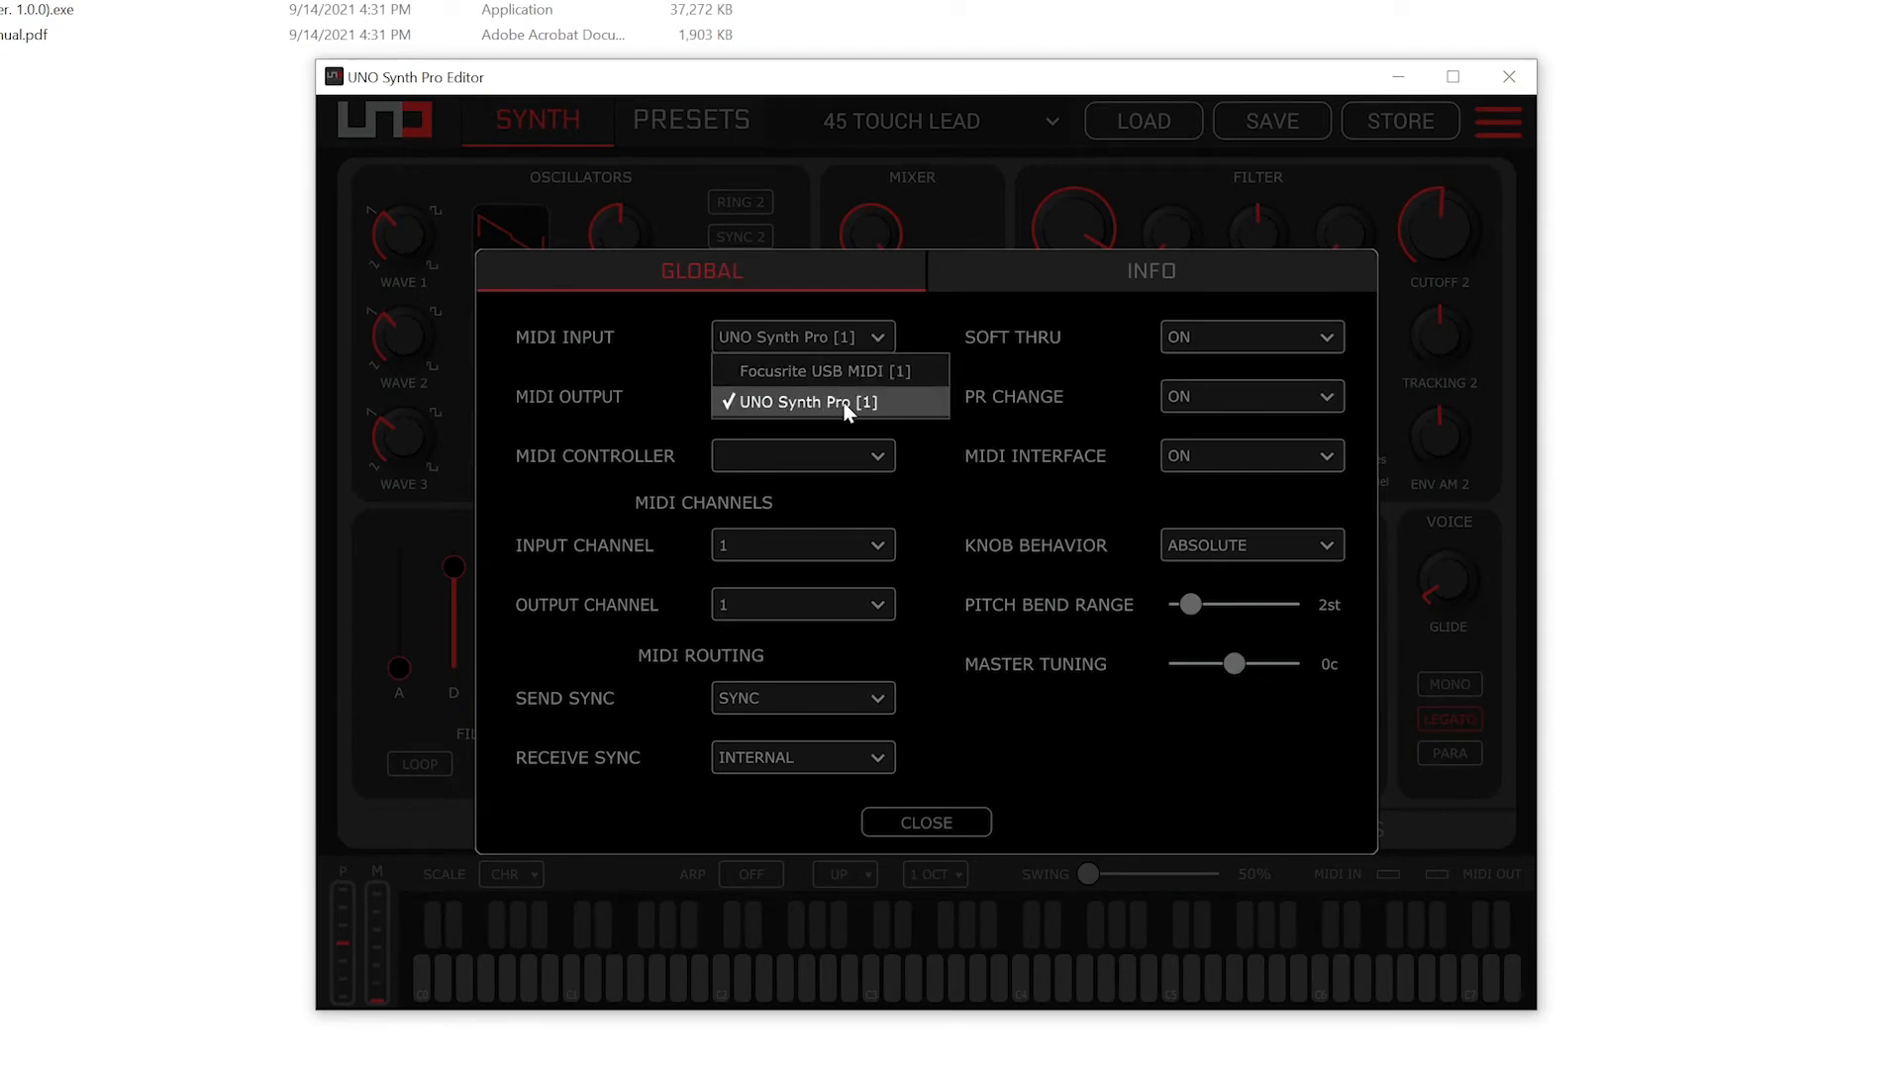
left_click(802, 396)
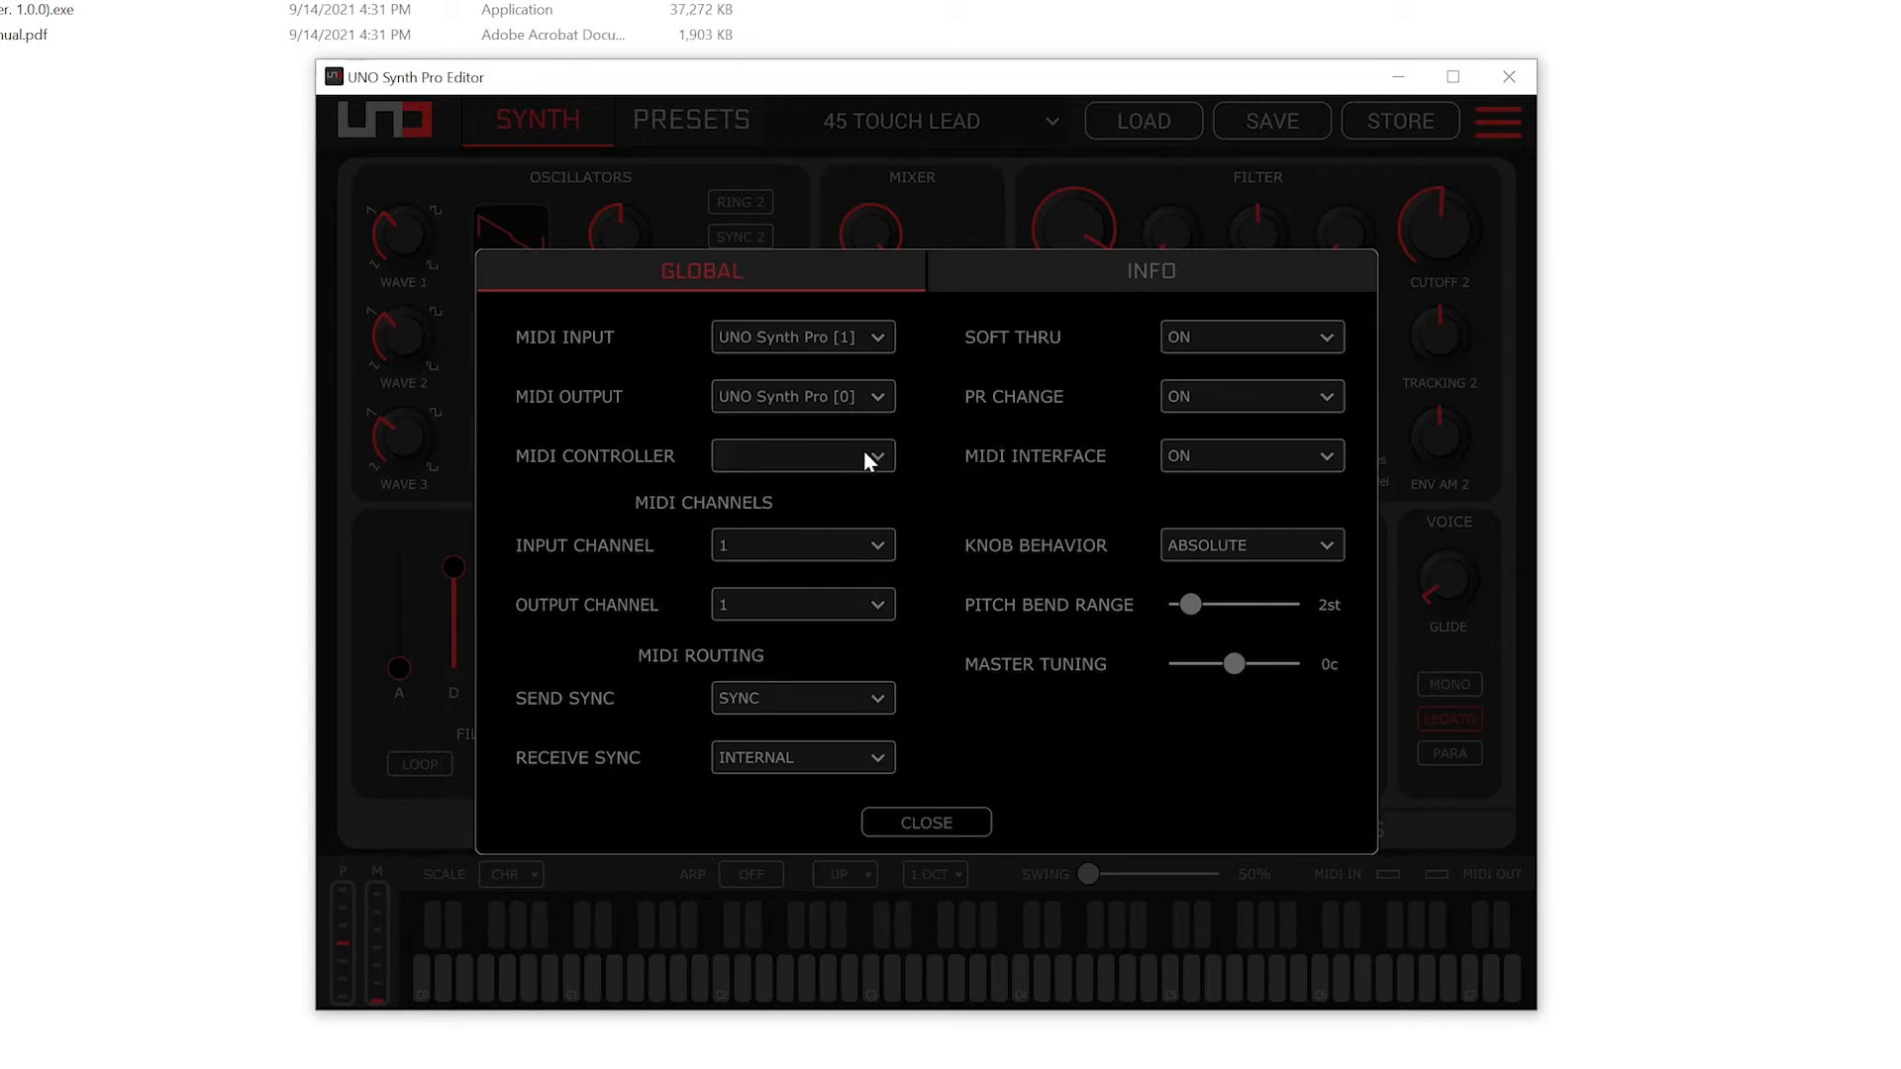
mouse_move(934, 848)
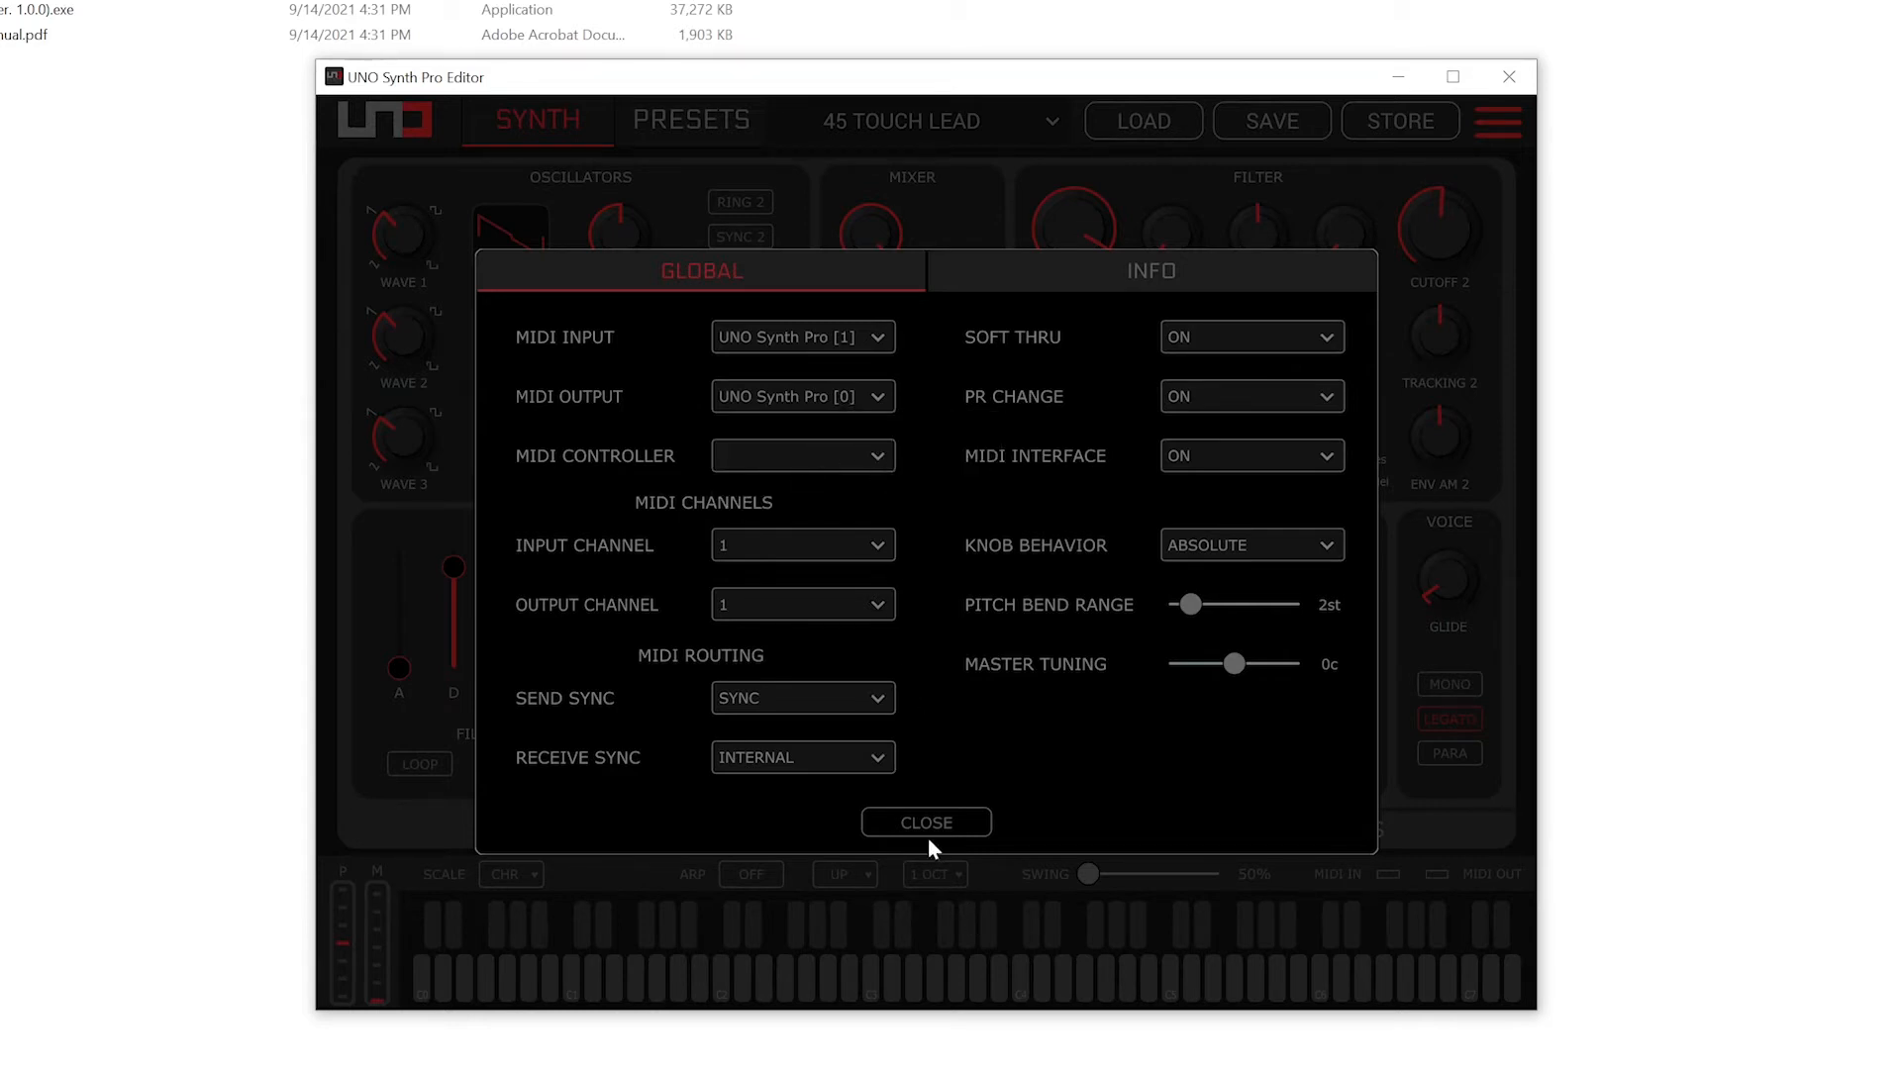
mouse_move(259, 411)
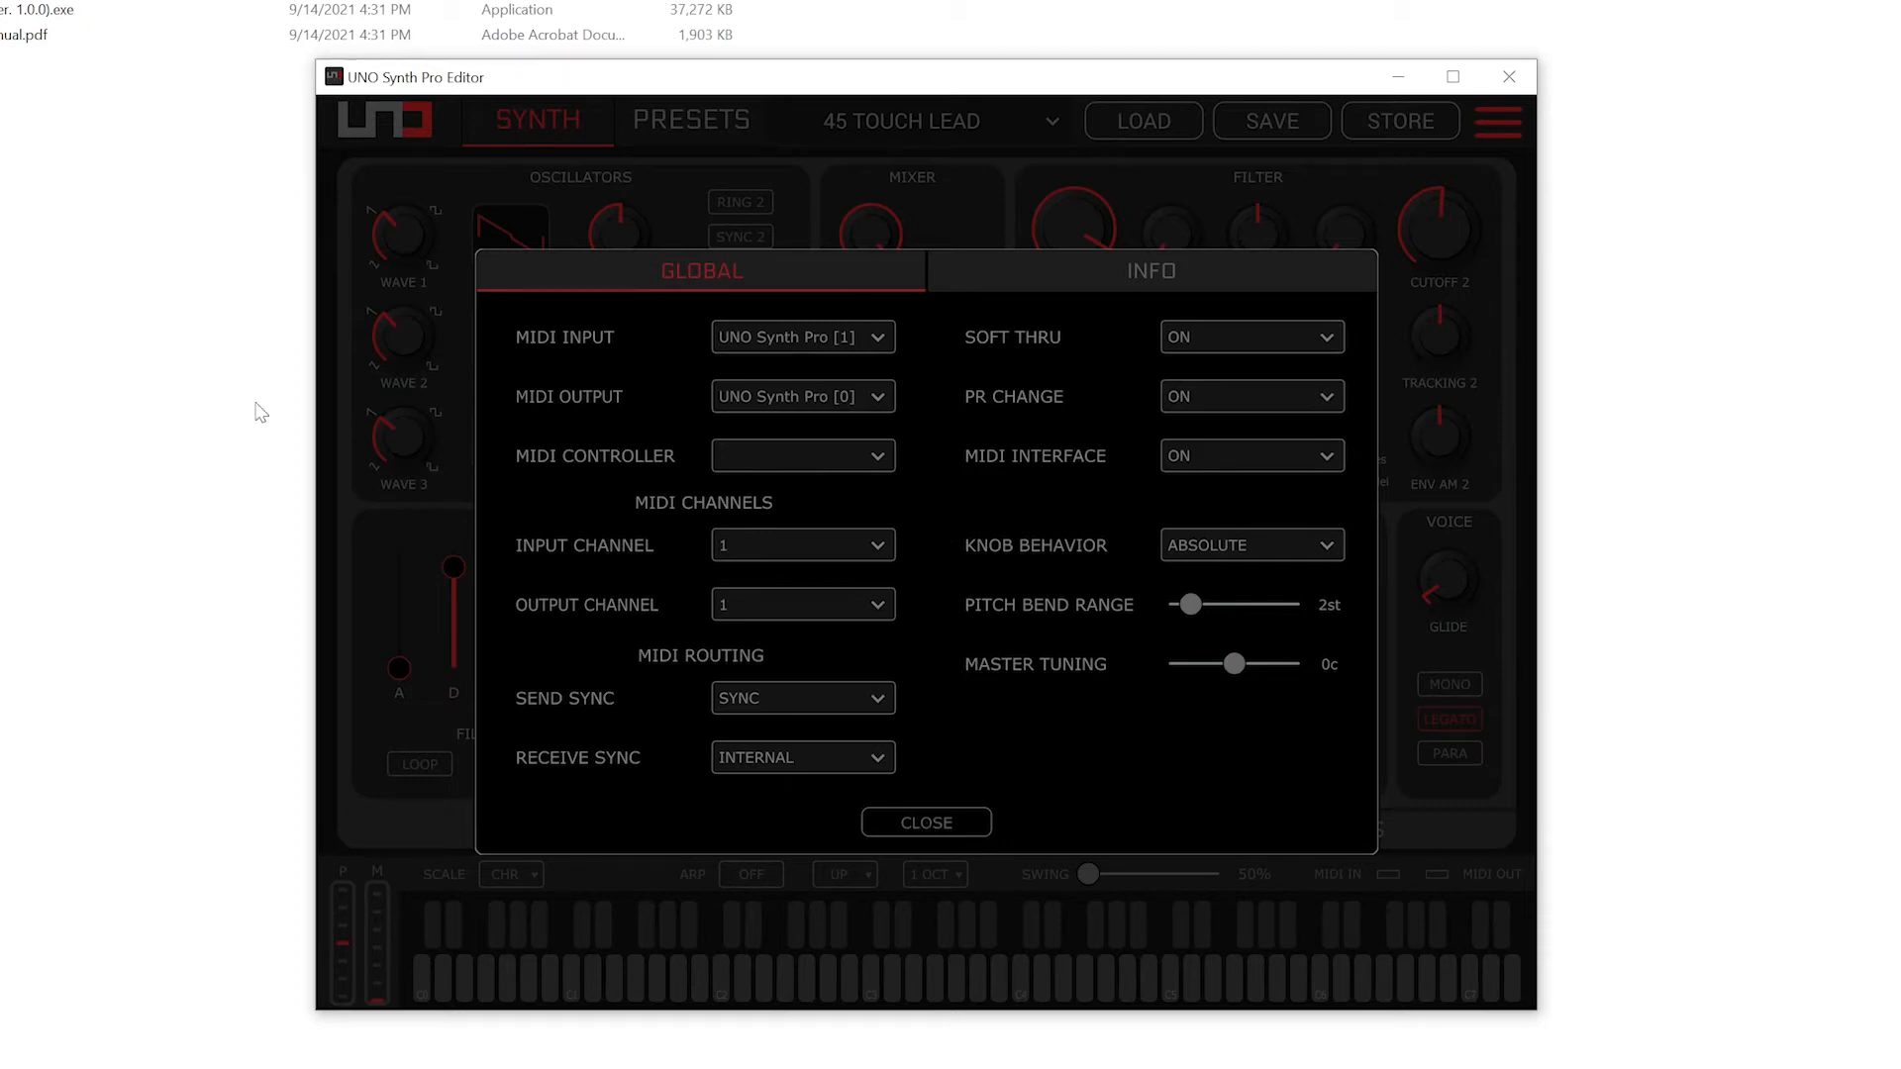
mouse_move(885, 310)
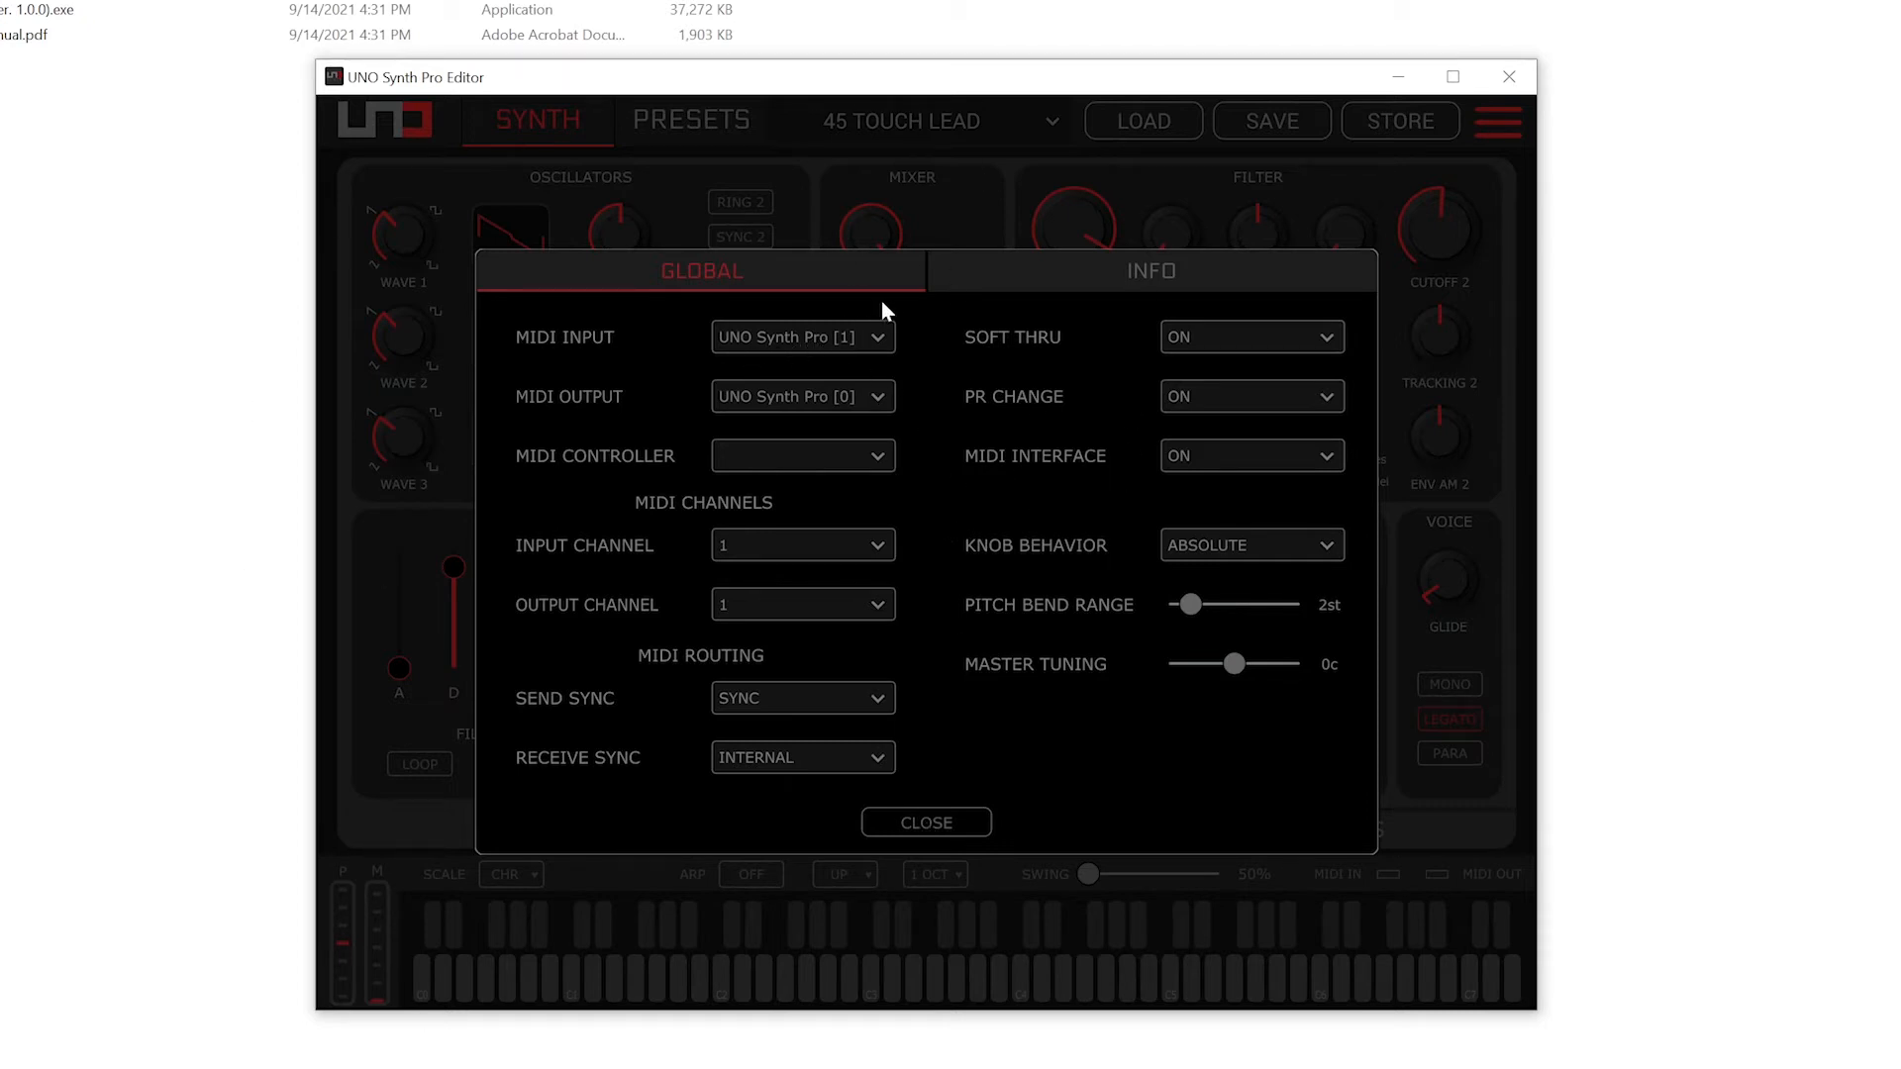
mouse_move(808, 355)
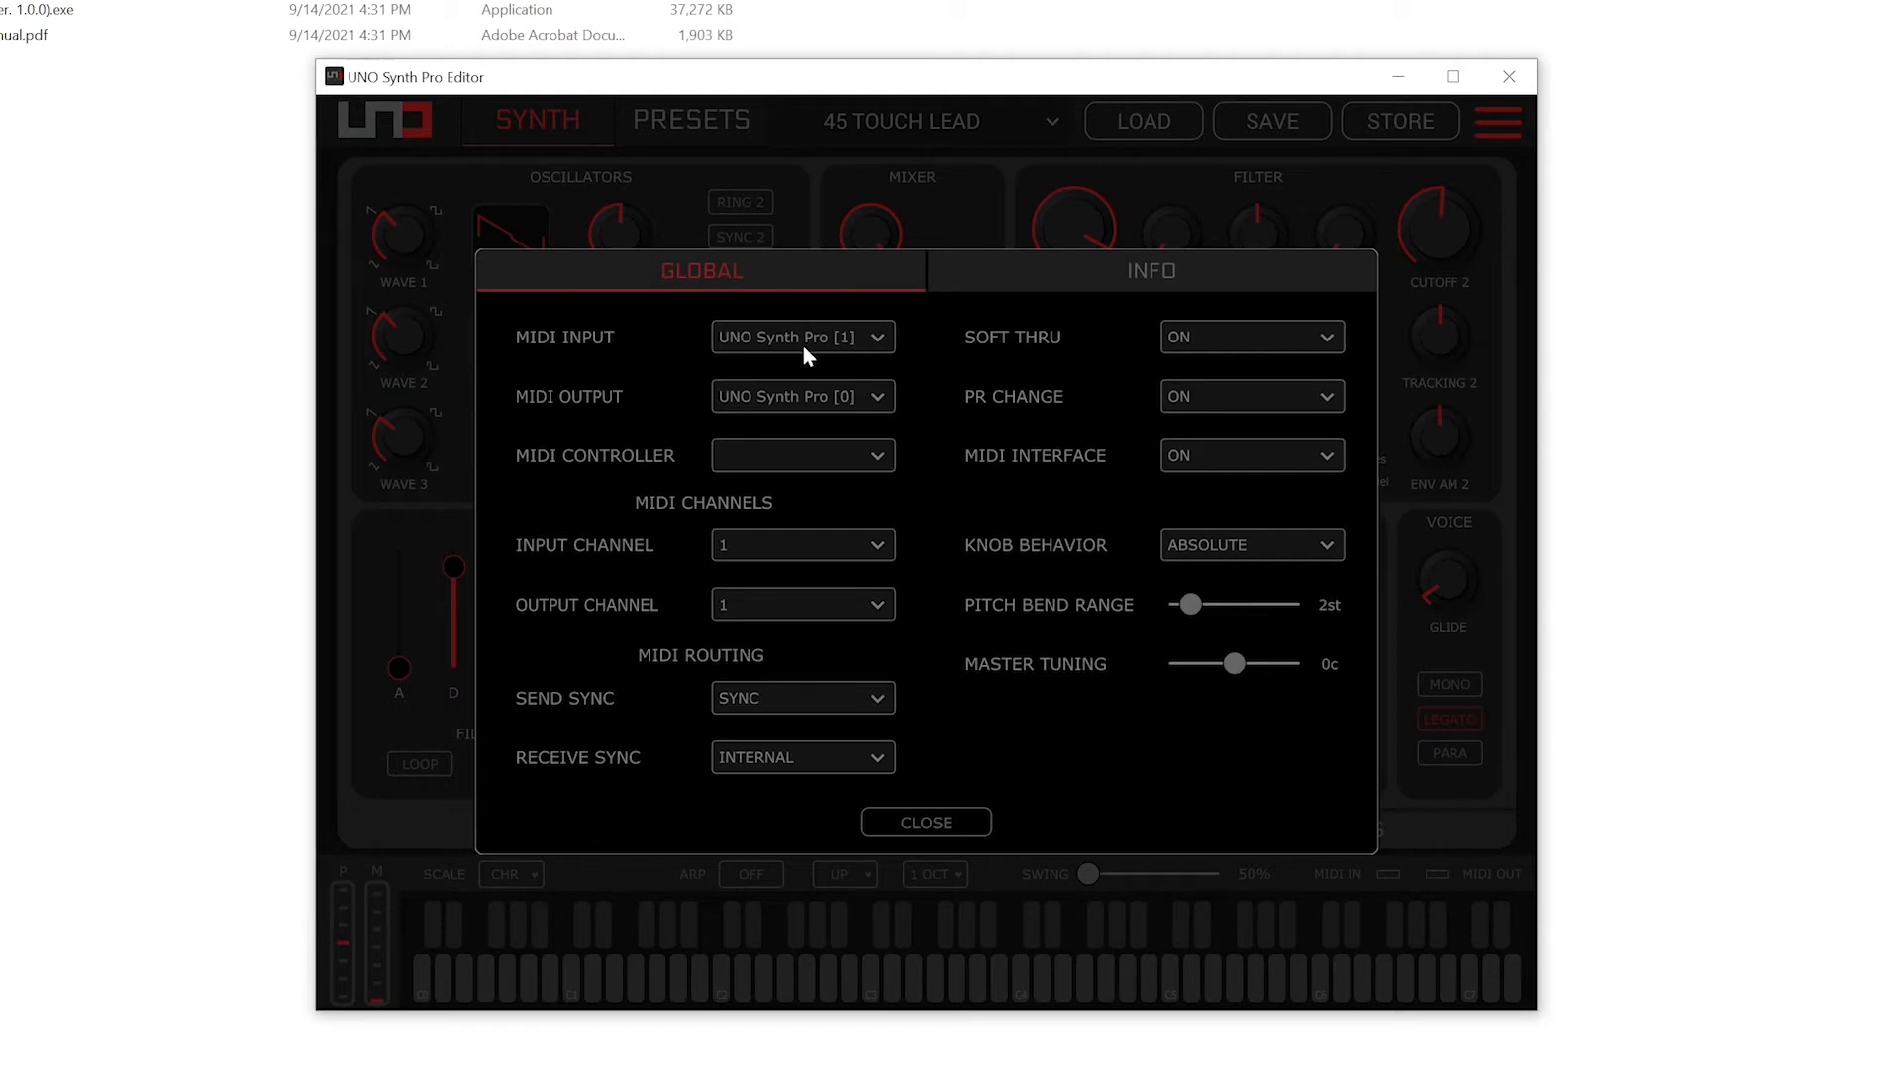
mouse_move(1081, 832)
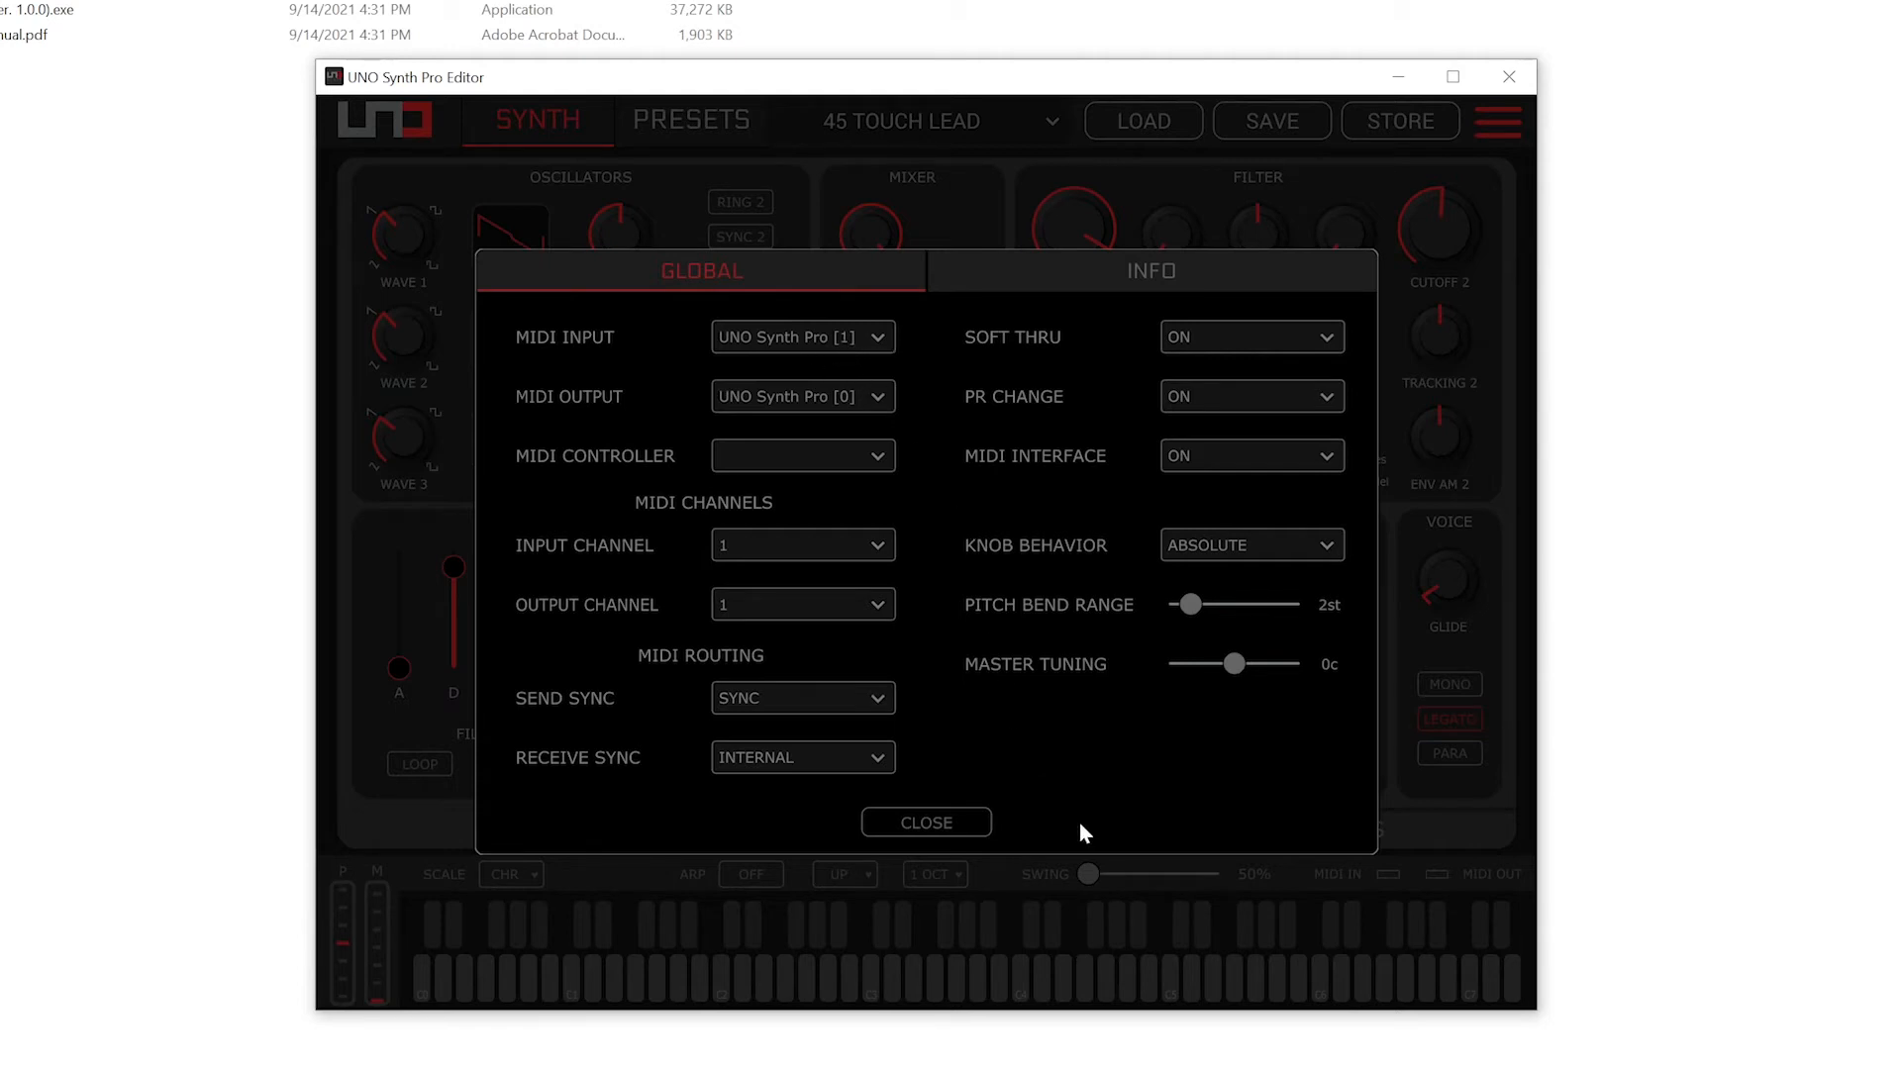
mouse_move(858, 340)
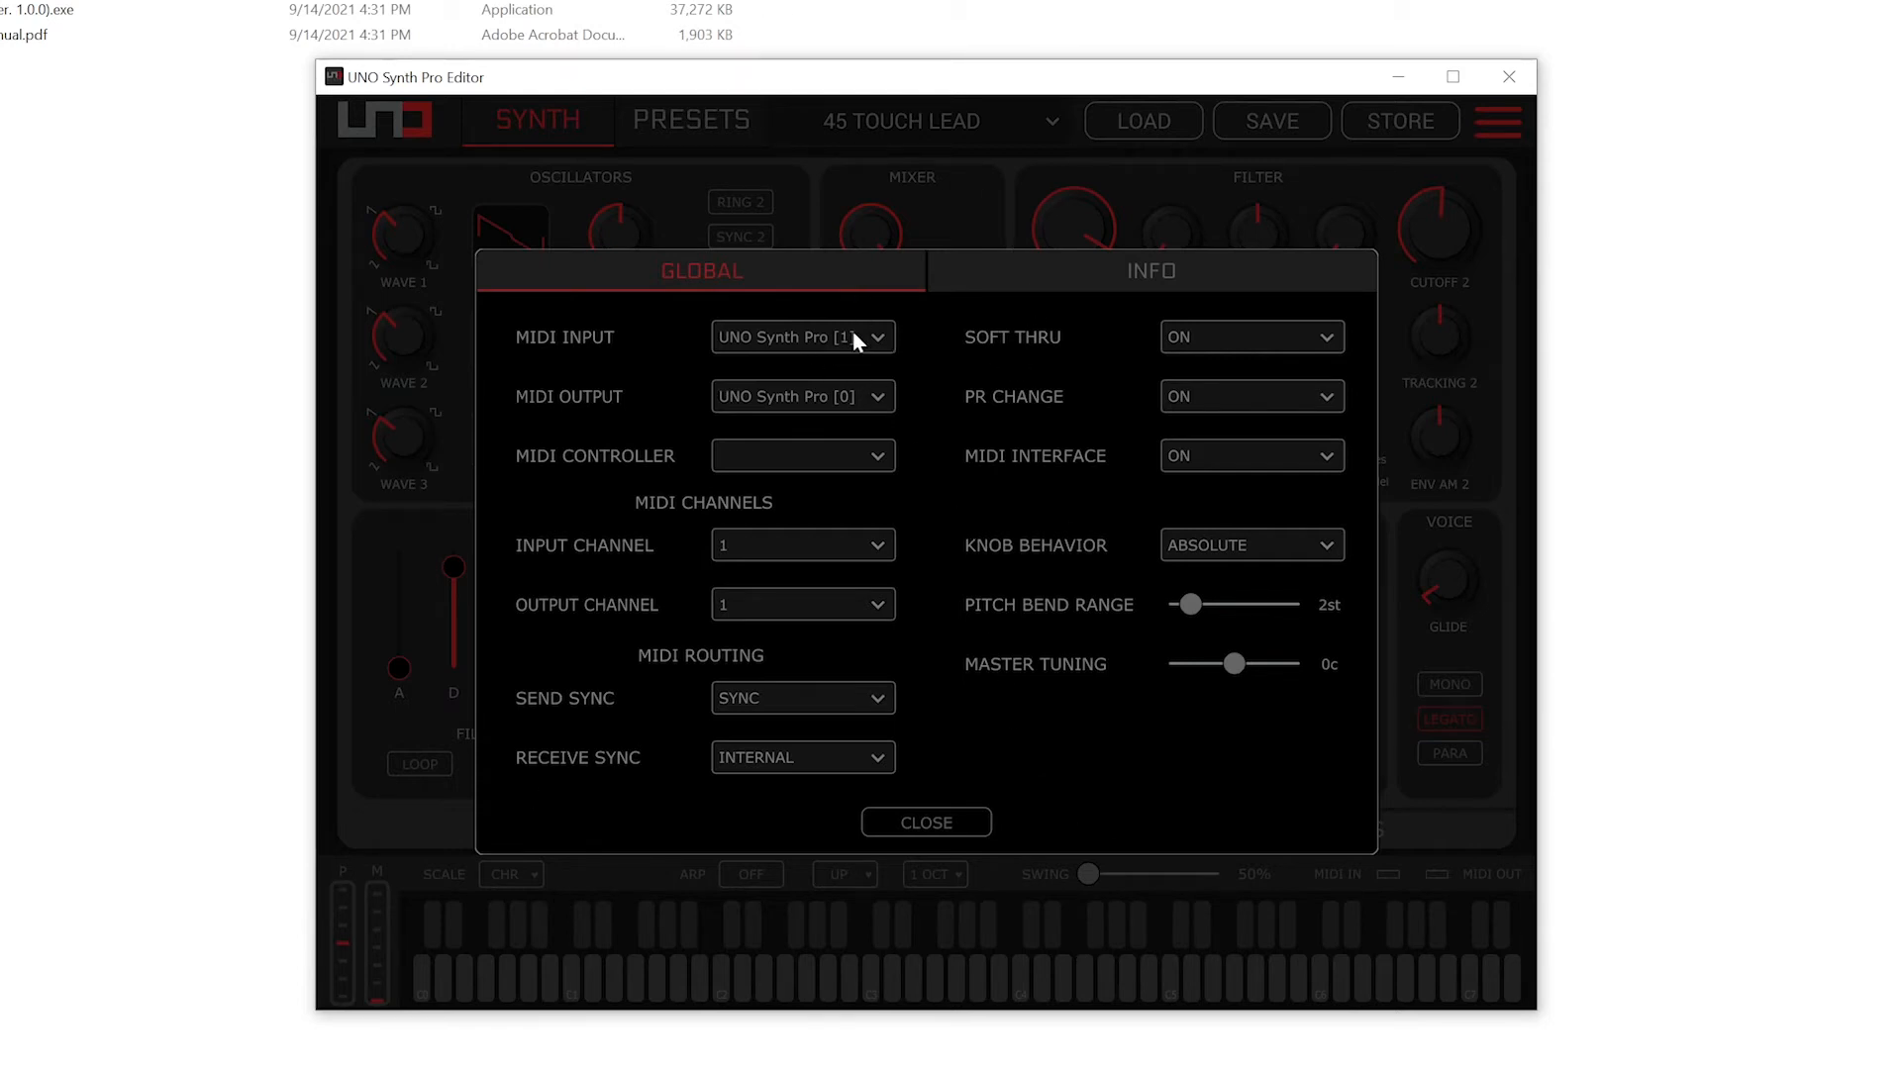
mouse_move(819, 403)
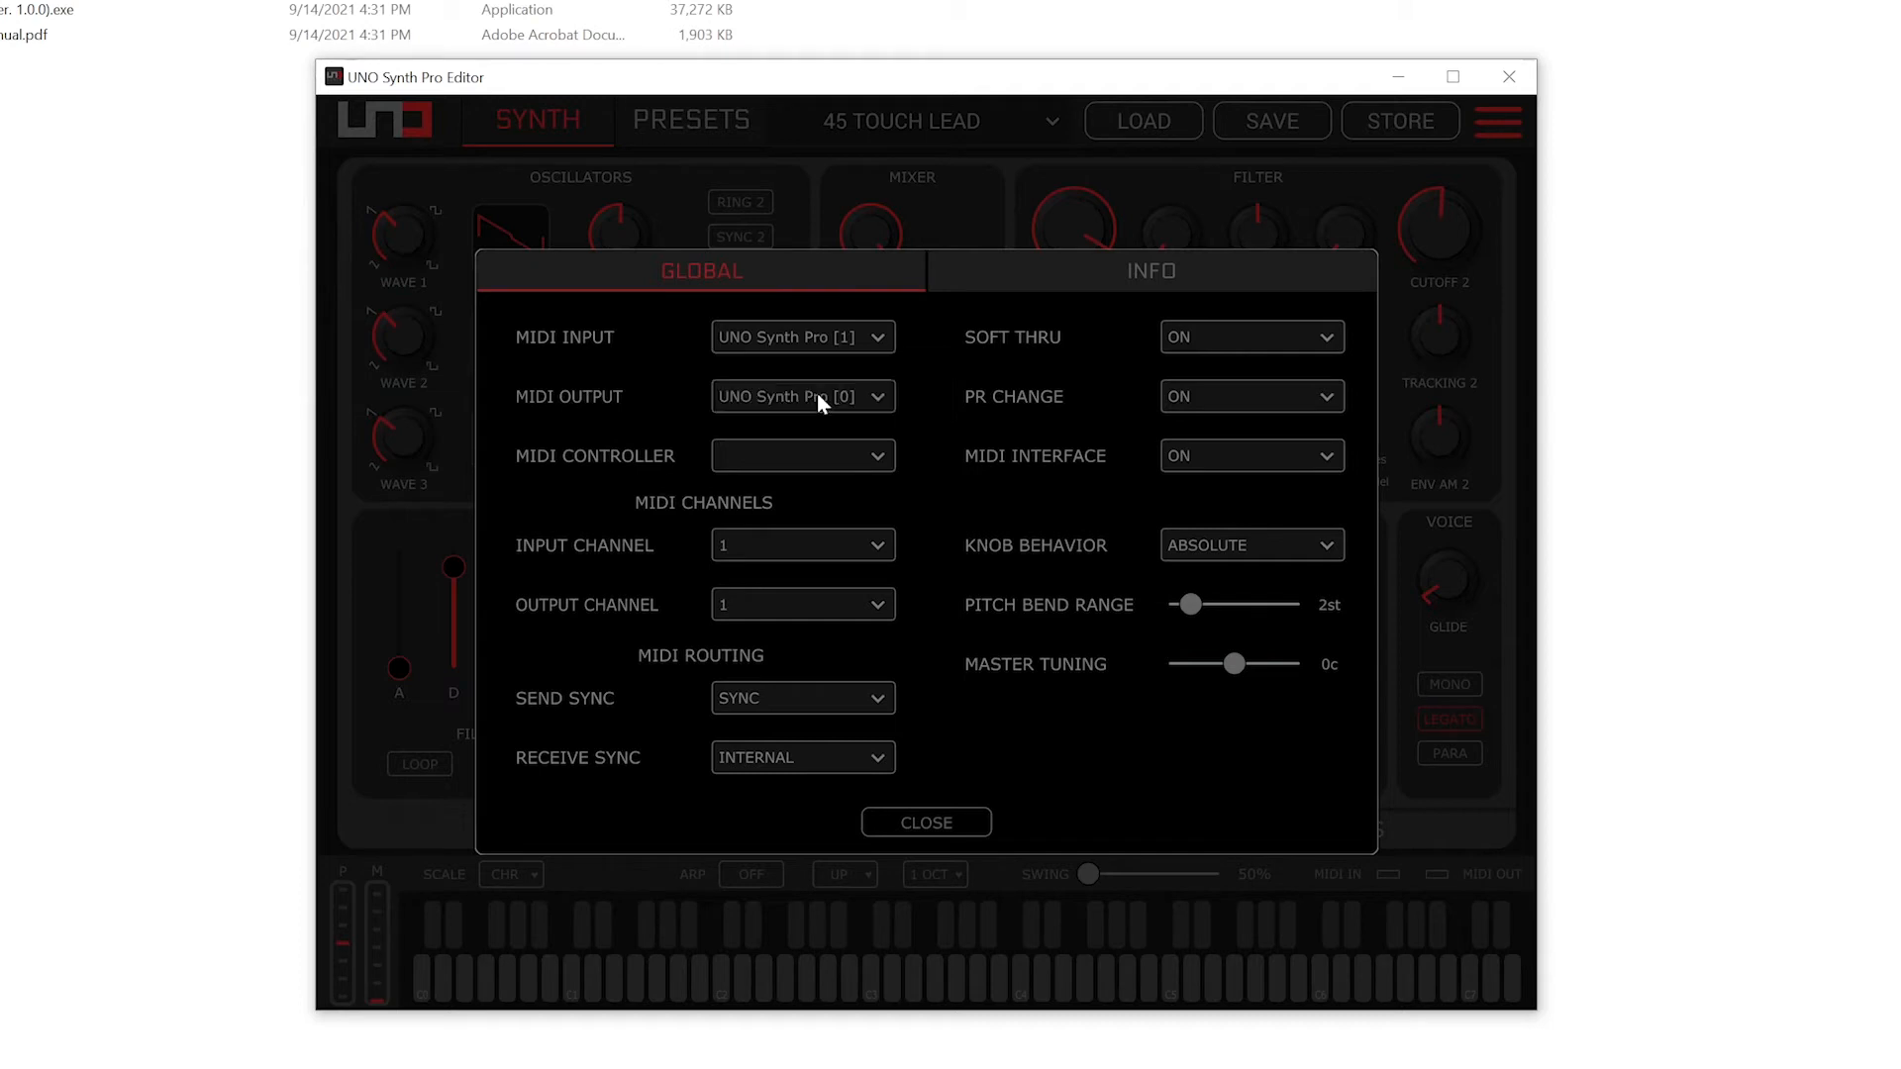
left_click(925, 822)
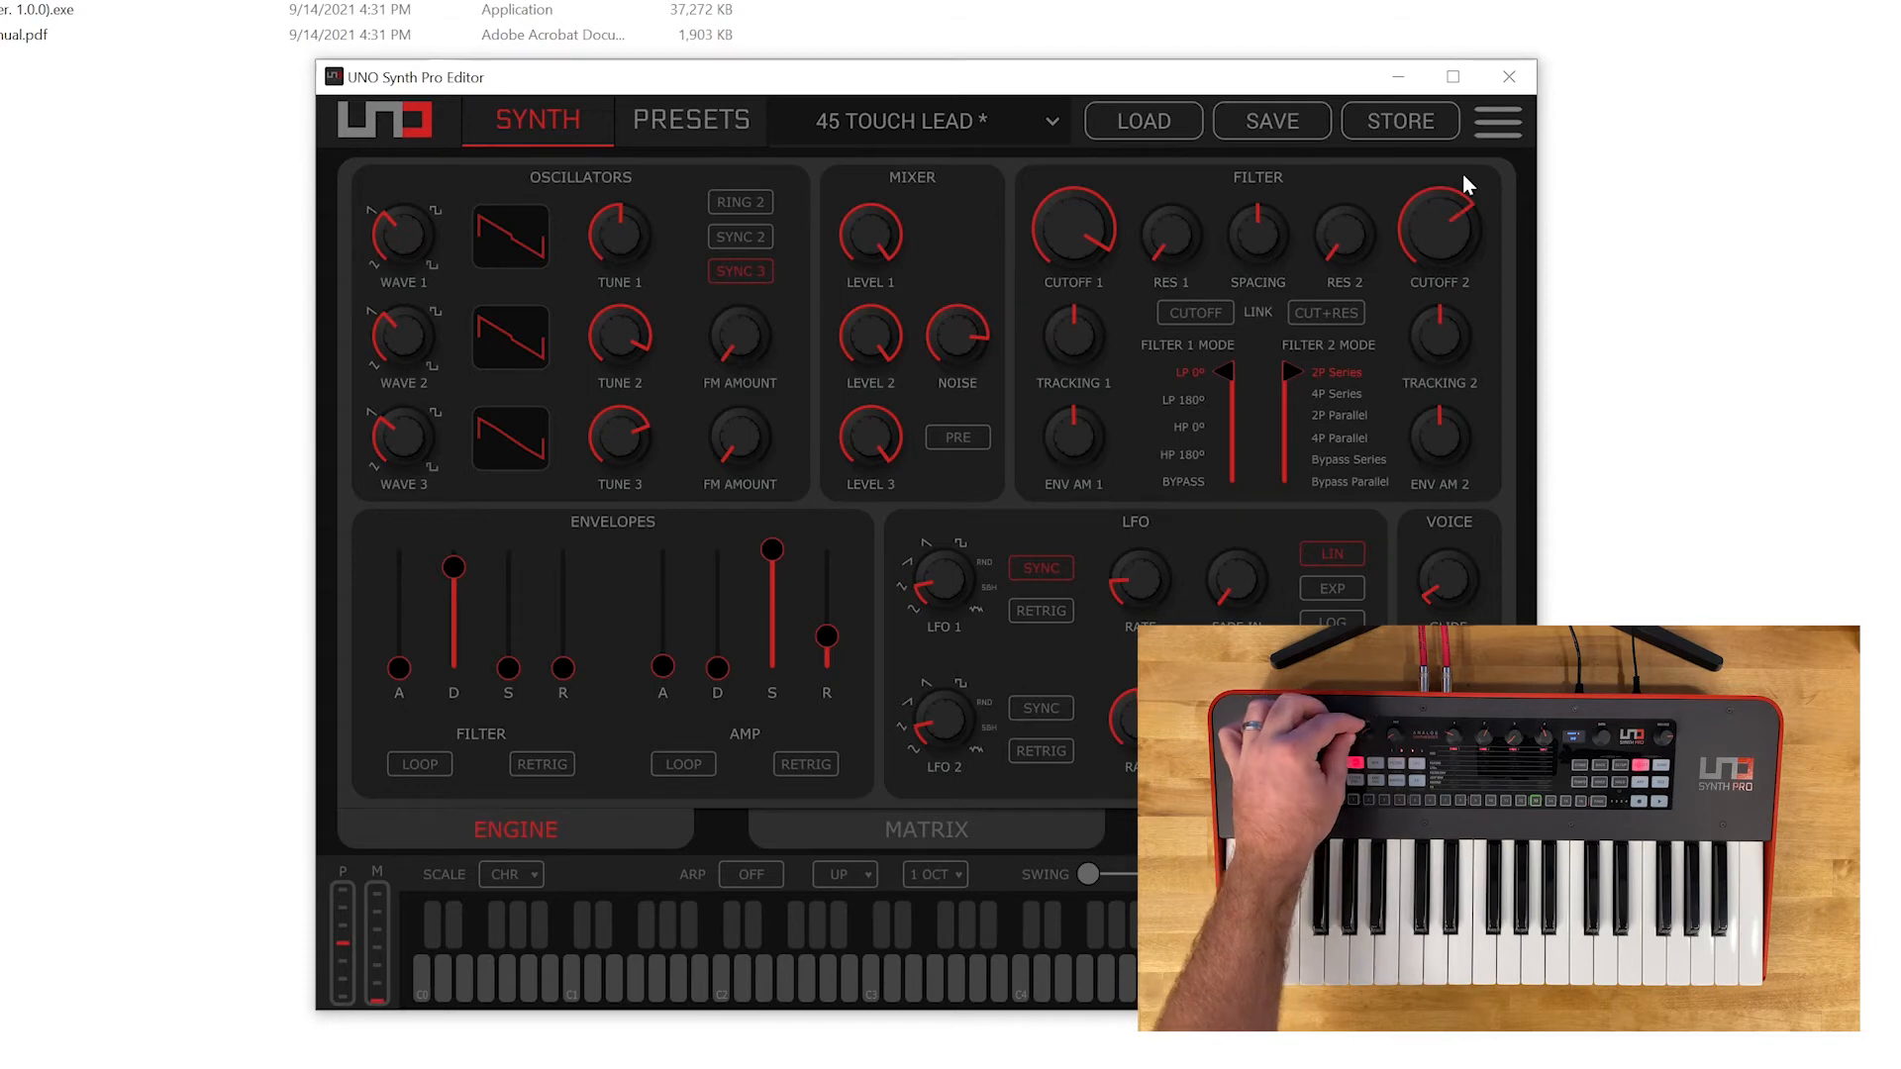
Sweep the CUTOFF 2 knob, then bring the second filter's cutoff down on 45 TOUCH LEAD.
left_click_drag(1438, 225, 1454, 212)
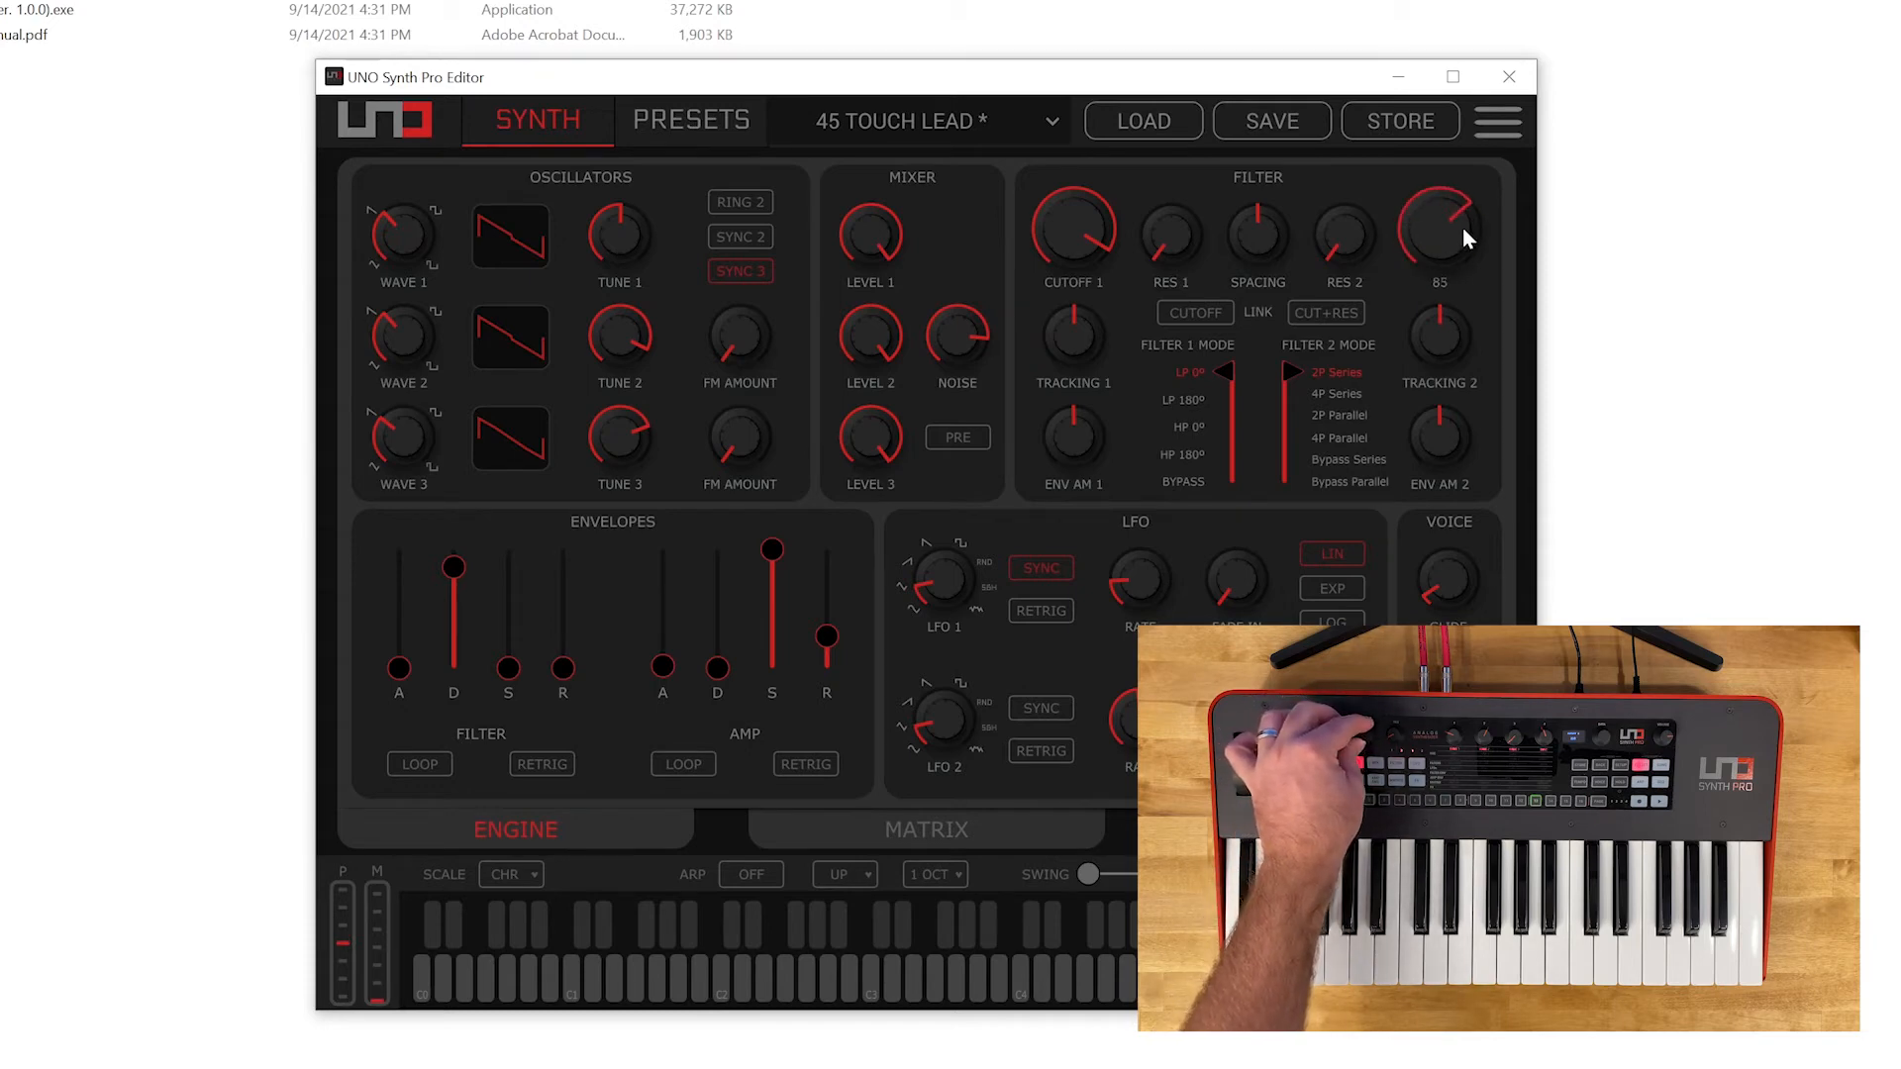
left_click_drag(1438, 230, 1439, 279)
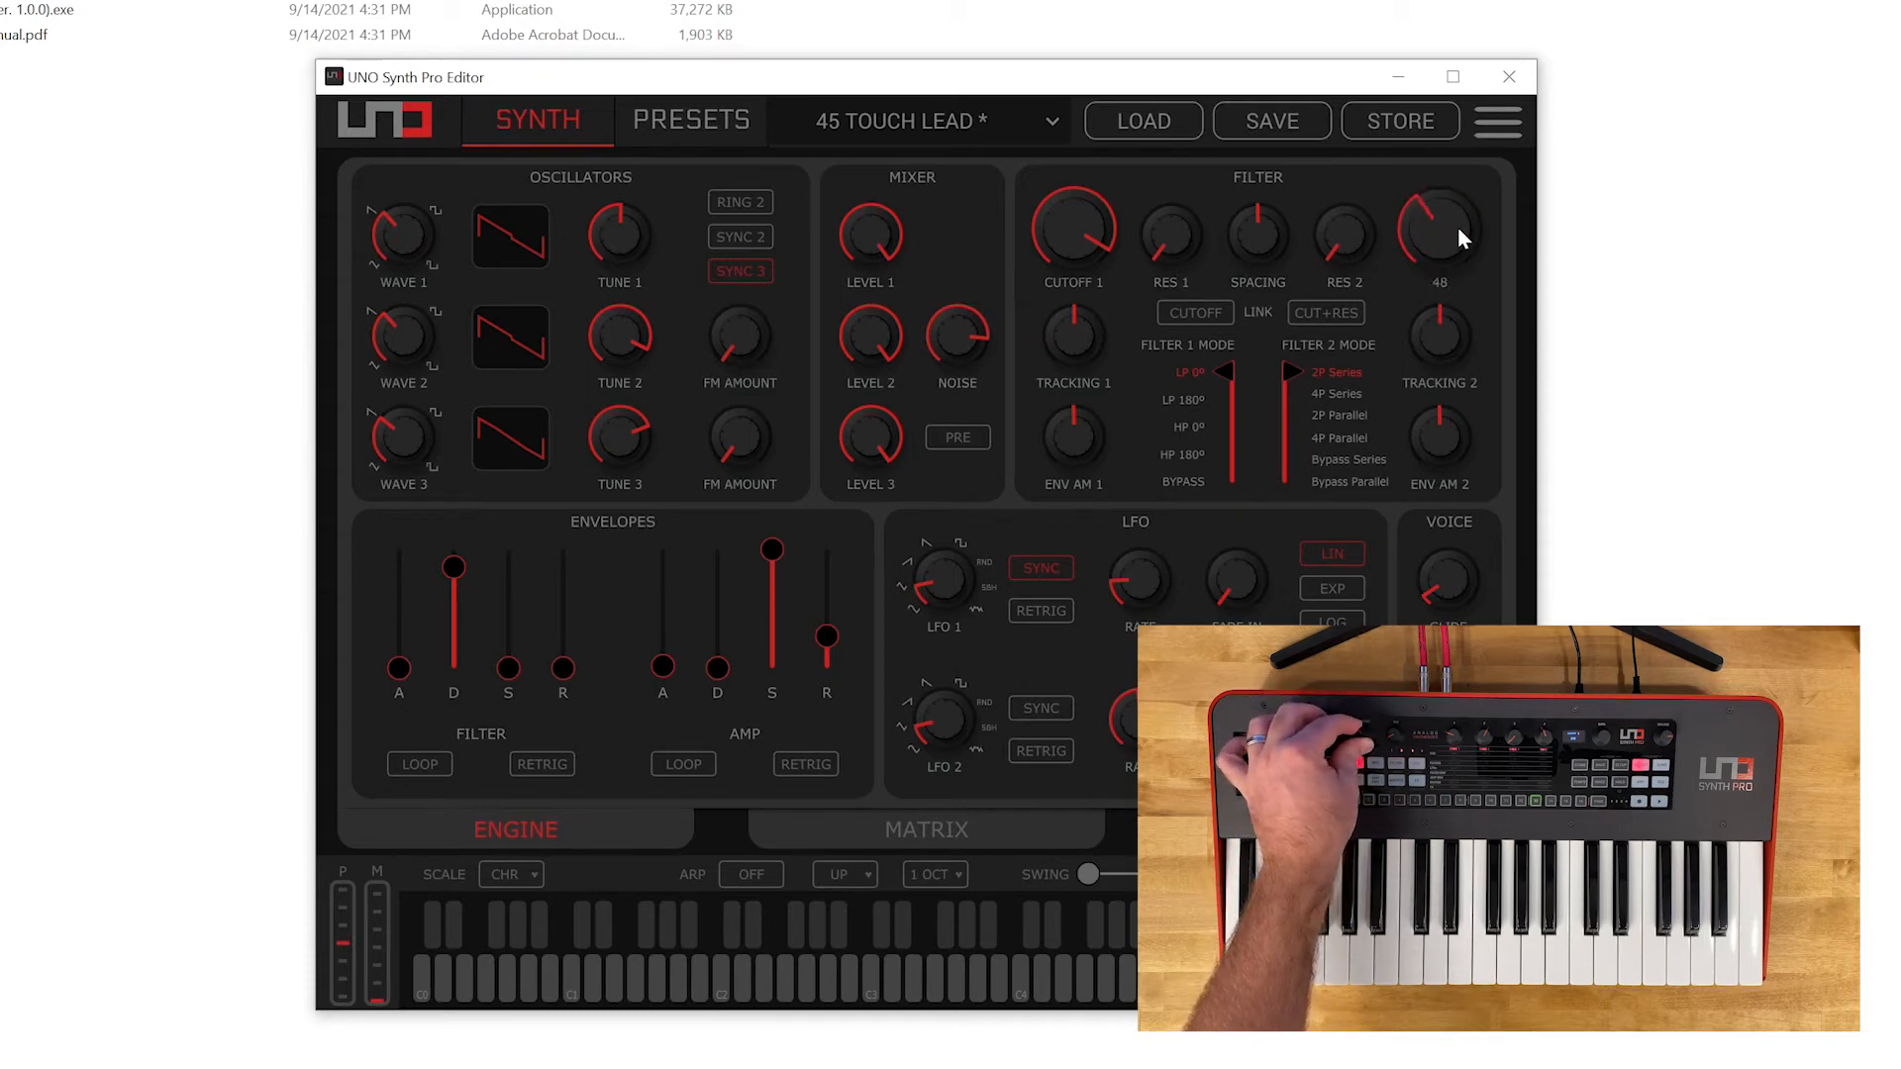
left_click_drag(1440, 231, 1441, 266)
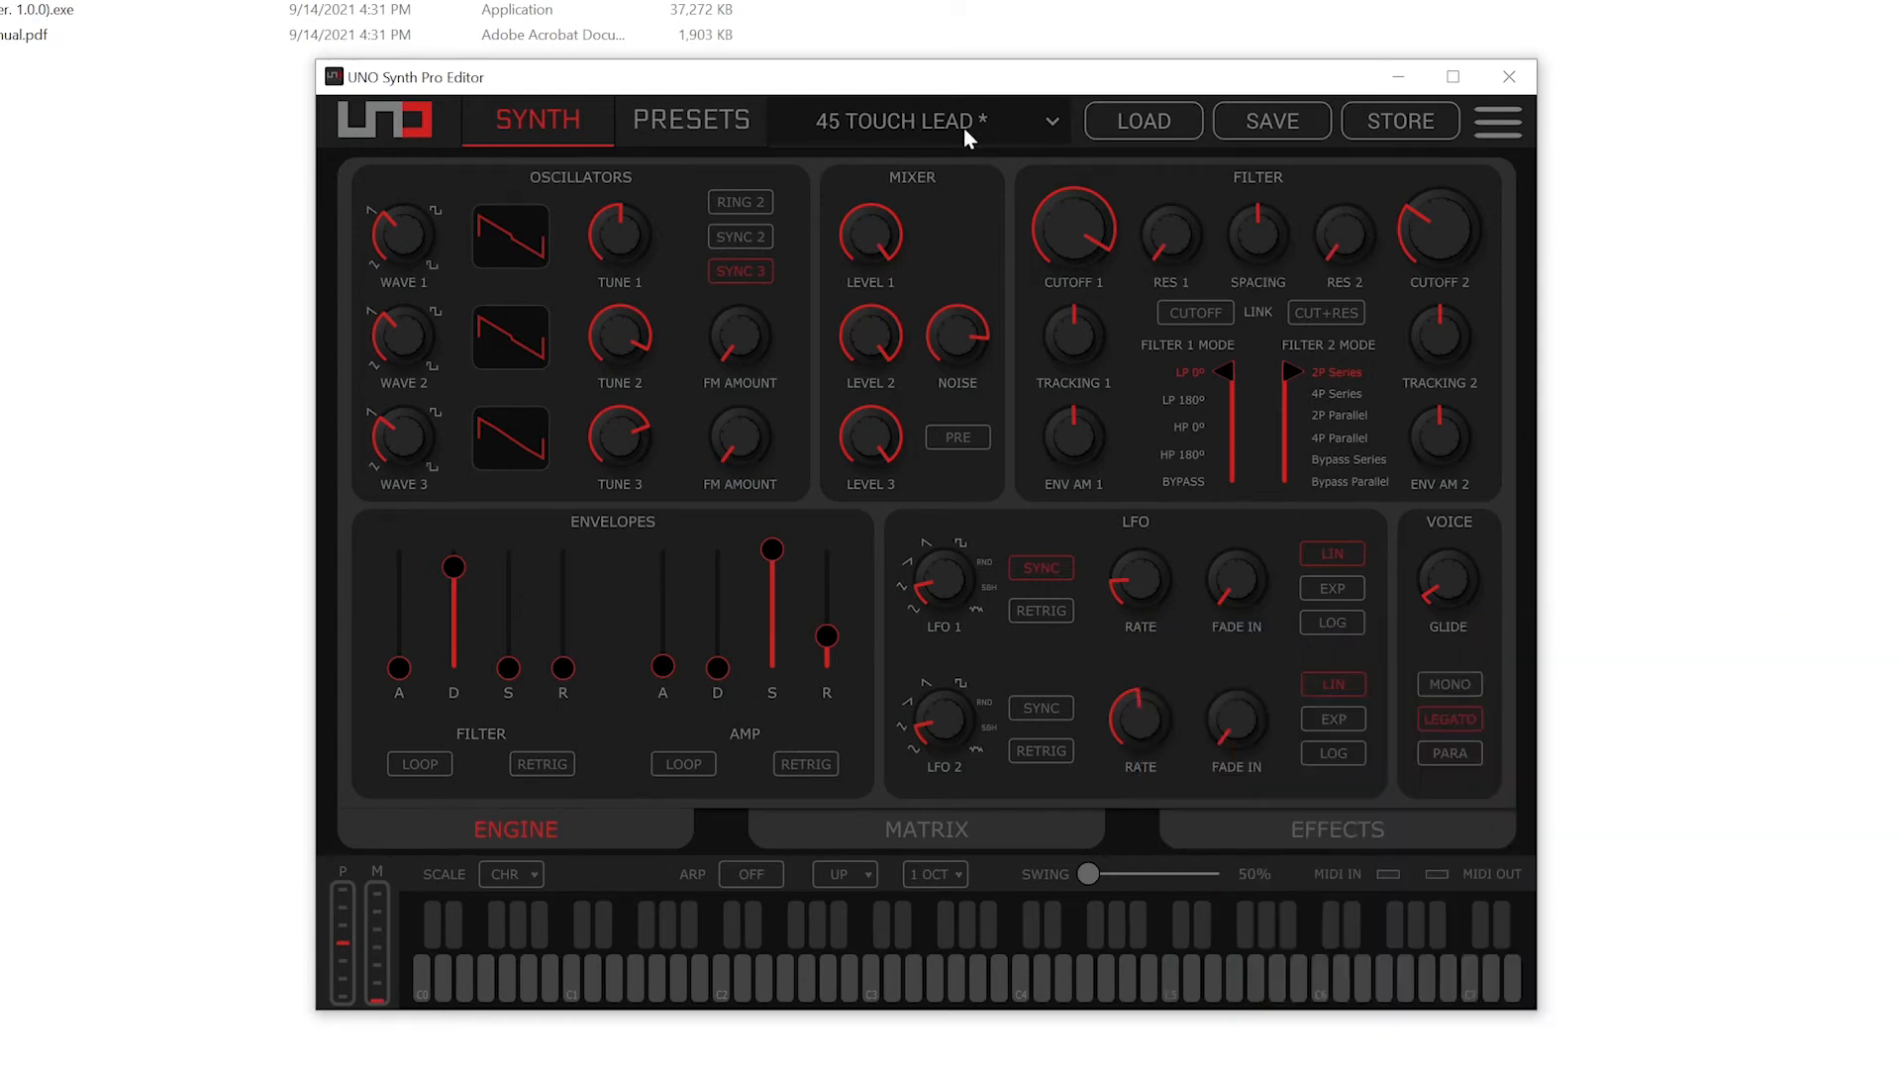
Scroll through the preset dropdown list and load preset 1 THE ONE.
left_click(1049, 120)
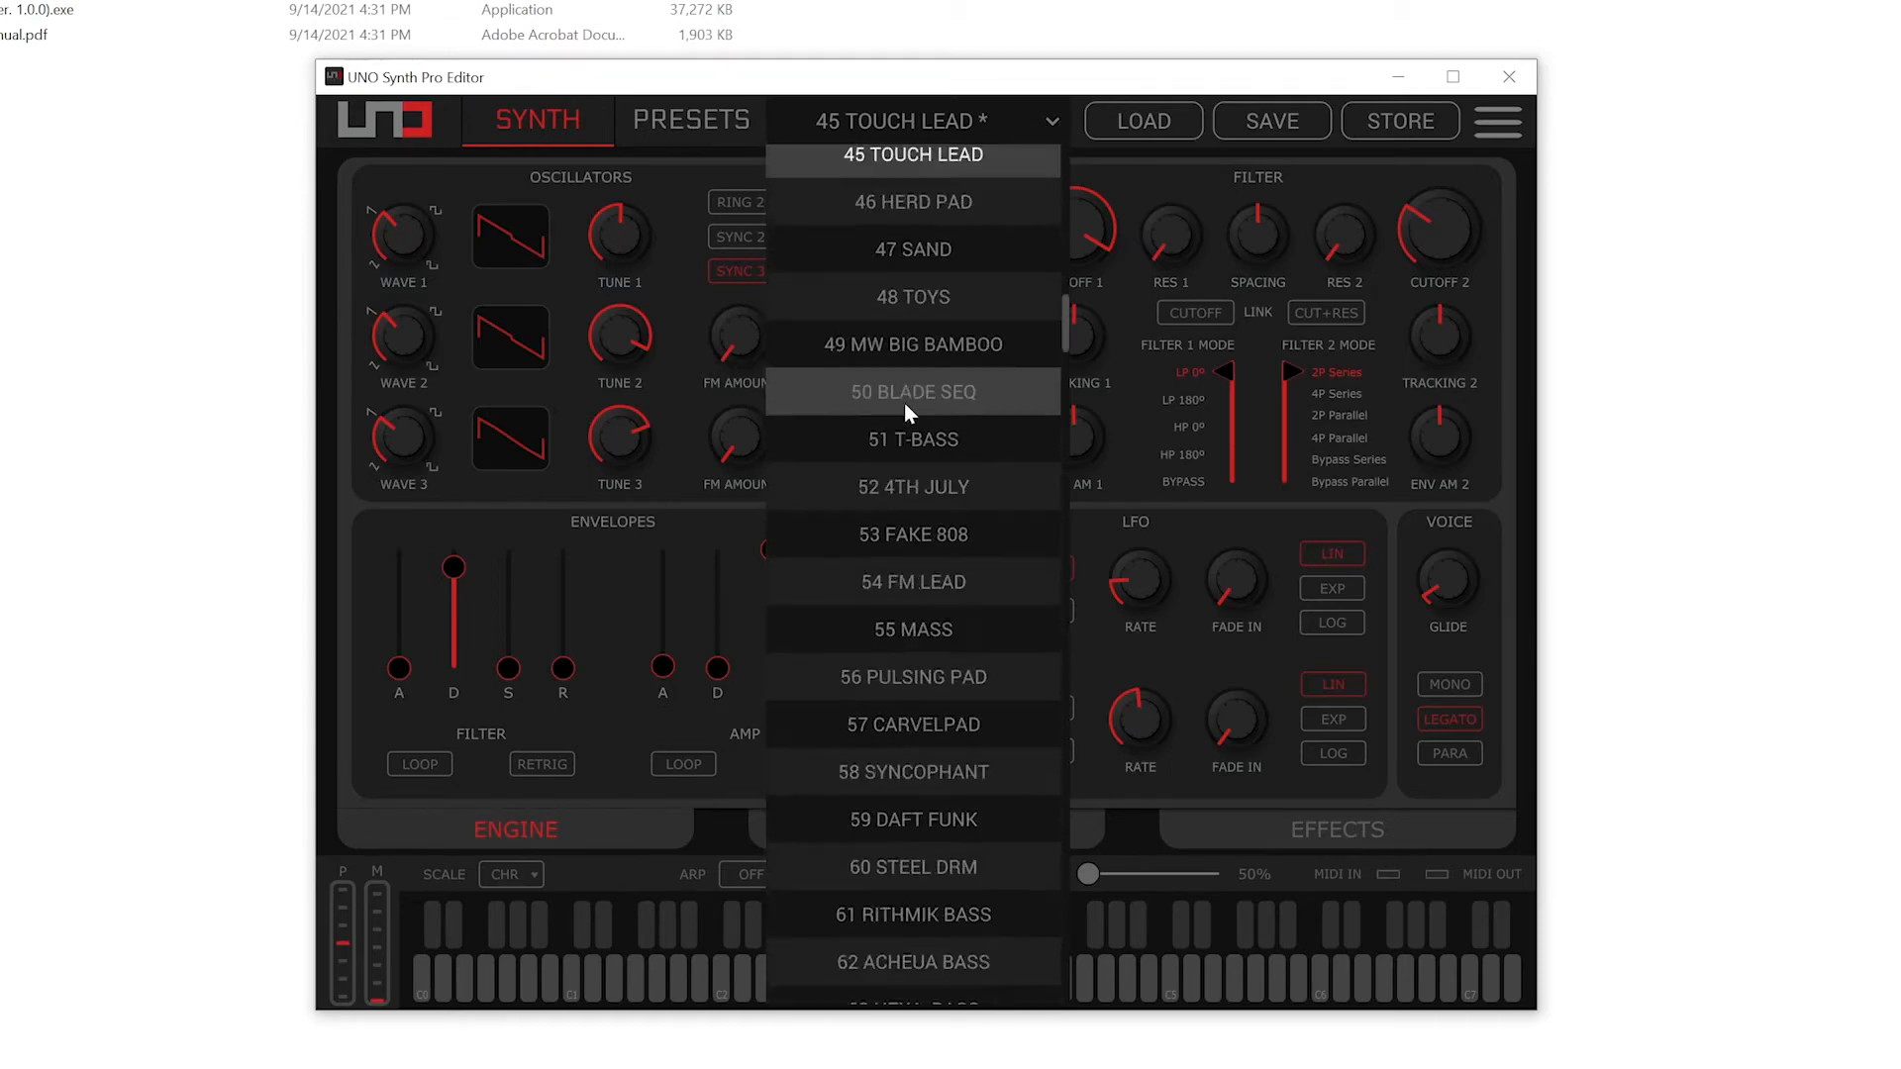
scroll("down", 3)
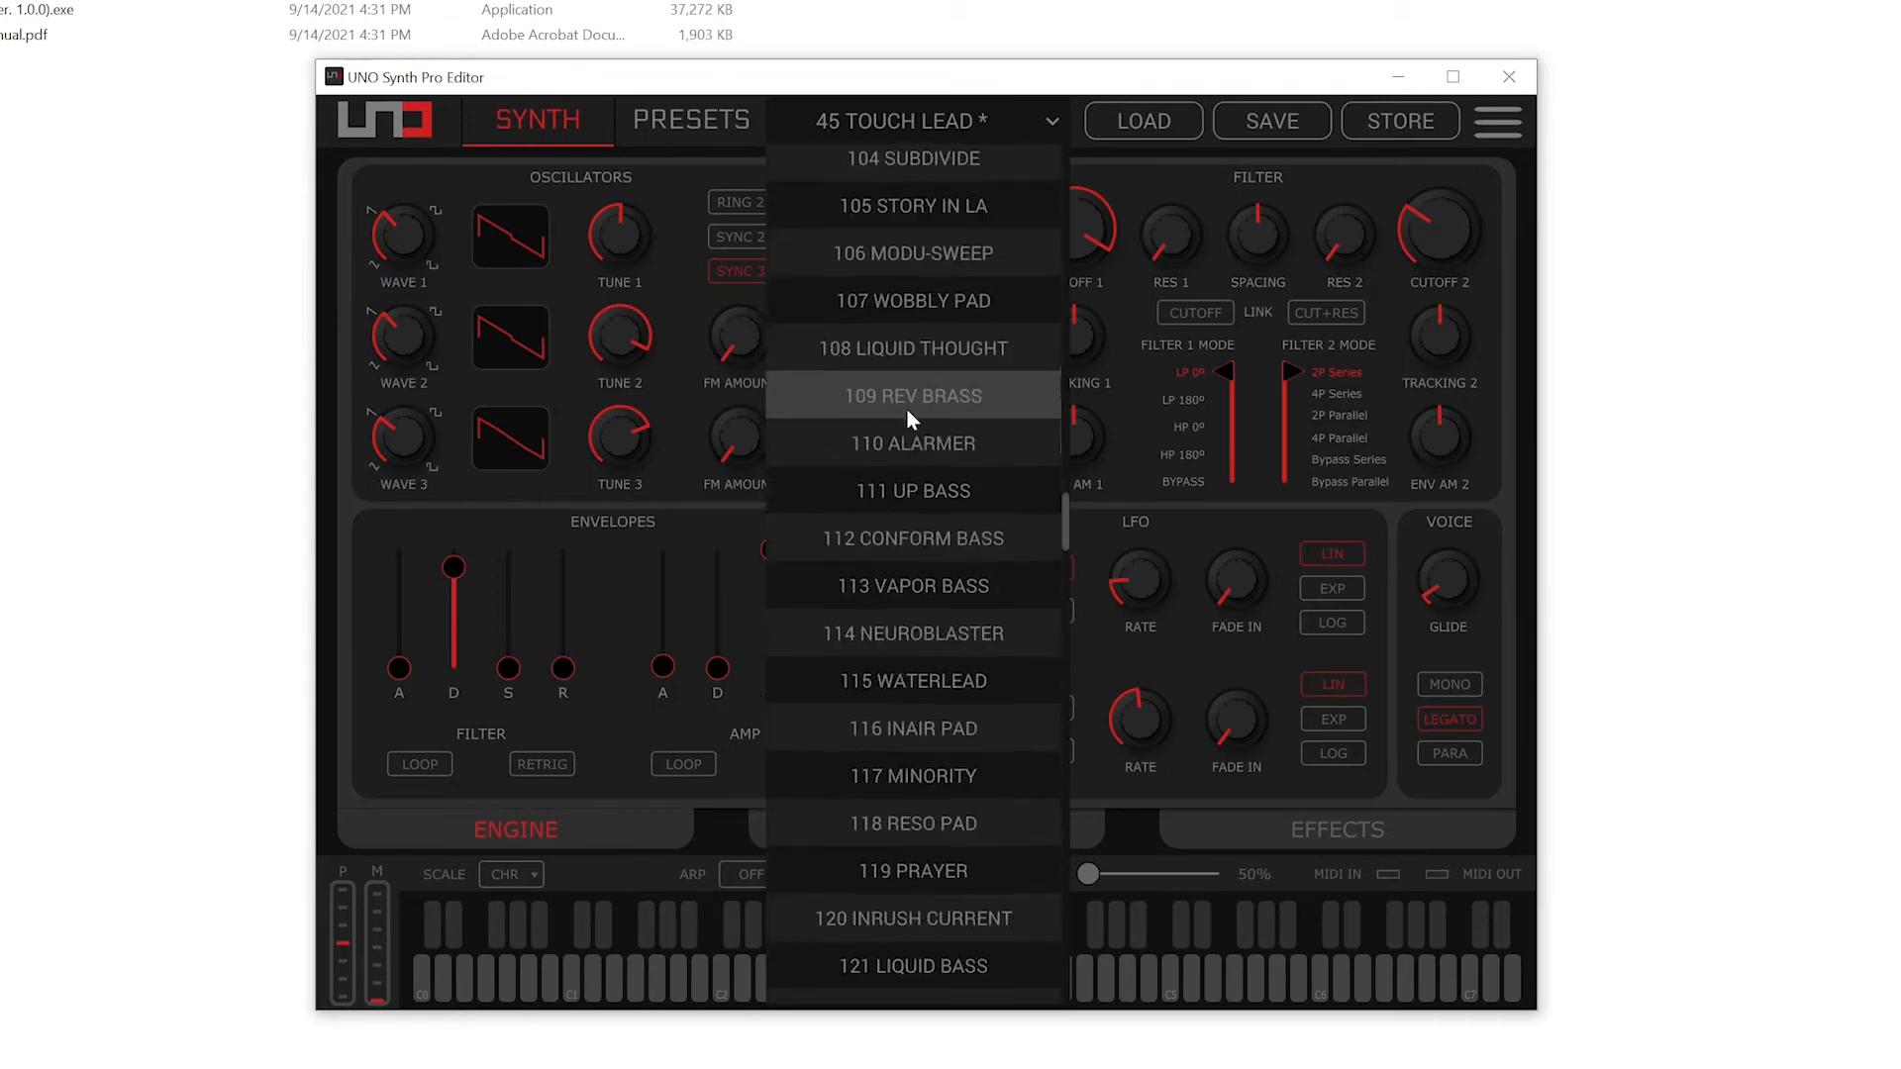
scroll("down", 3)
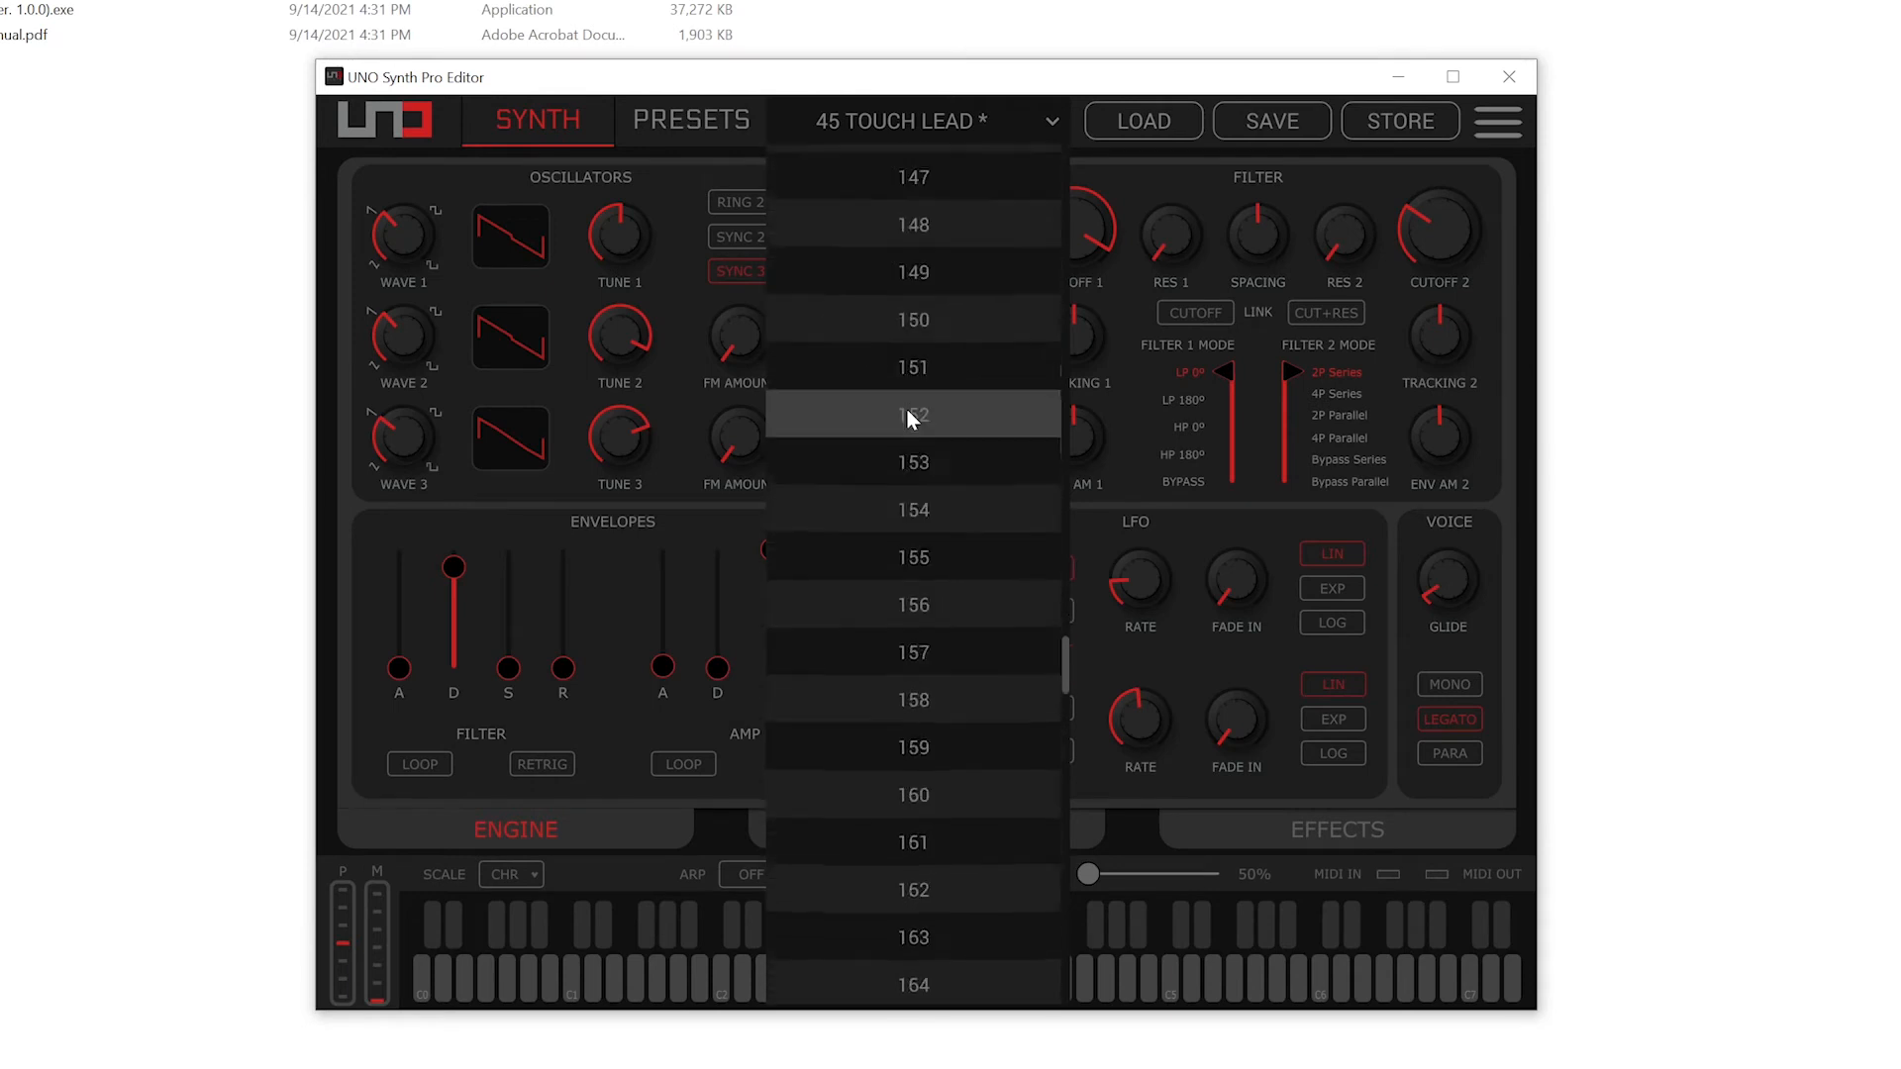
scroll("down", 3)
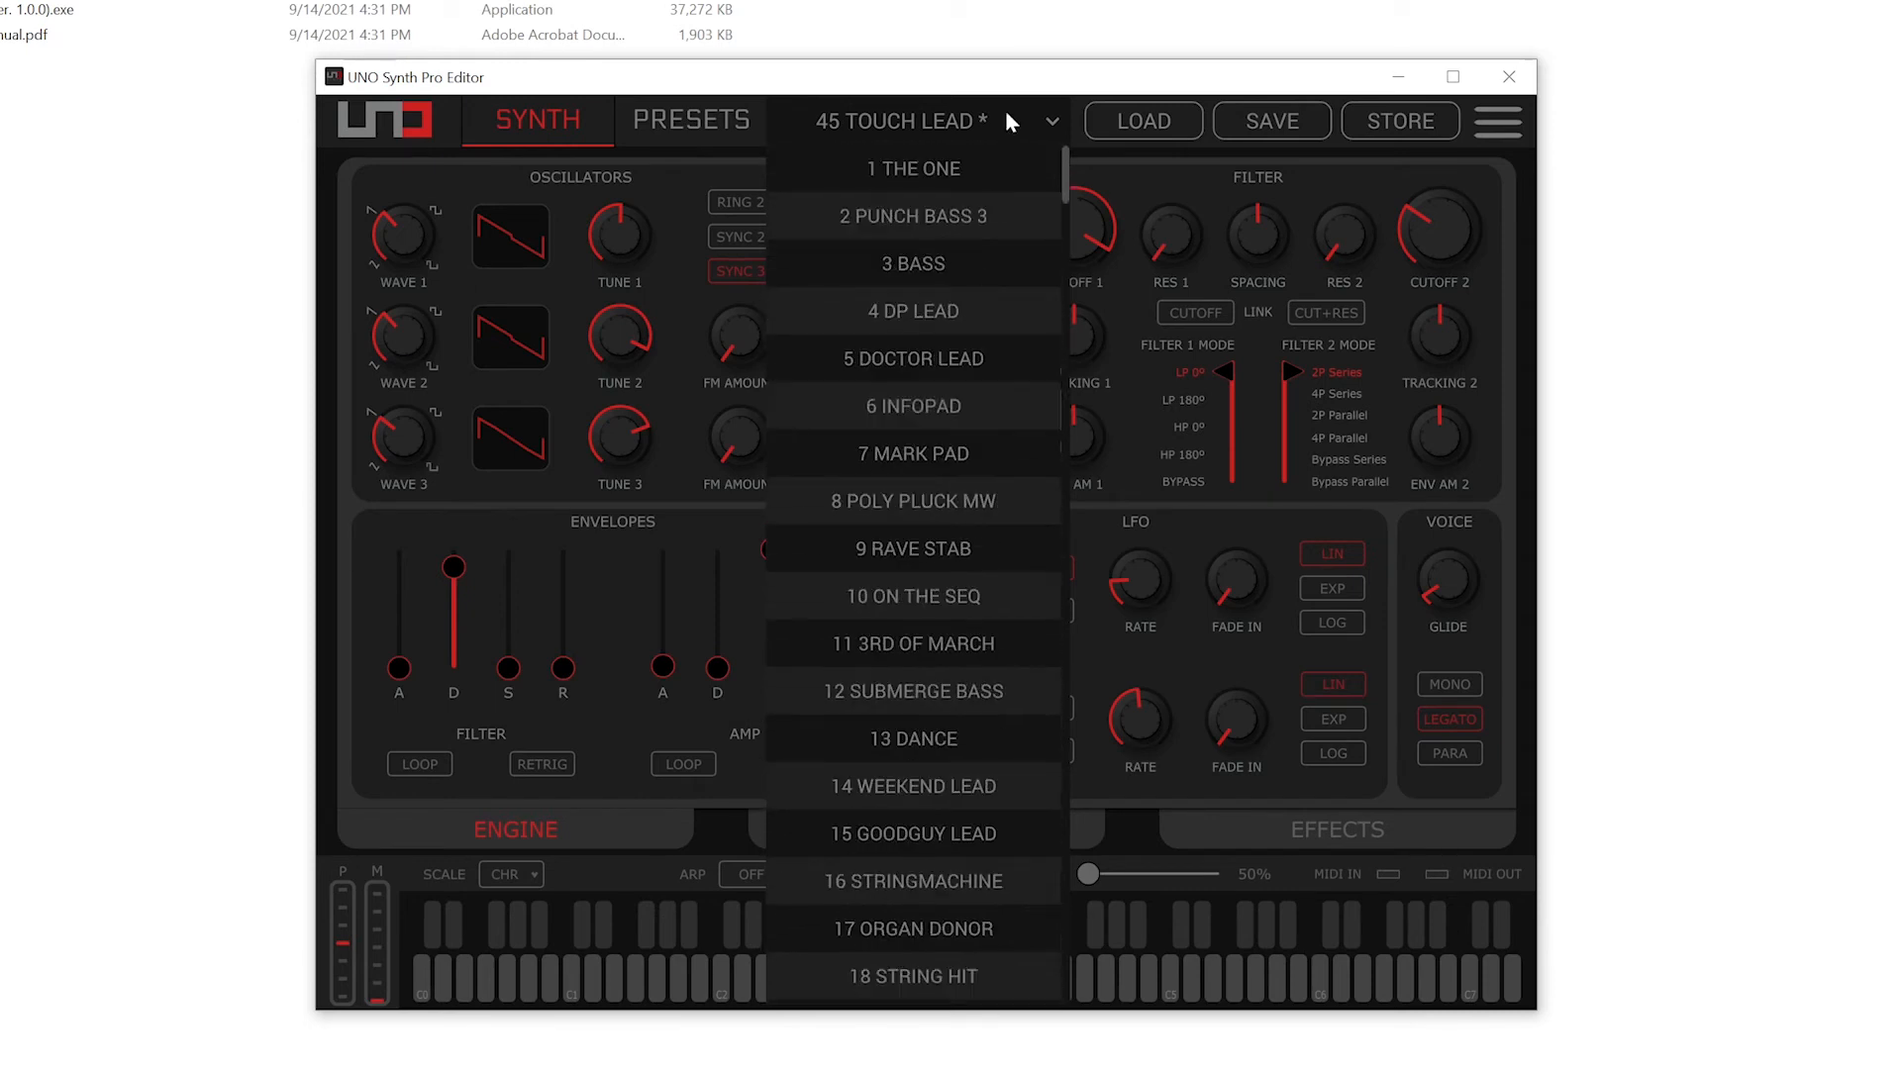
left_click(912, 167)
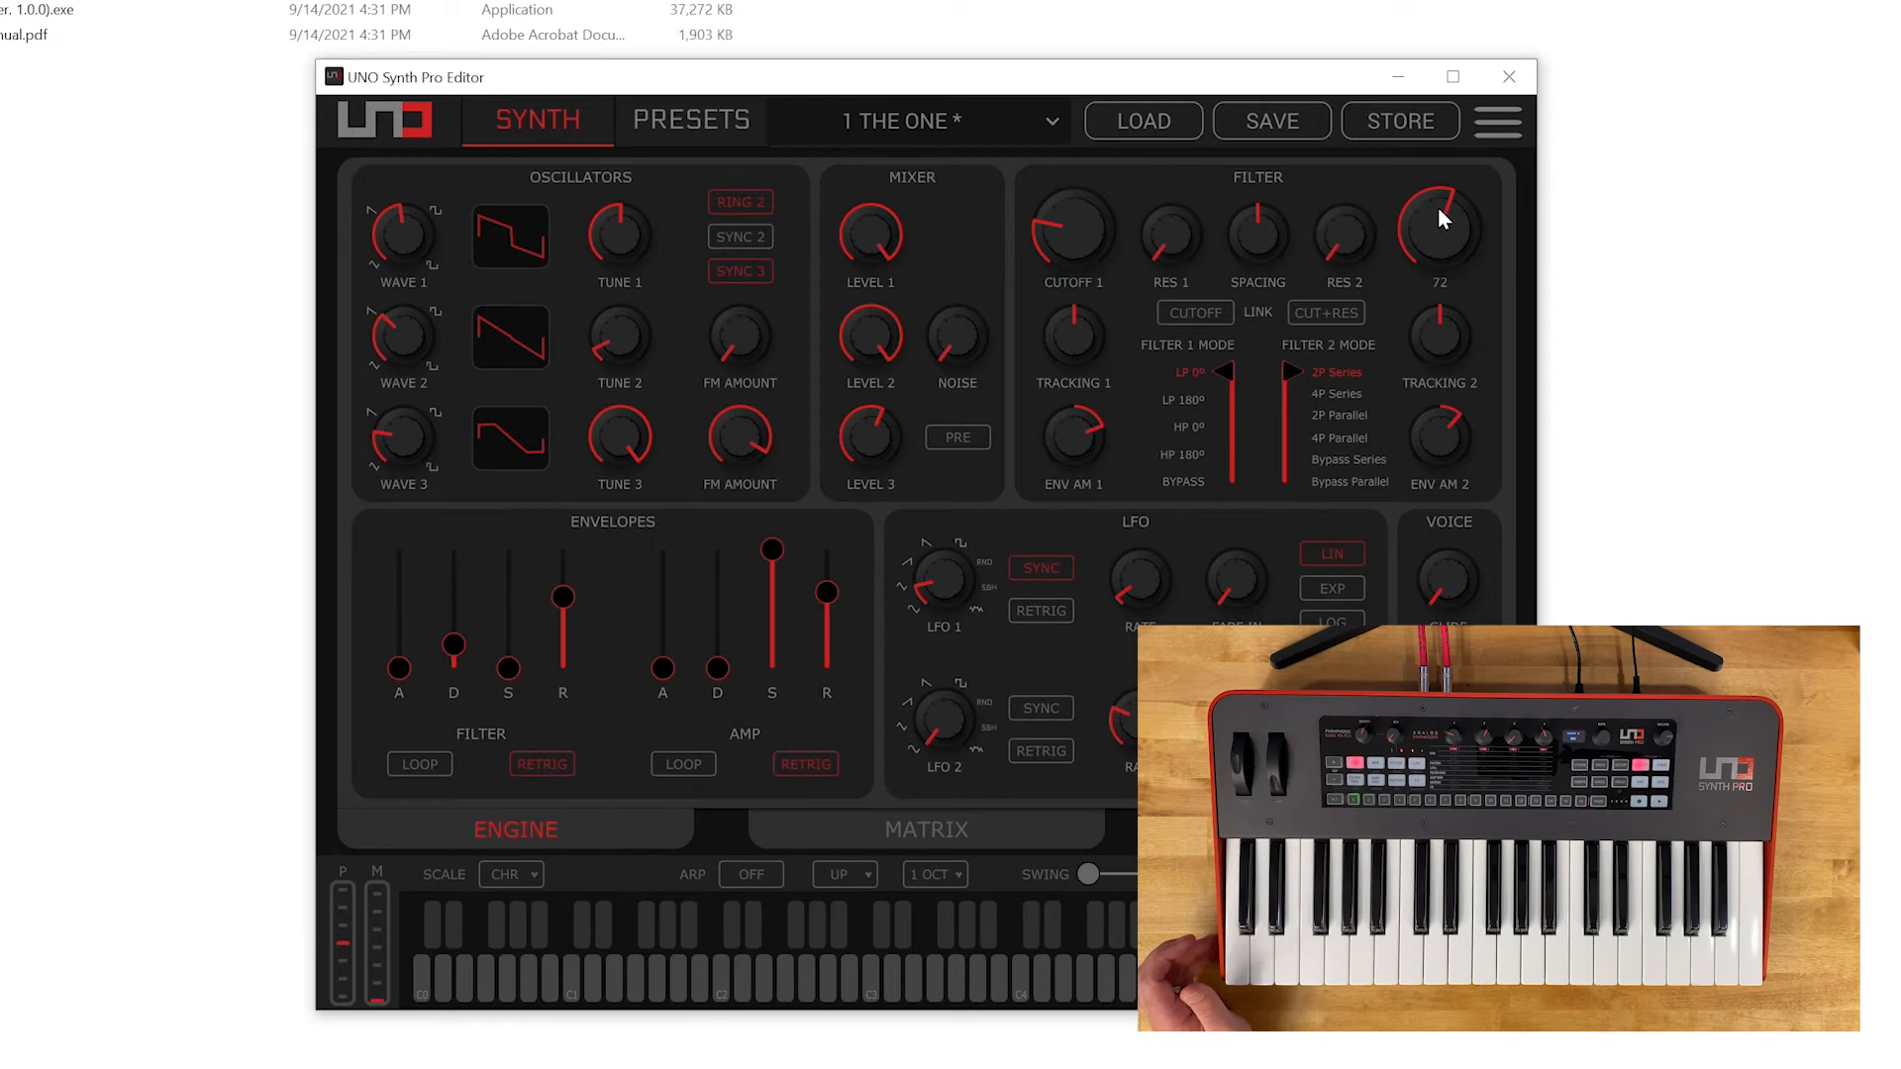
Sweep THE ONE's CUTOFF 2 knob up and down, then show the modulation matrix.
left_click_drag(1441, 225, 1440, 279)
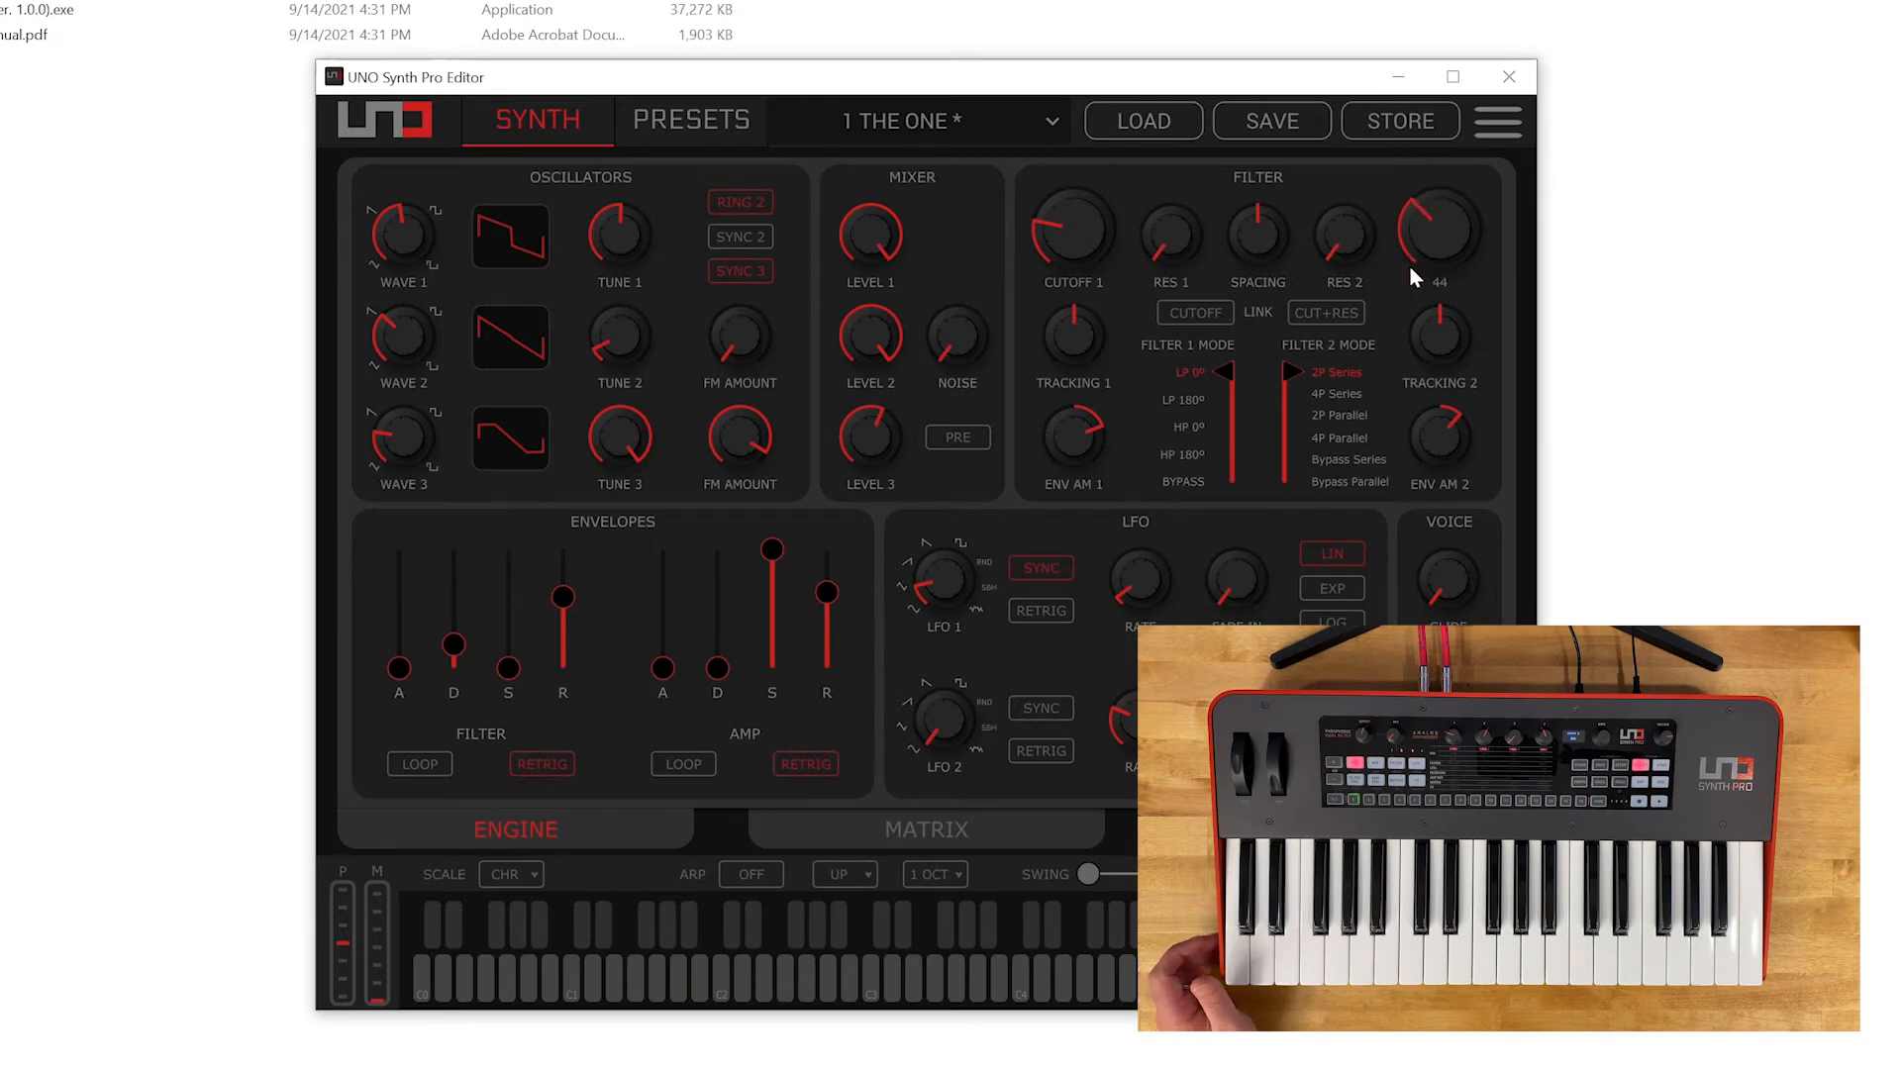
left_click_drag(1440, 227, 1441, 194)
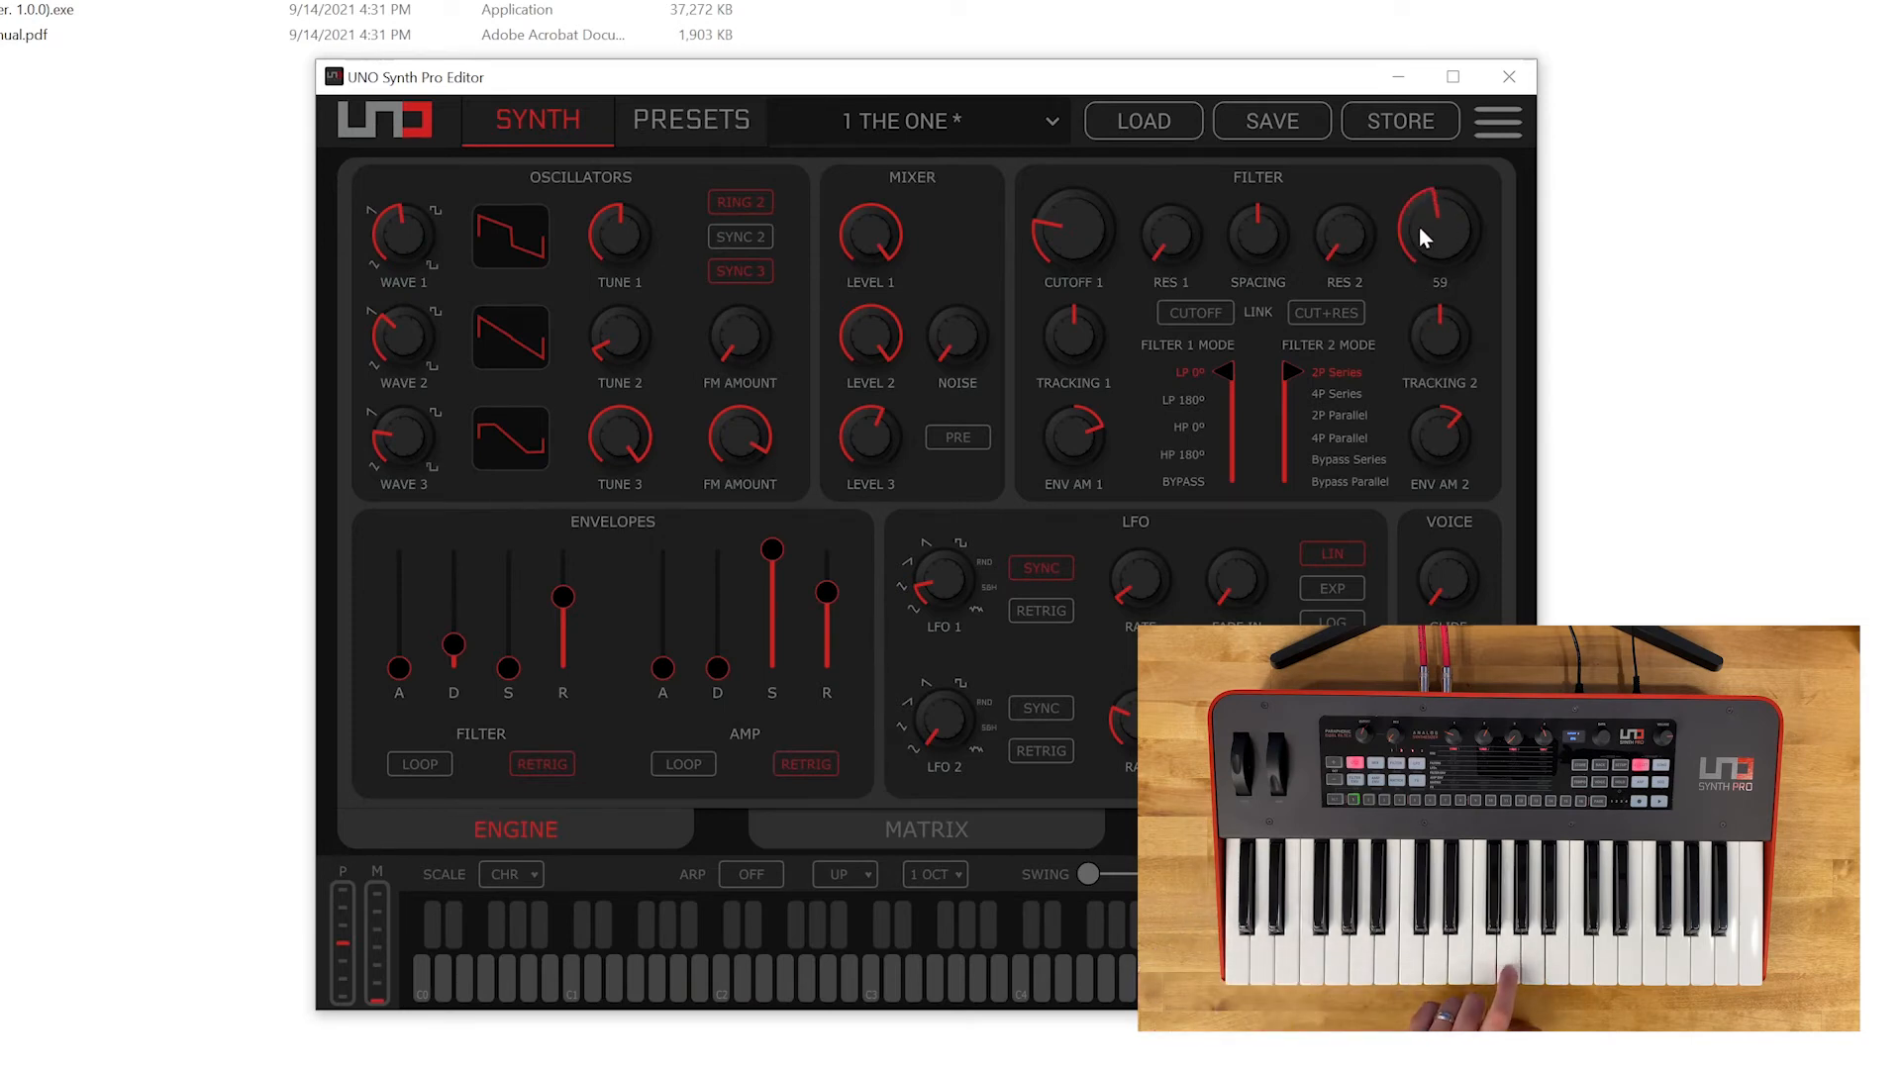
left_click_drag(1441, 231, 1440, 182)
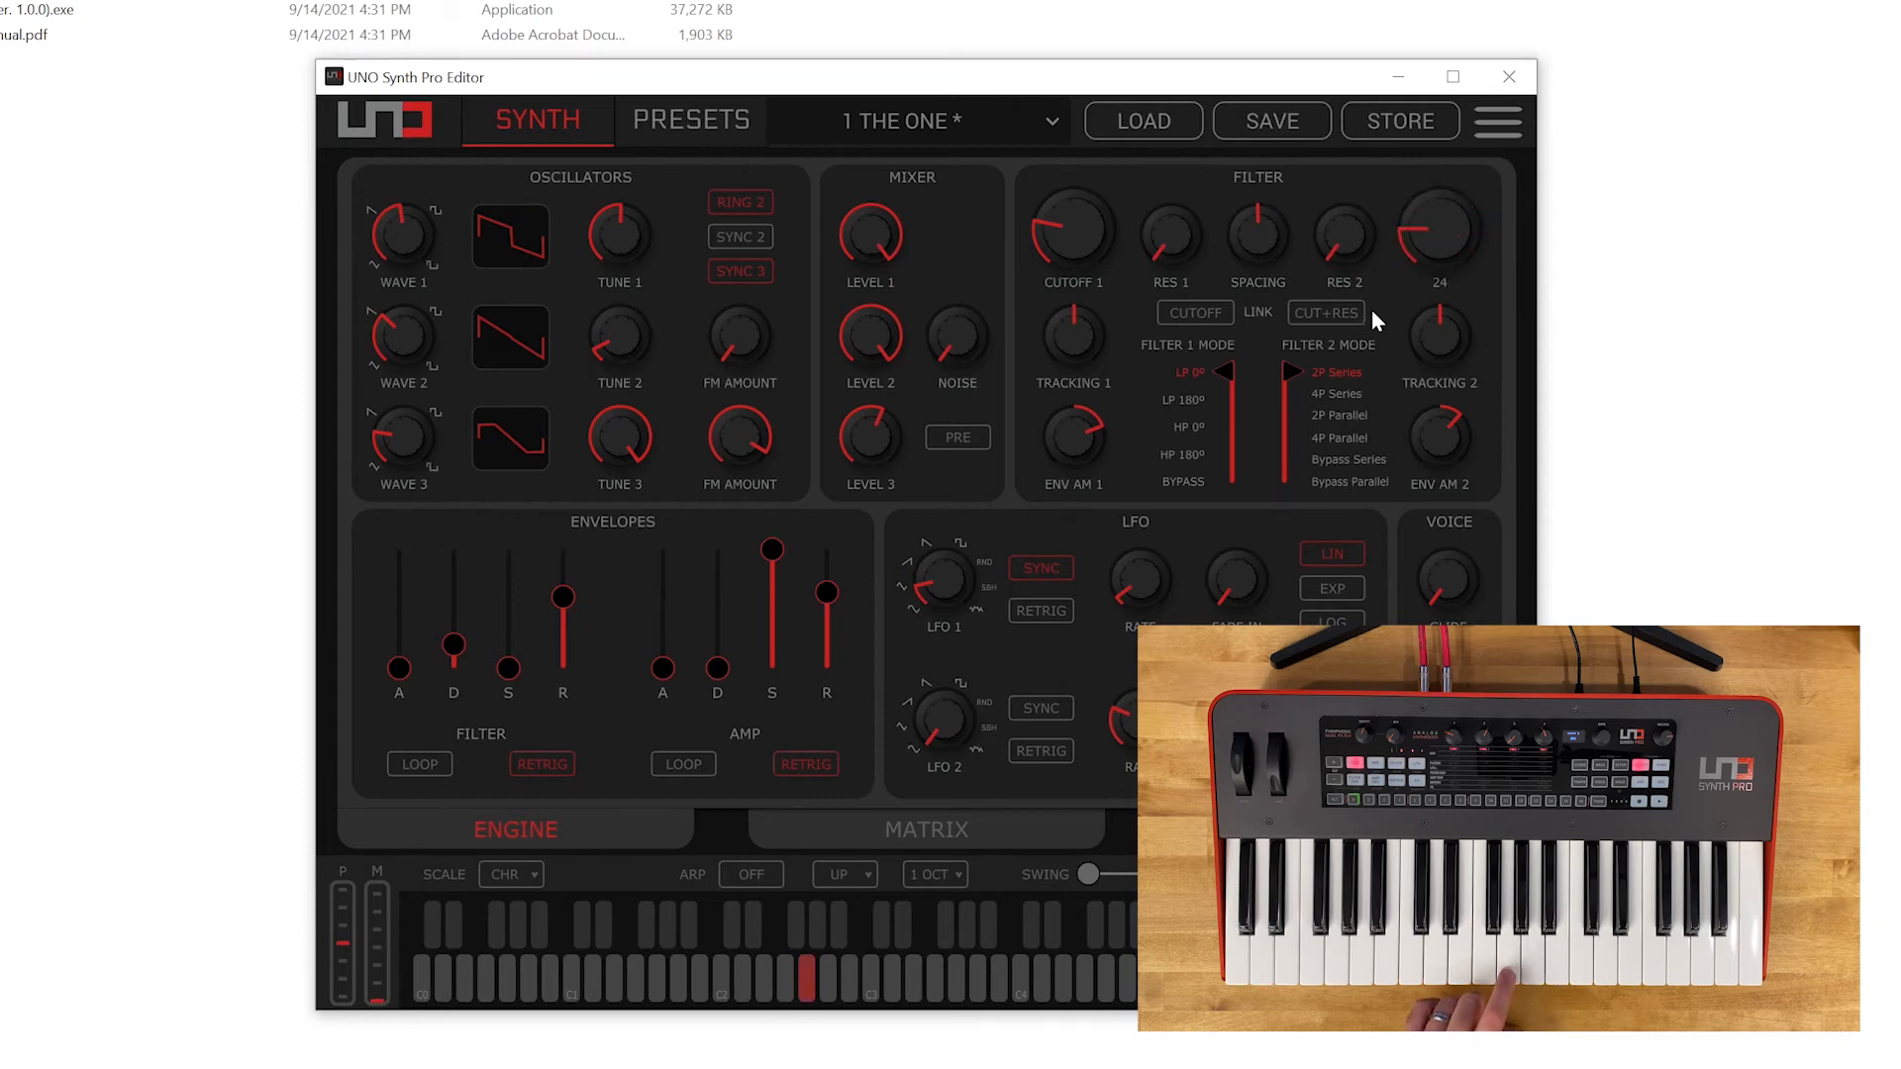
left_click_drag(1441, 231, 1440, 206)
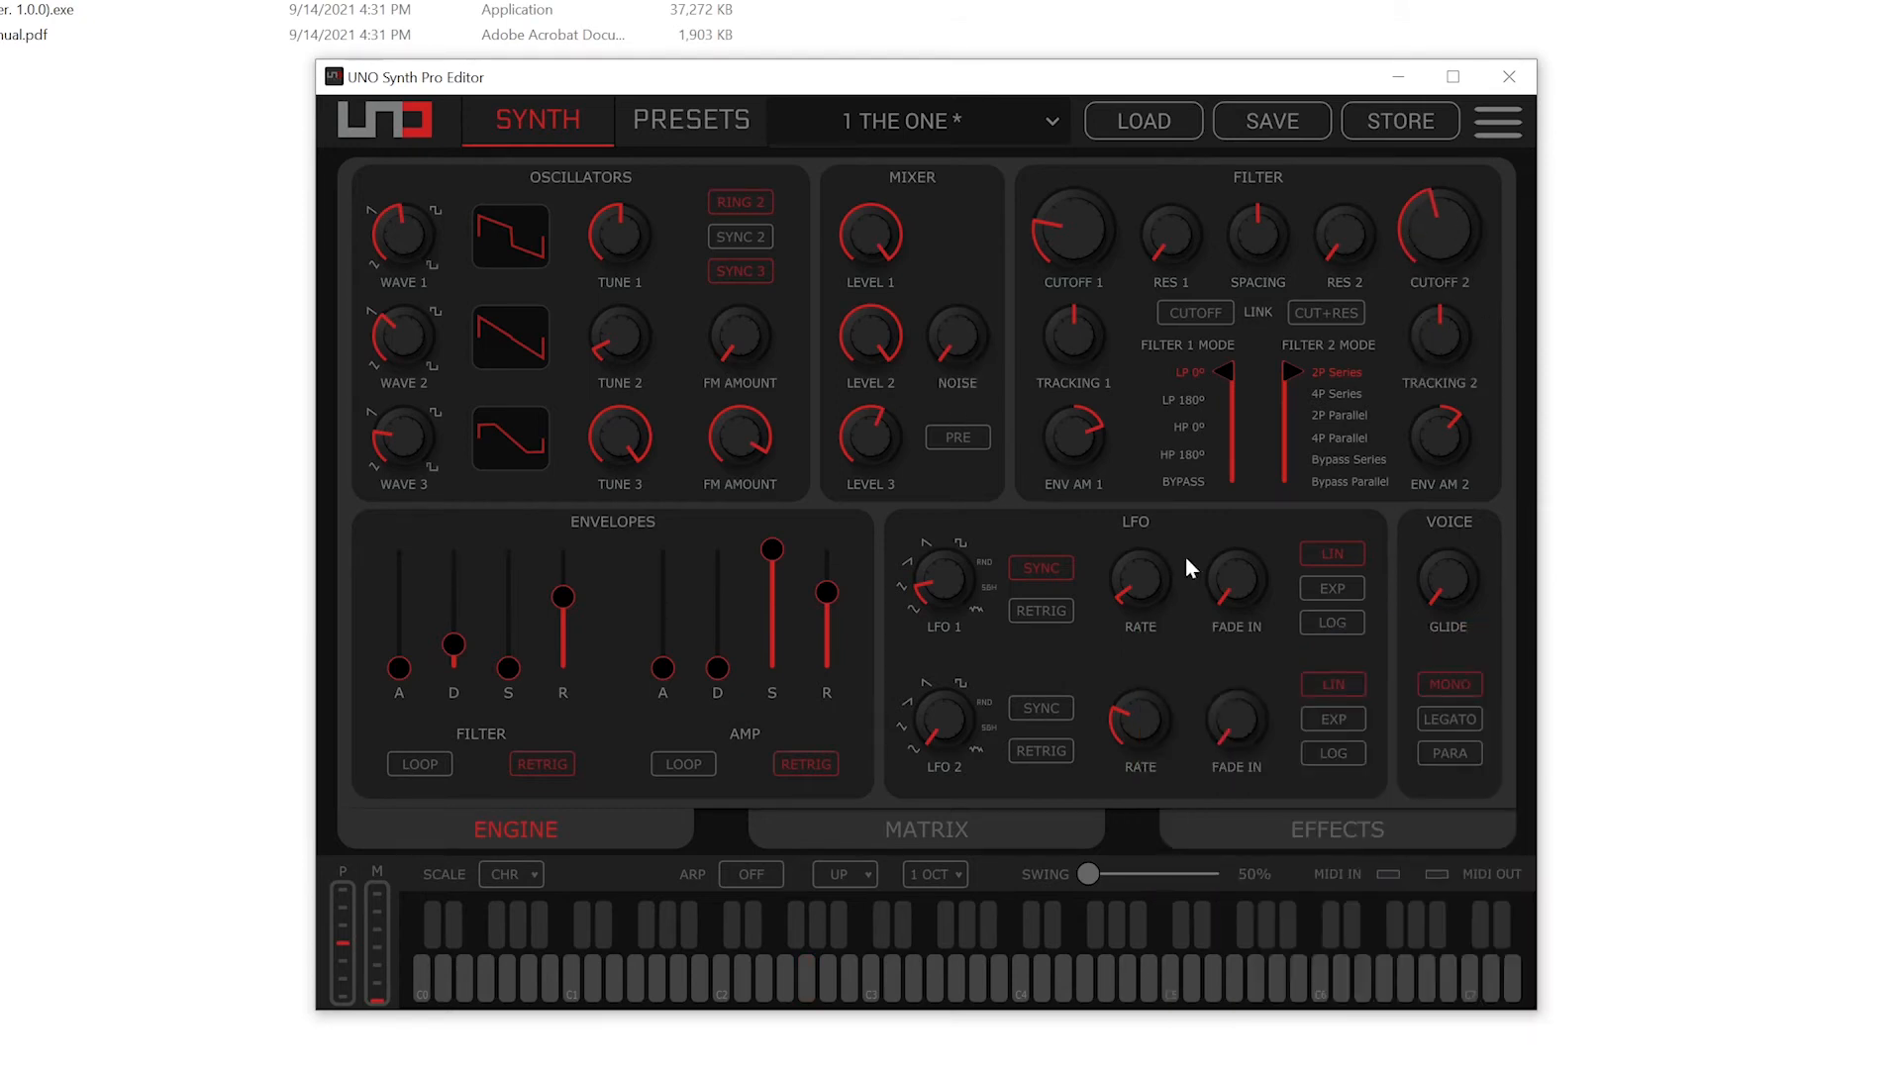
mouse_move(1233, 867)
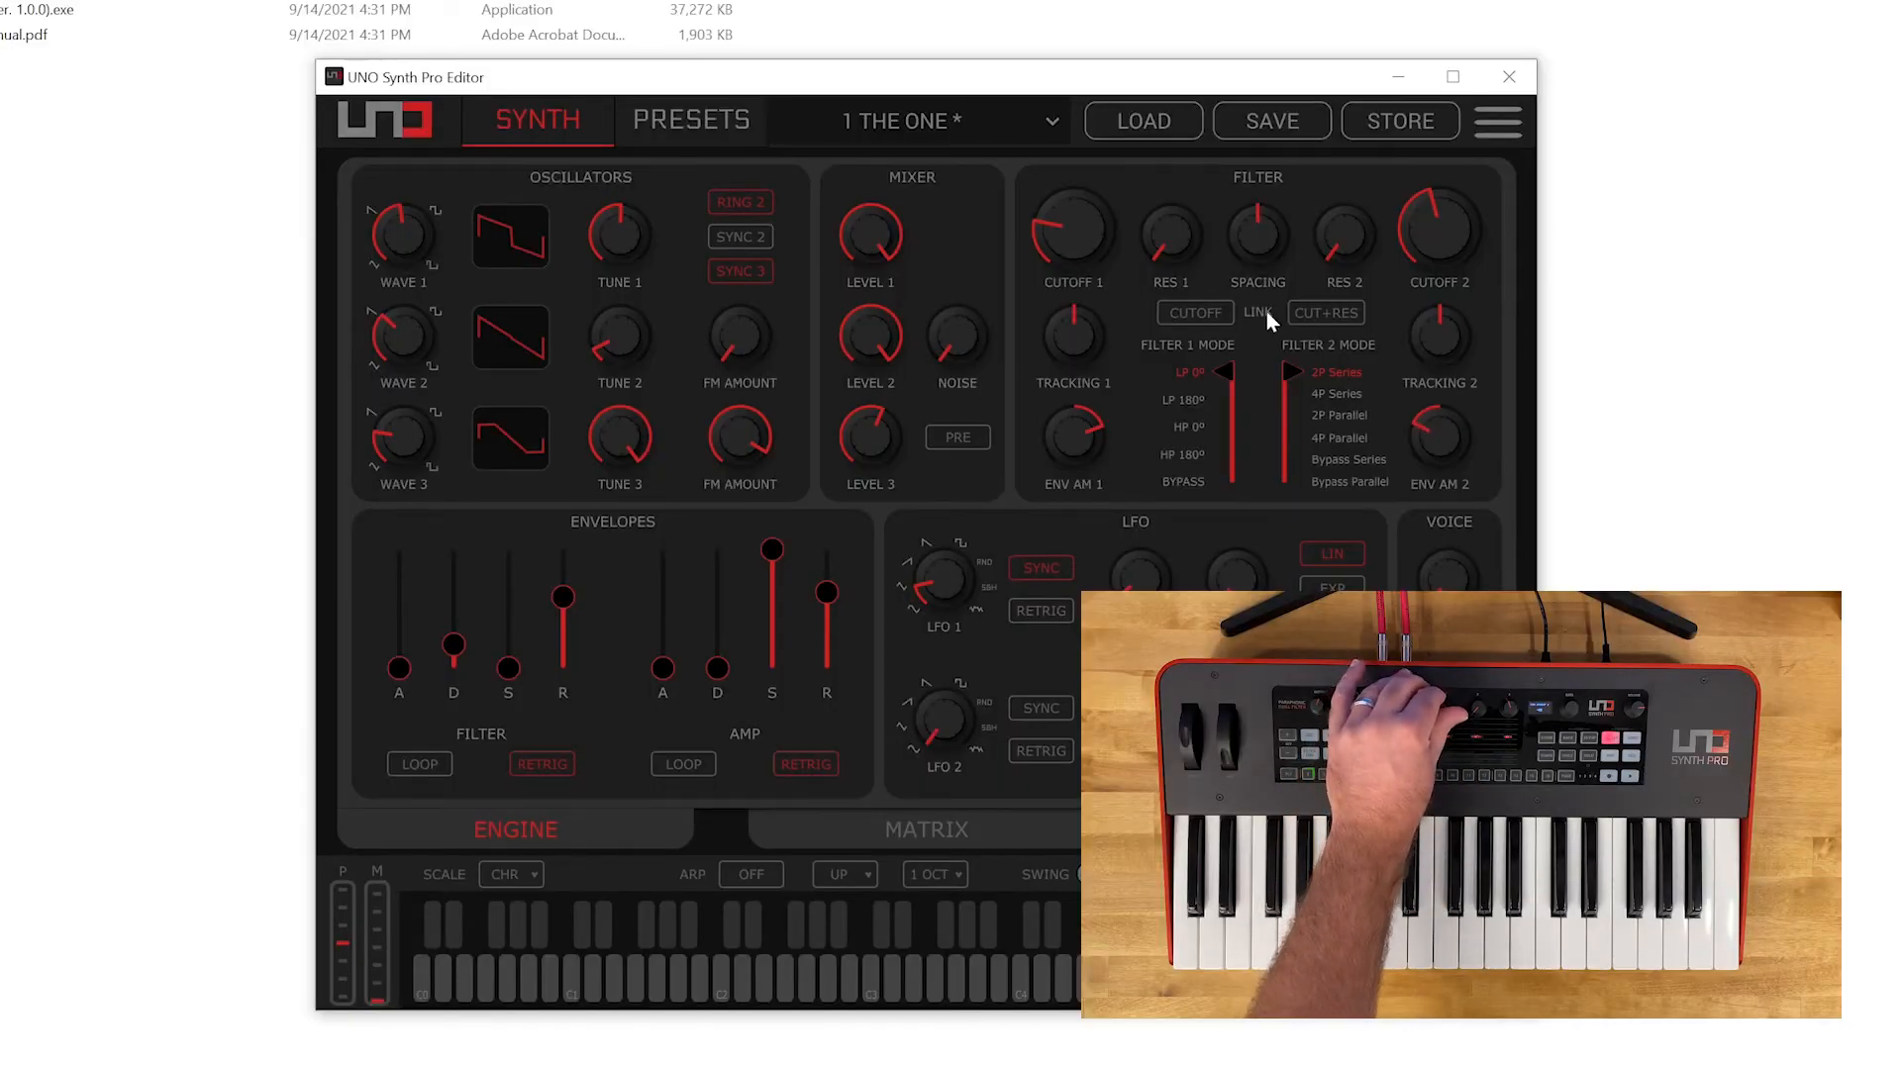
mouse_move(812, 396)
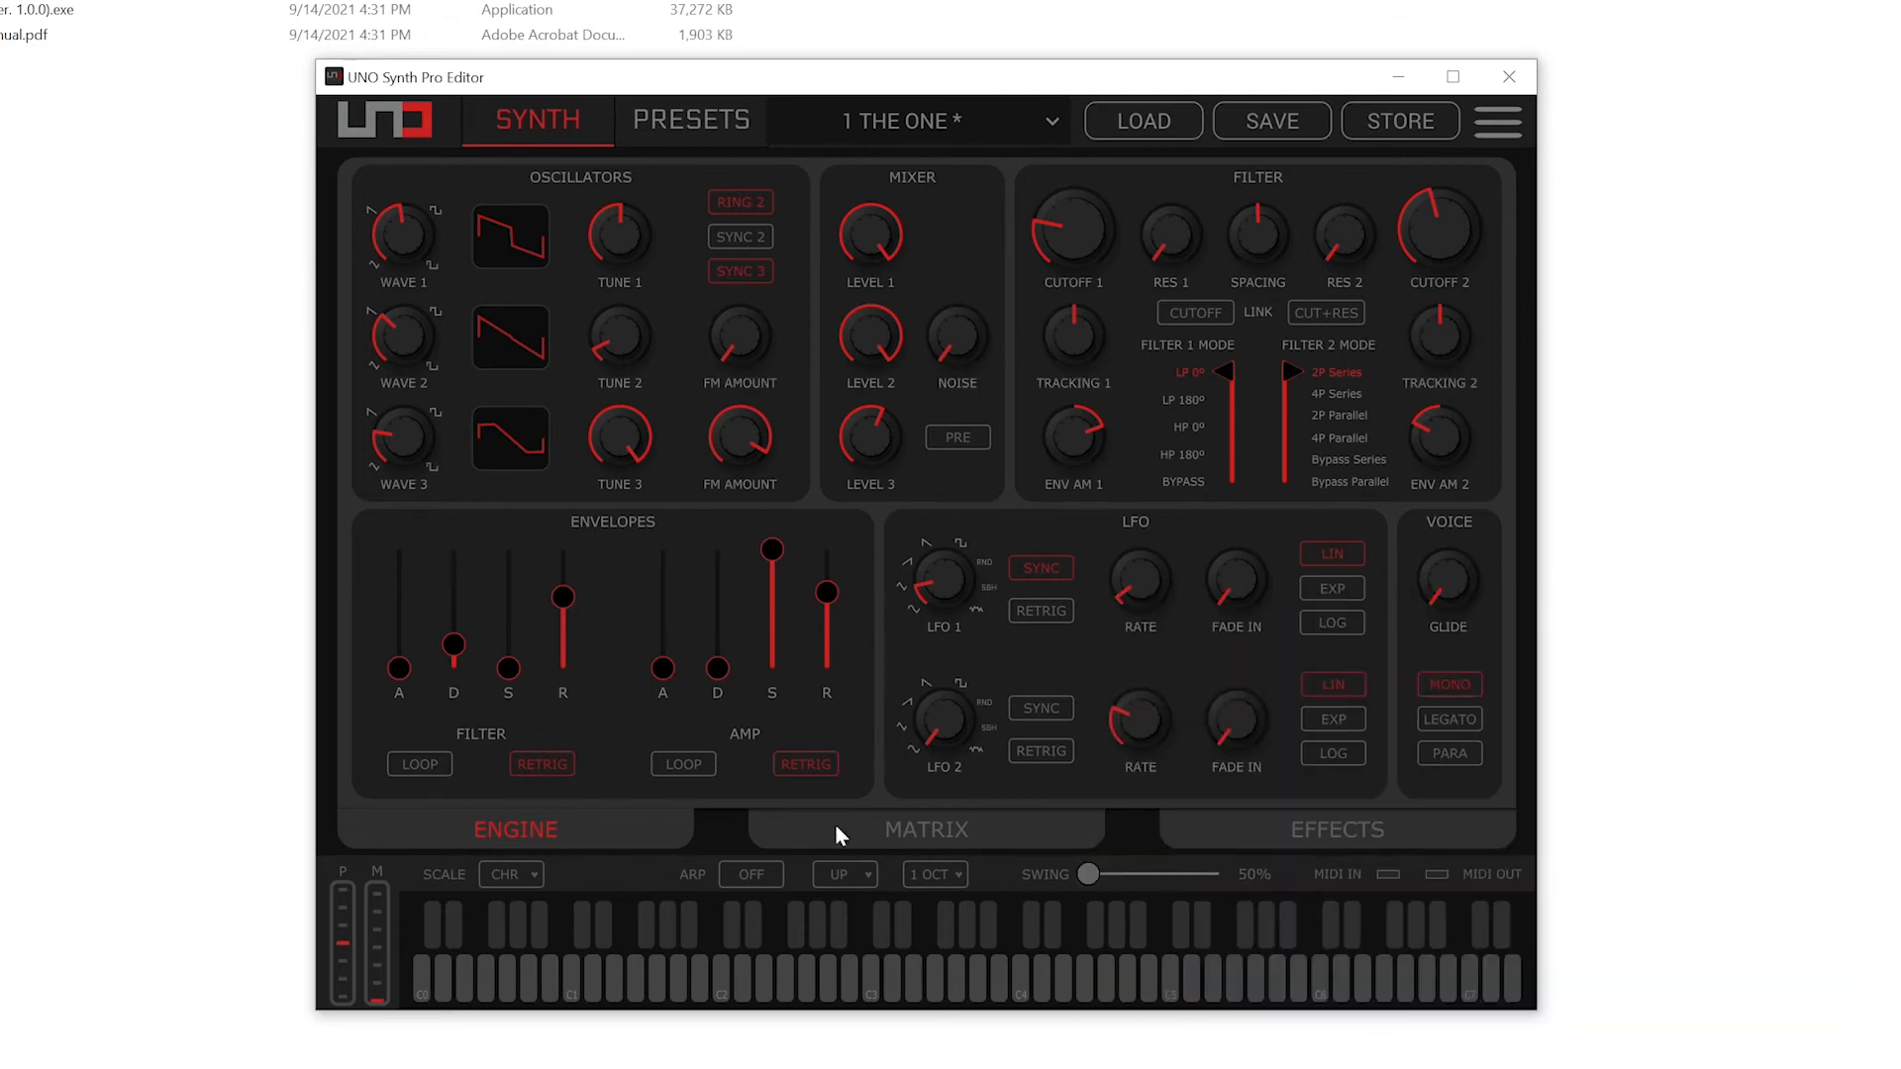
mouse_move(832, 997)
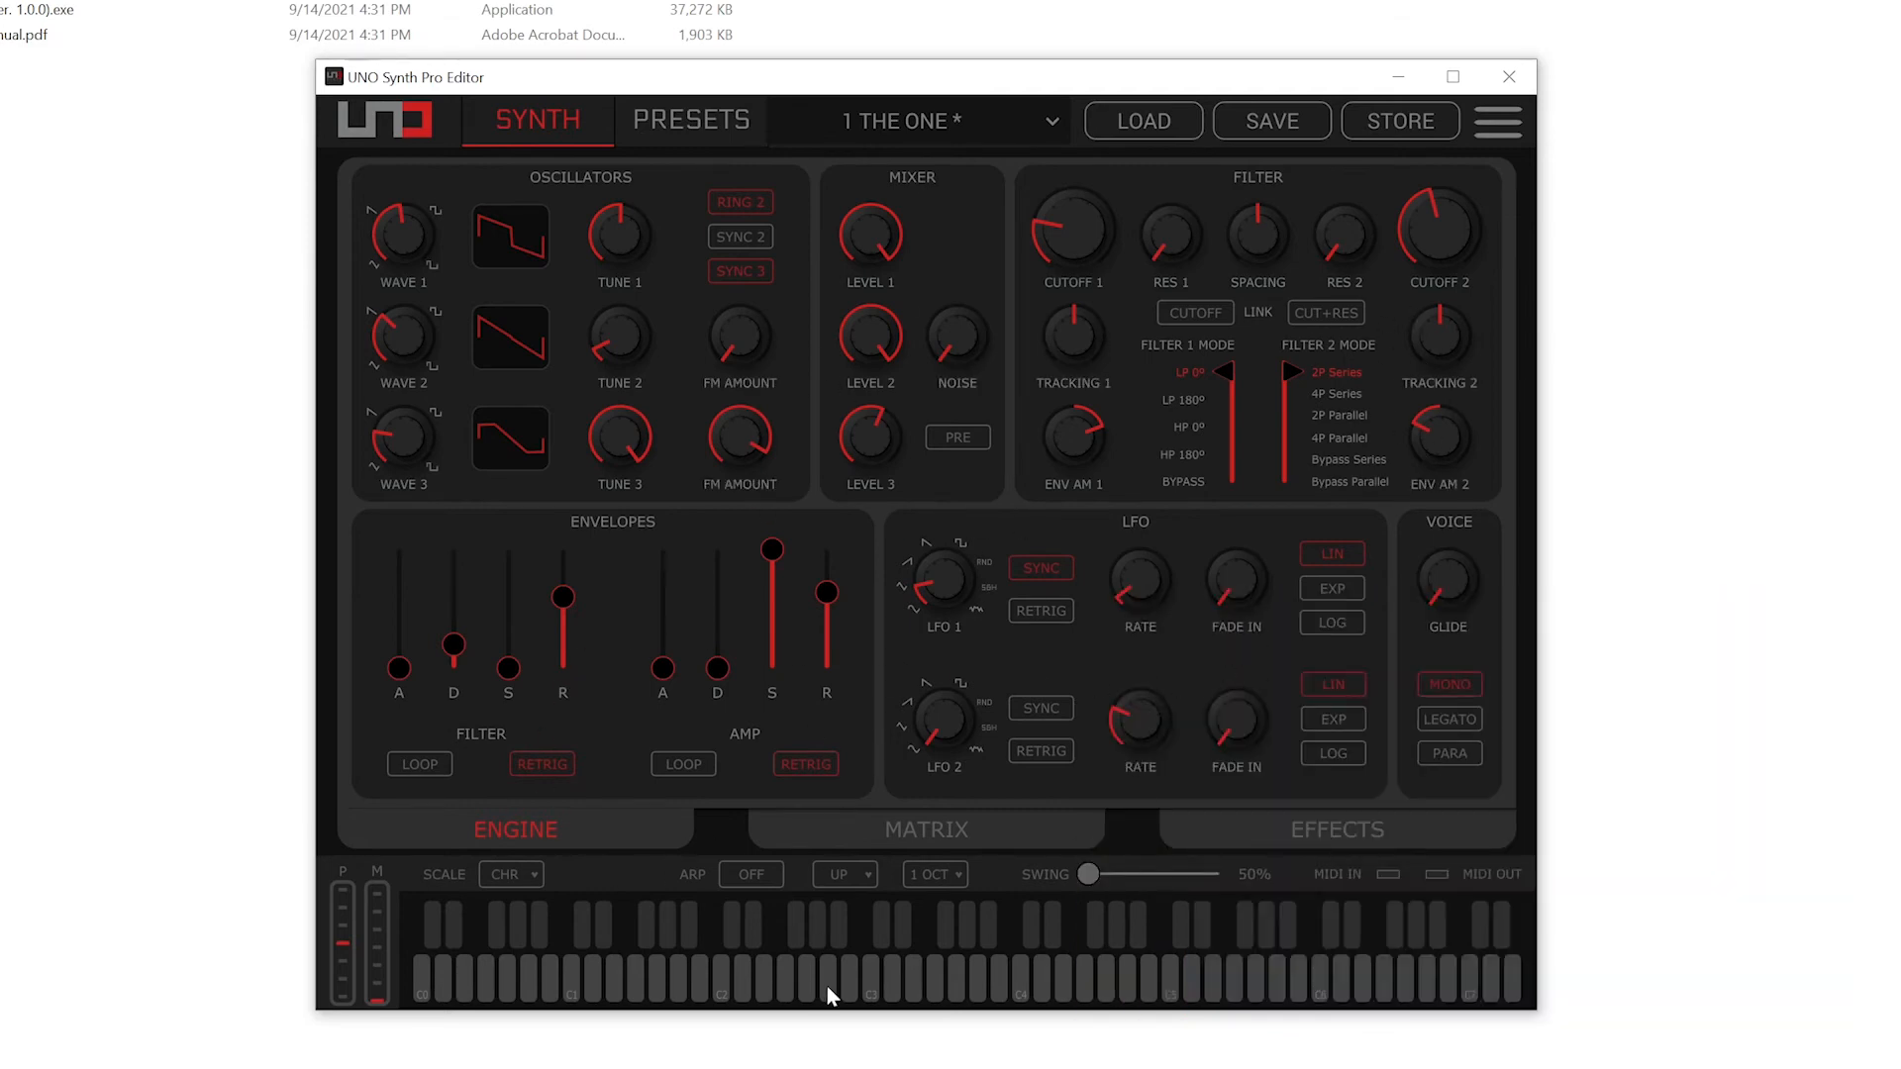
left_click(926, 830)
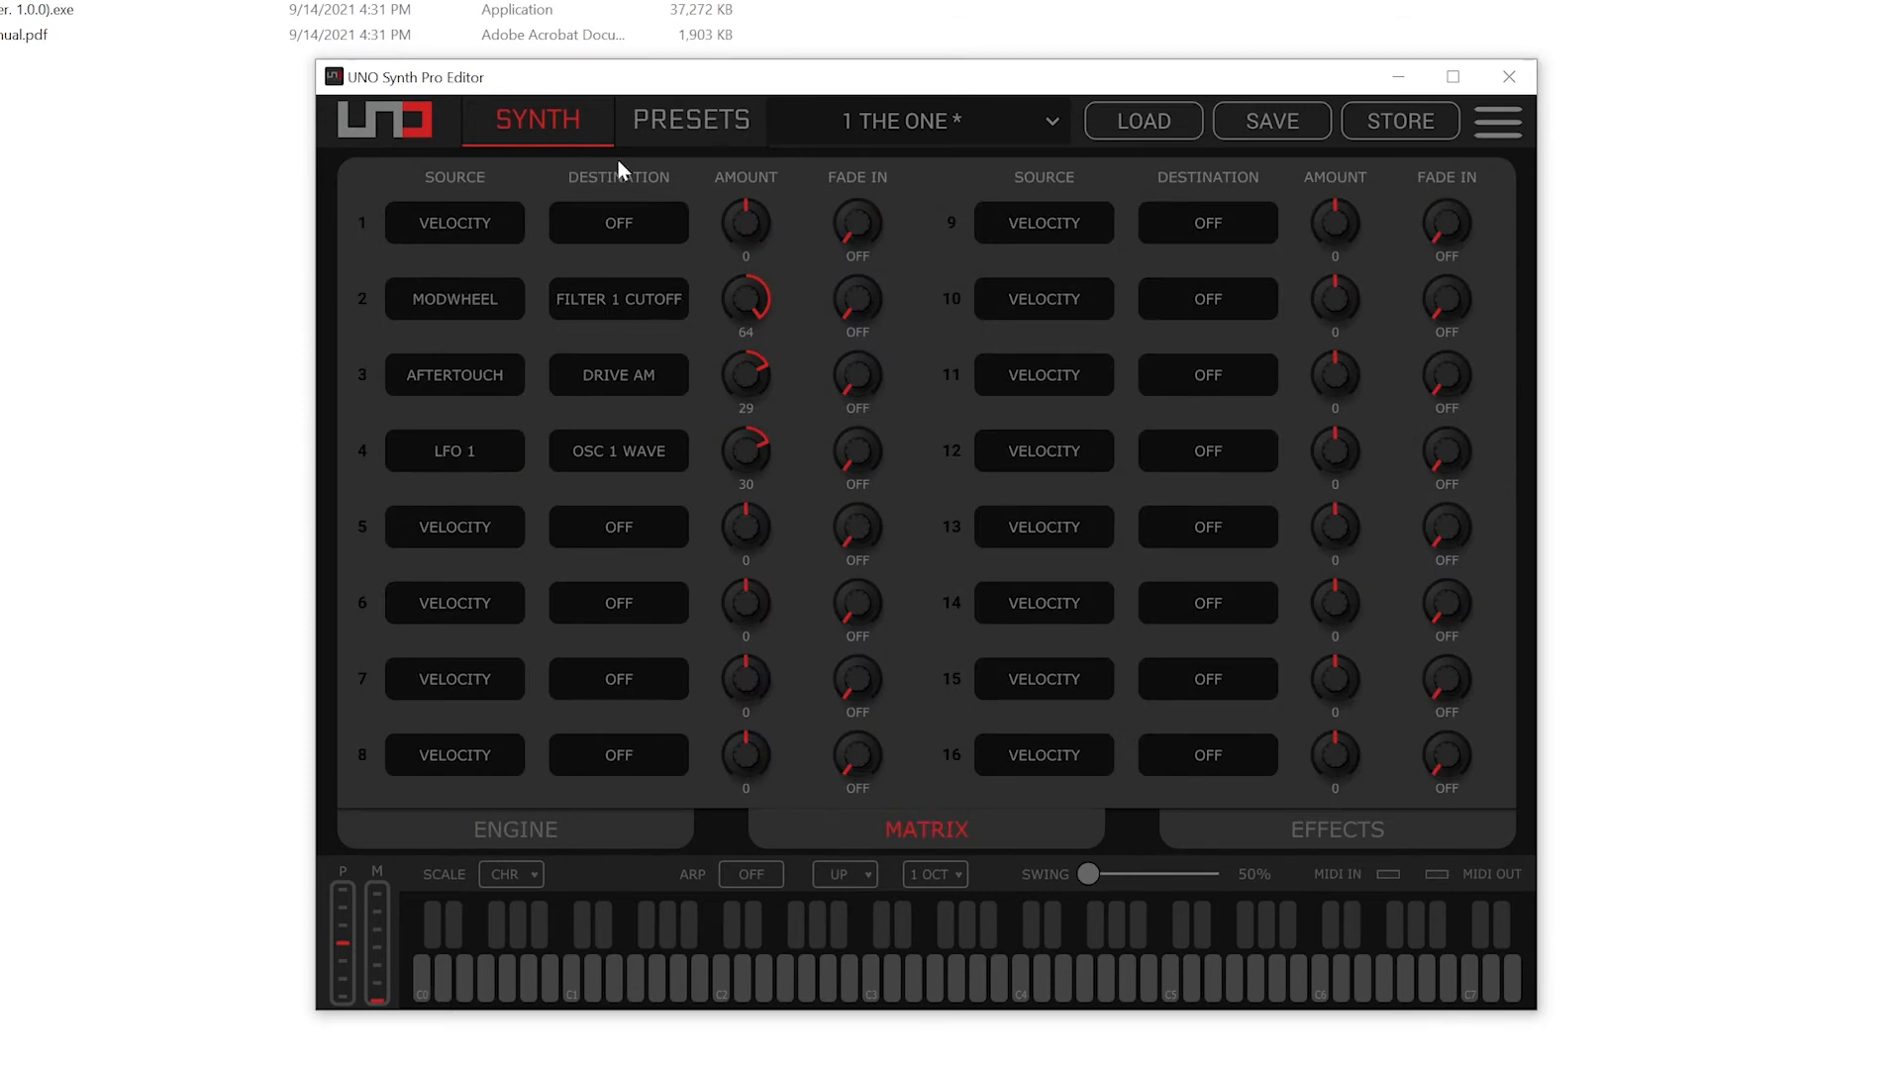
View the Effects and Engine panels, then the Presets page with hardware presets.
left_click(1334, 830)
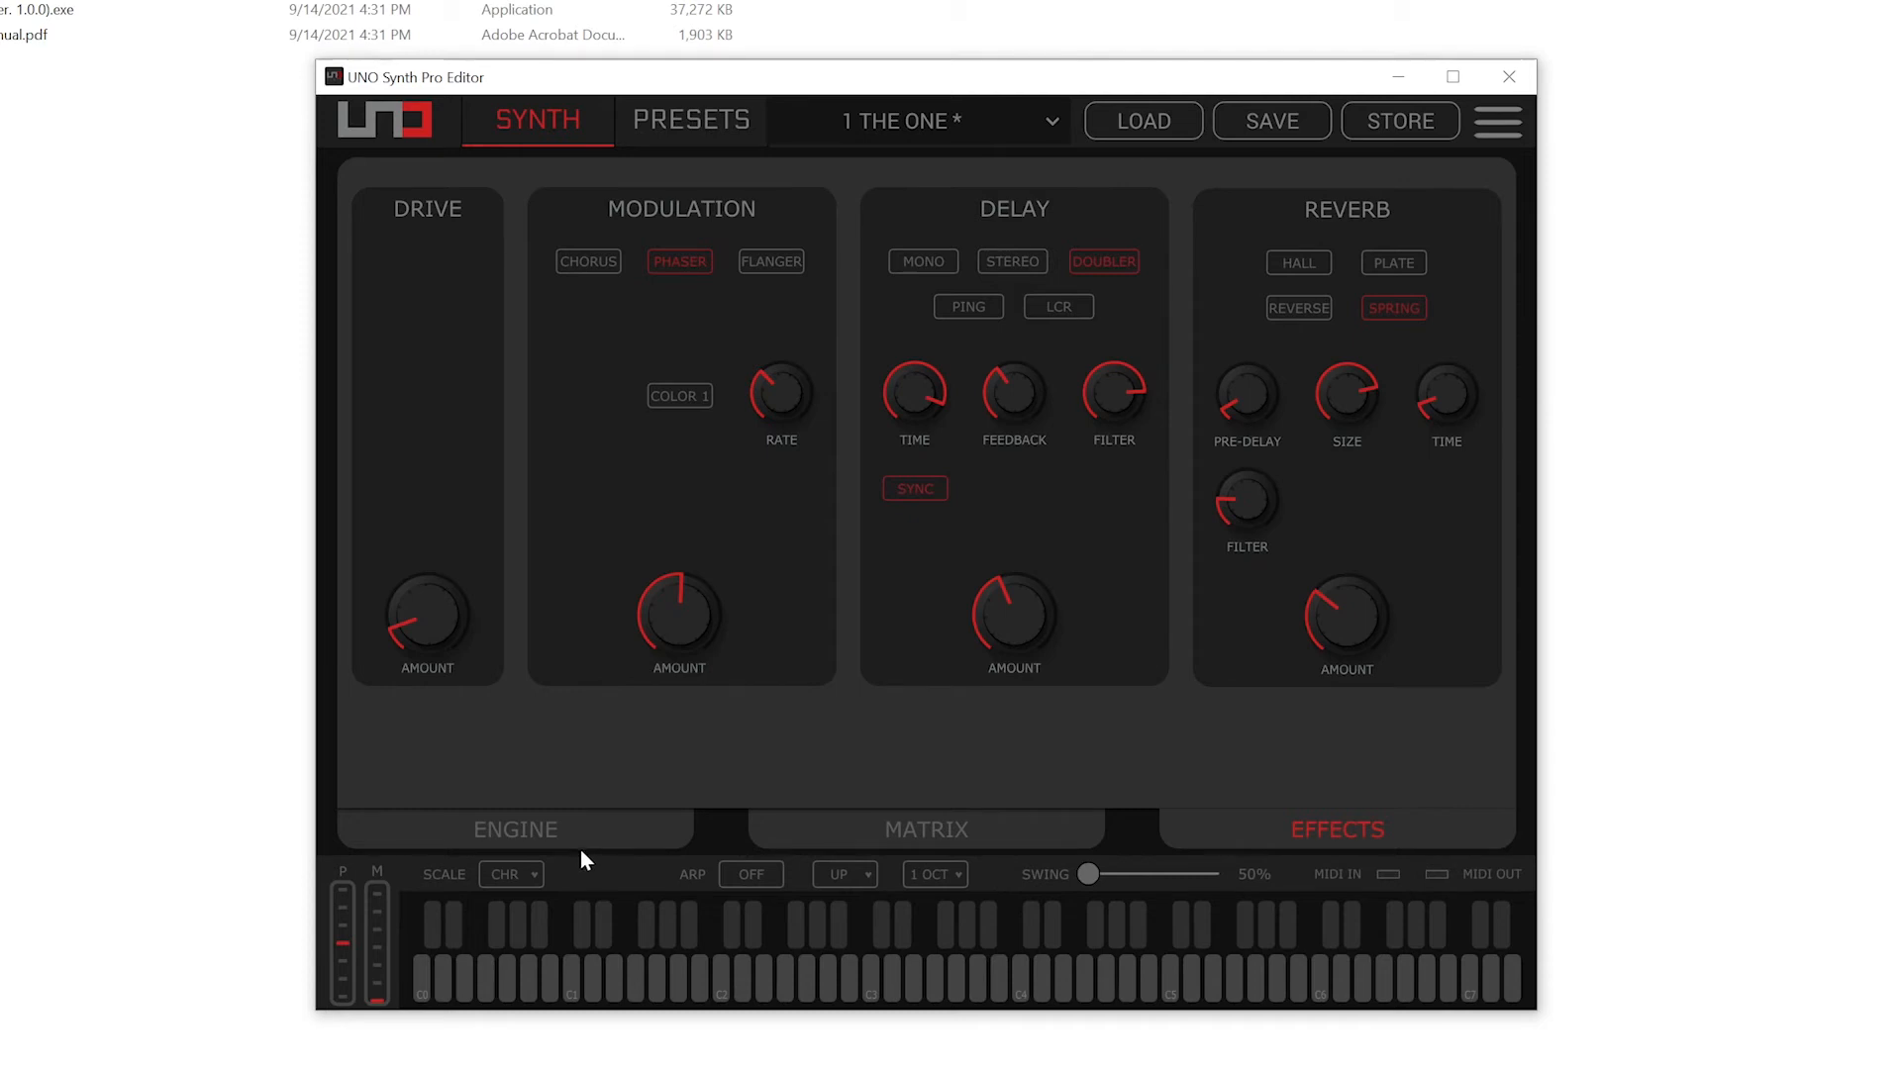
left_click(513, 829)
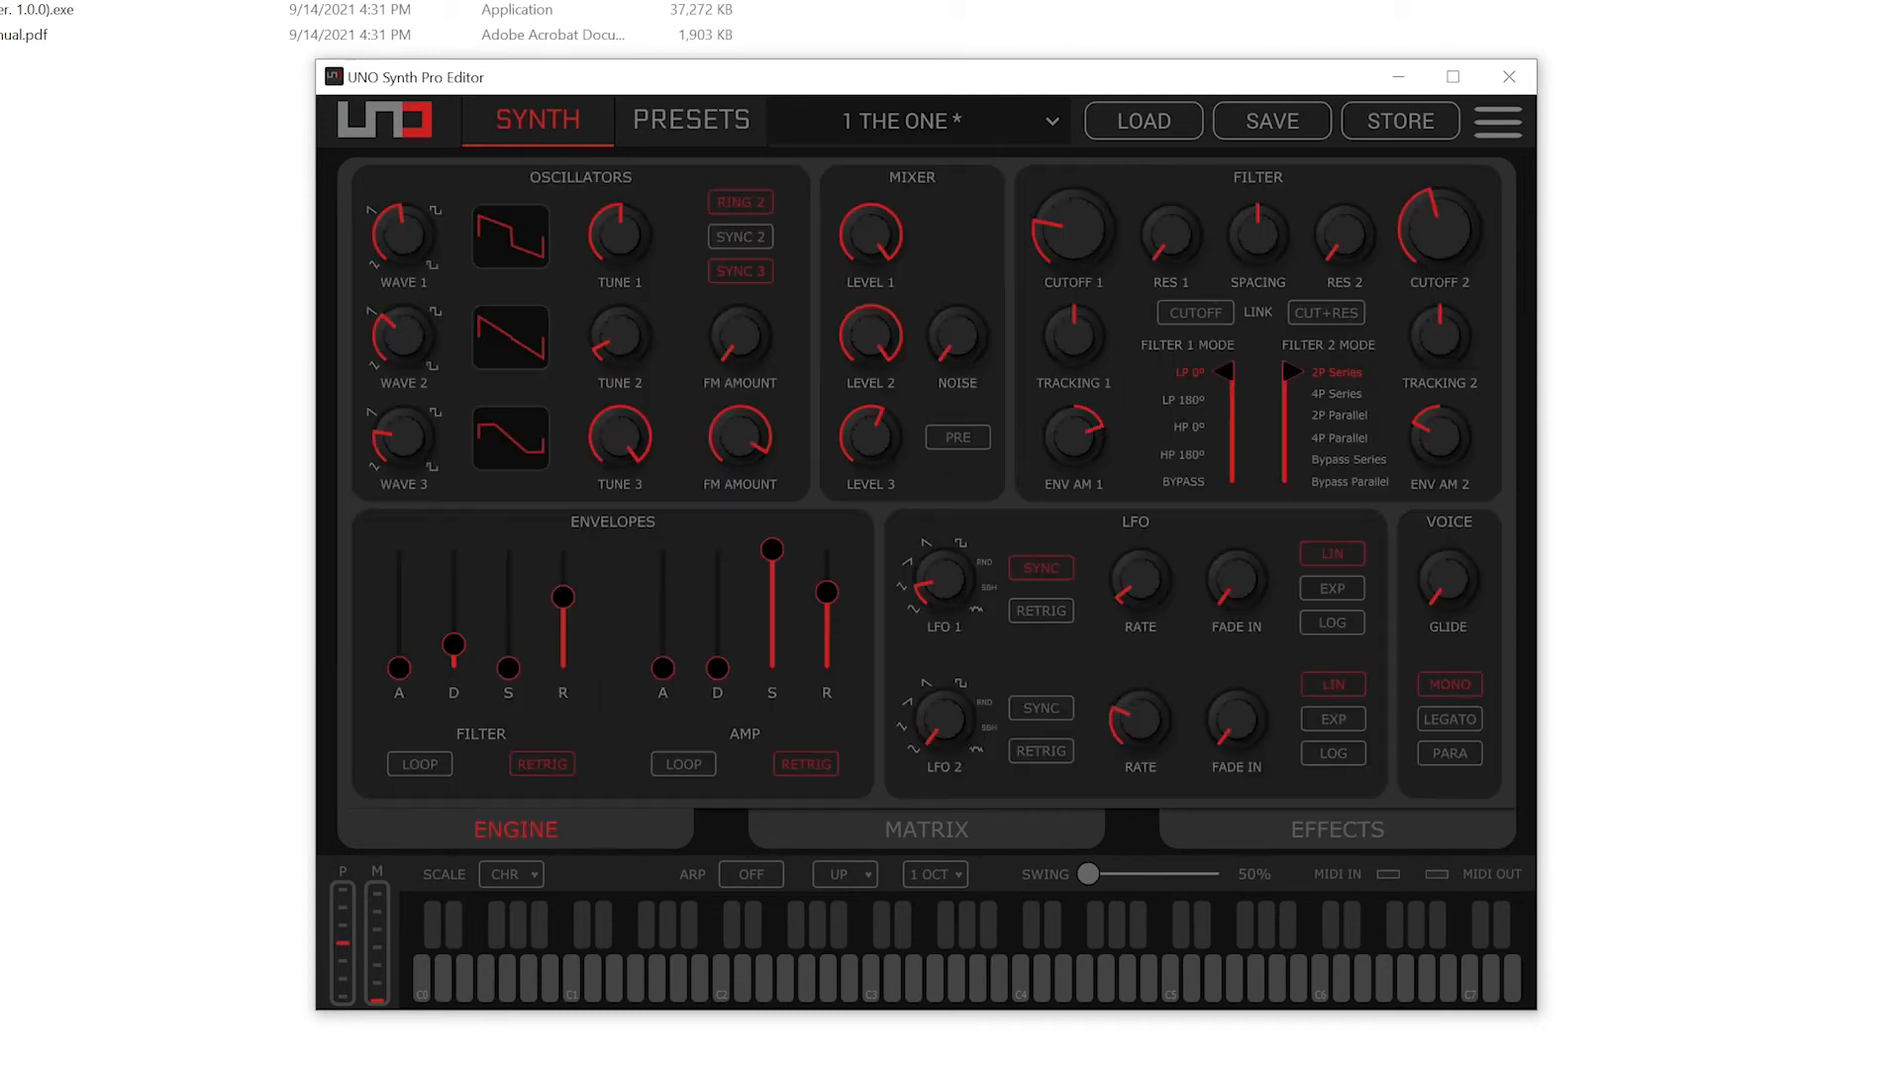
mouse_move(1138, 290)
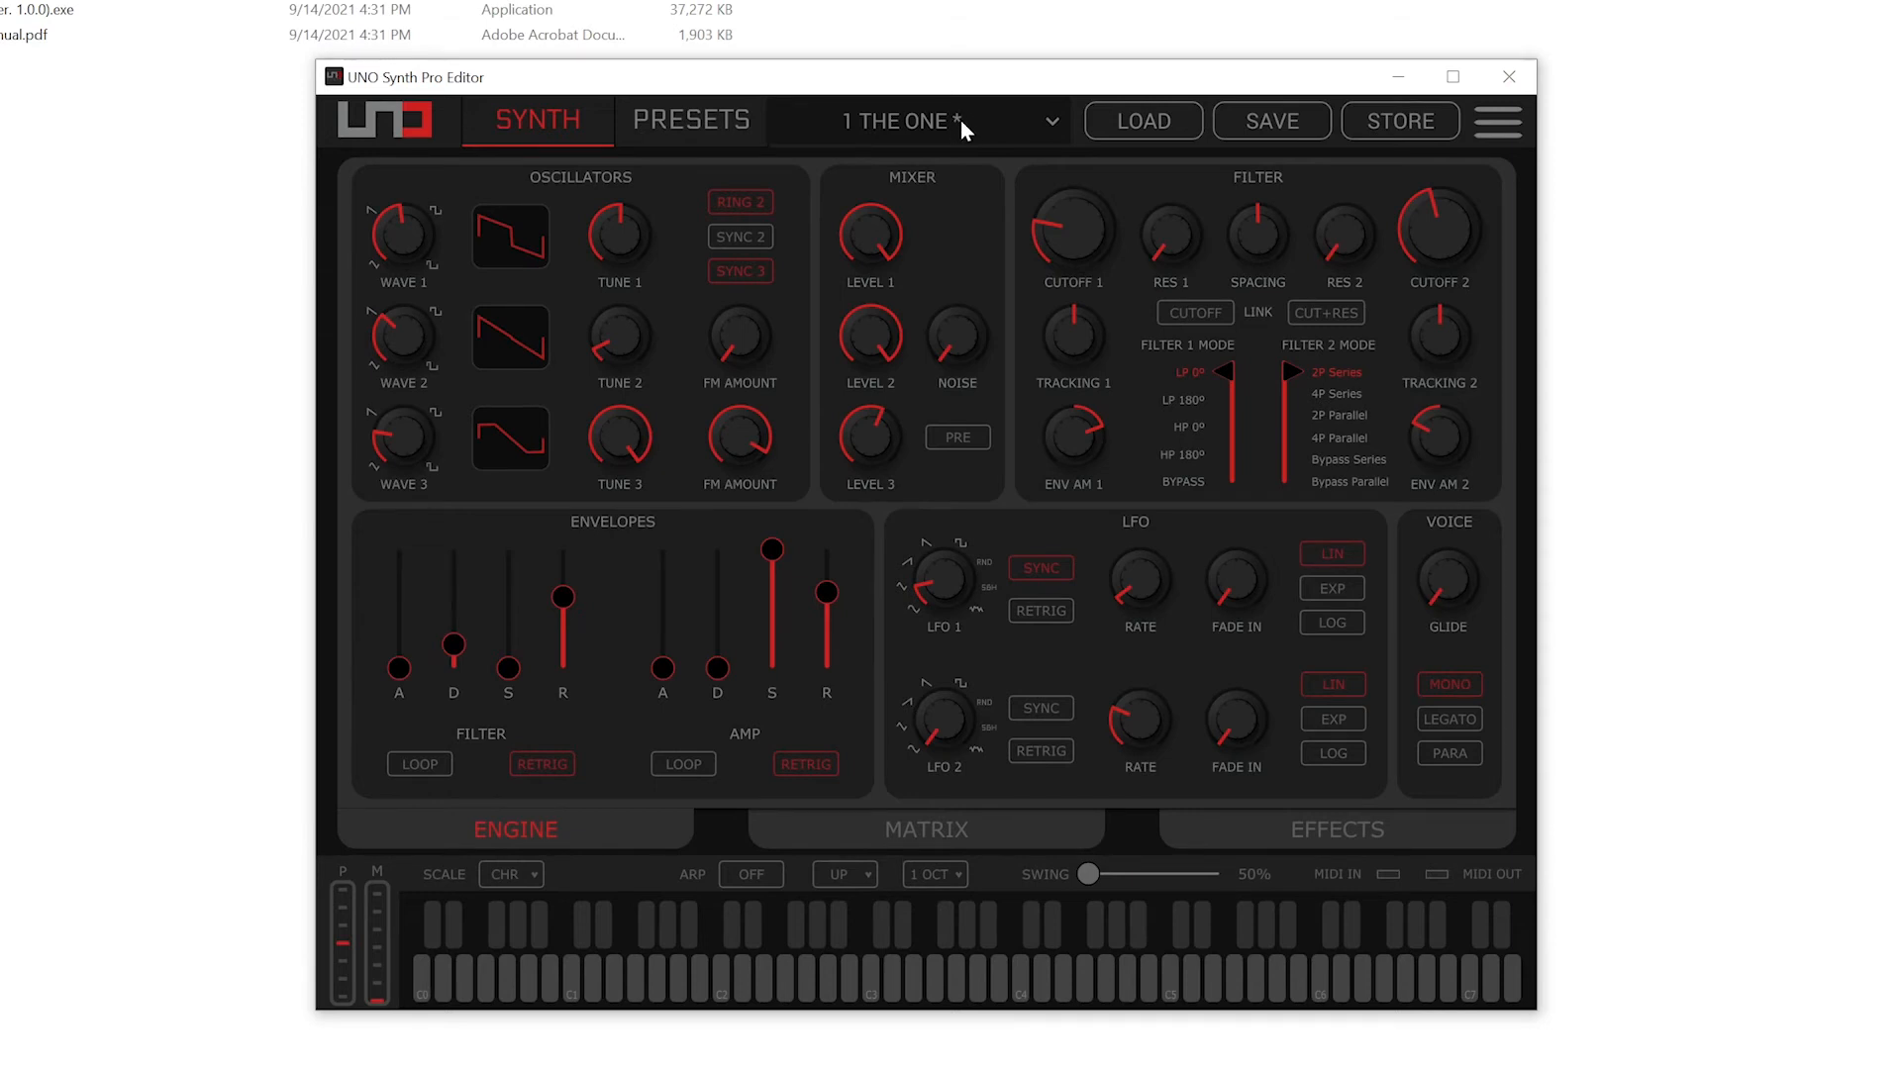
mouse_move(750, 133)
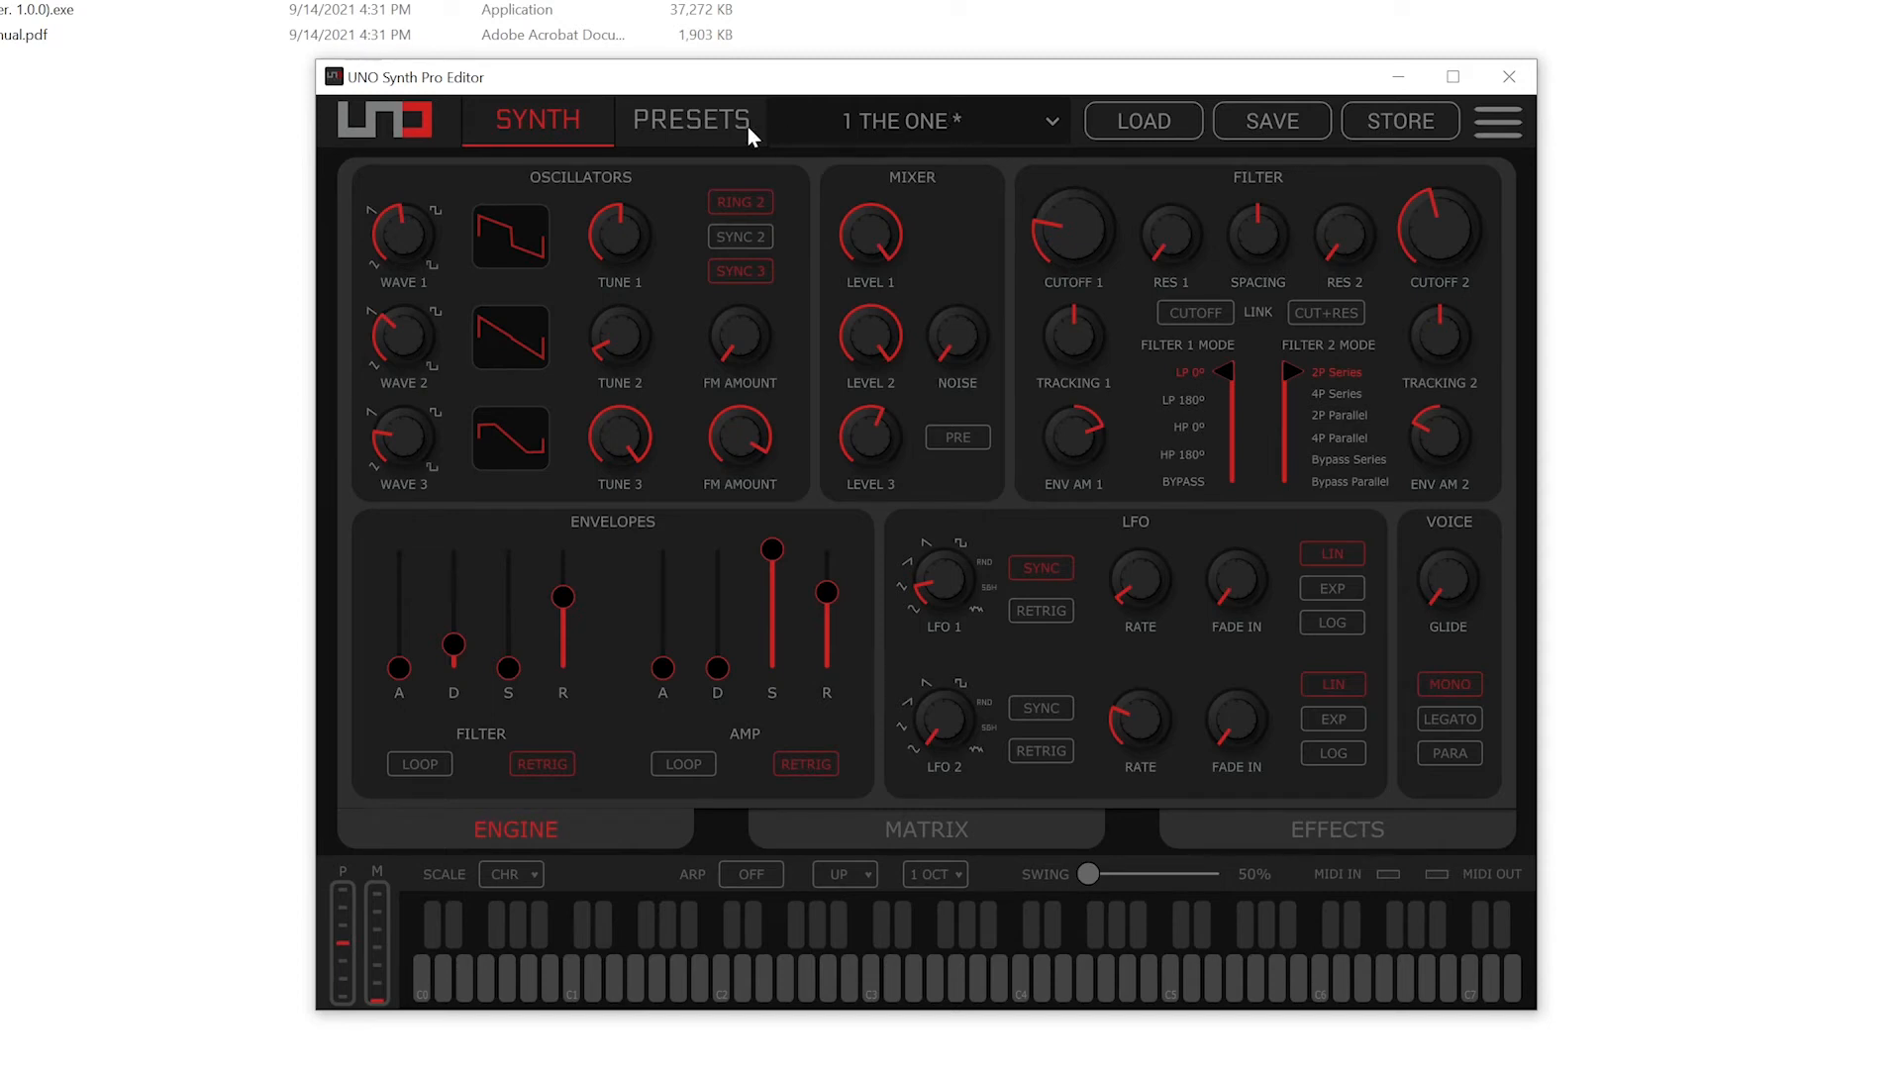
left_click(691, 120)
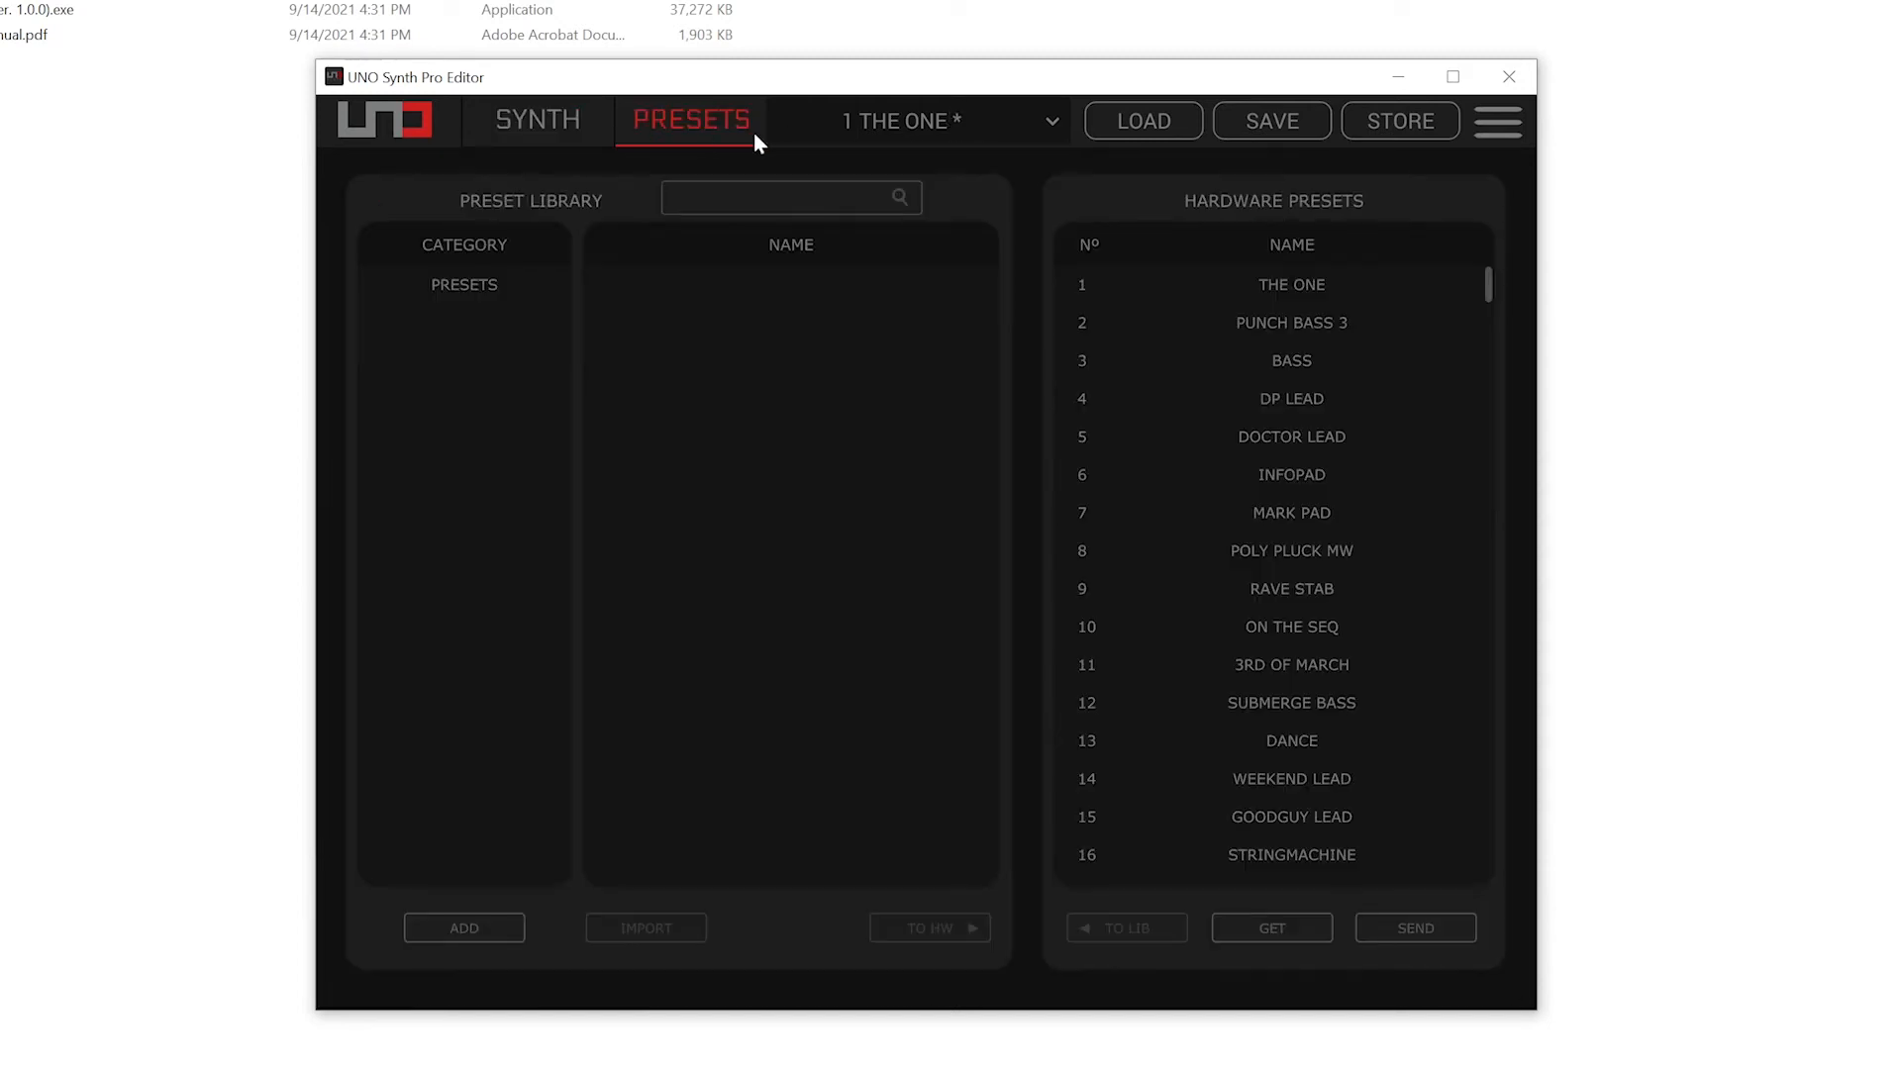
mouse_move(1491, 287)
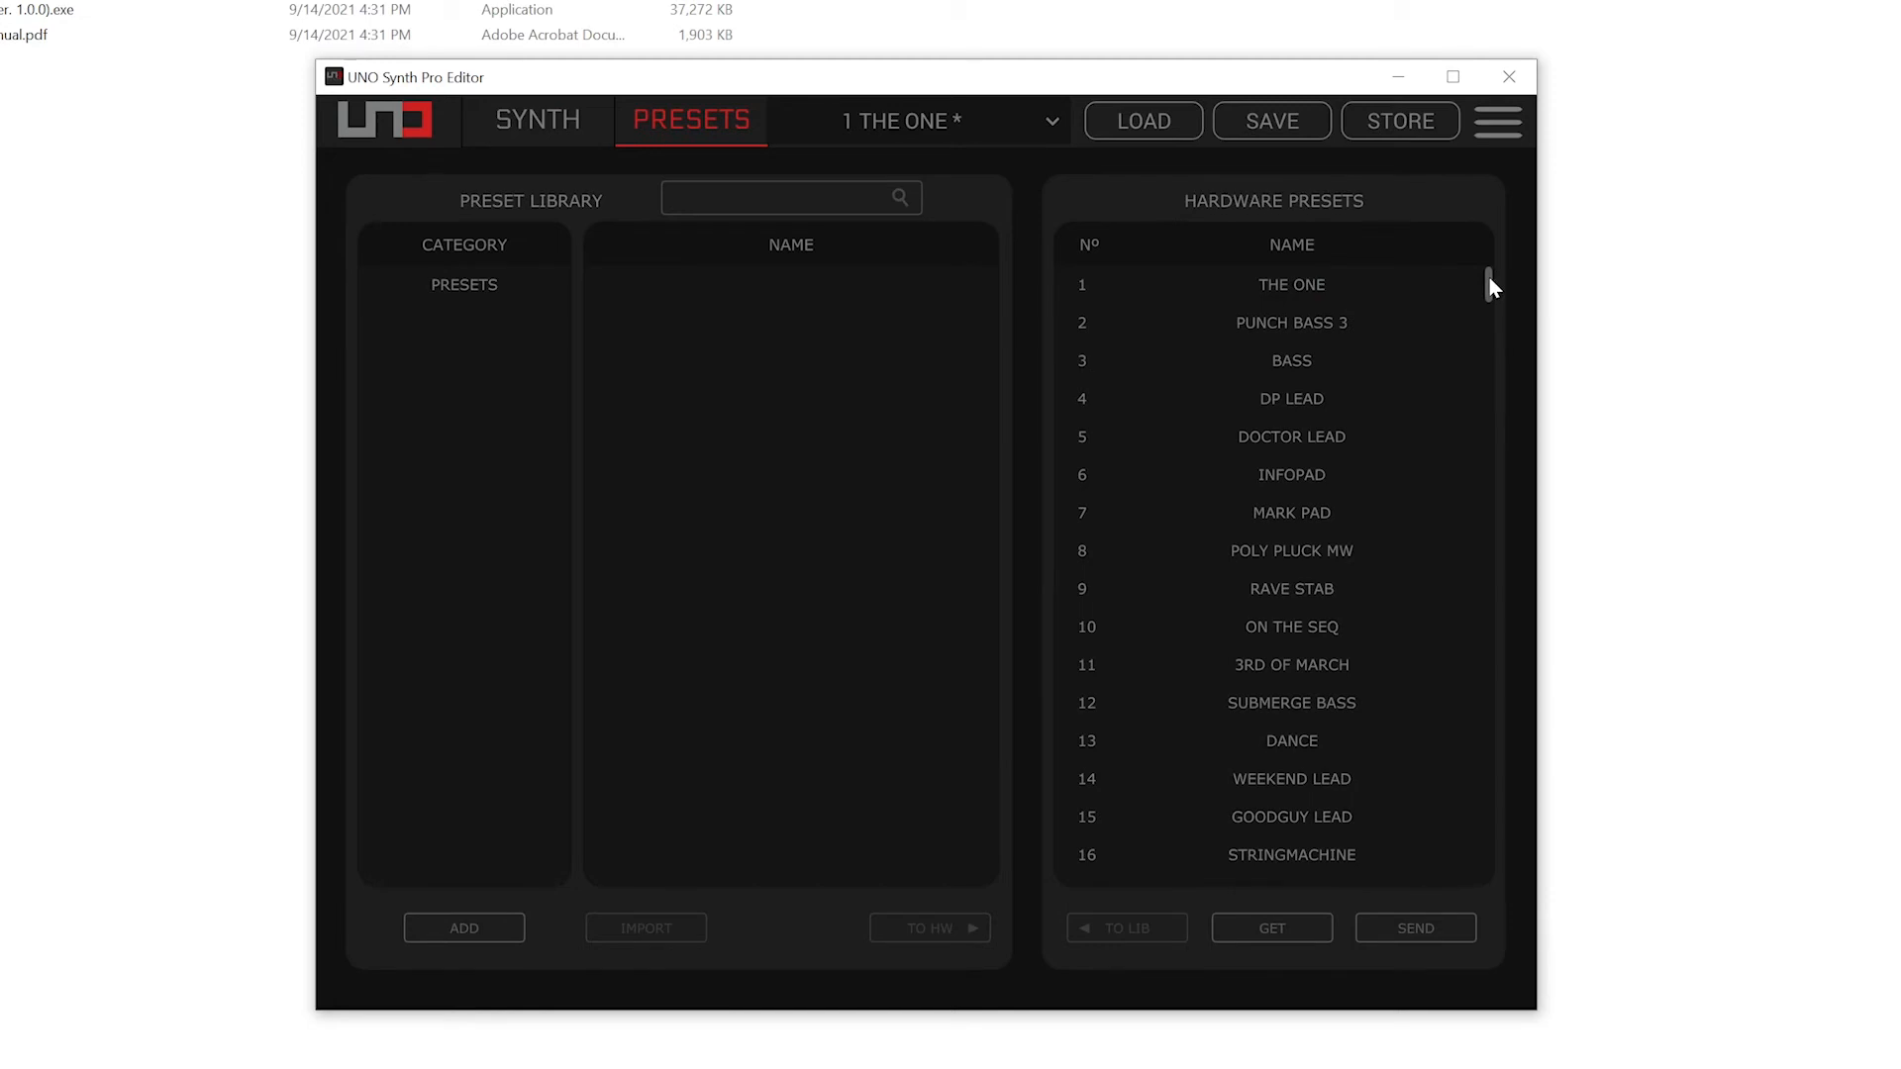
Browse the library's Presets category, then return to The One's Synth engine page.
scroll("down", 3)
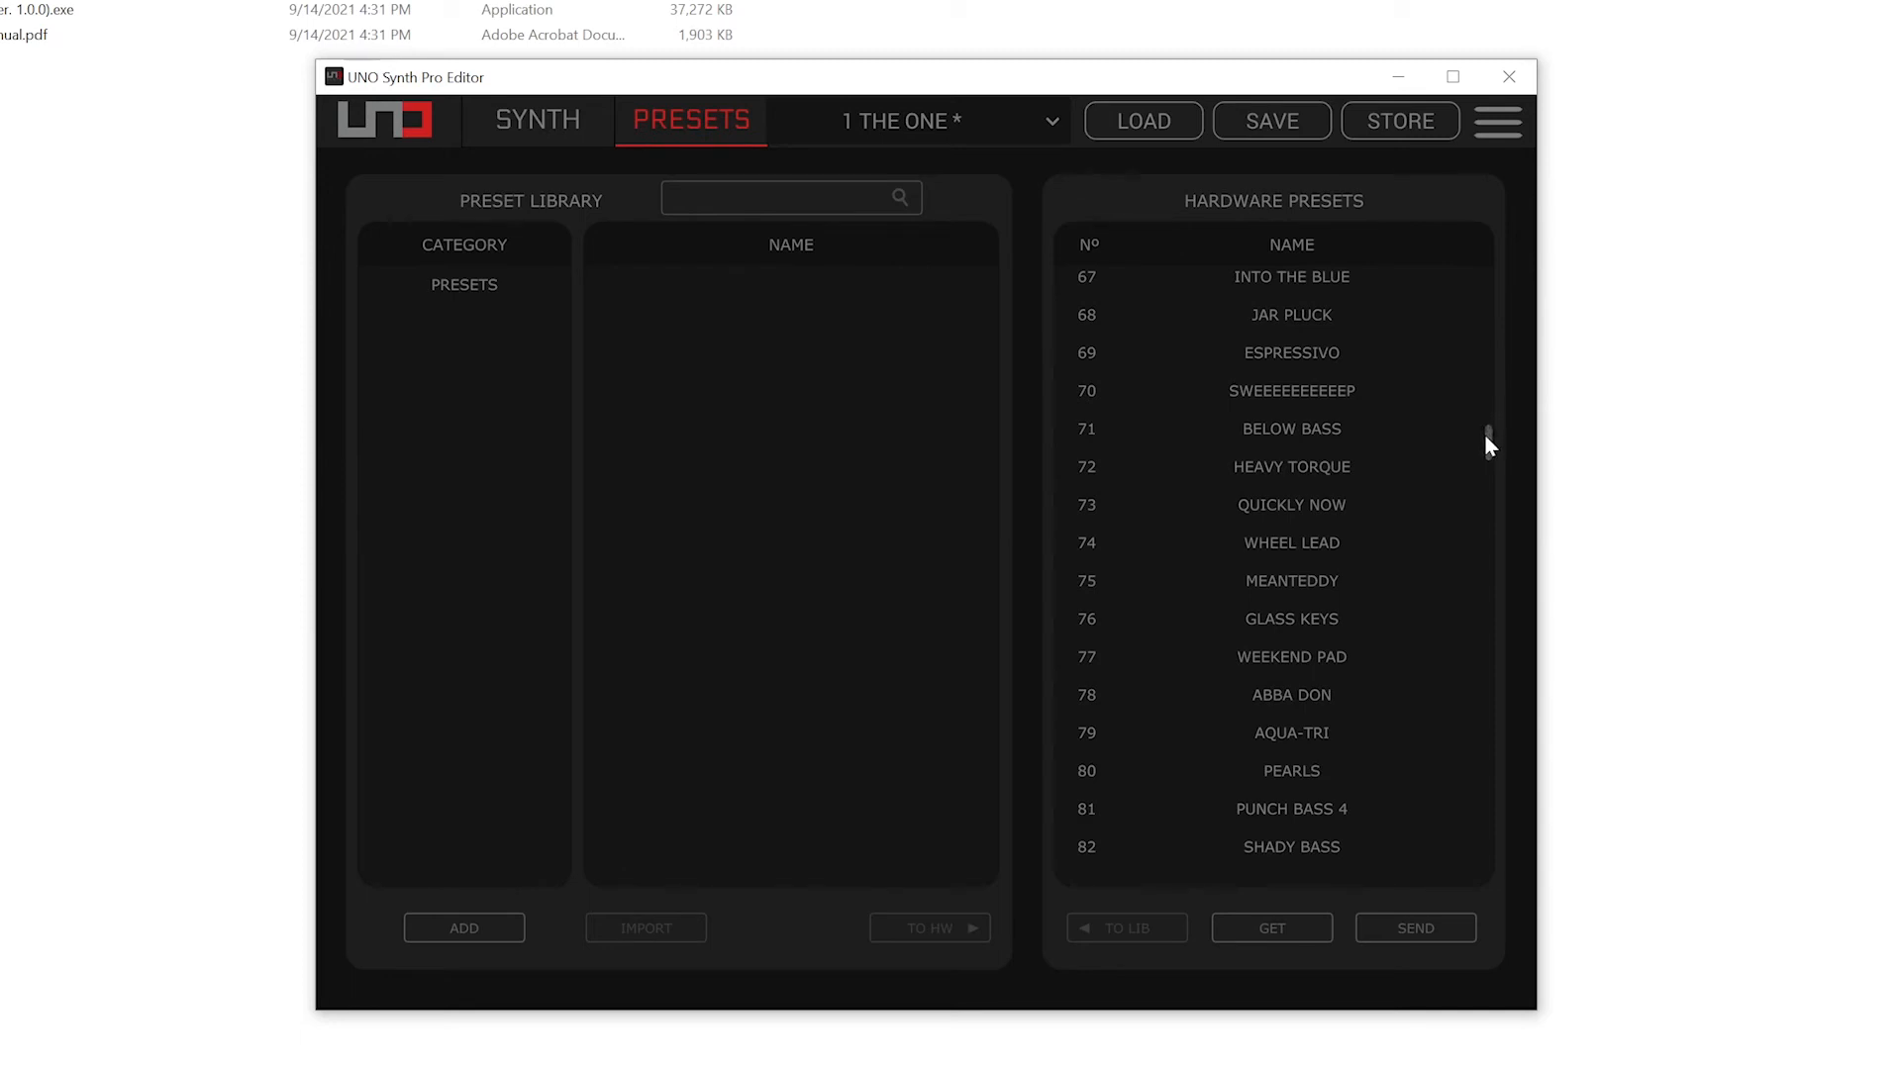
scroll("down", 3)
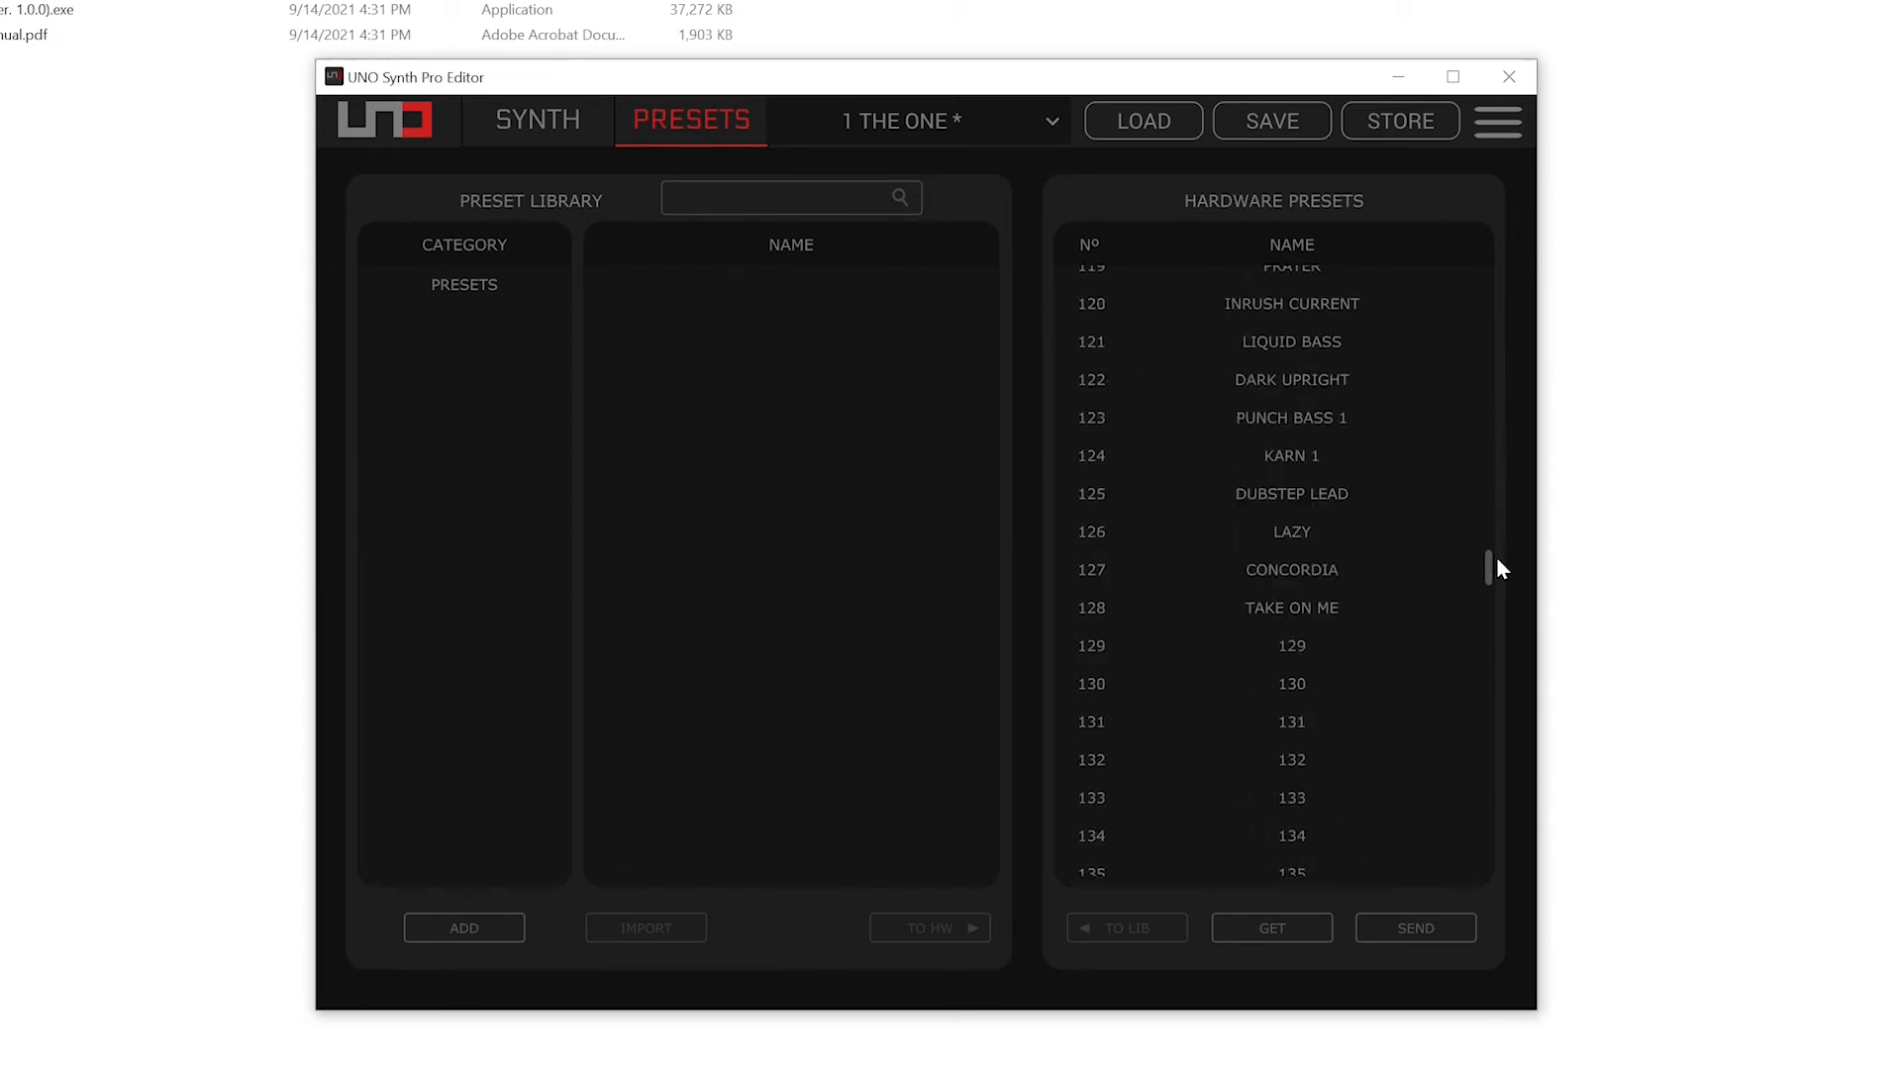
left_click(463, 284)
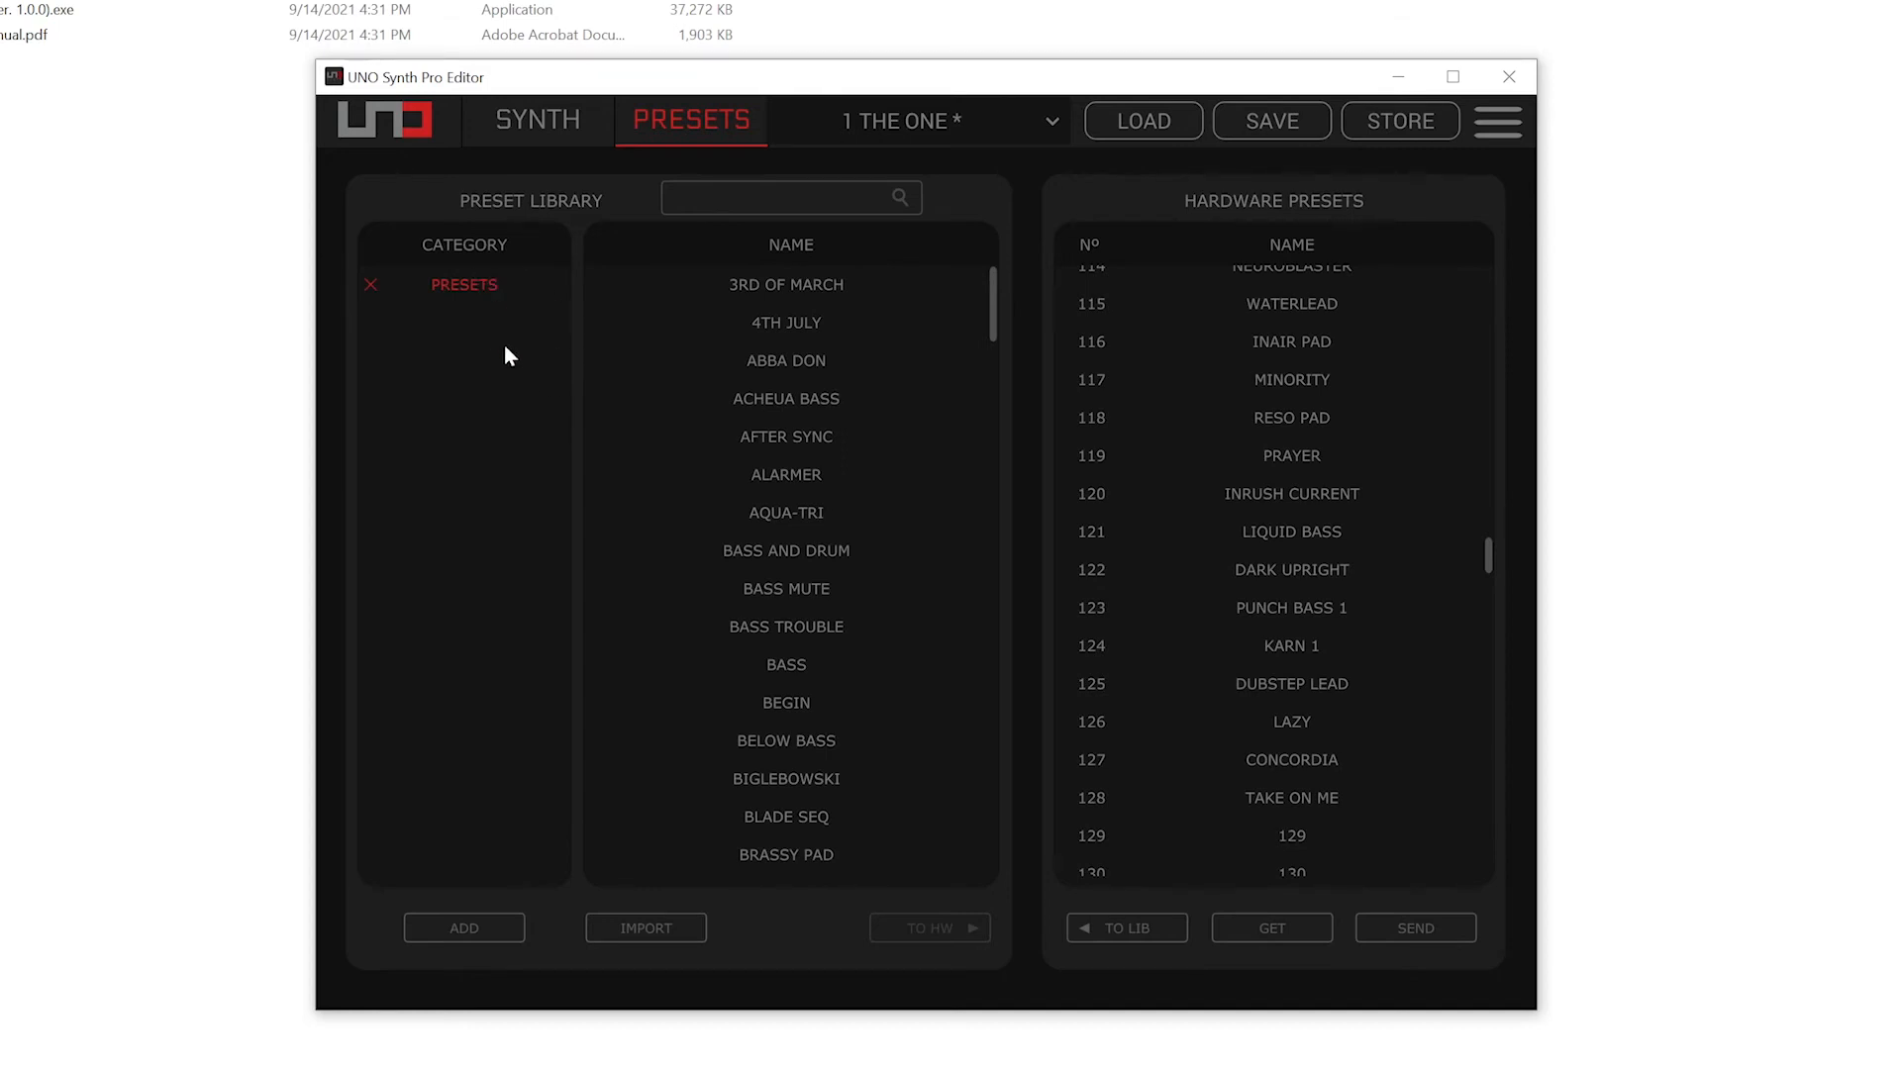
mouse_move(901, 594)
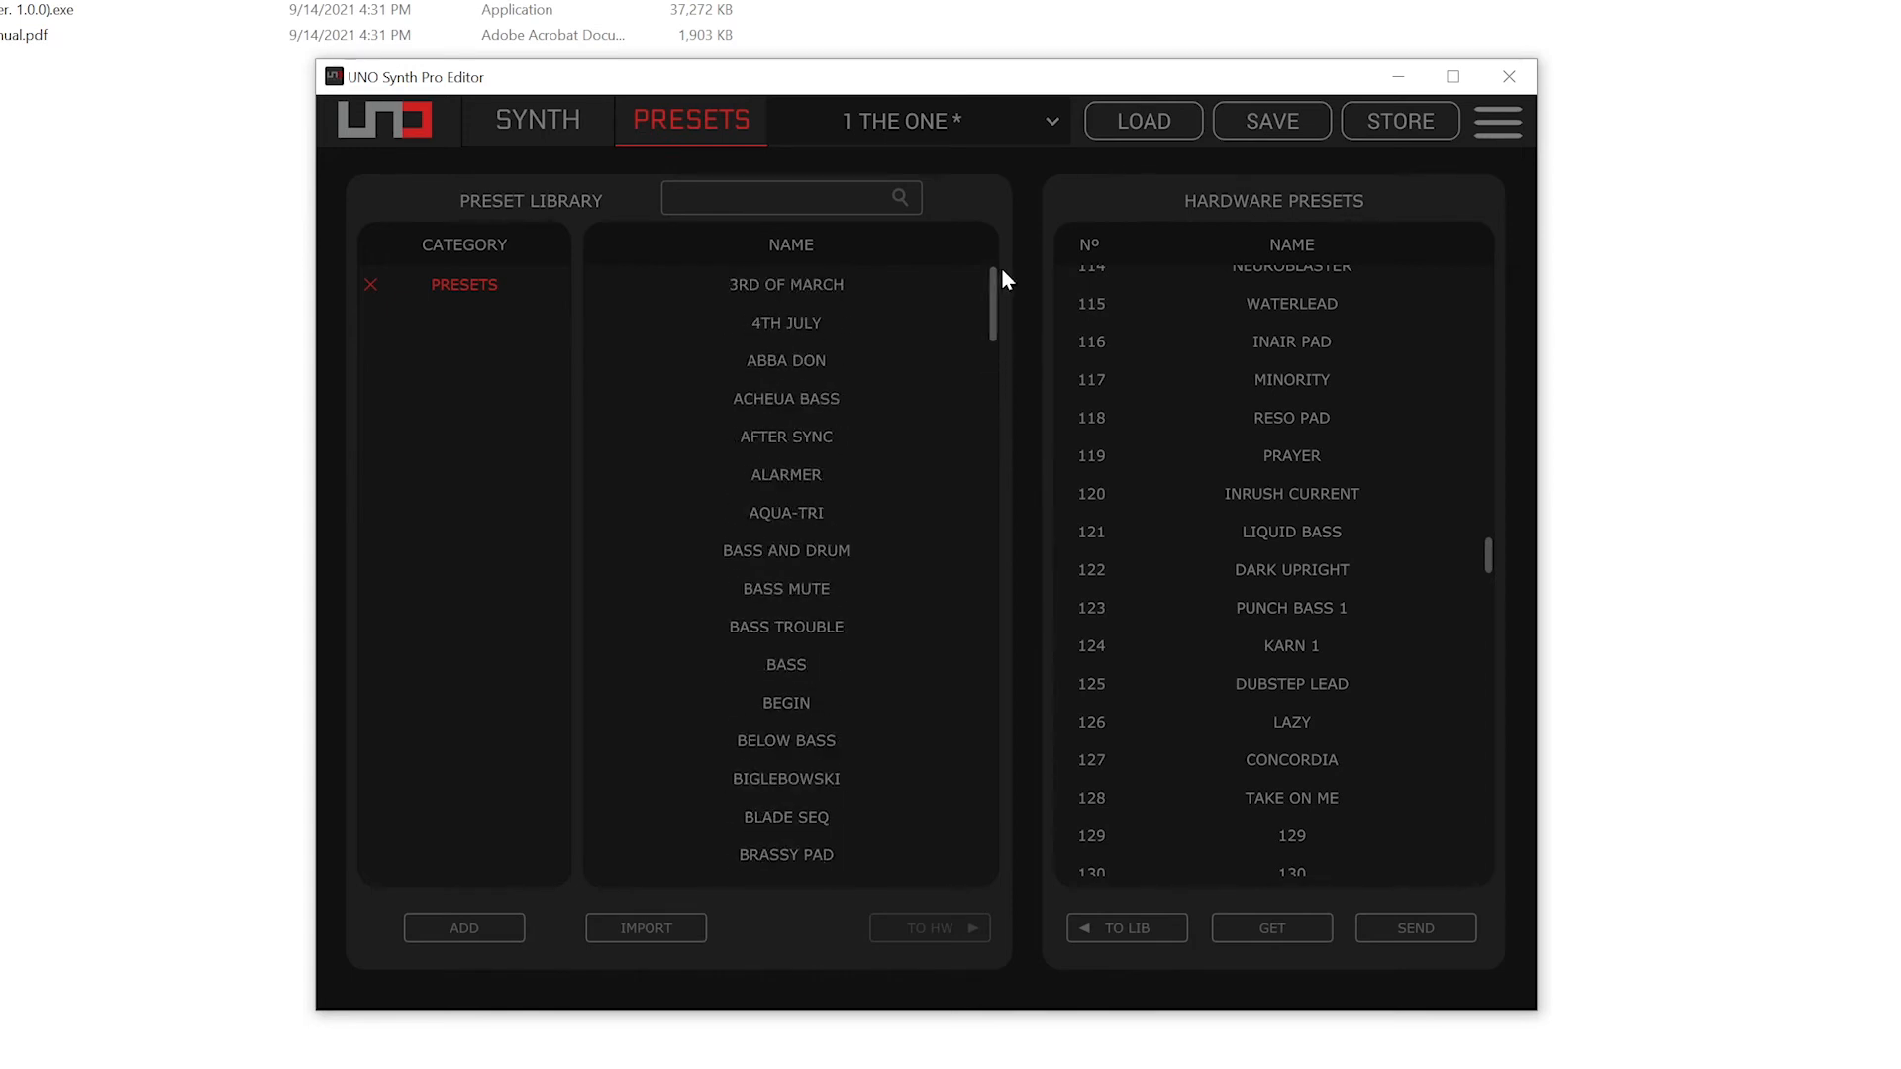
mouse_move(585, 150)
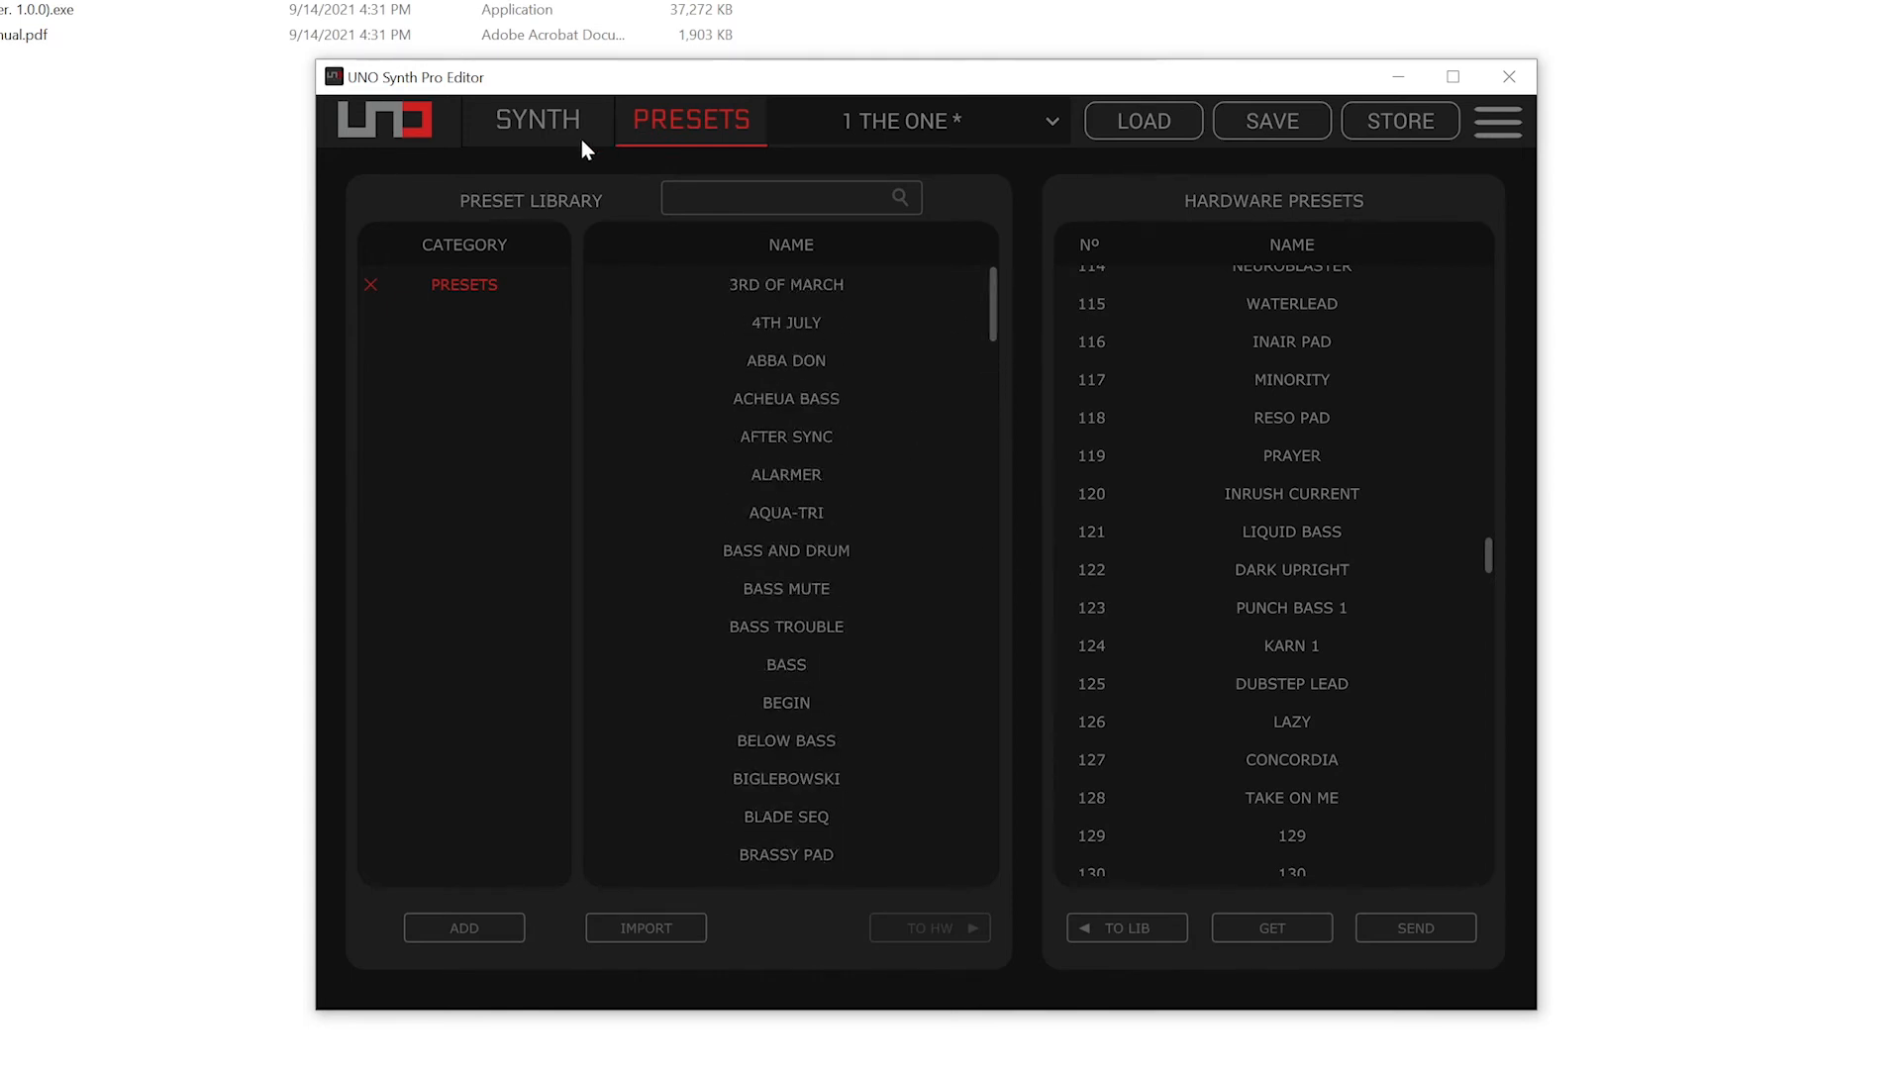
left_click(537, 120)
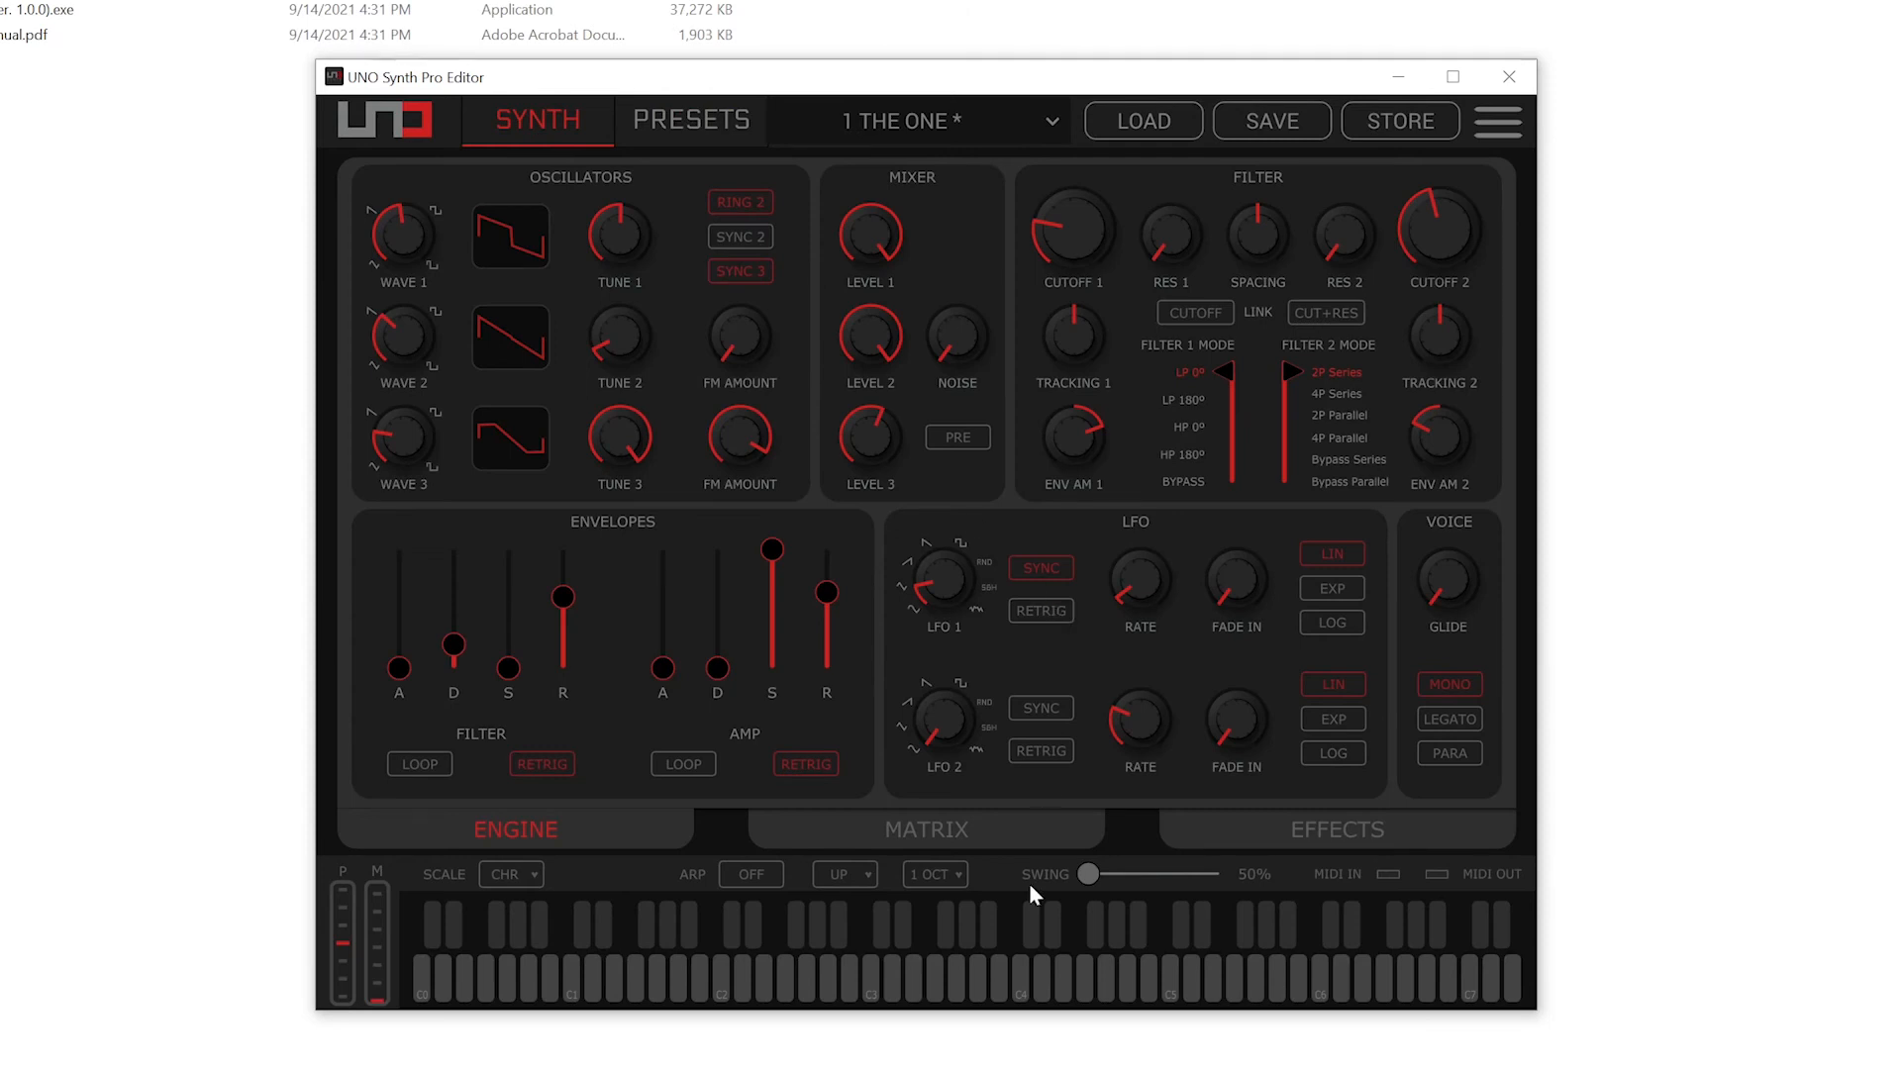
mouse_move(351, 946)
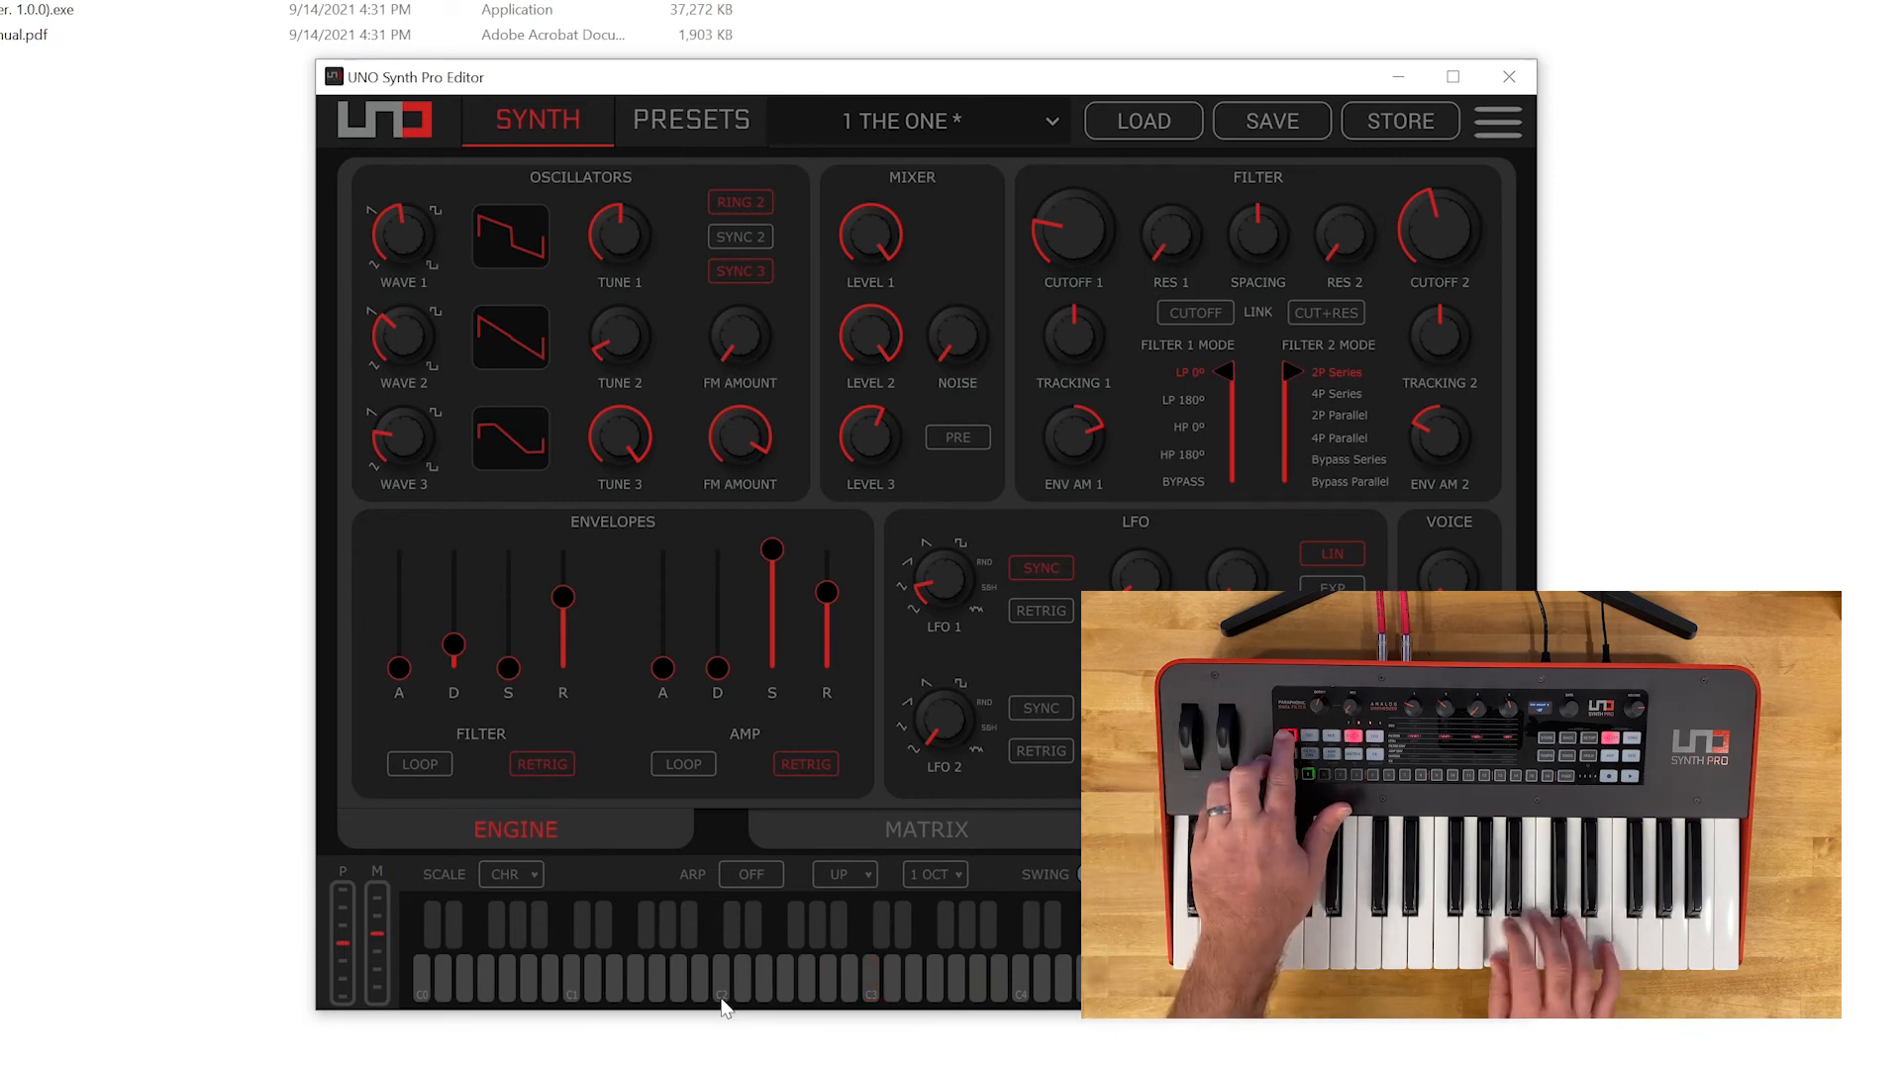
Play a note on the on-screen keyboard, then open the synth's preset list.
left_click(806, 970)
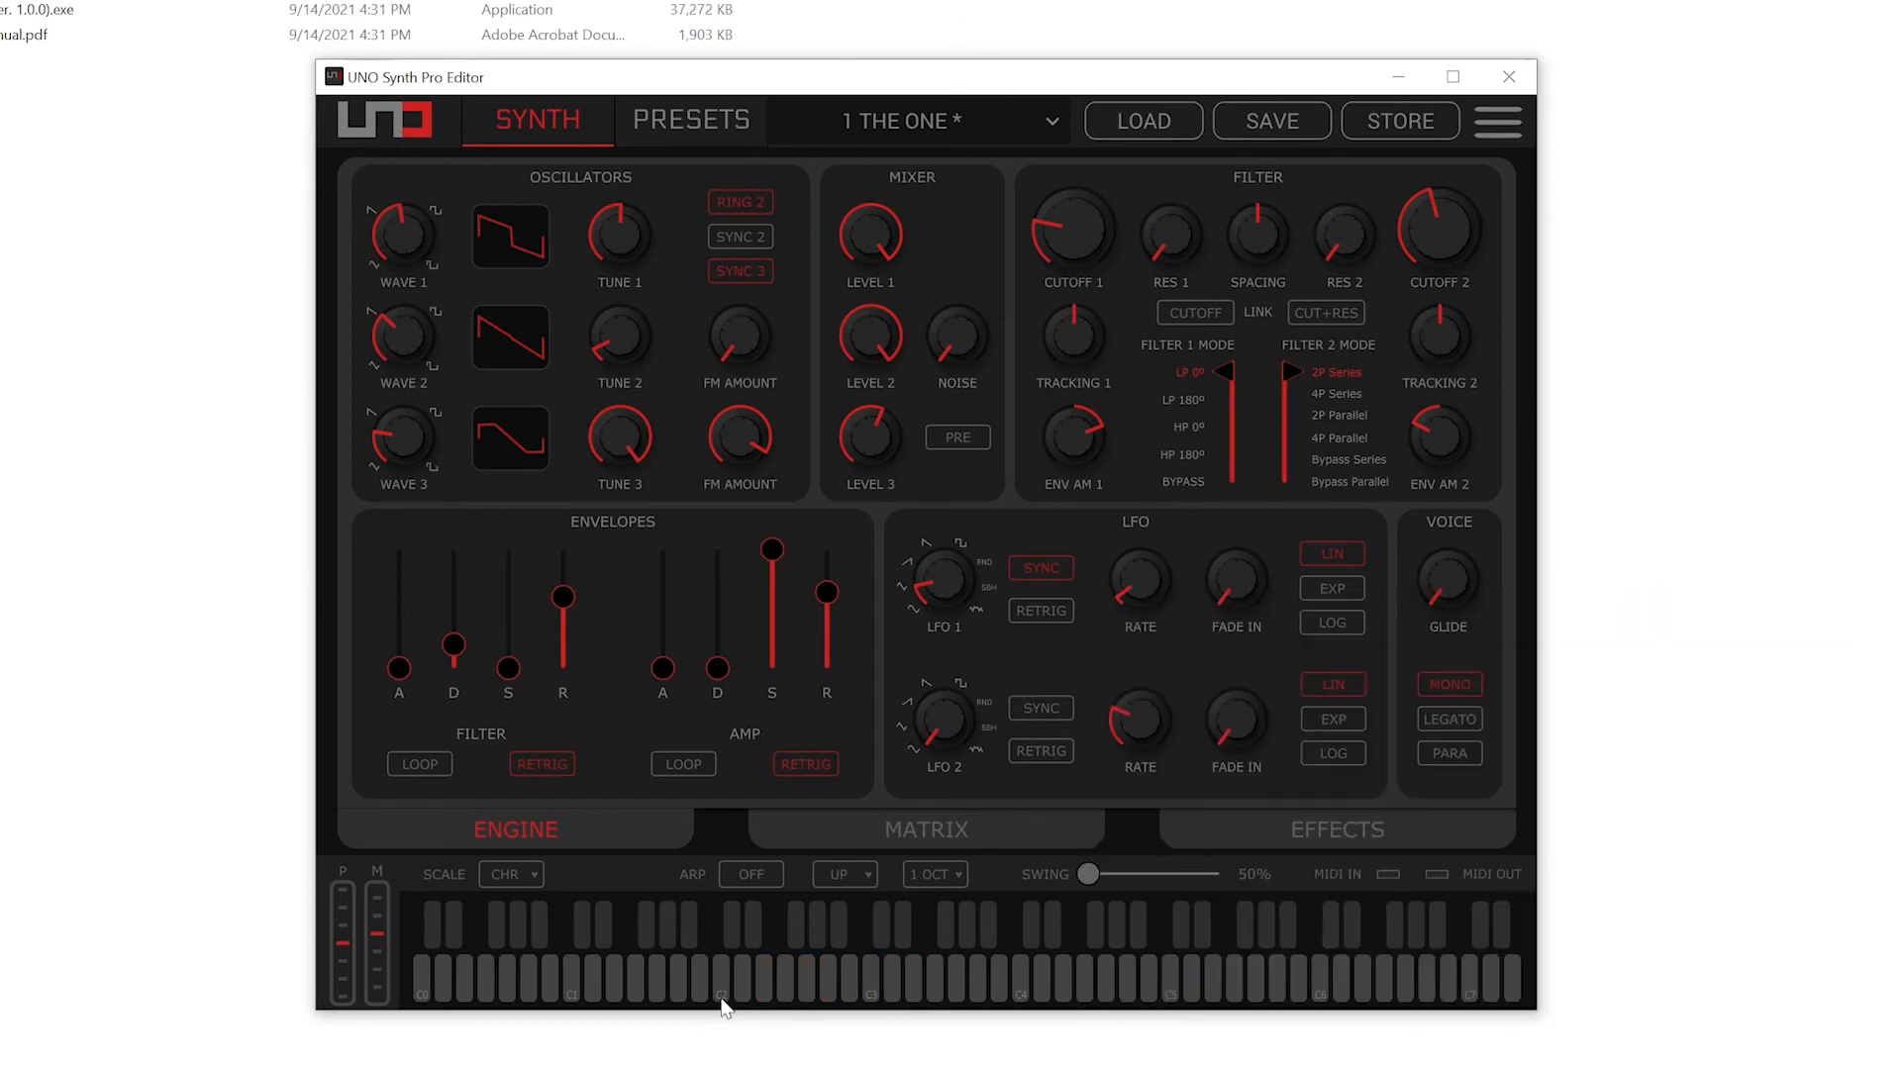
mouse_move(1462, 109)
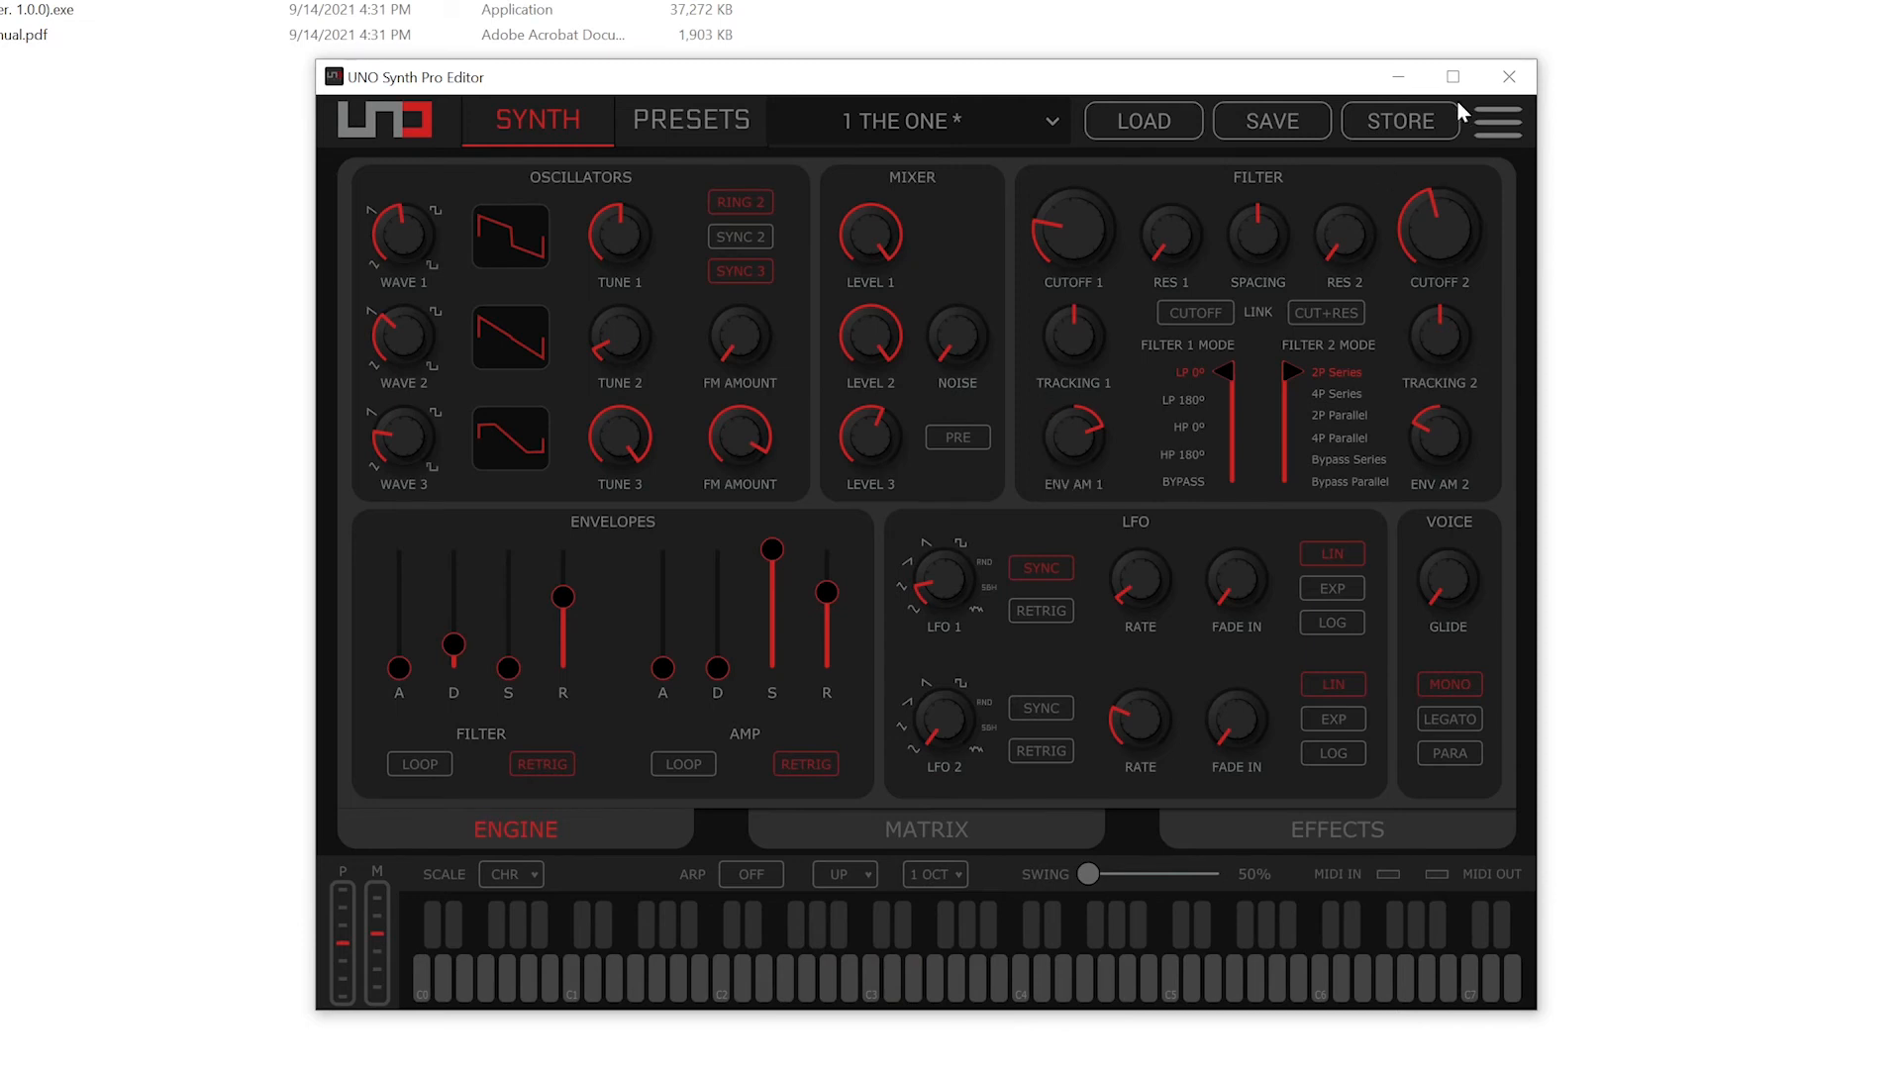
mouse_move(1197, 163)
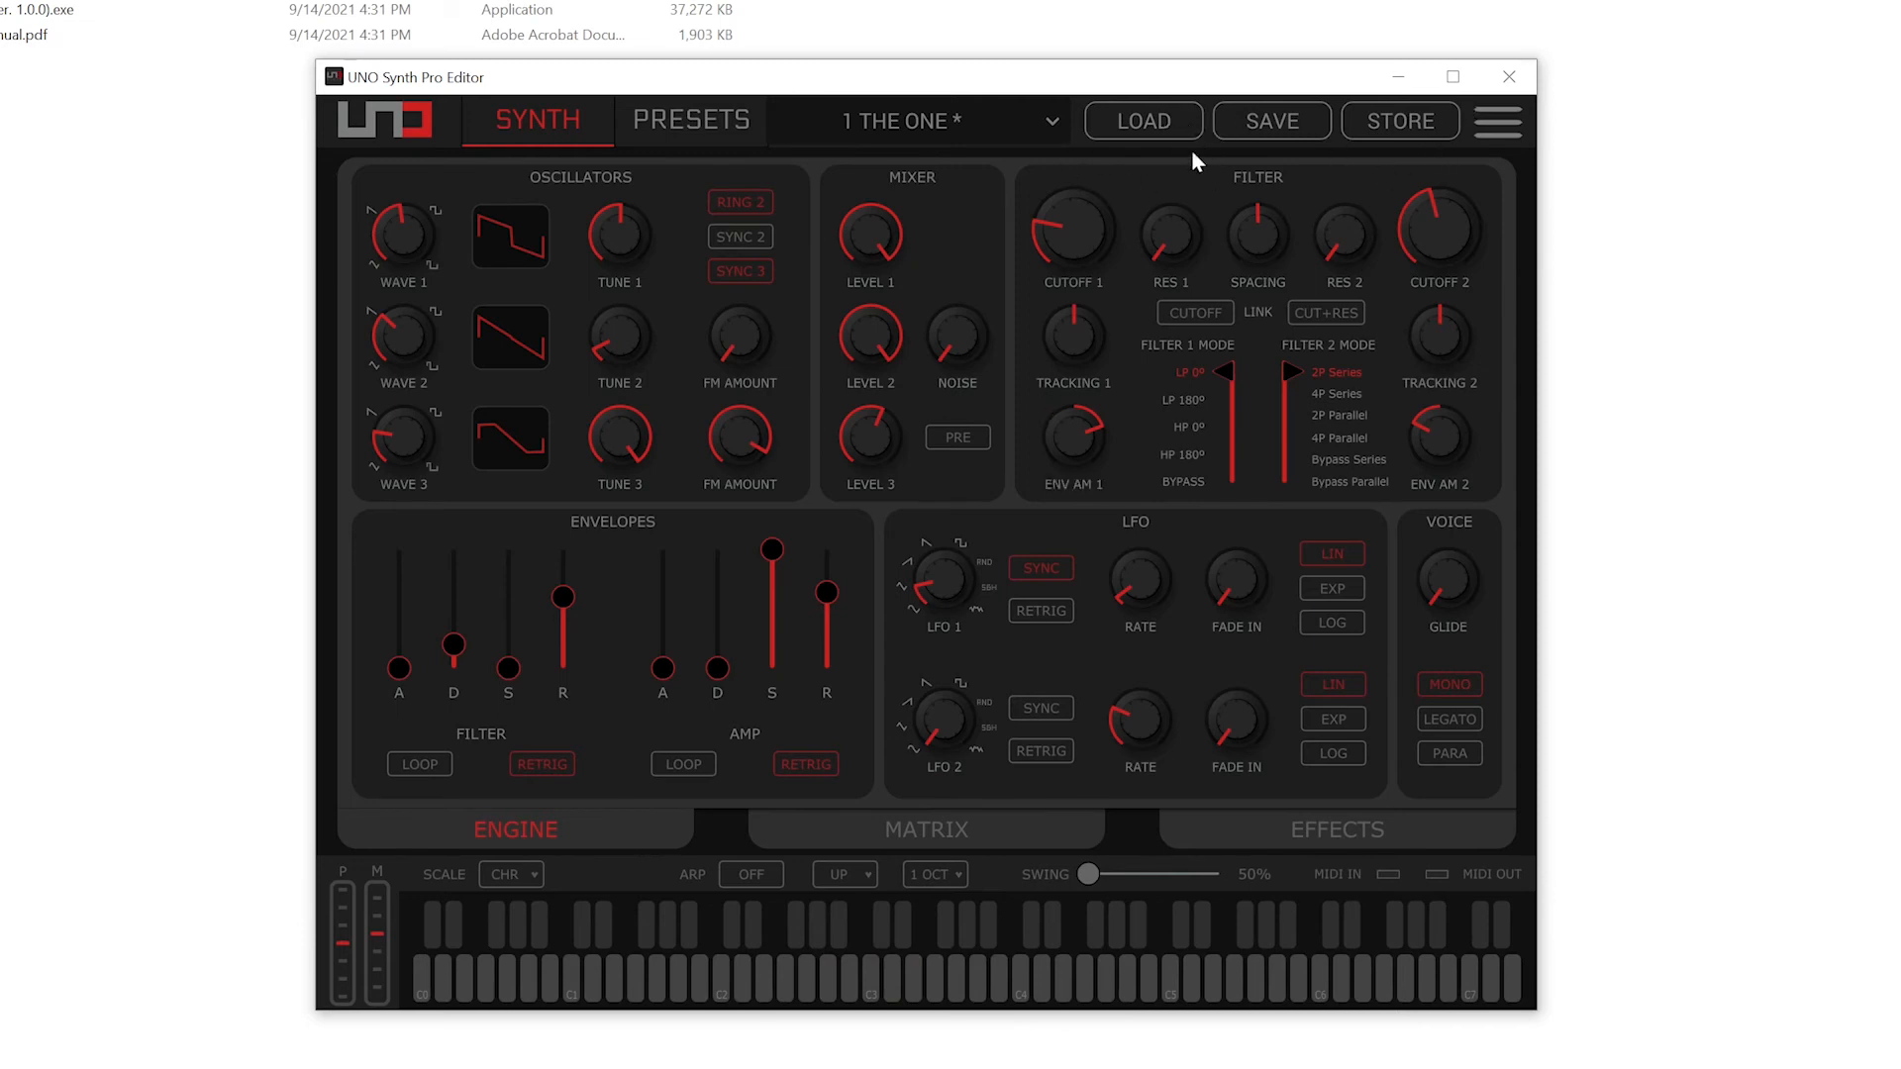
mouse_move(1460, 585)
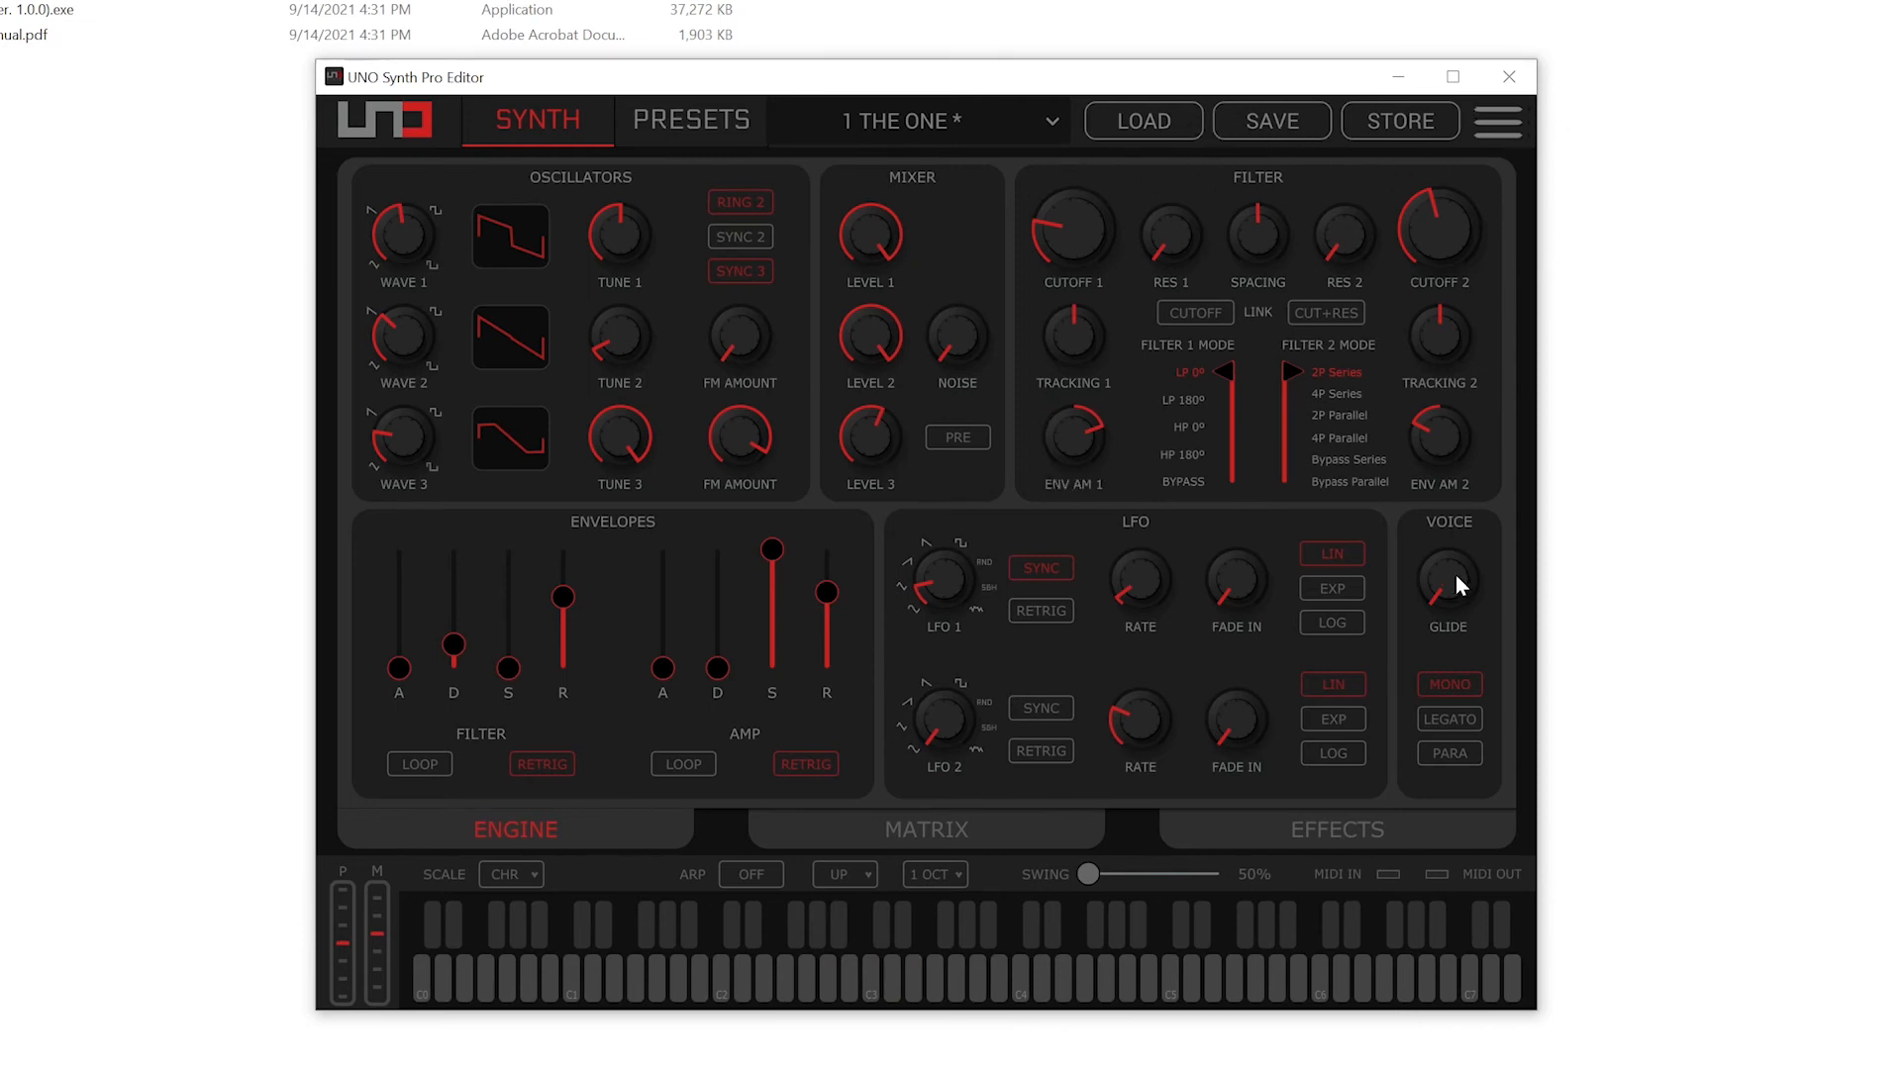
mouse_move(1042, 33)
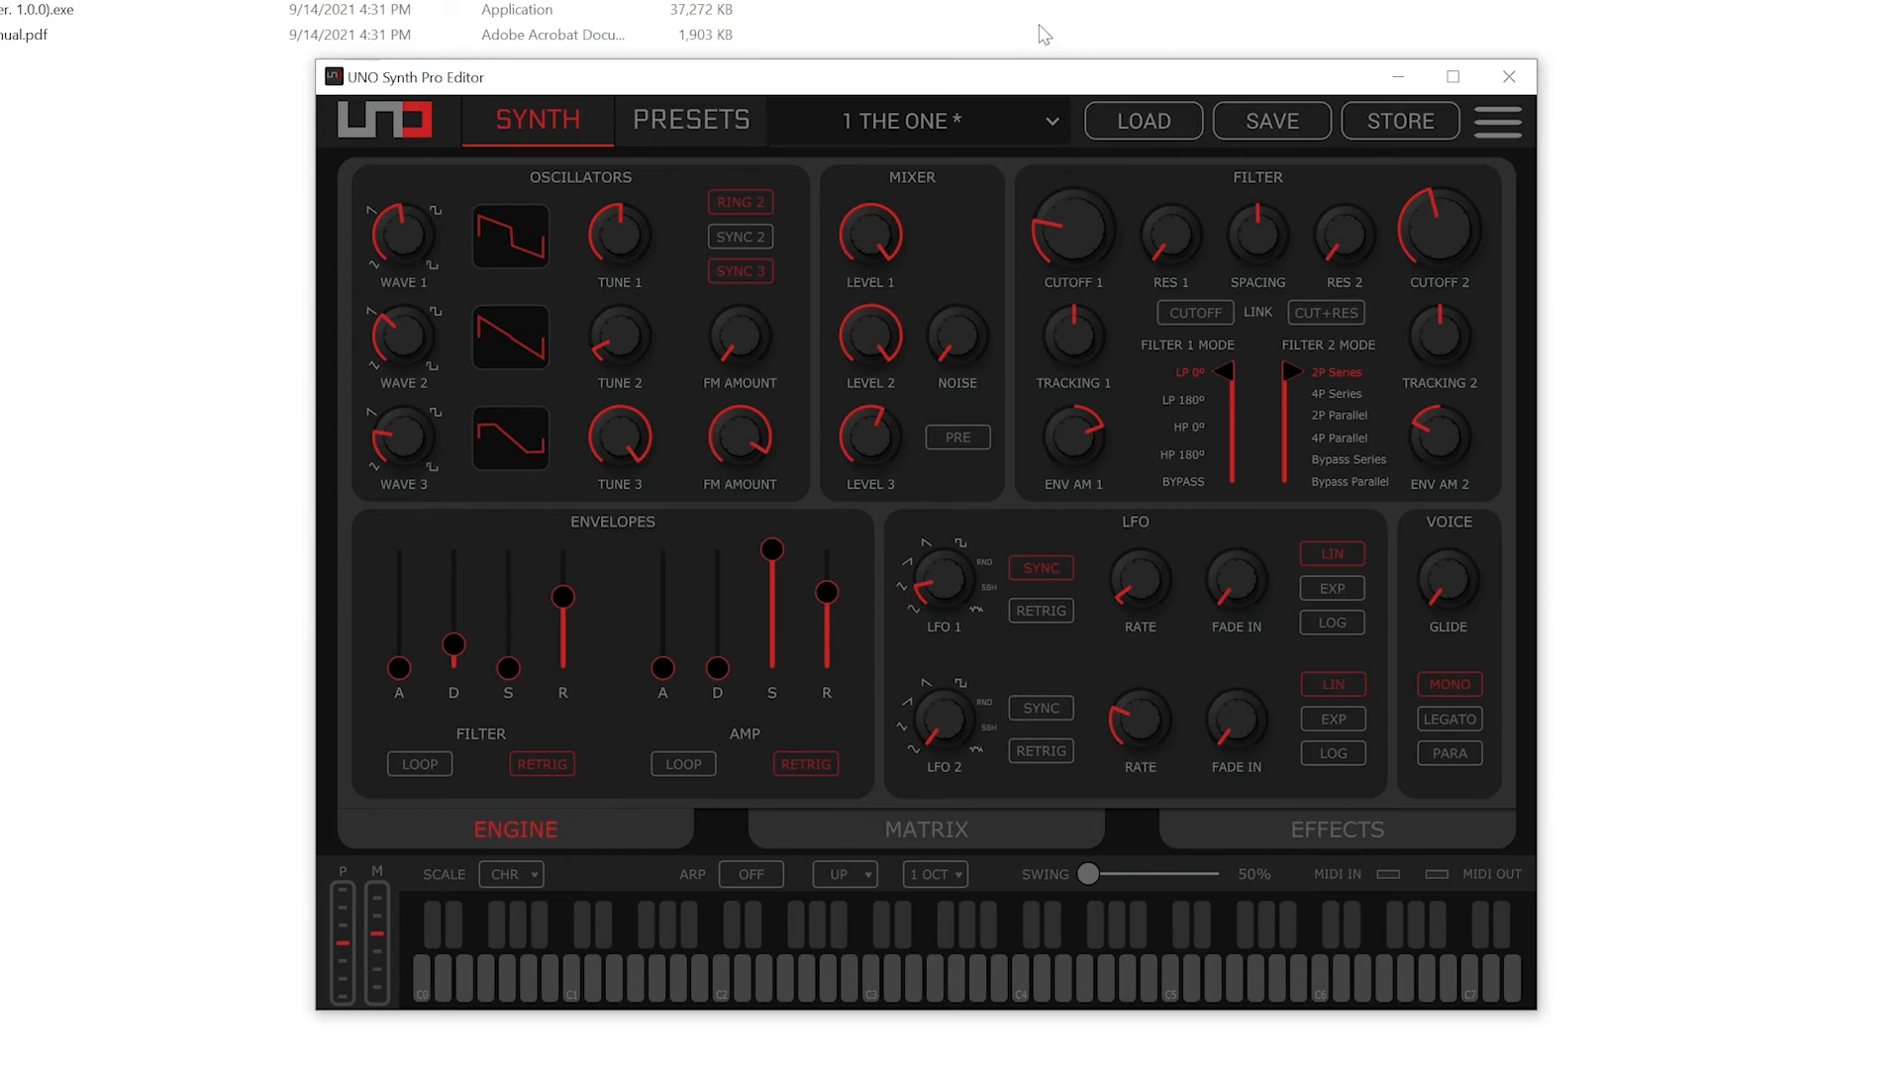
mouse_move(1060, 127)
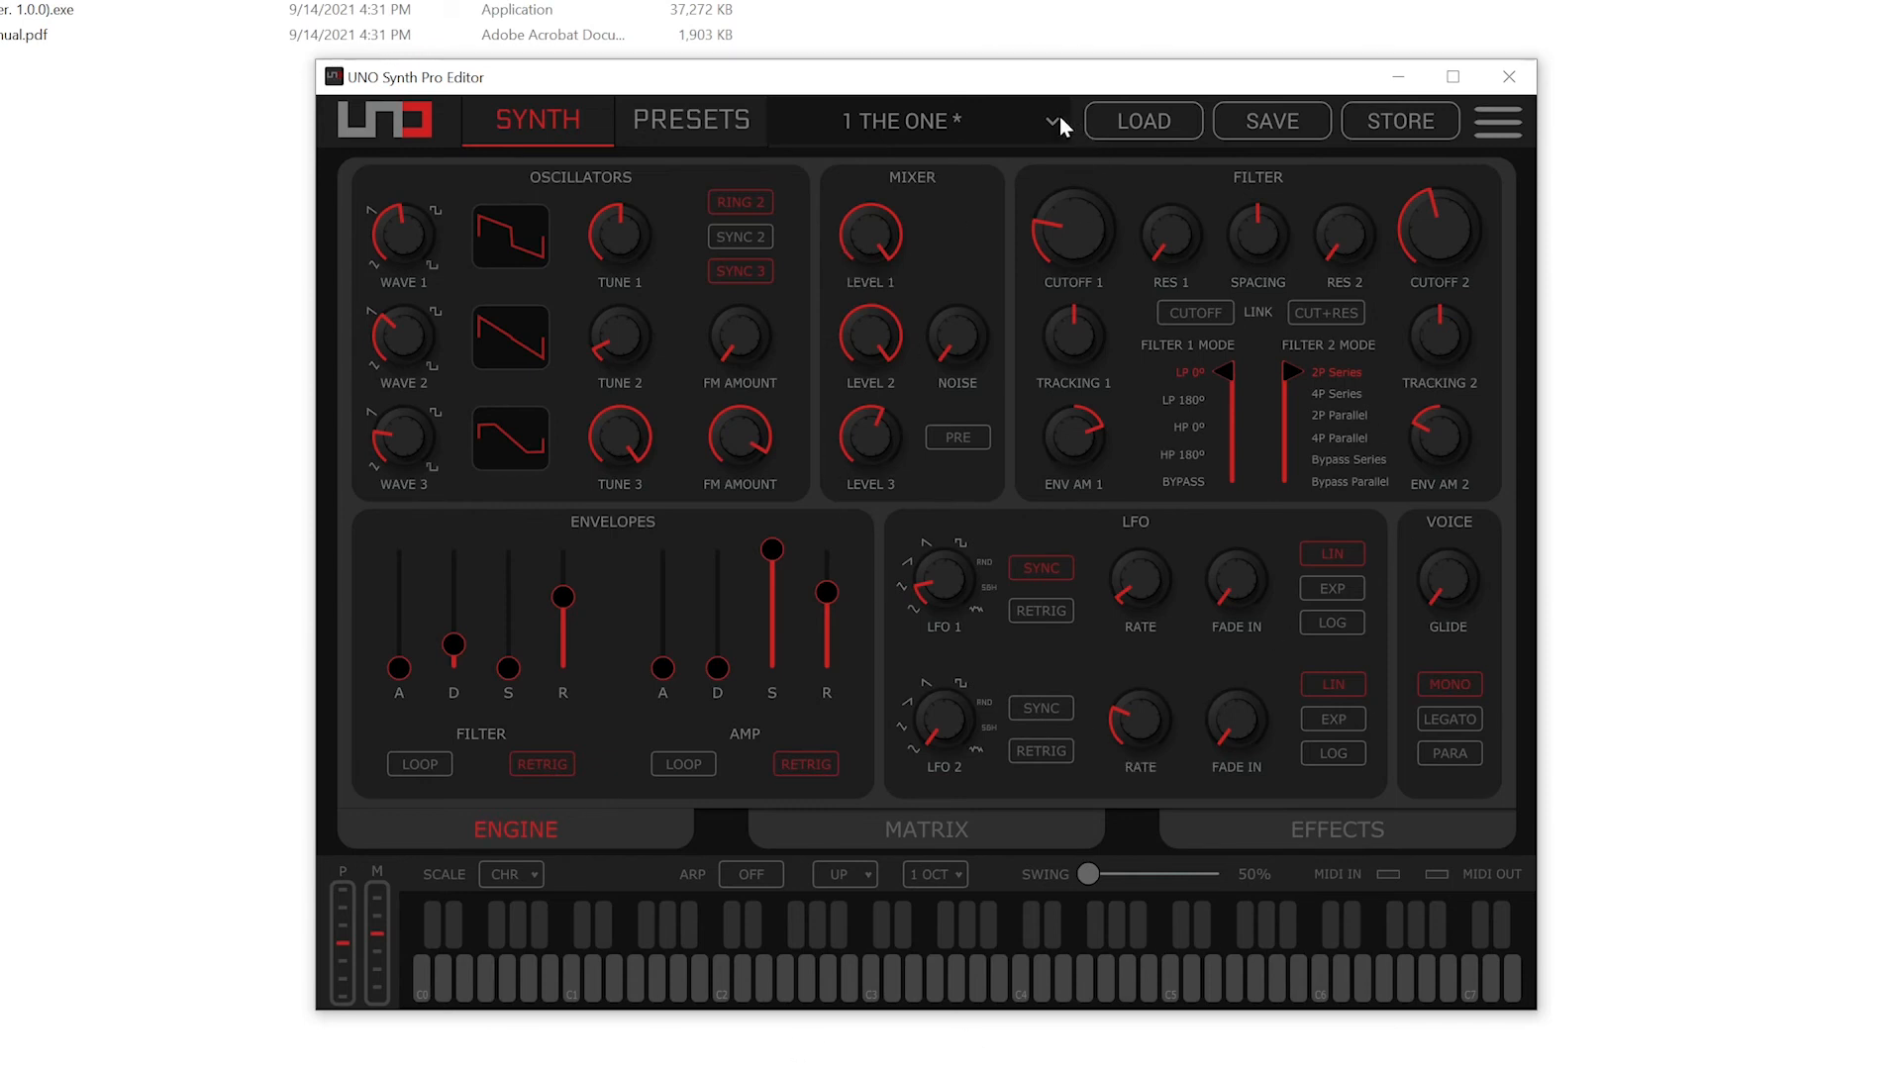
mouse_move(1054, 134)
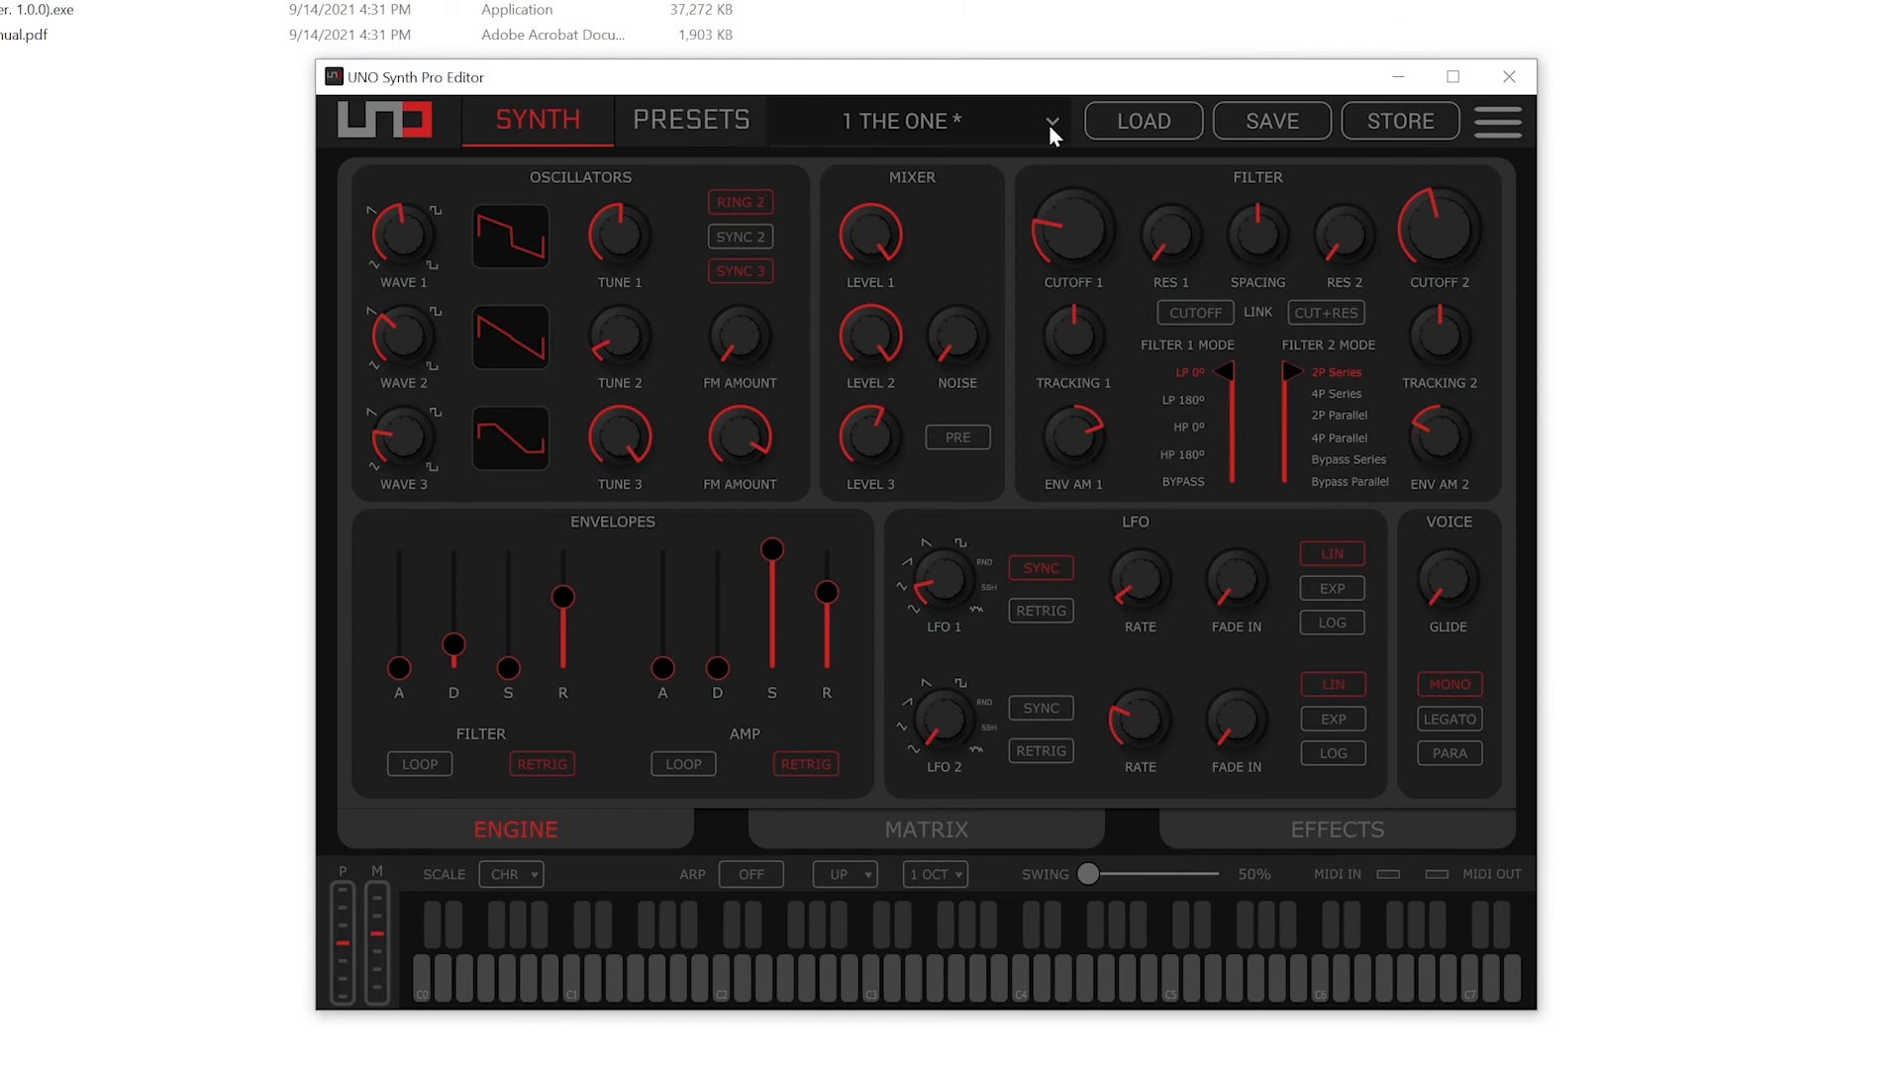
left_click(1052, 120)
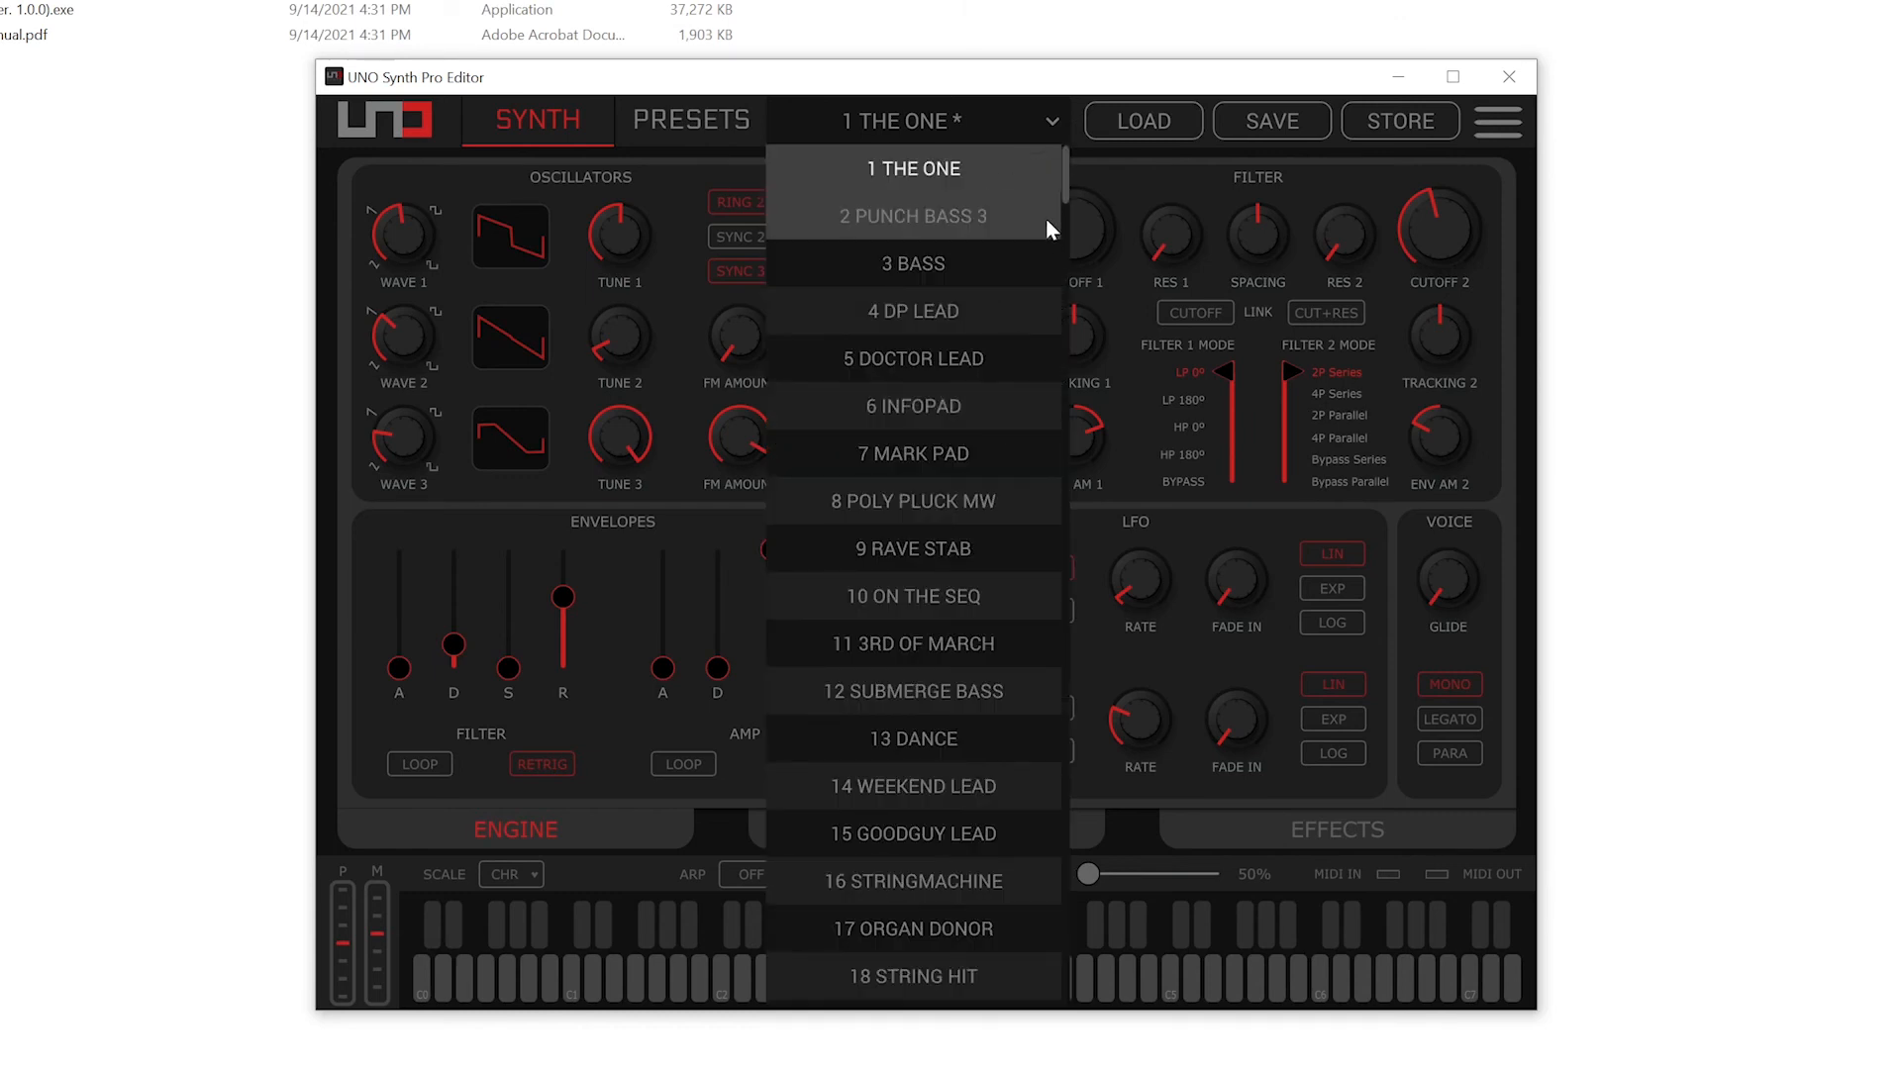
mouse_move(1068, 200)
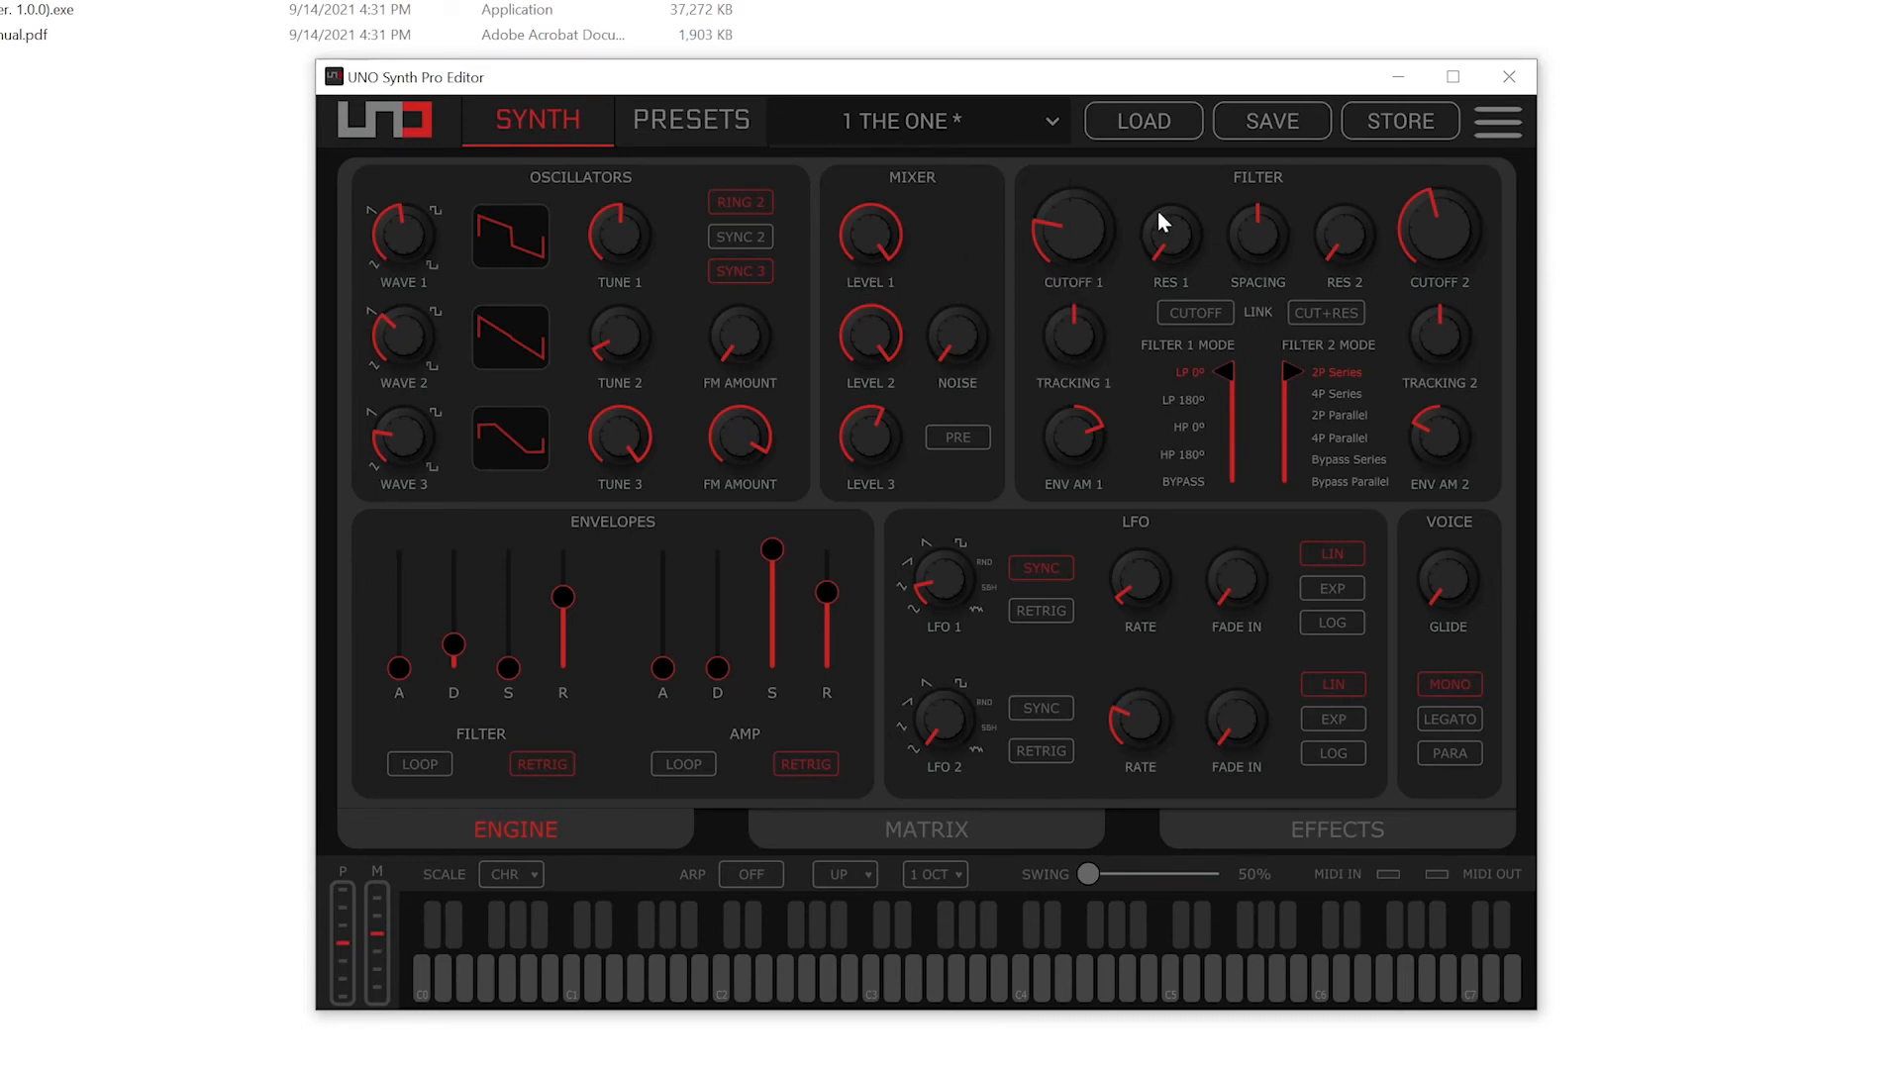
mouse_move(844, 804)
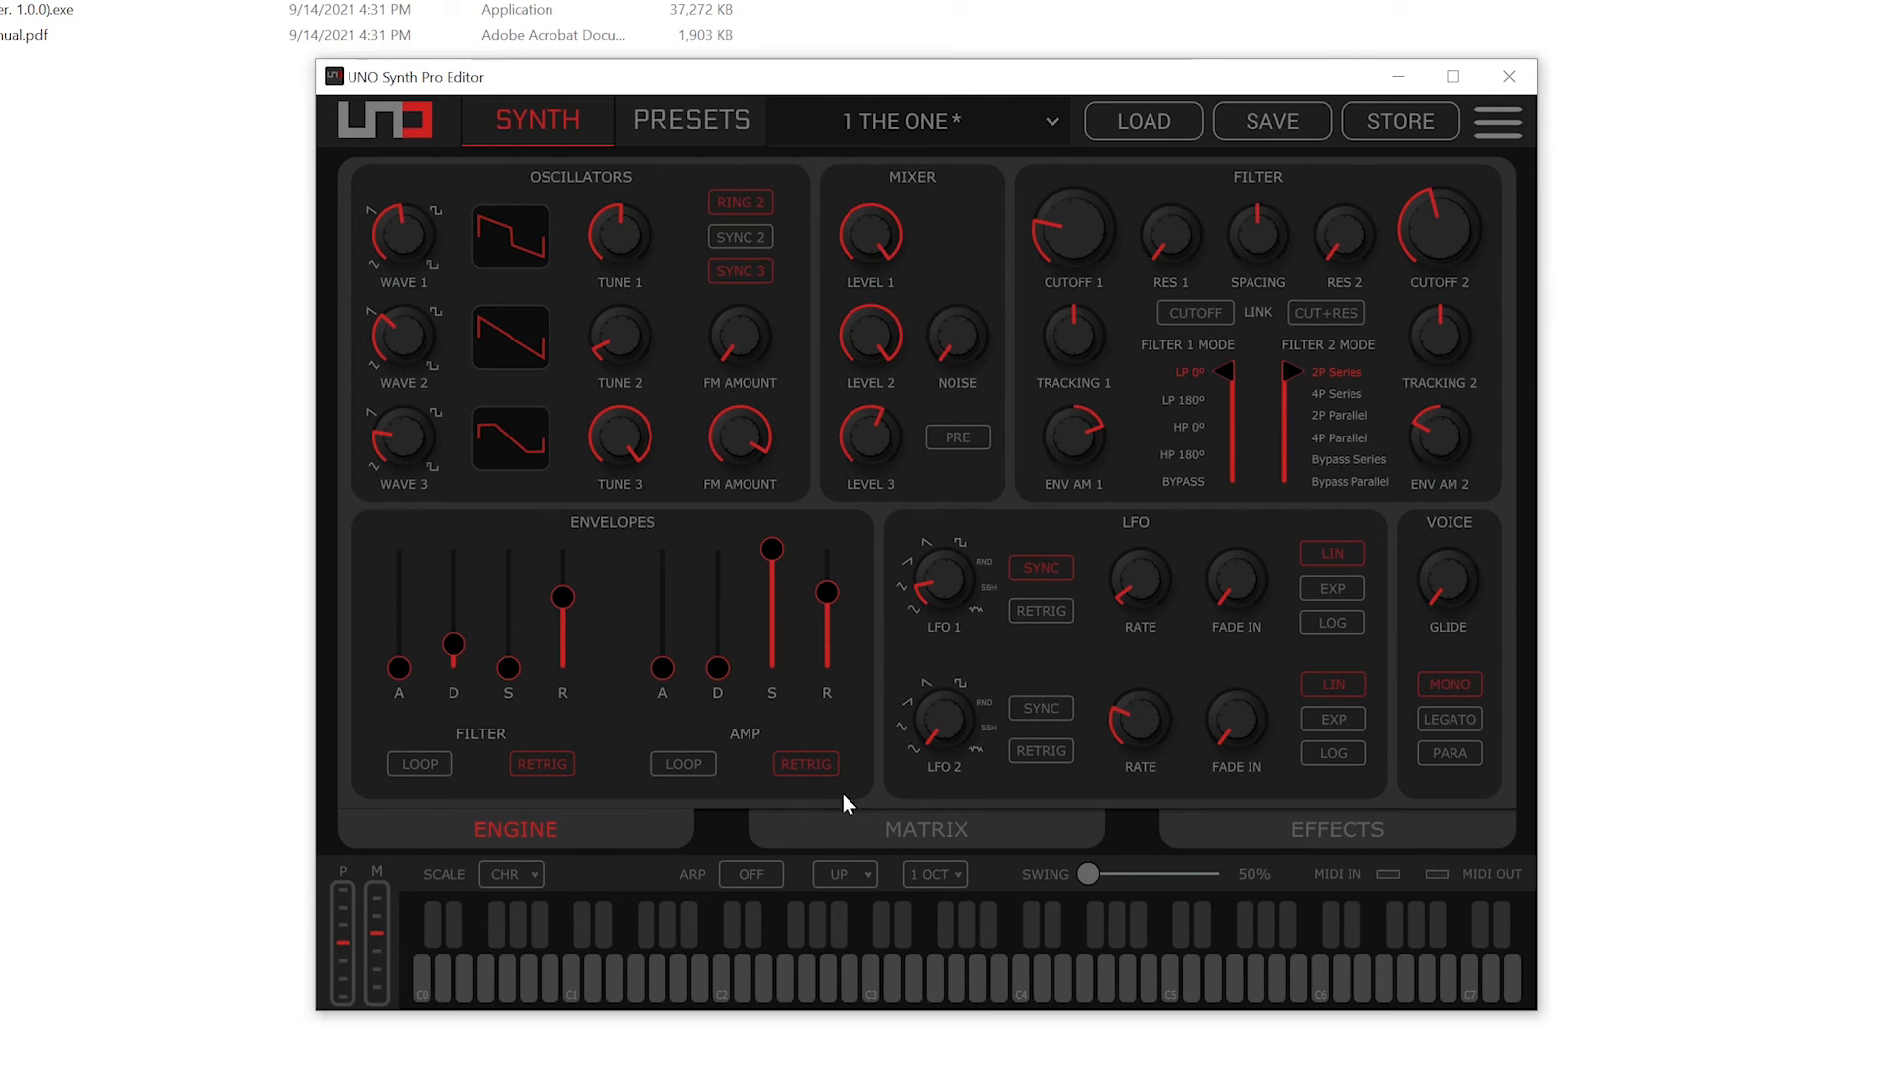
mouse_move(976, 501)
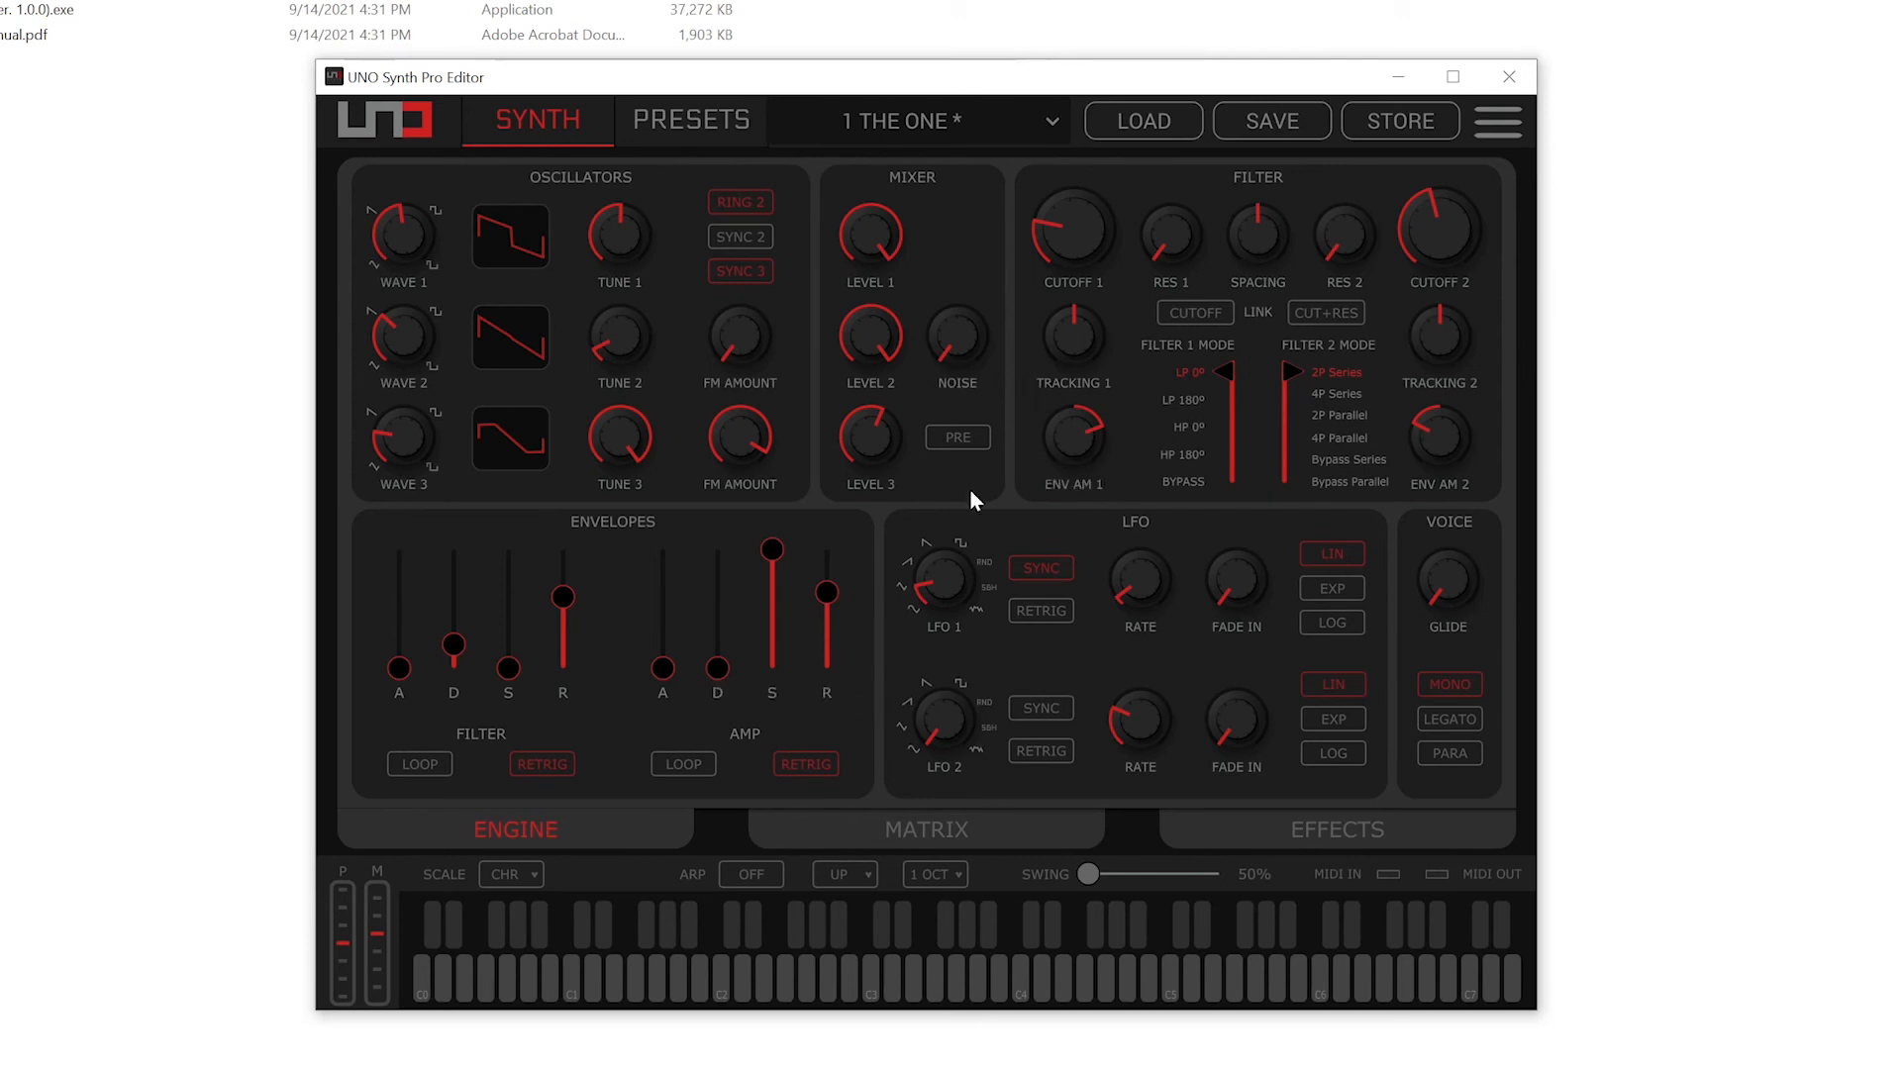
mouse_move(1157, 491)
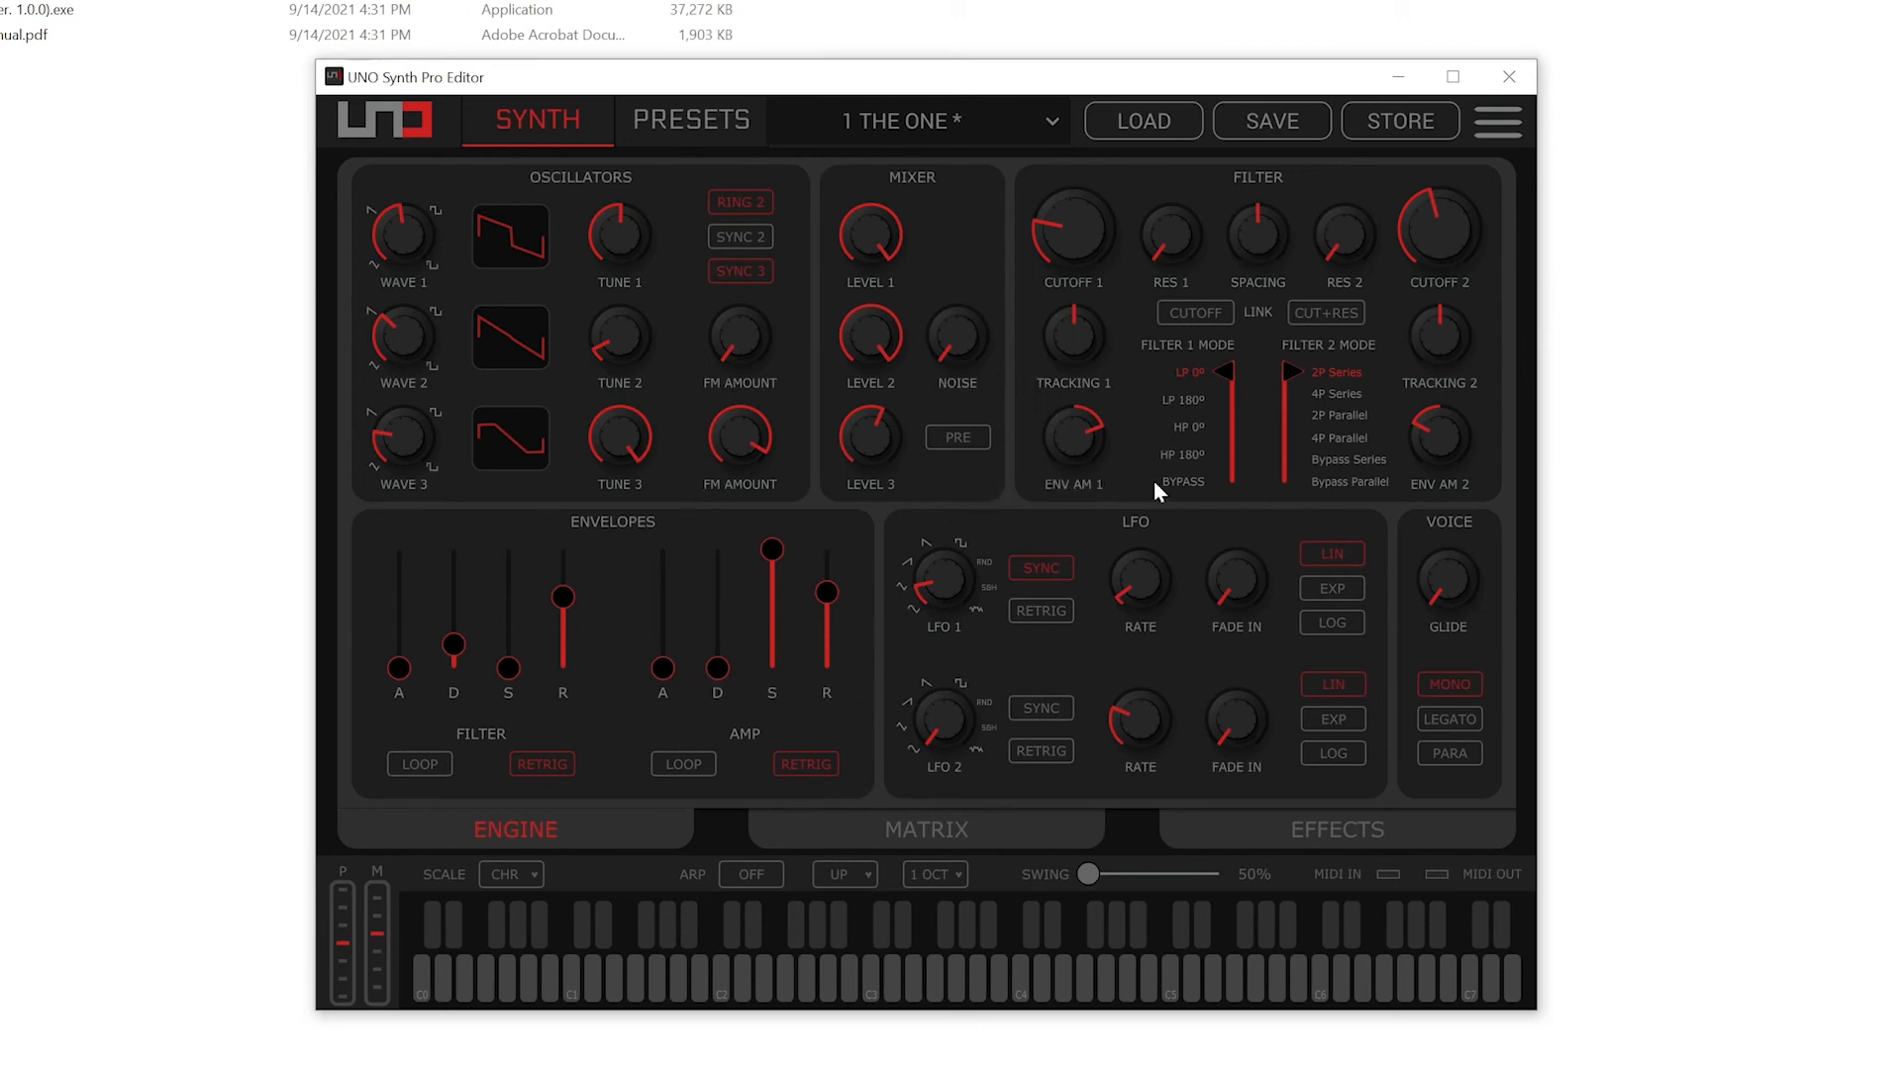
mouse_move(1129, 524)
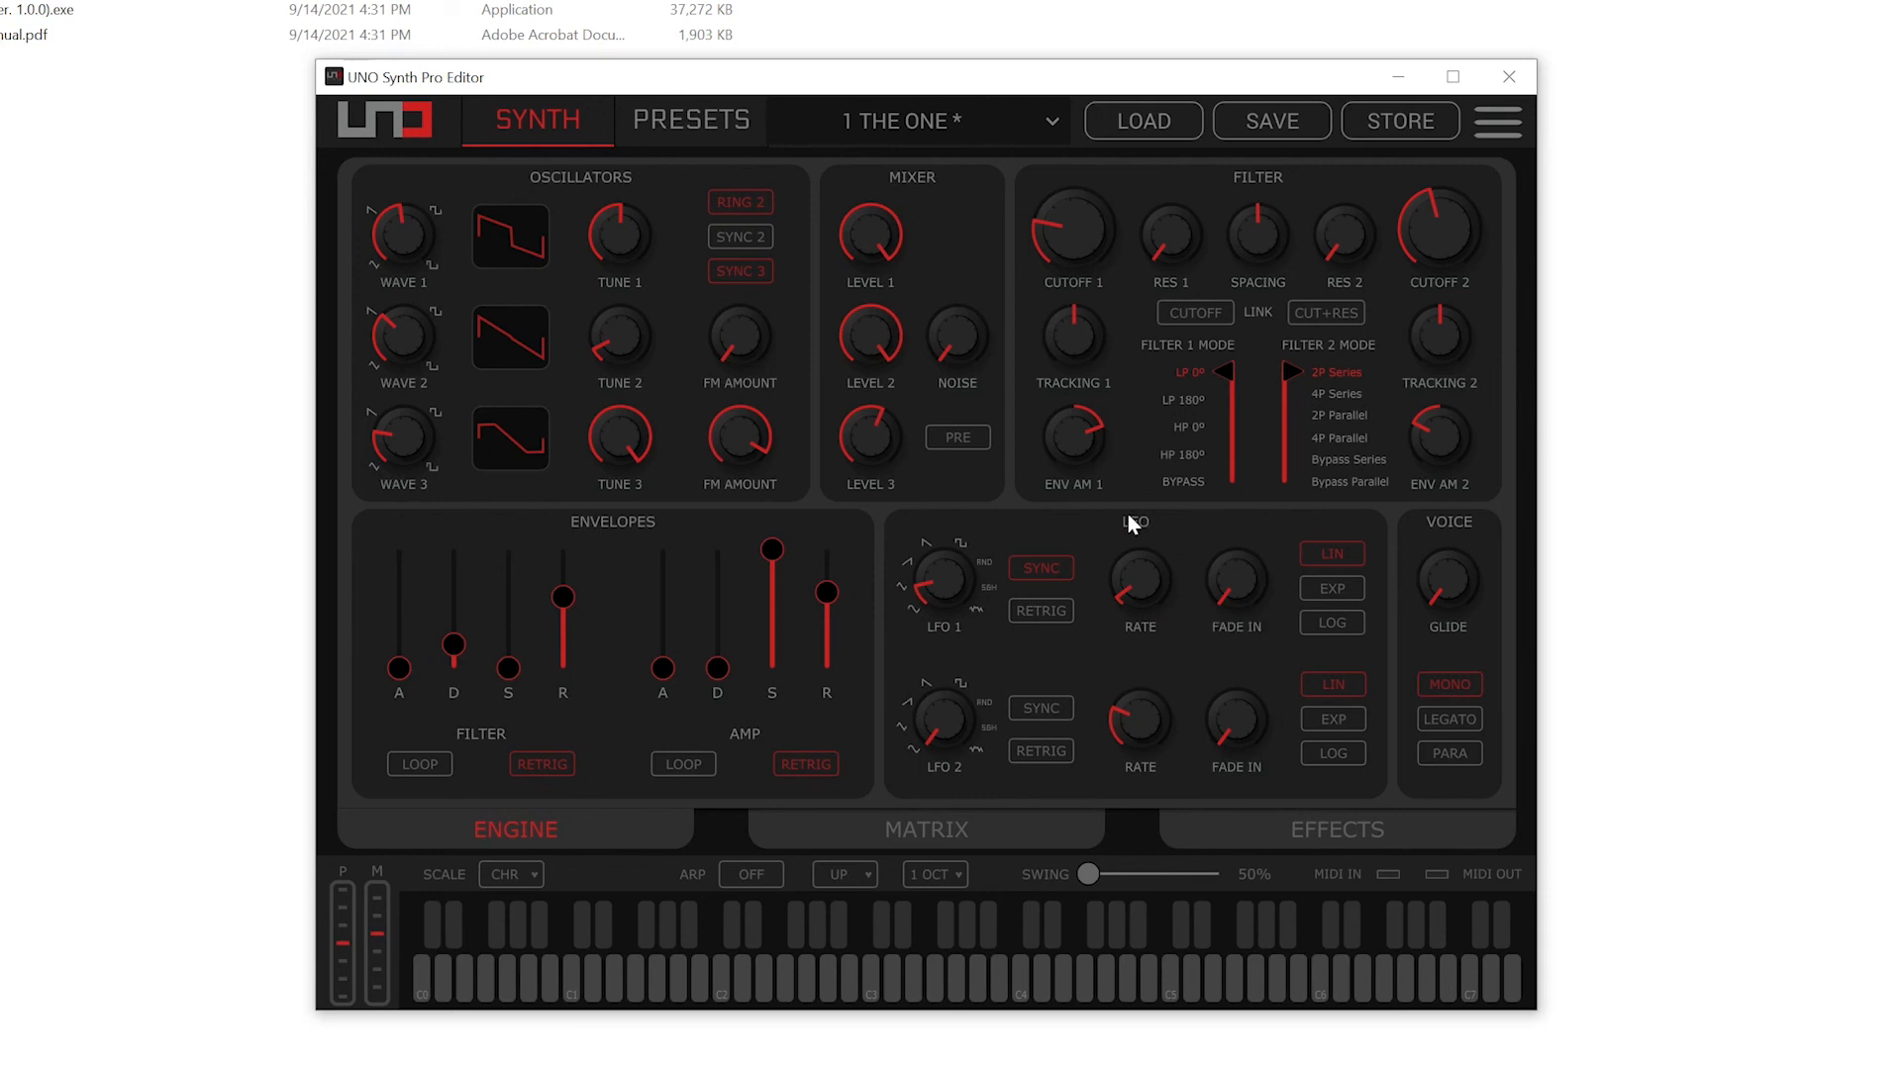
mouse_move(1019, 509)
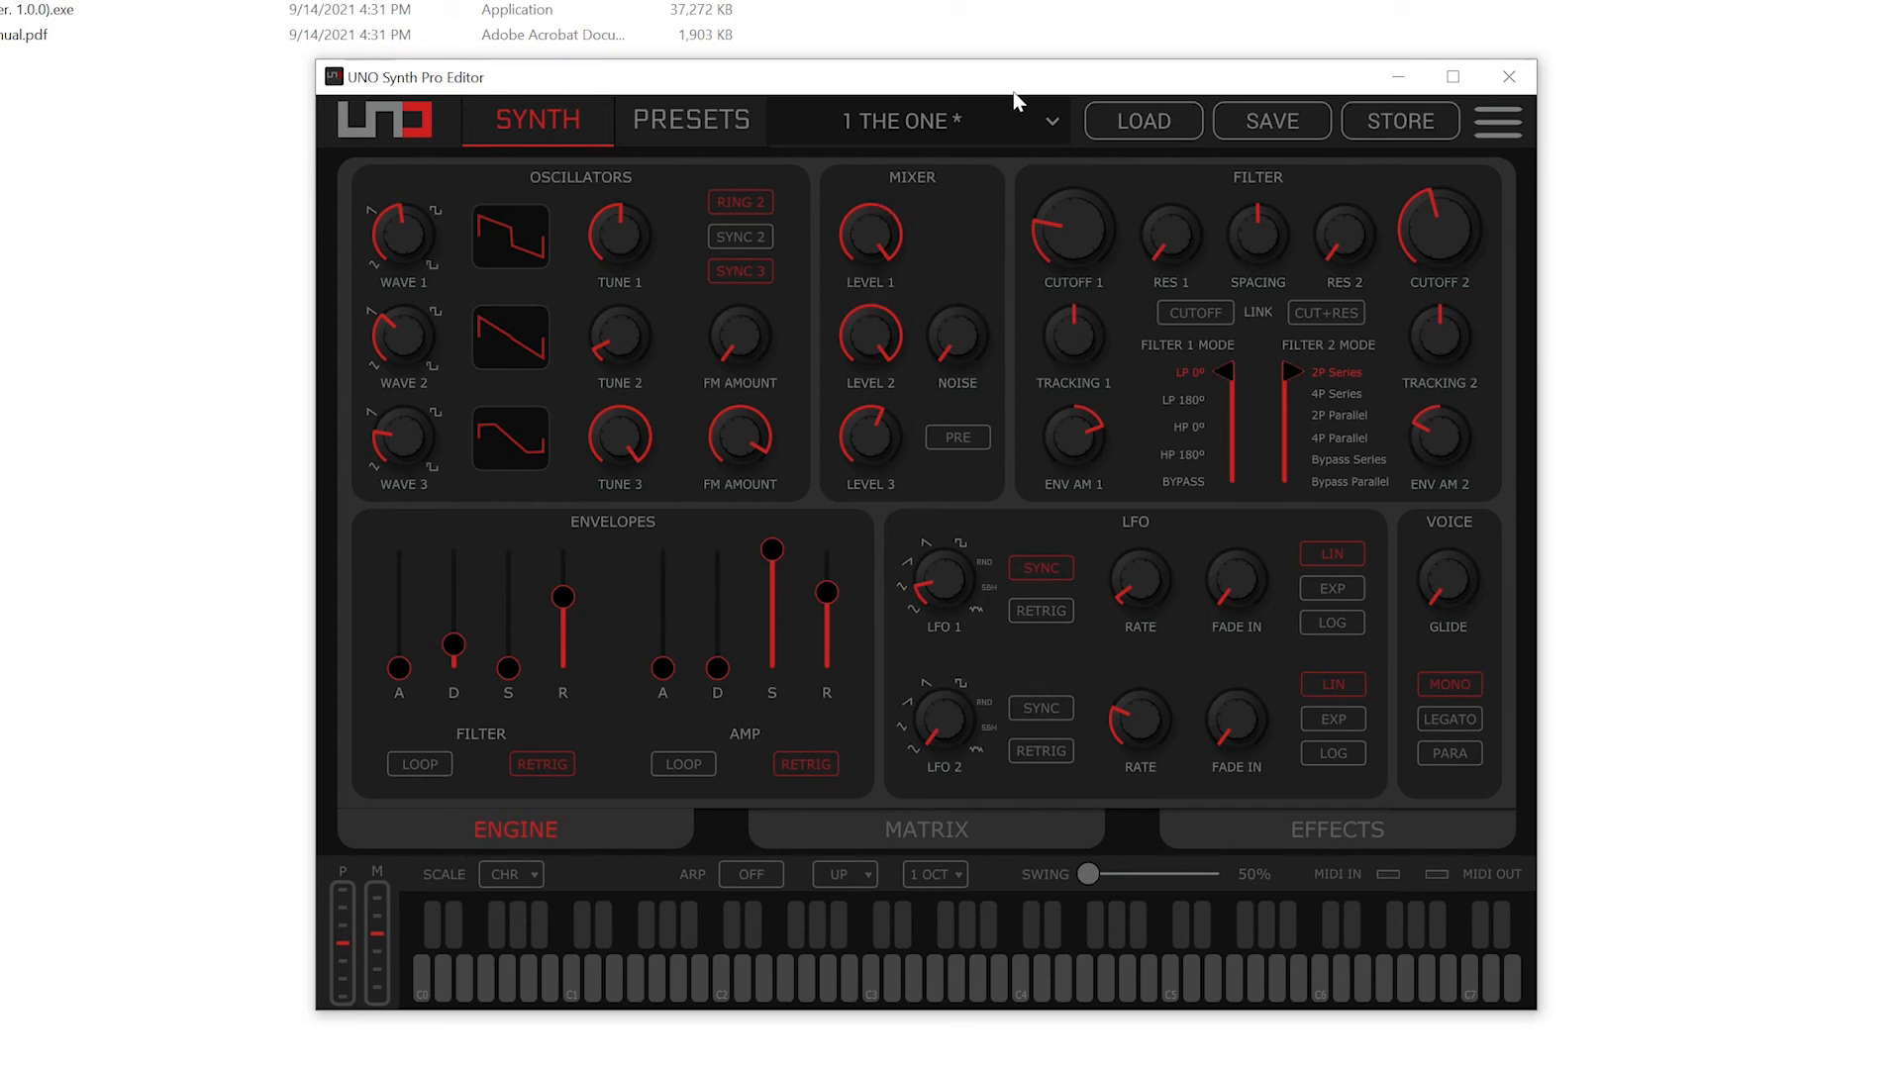
mouse_move(992, 151)
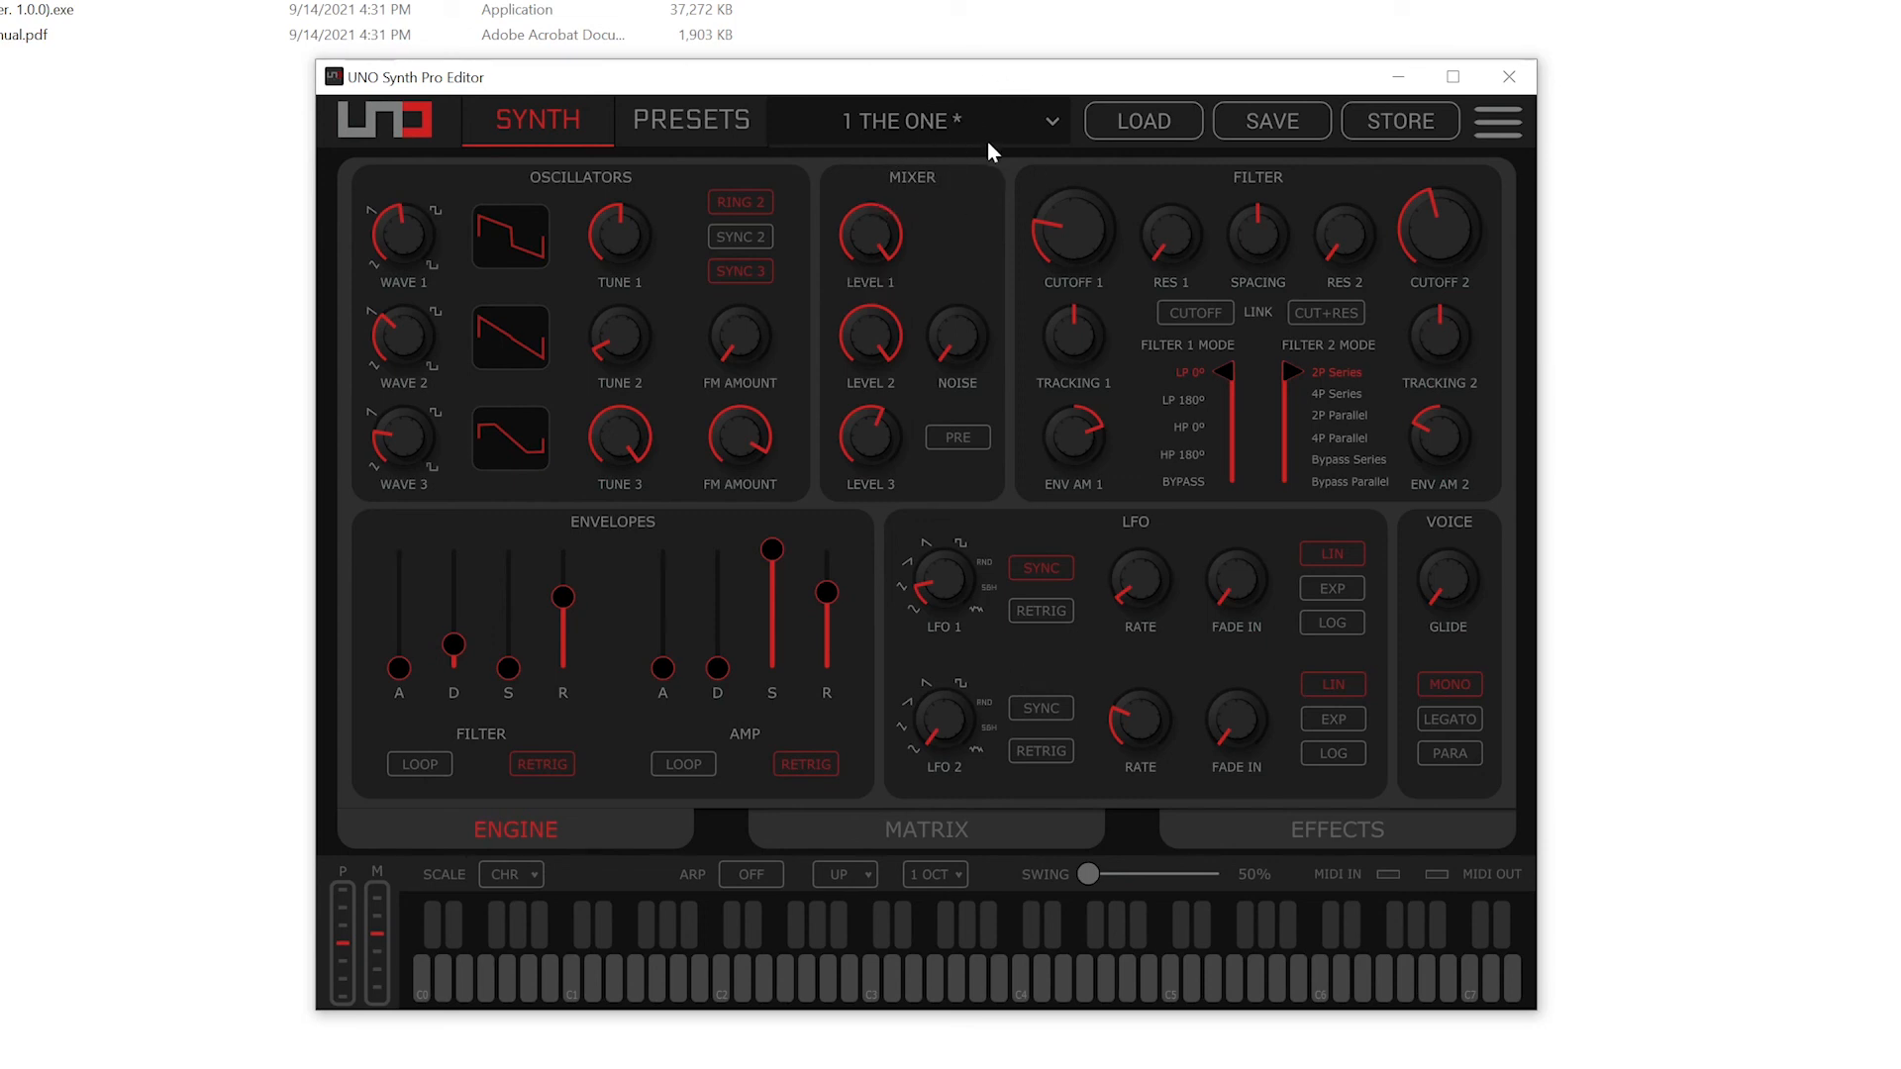
mouse_move(990, 199)
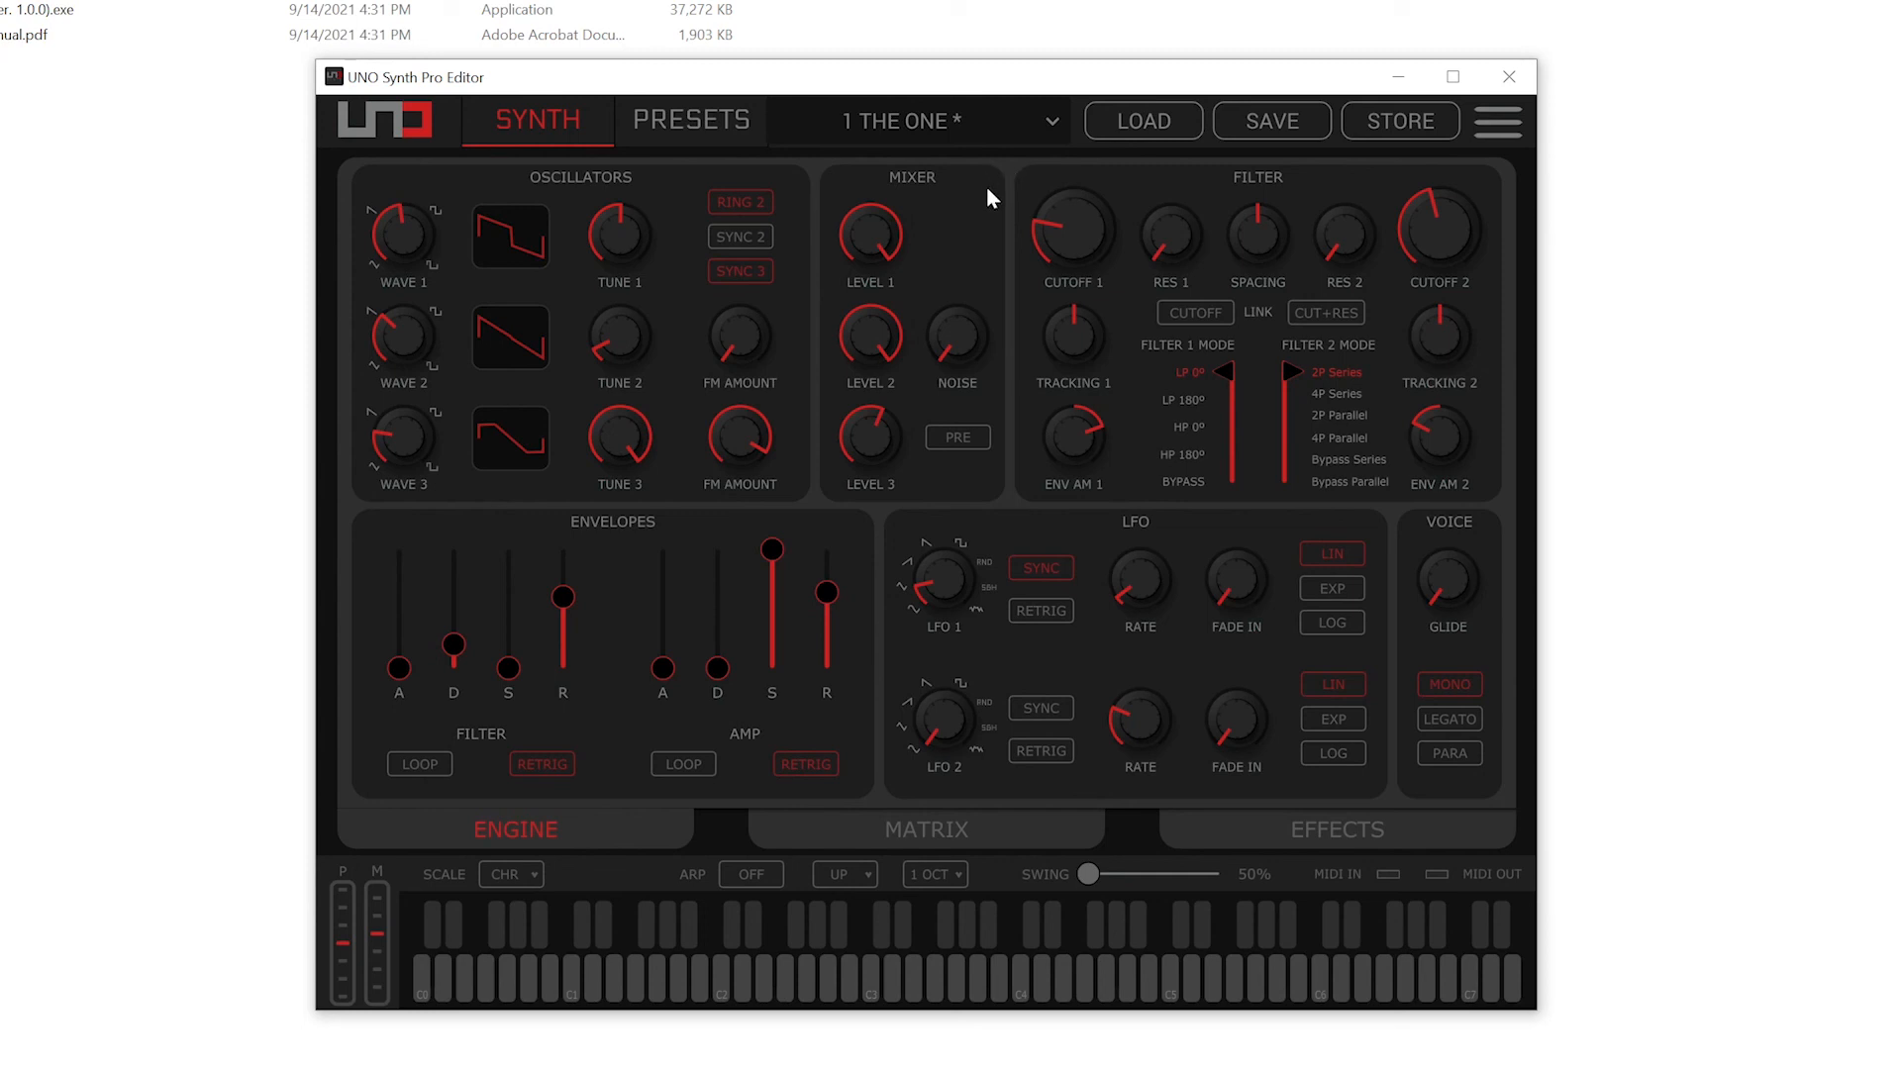
mouse_move(1021, 176)
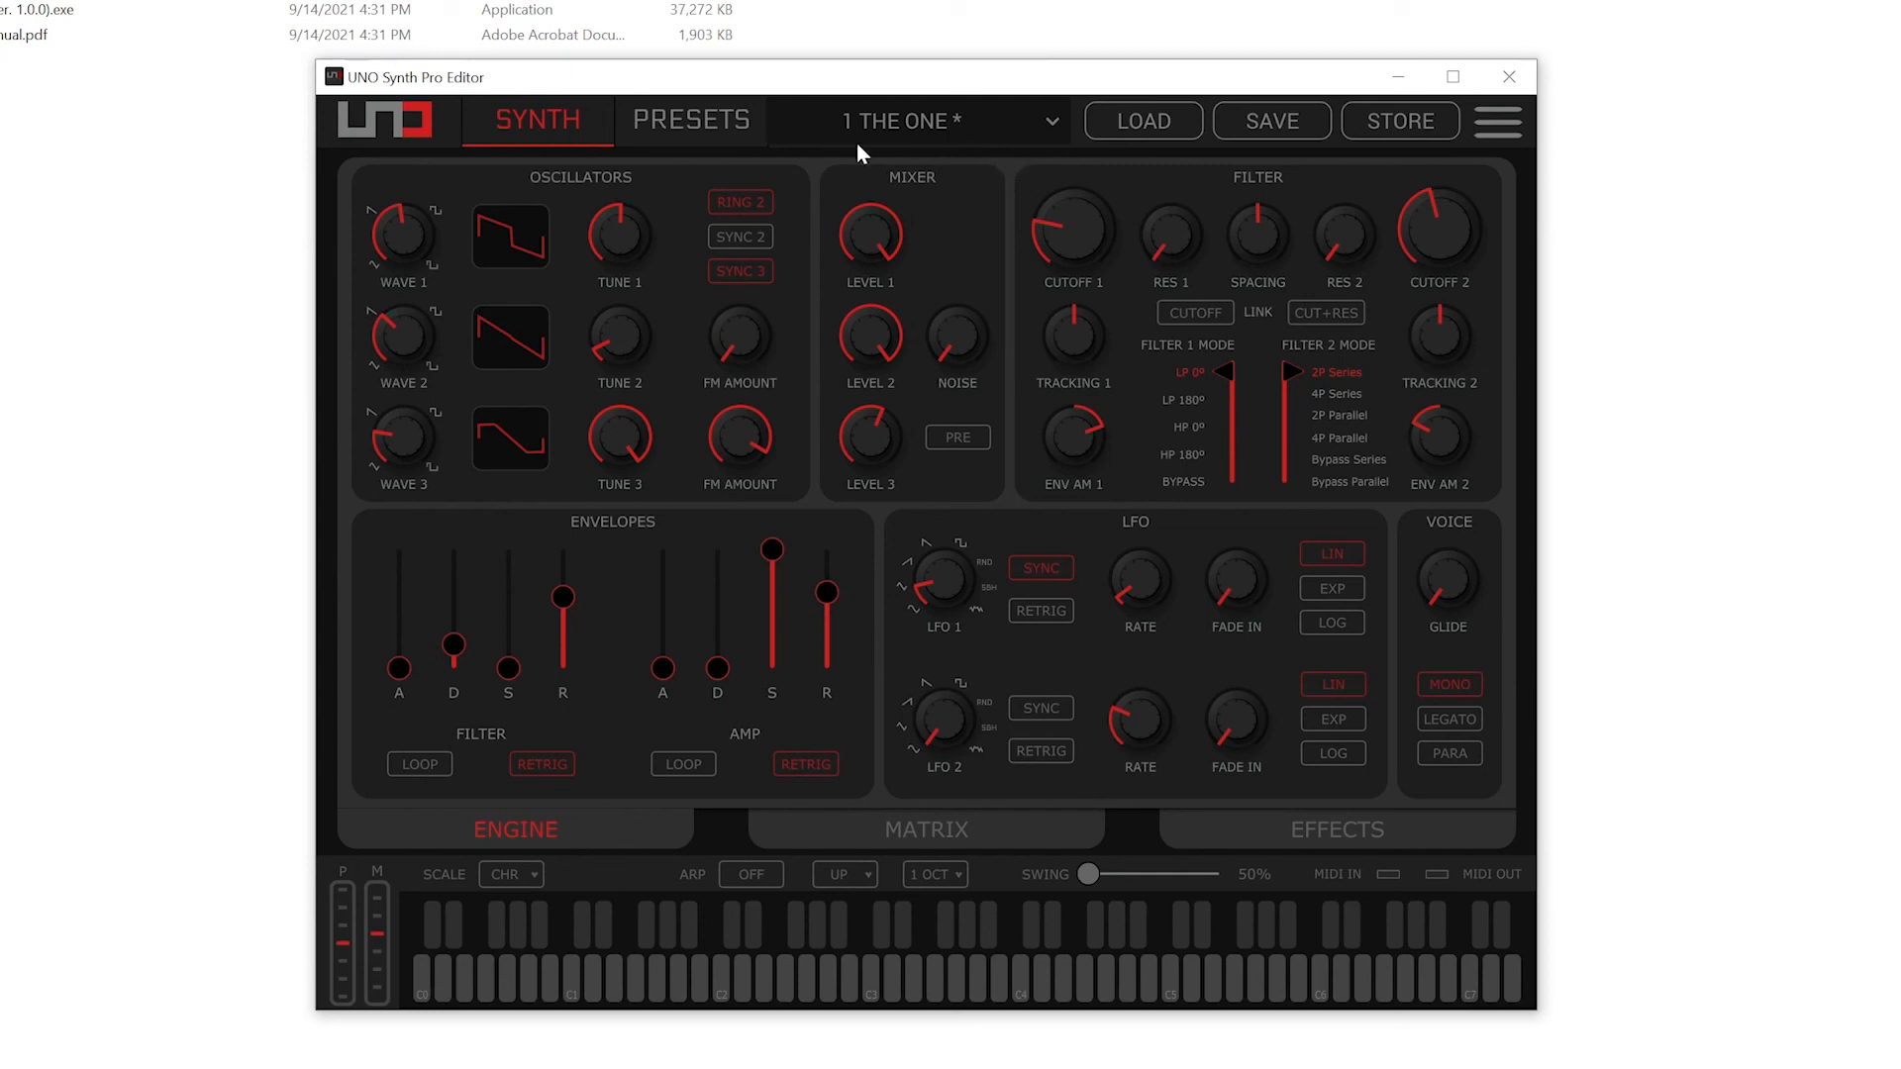
mouse_move(908, 145)
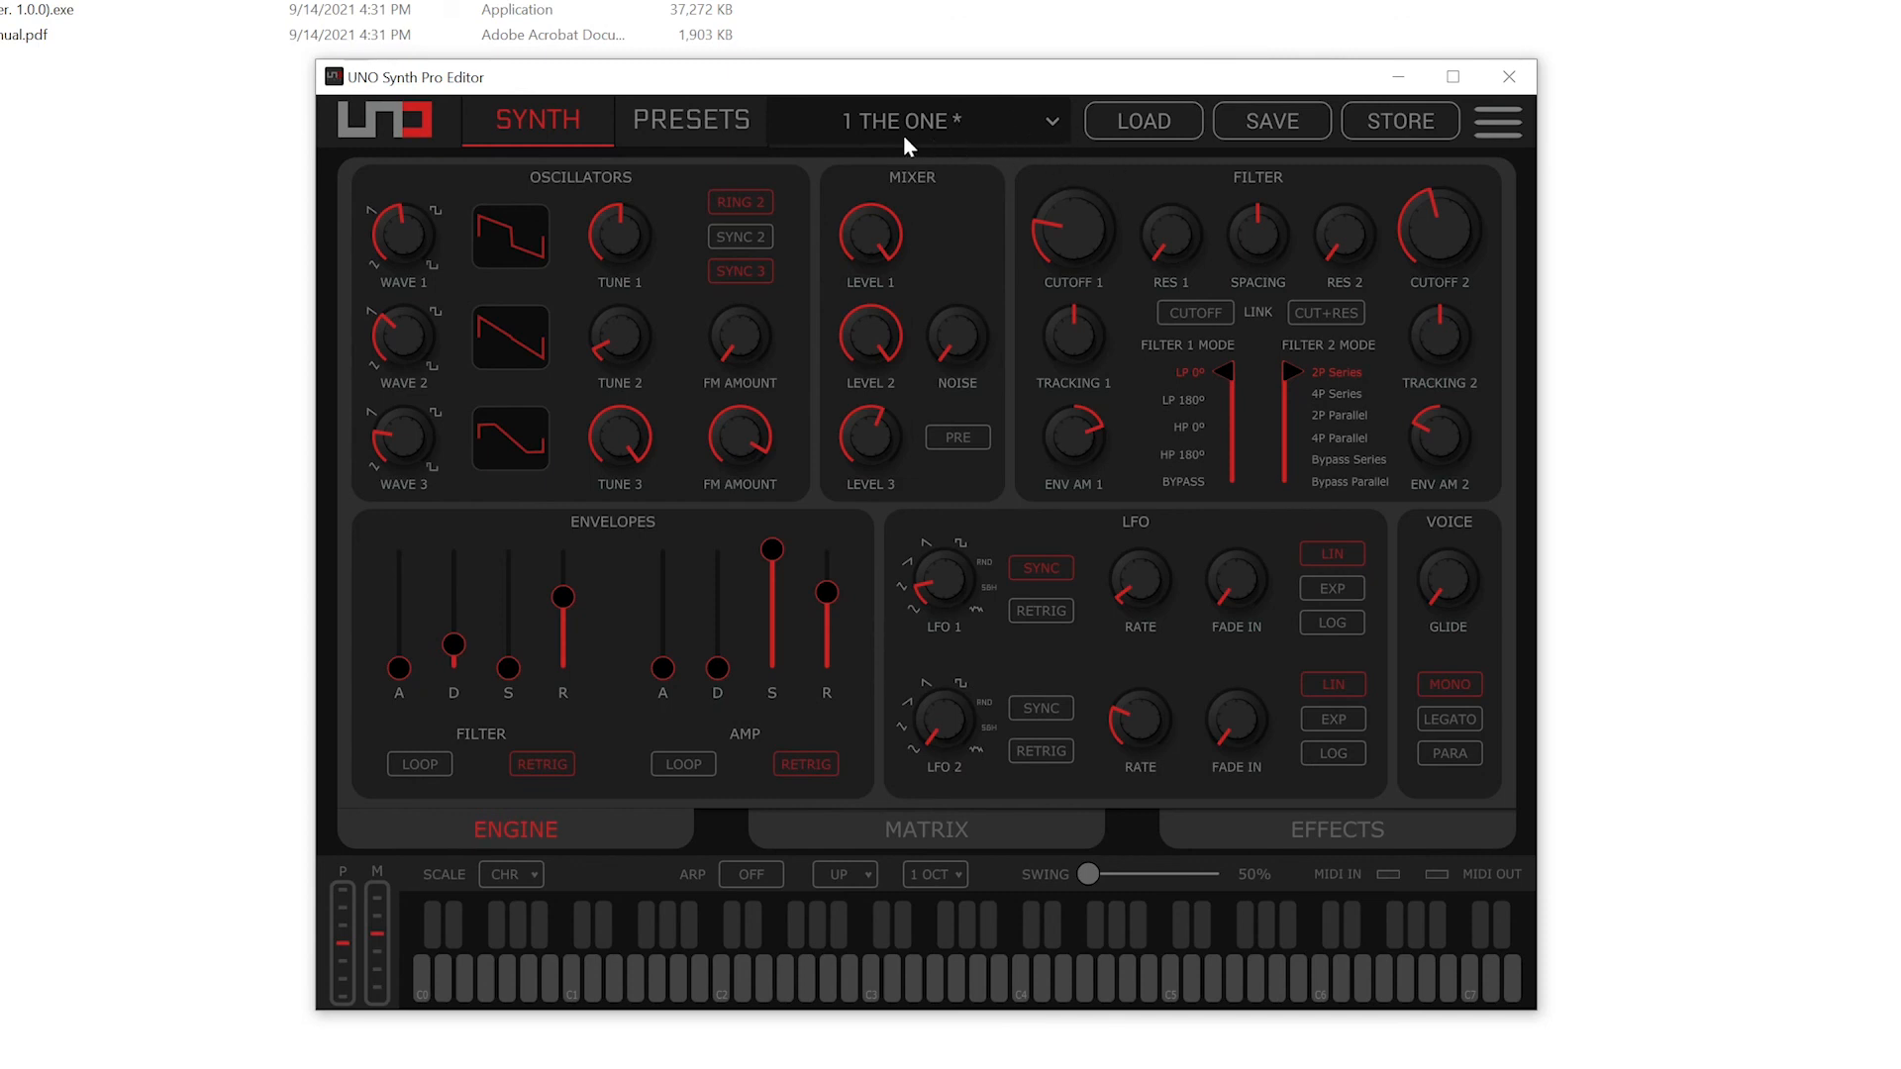
left_click(1497, 121)
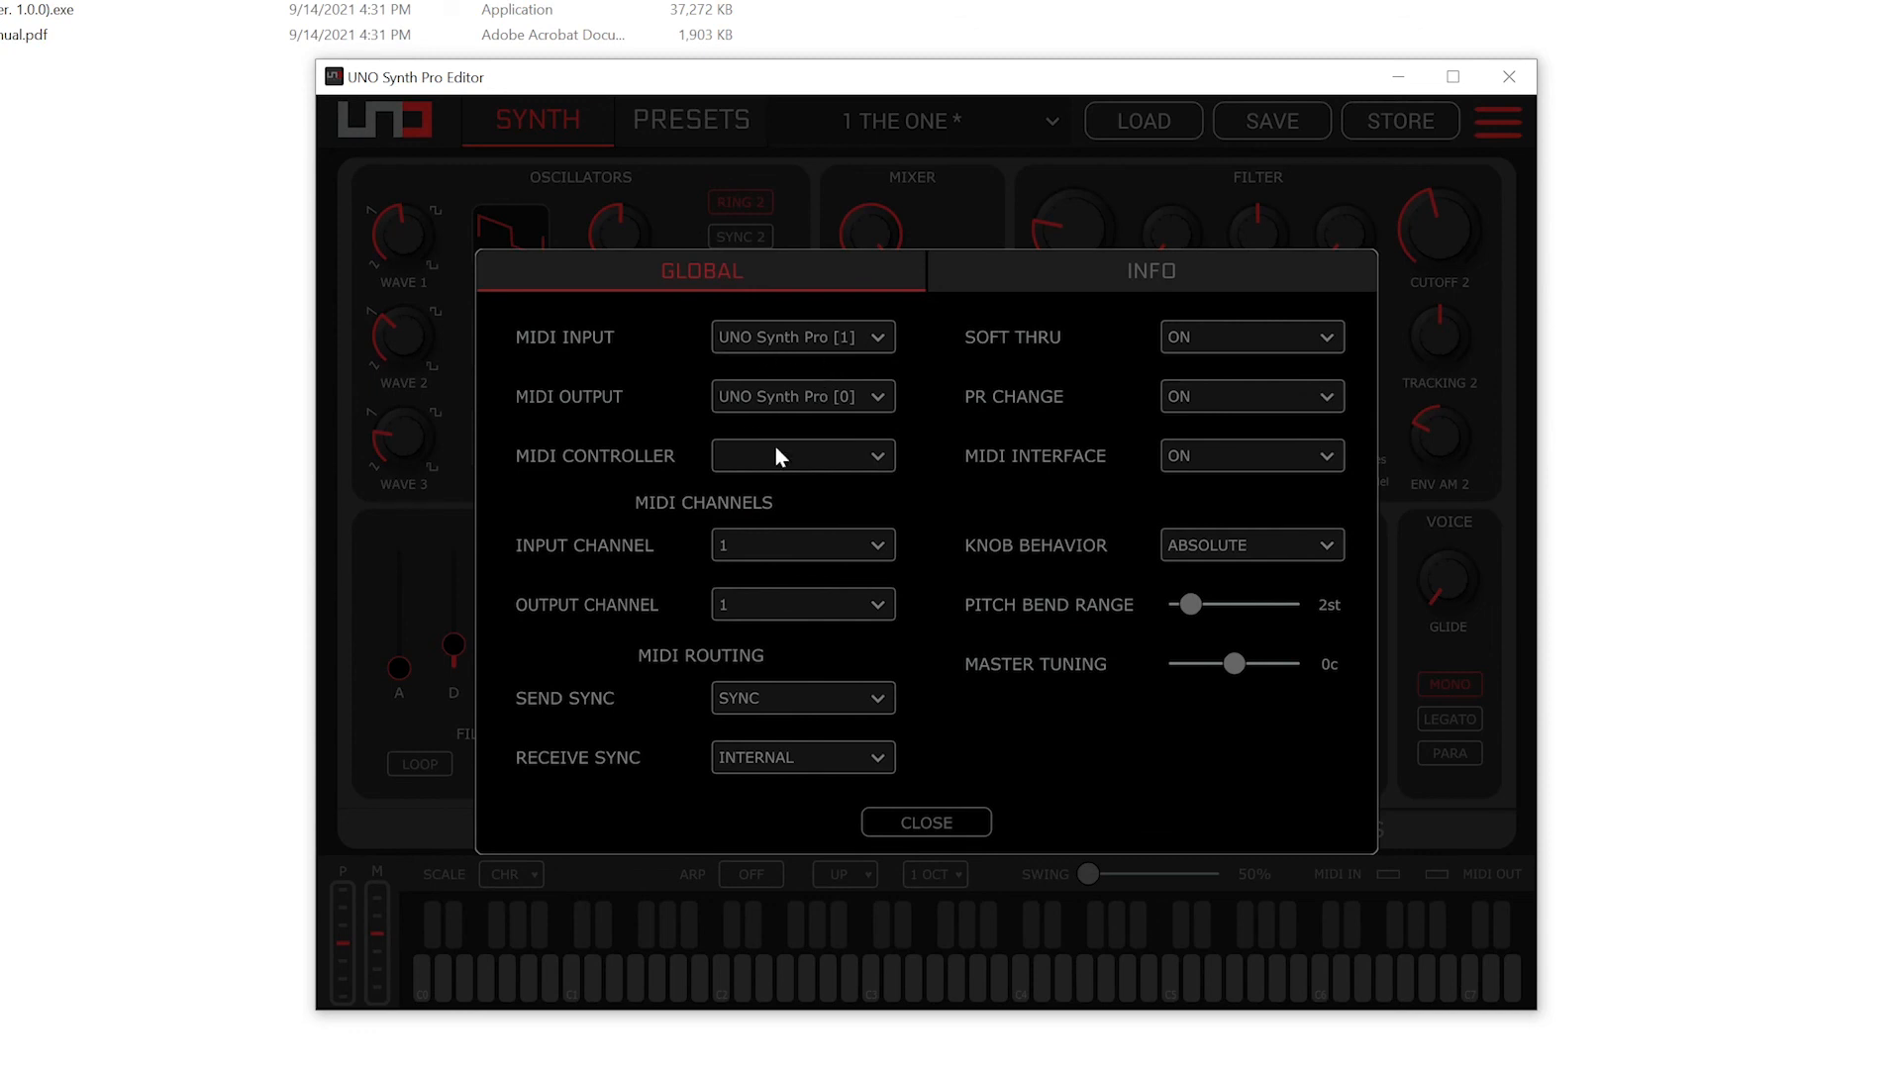
mouse_move(876, 404)
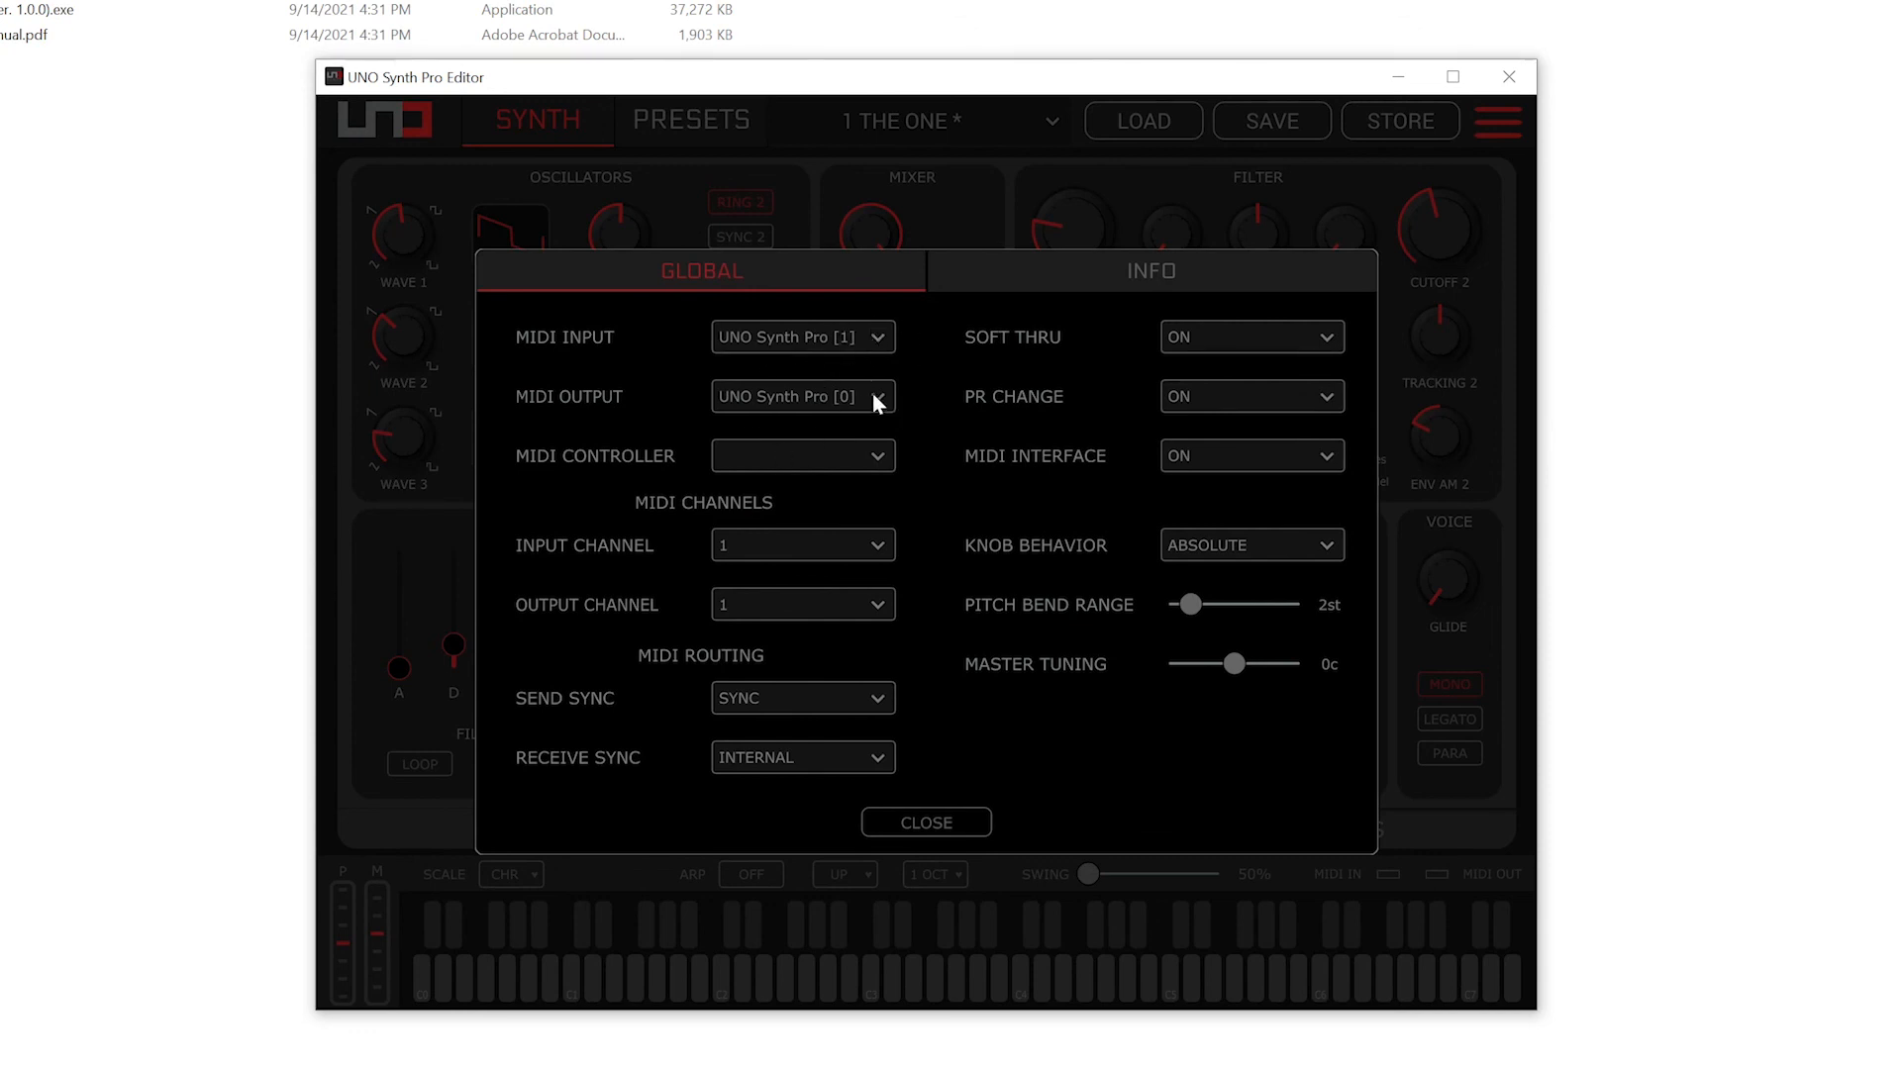
mouse_move(970, 846)
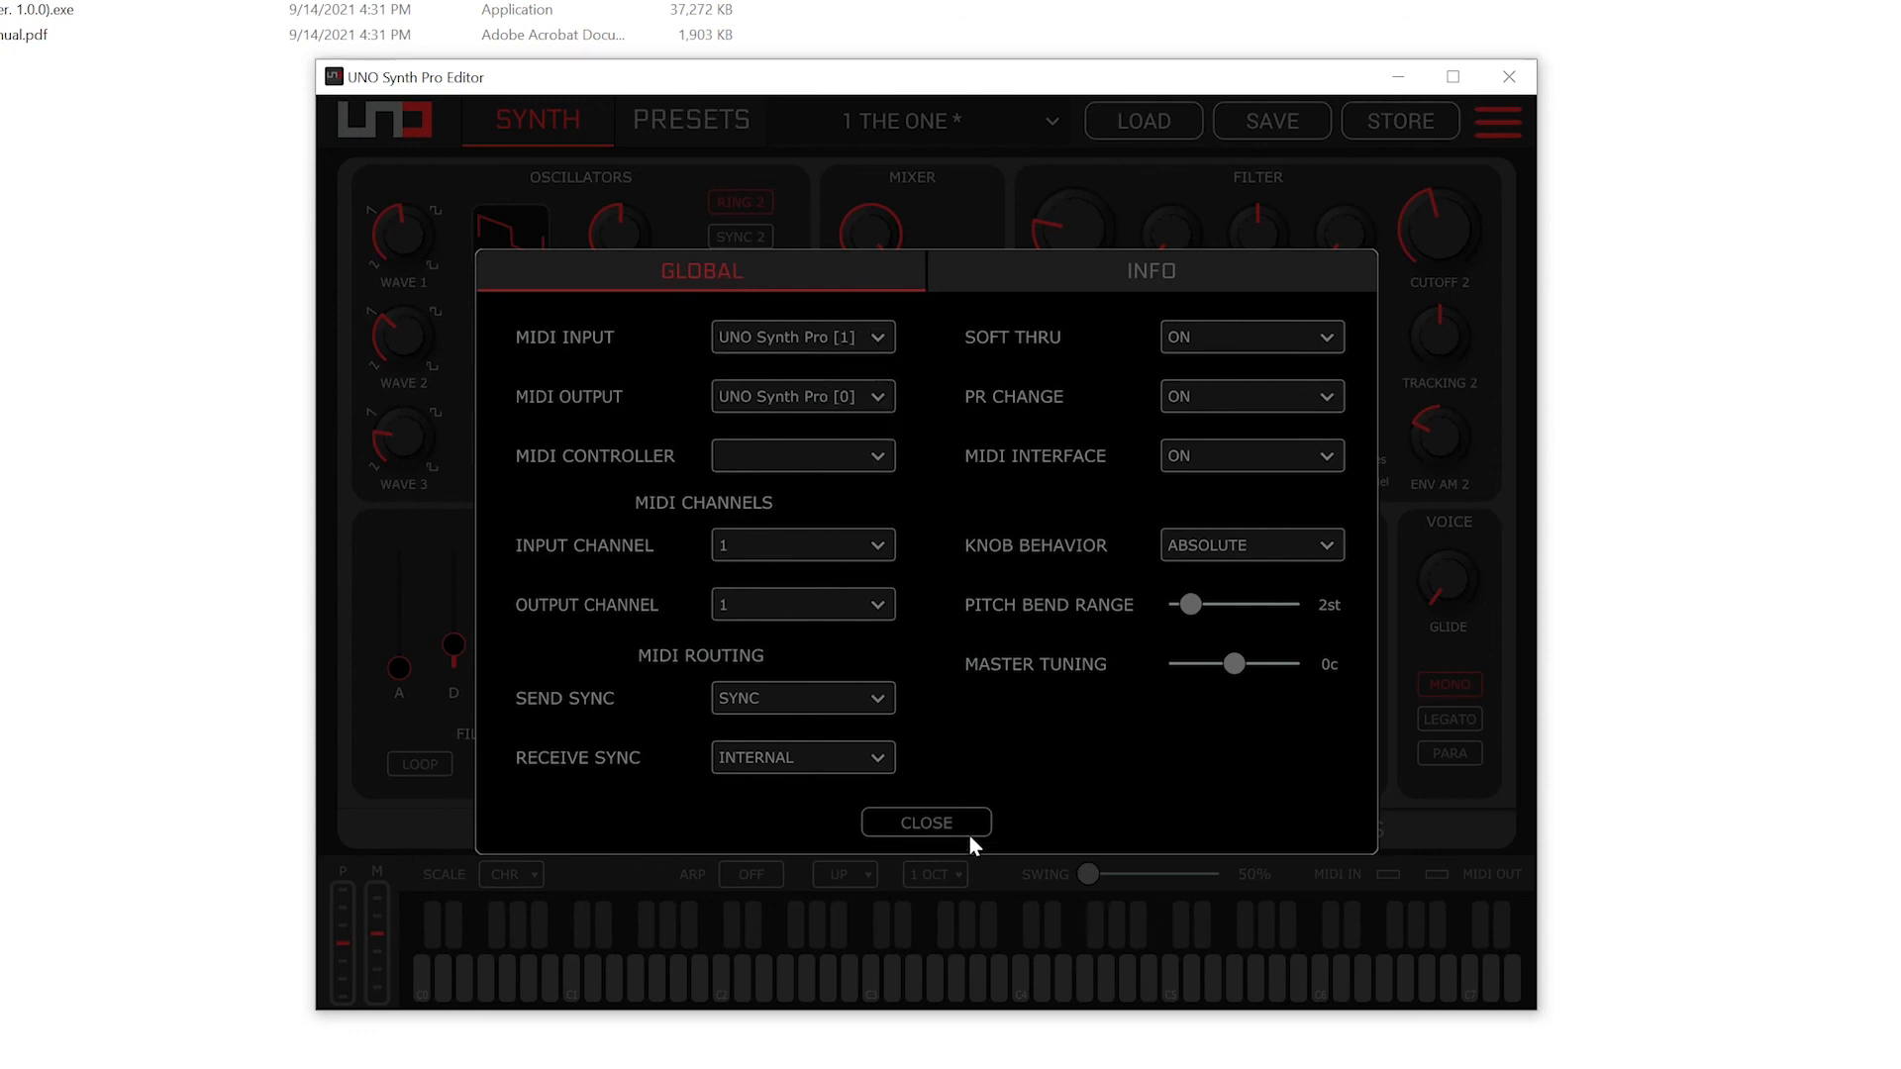
left_click(925, 822)
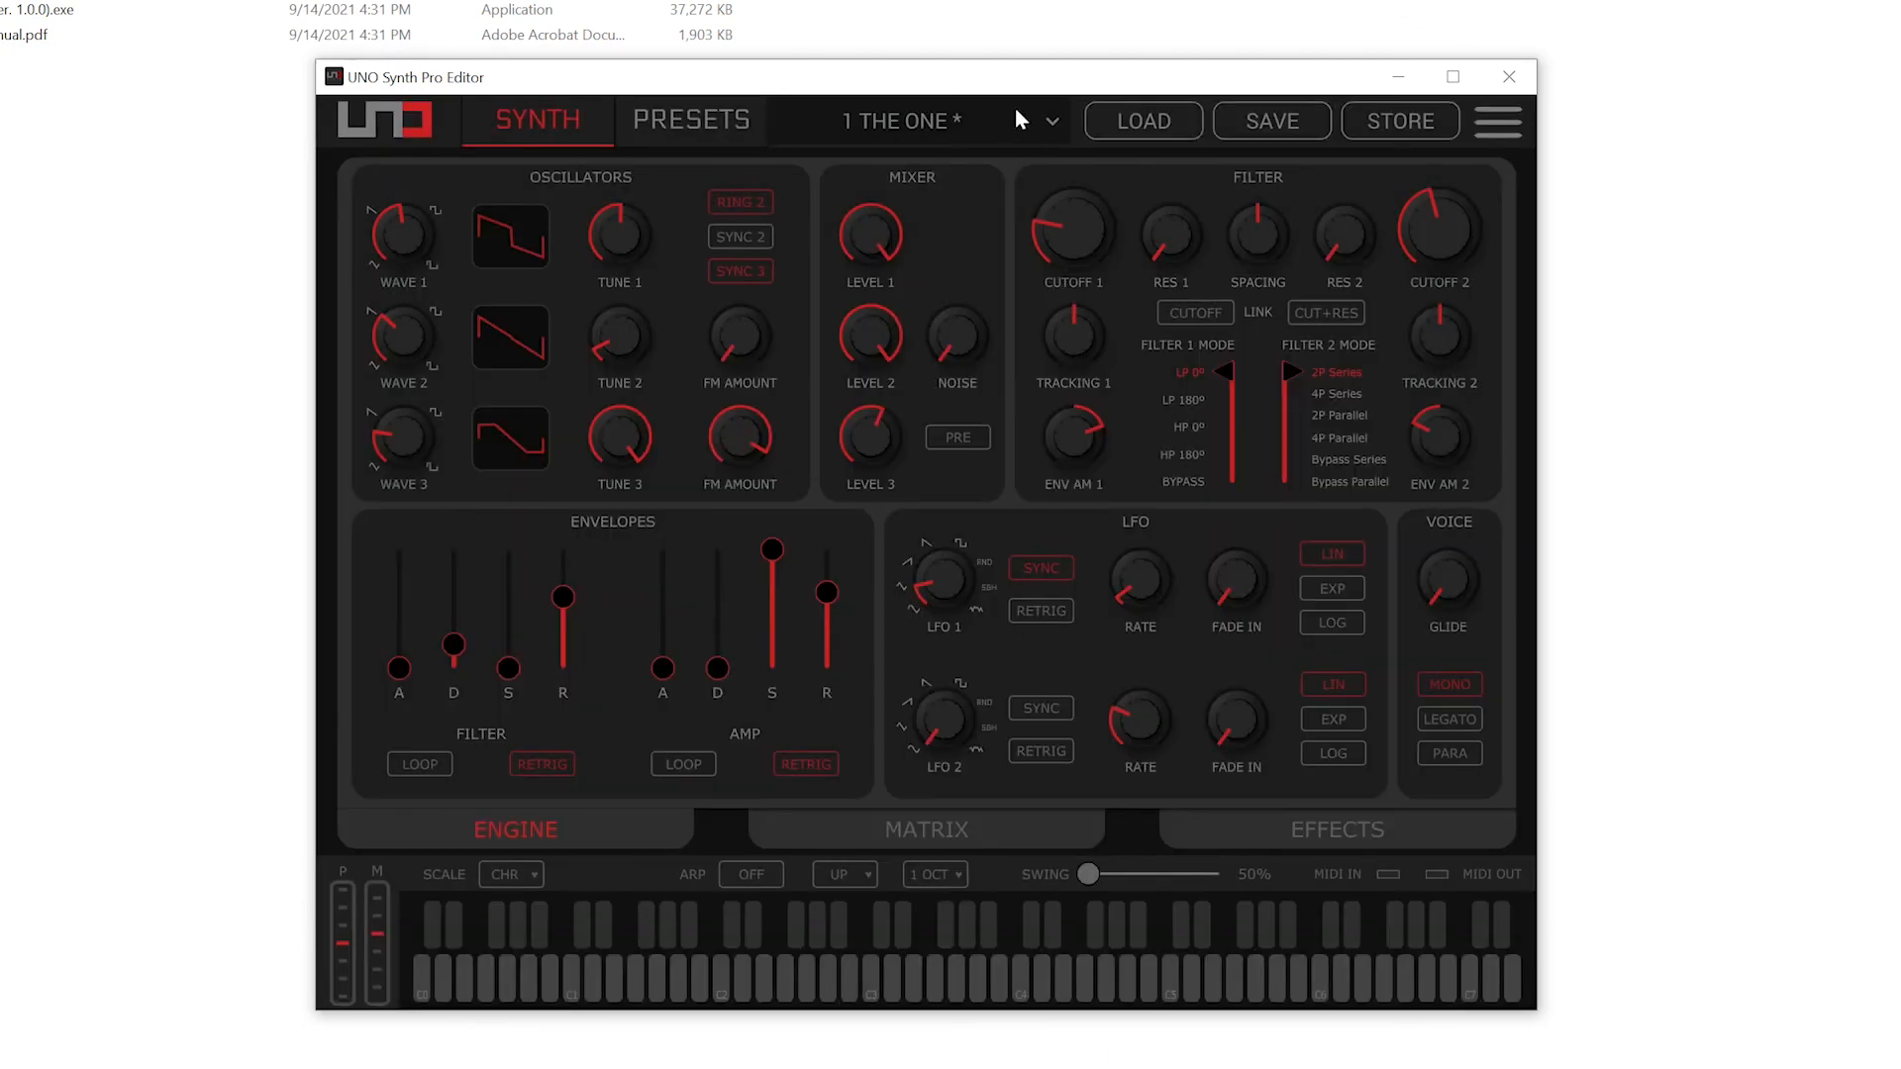
mouse_move(1079, 142)
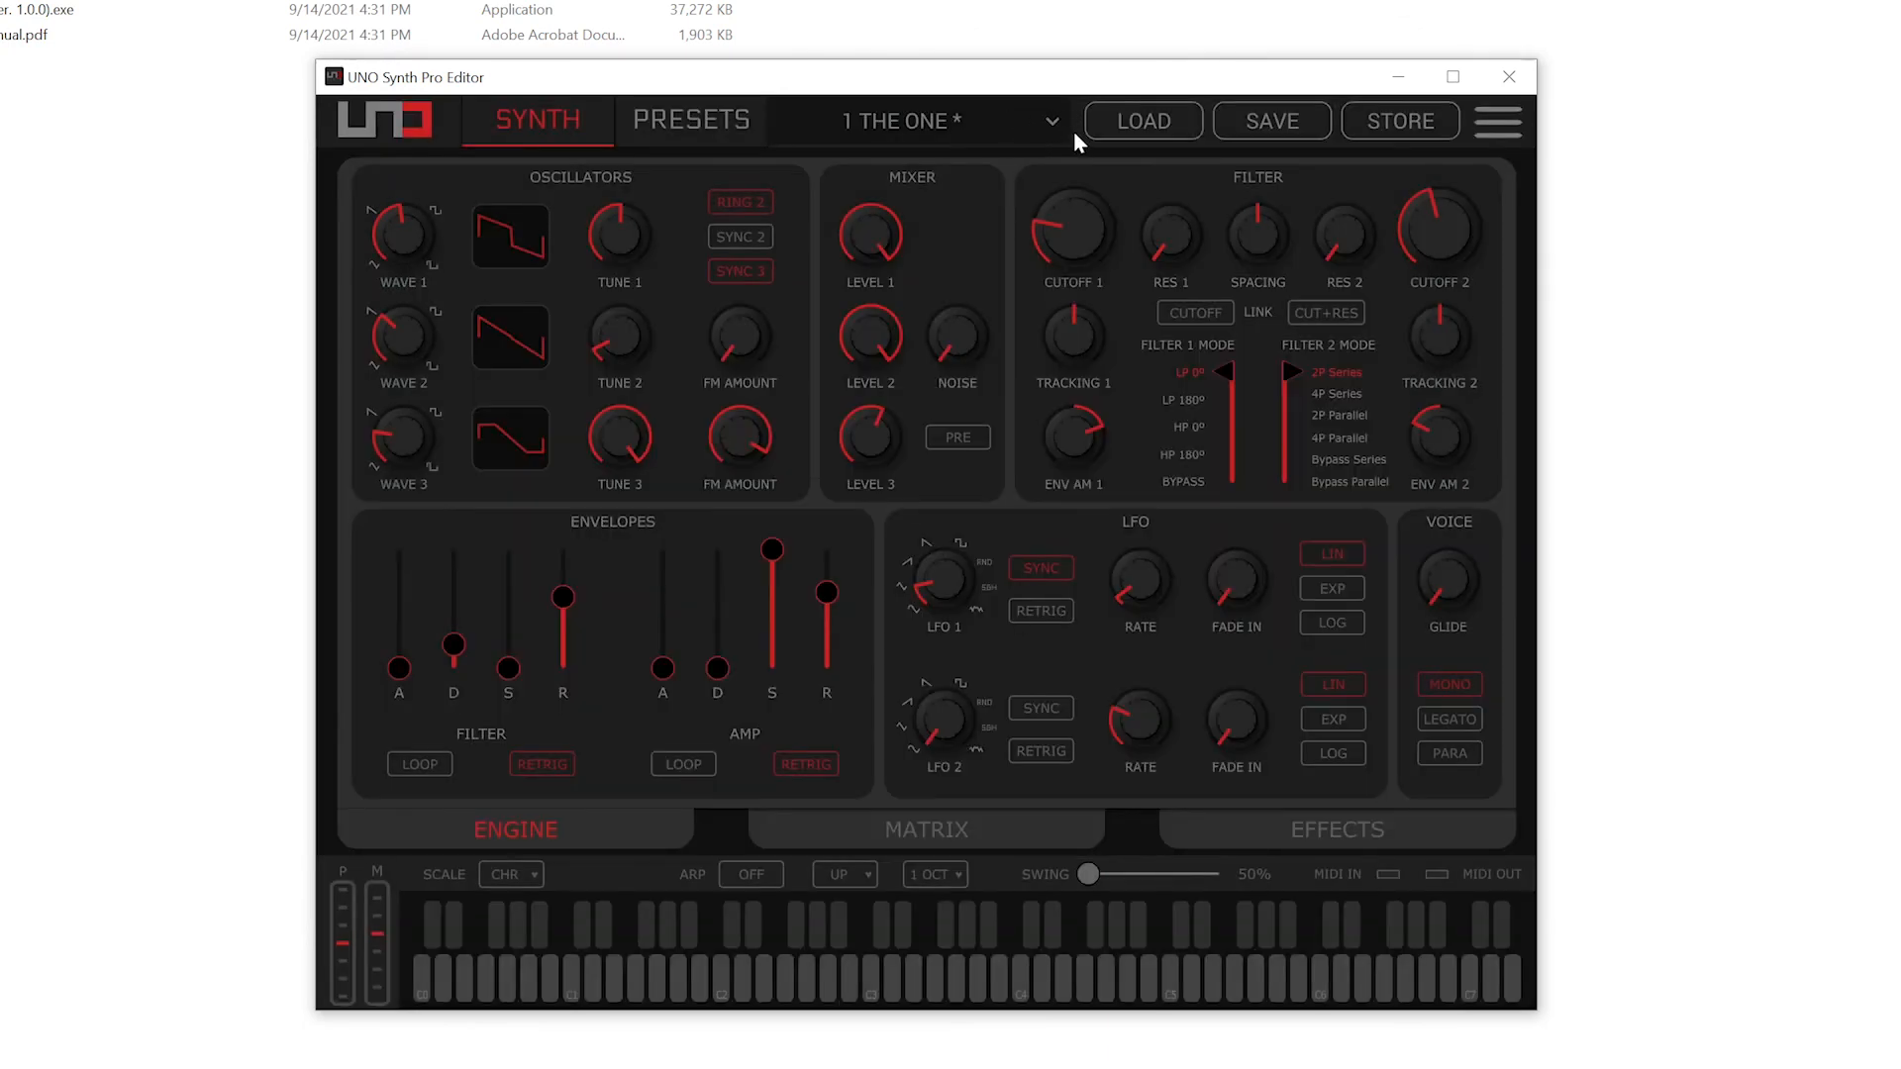